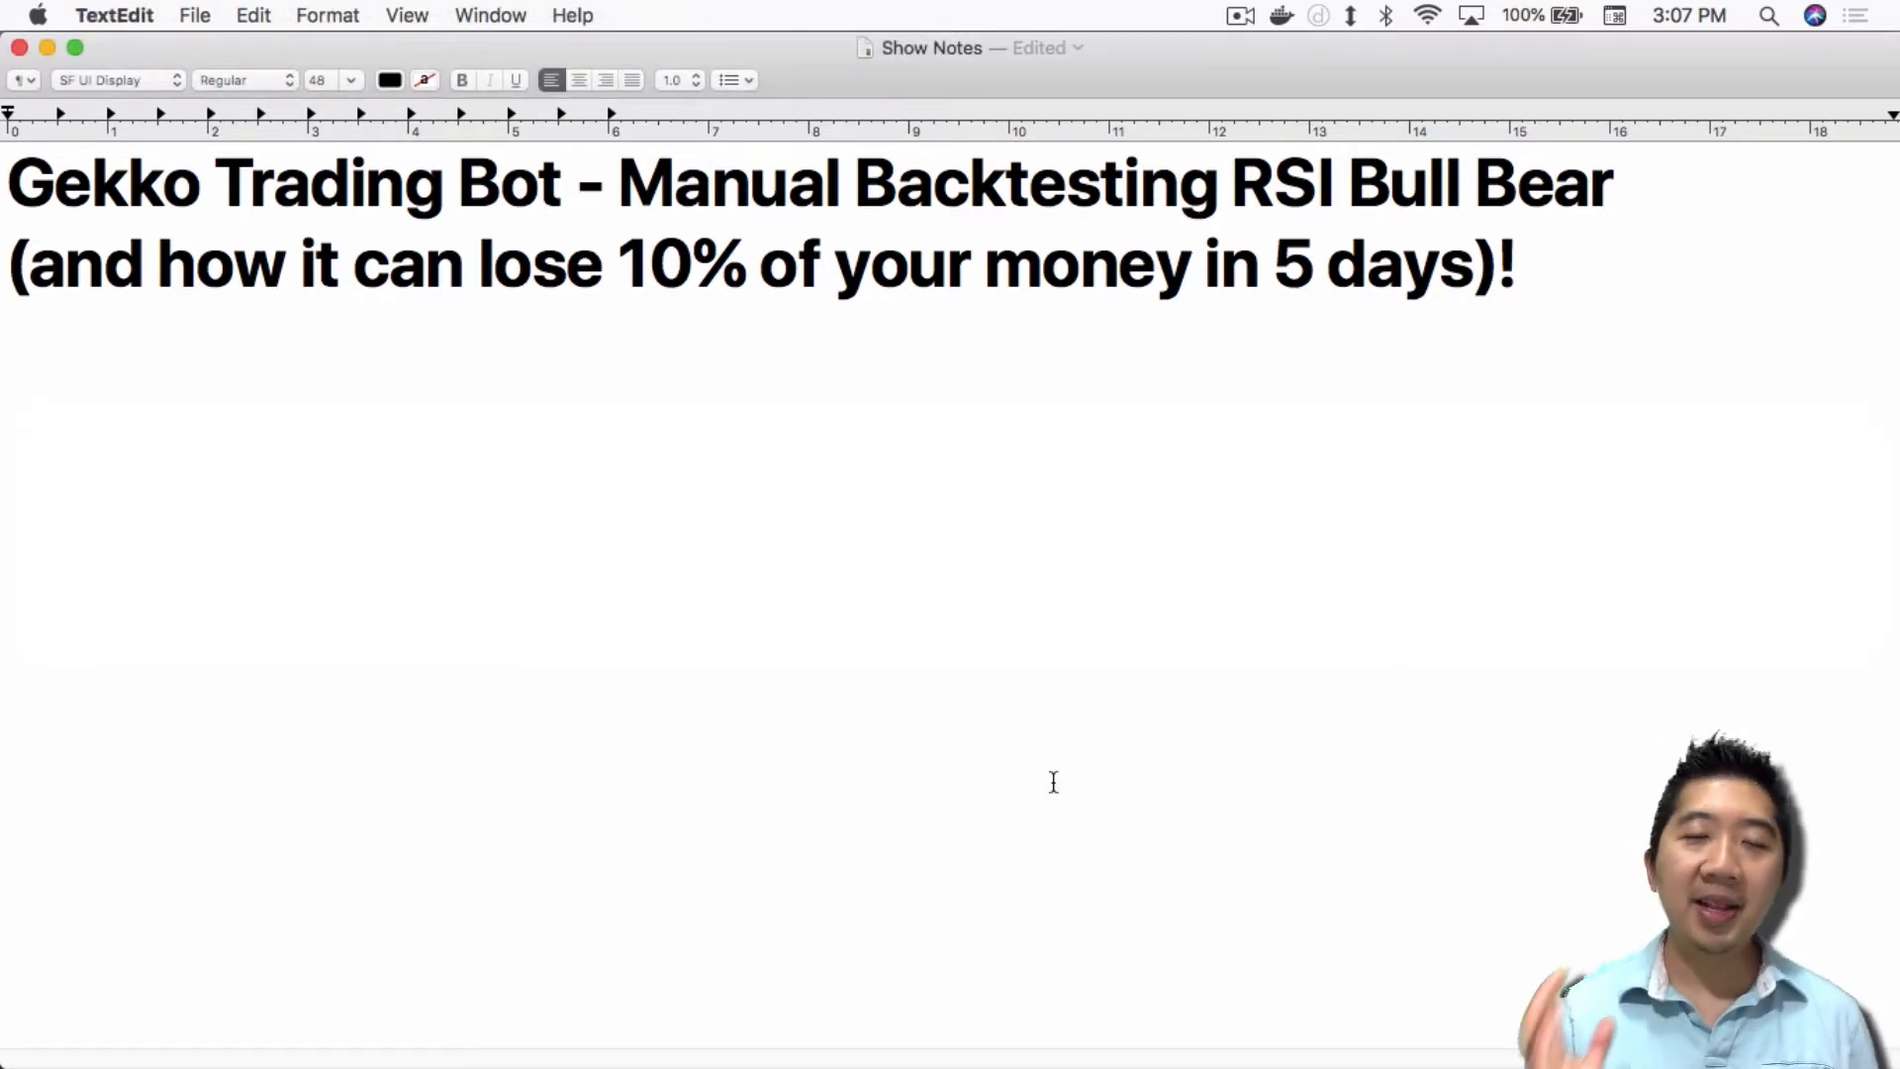
mouse_move(1054, 794)
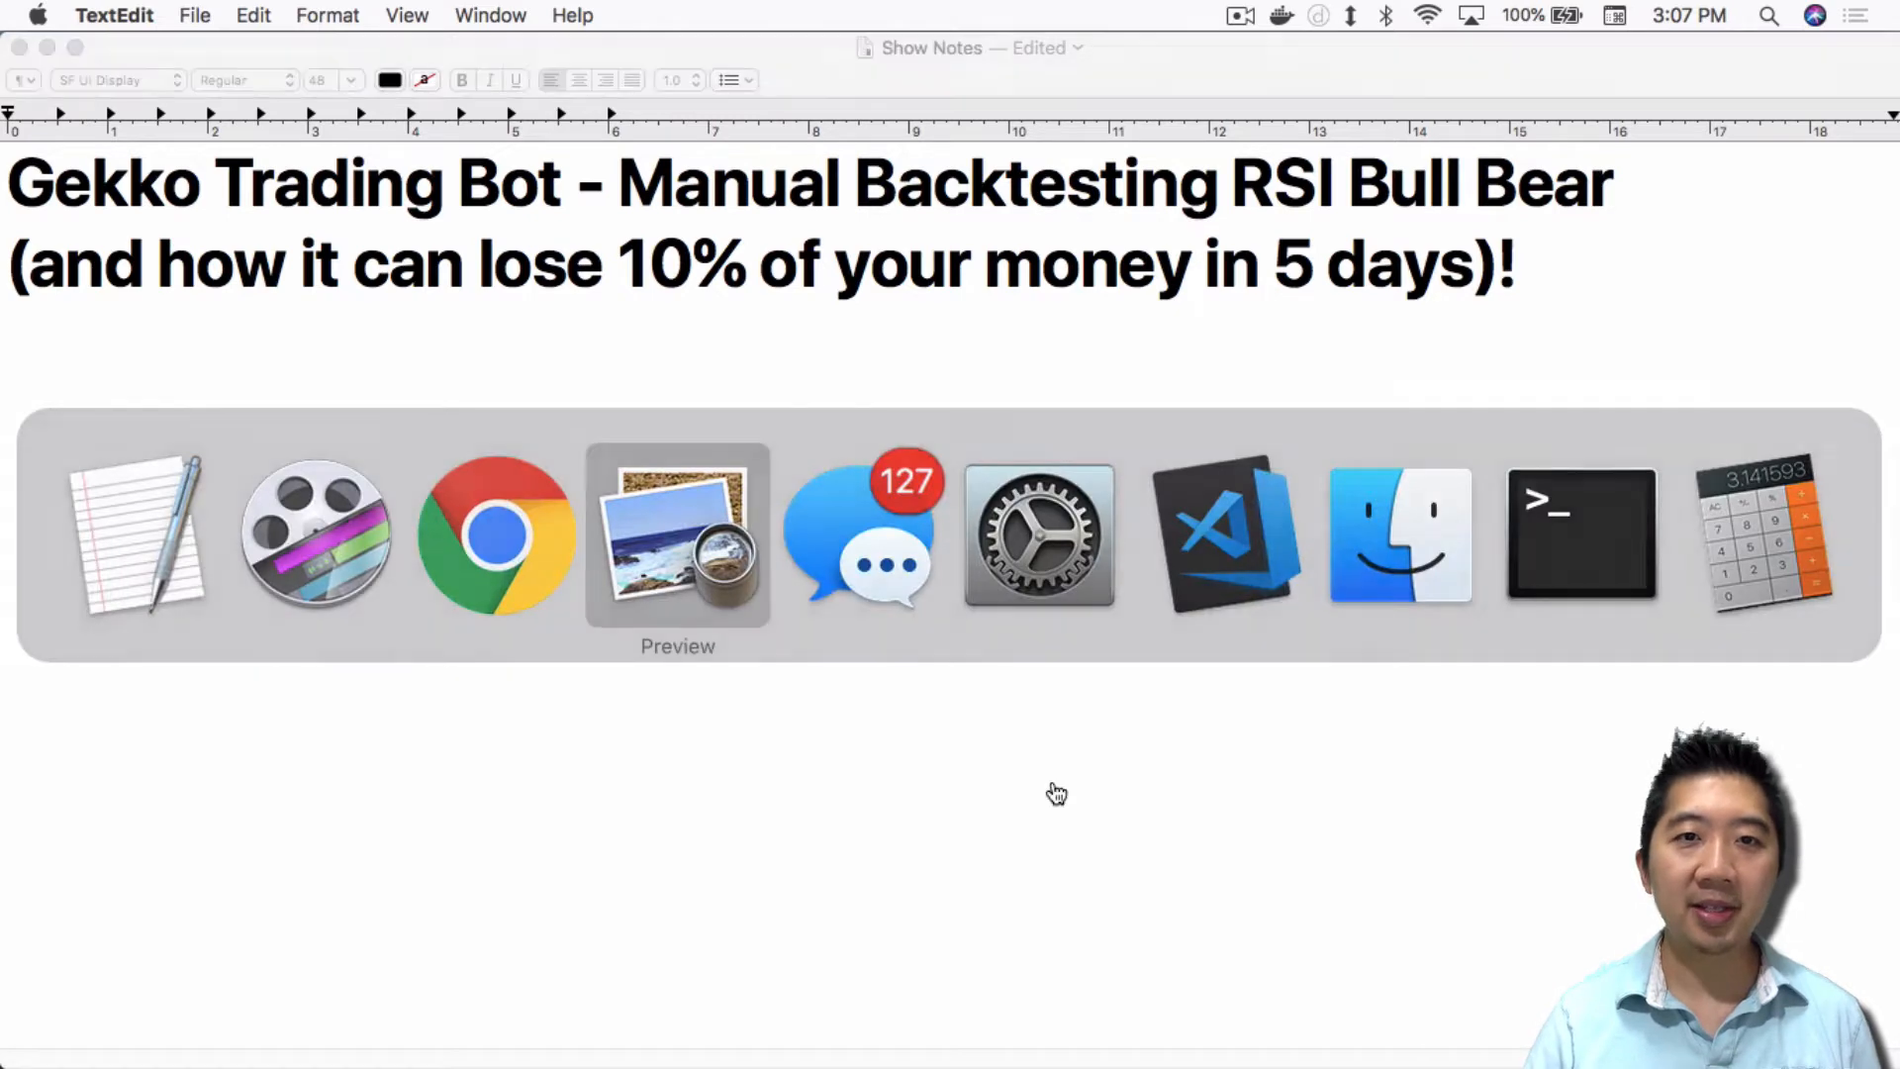
Step: Bring up the ETH/USD trade screenshot showing nine trades from May 30 to June 1, 2018
click(677, 535)
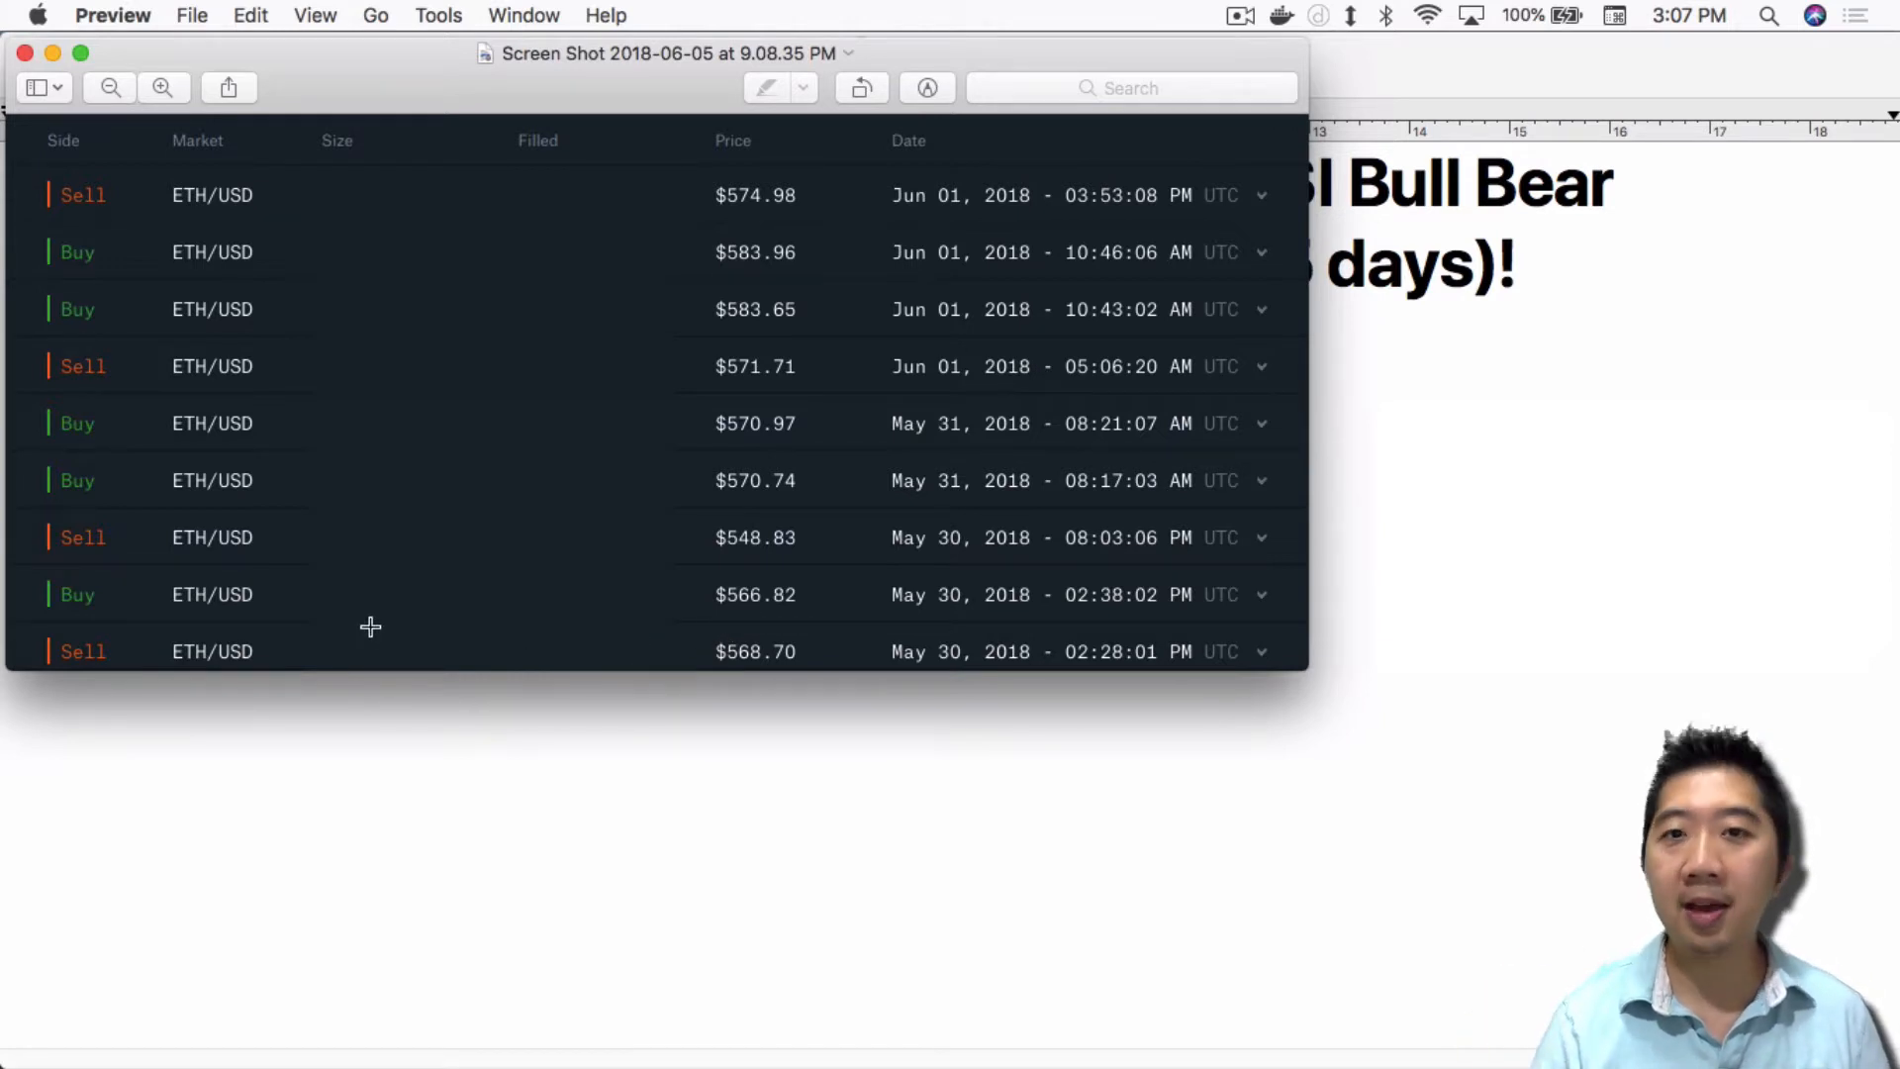
mouse_move(173, 603)
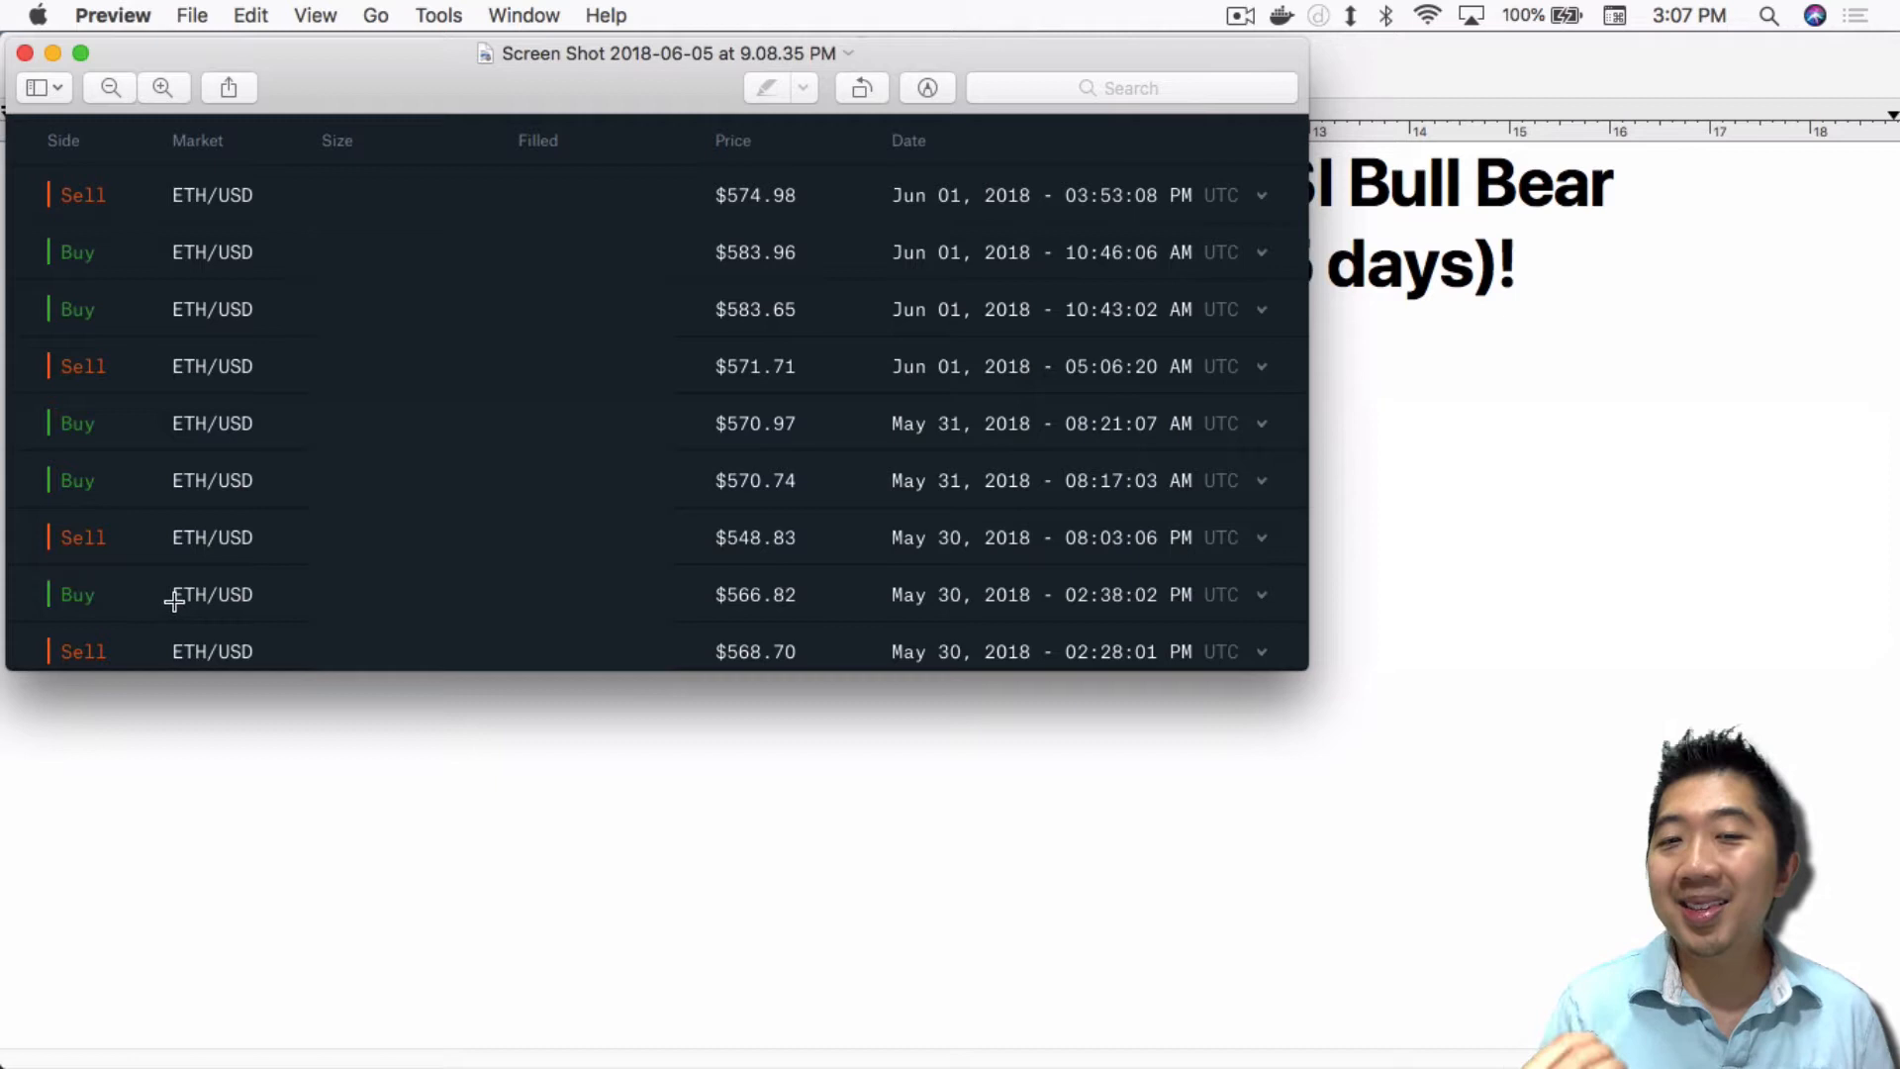
mouse_move(563, 611)
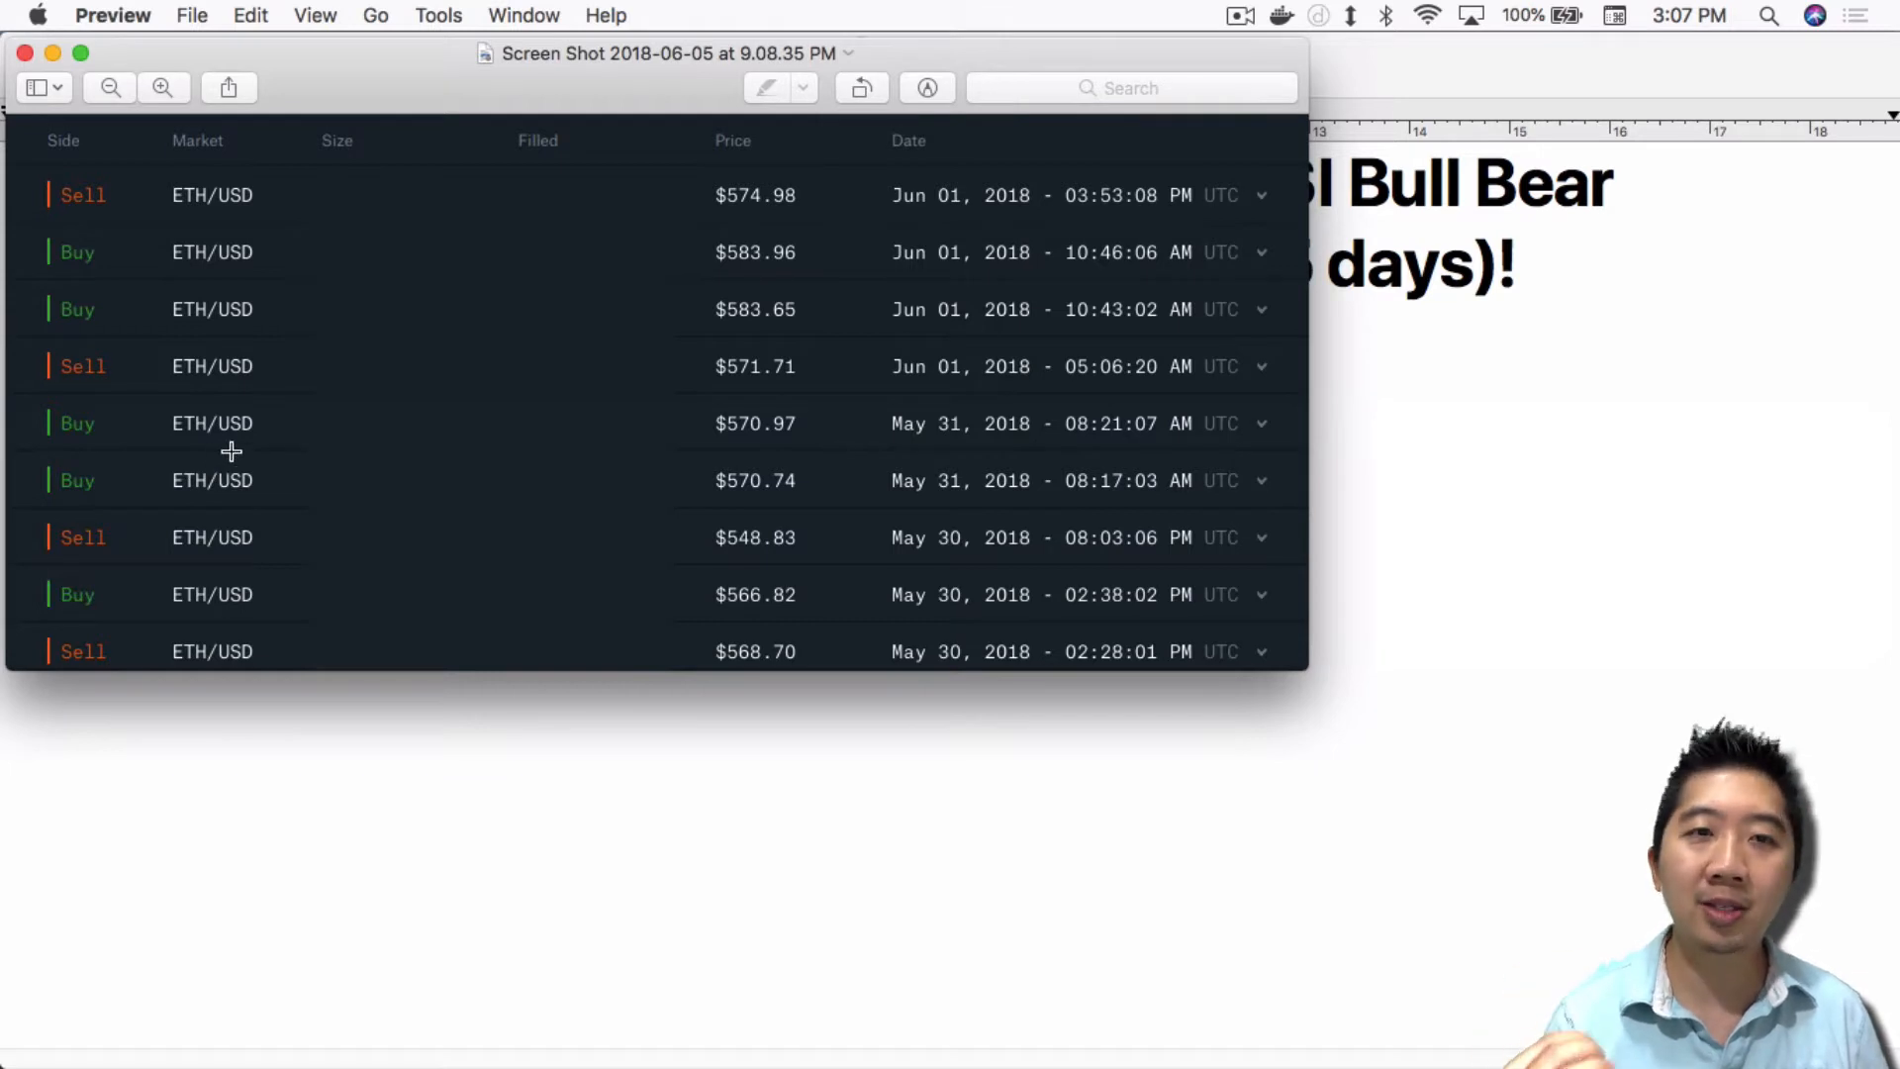
mouse_move(252, 458)
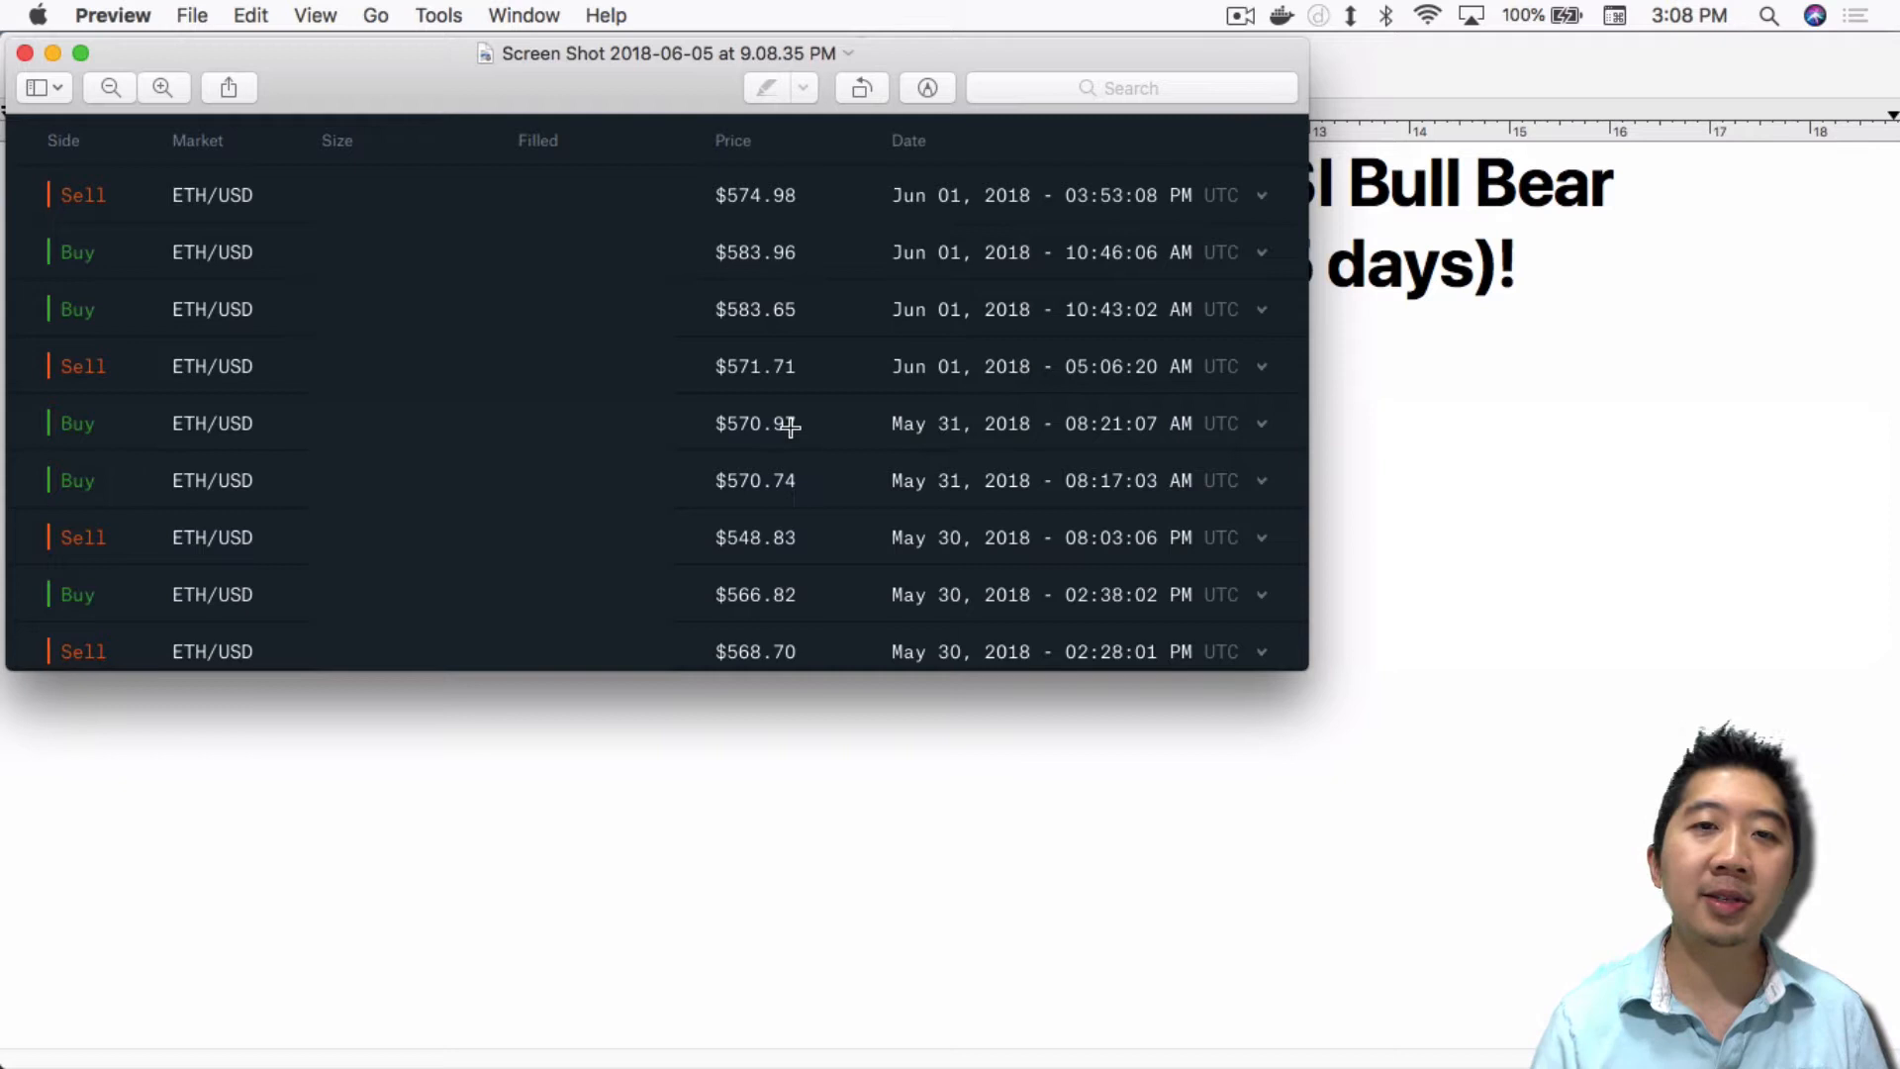
mouse_move(809, 366)
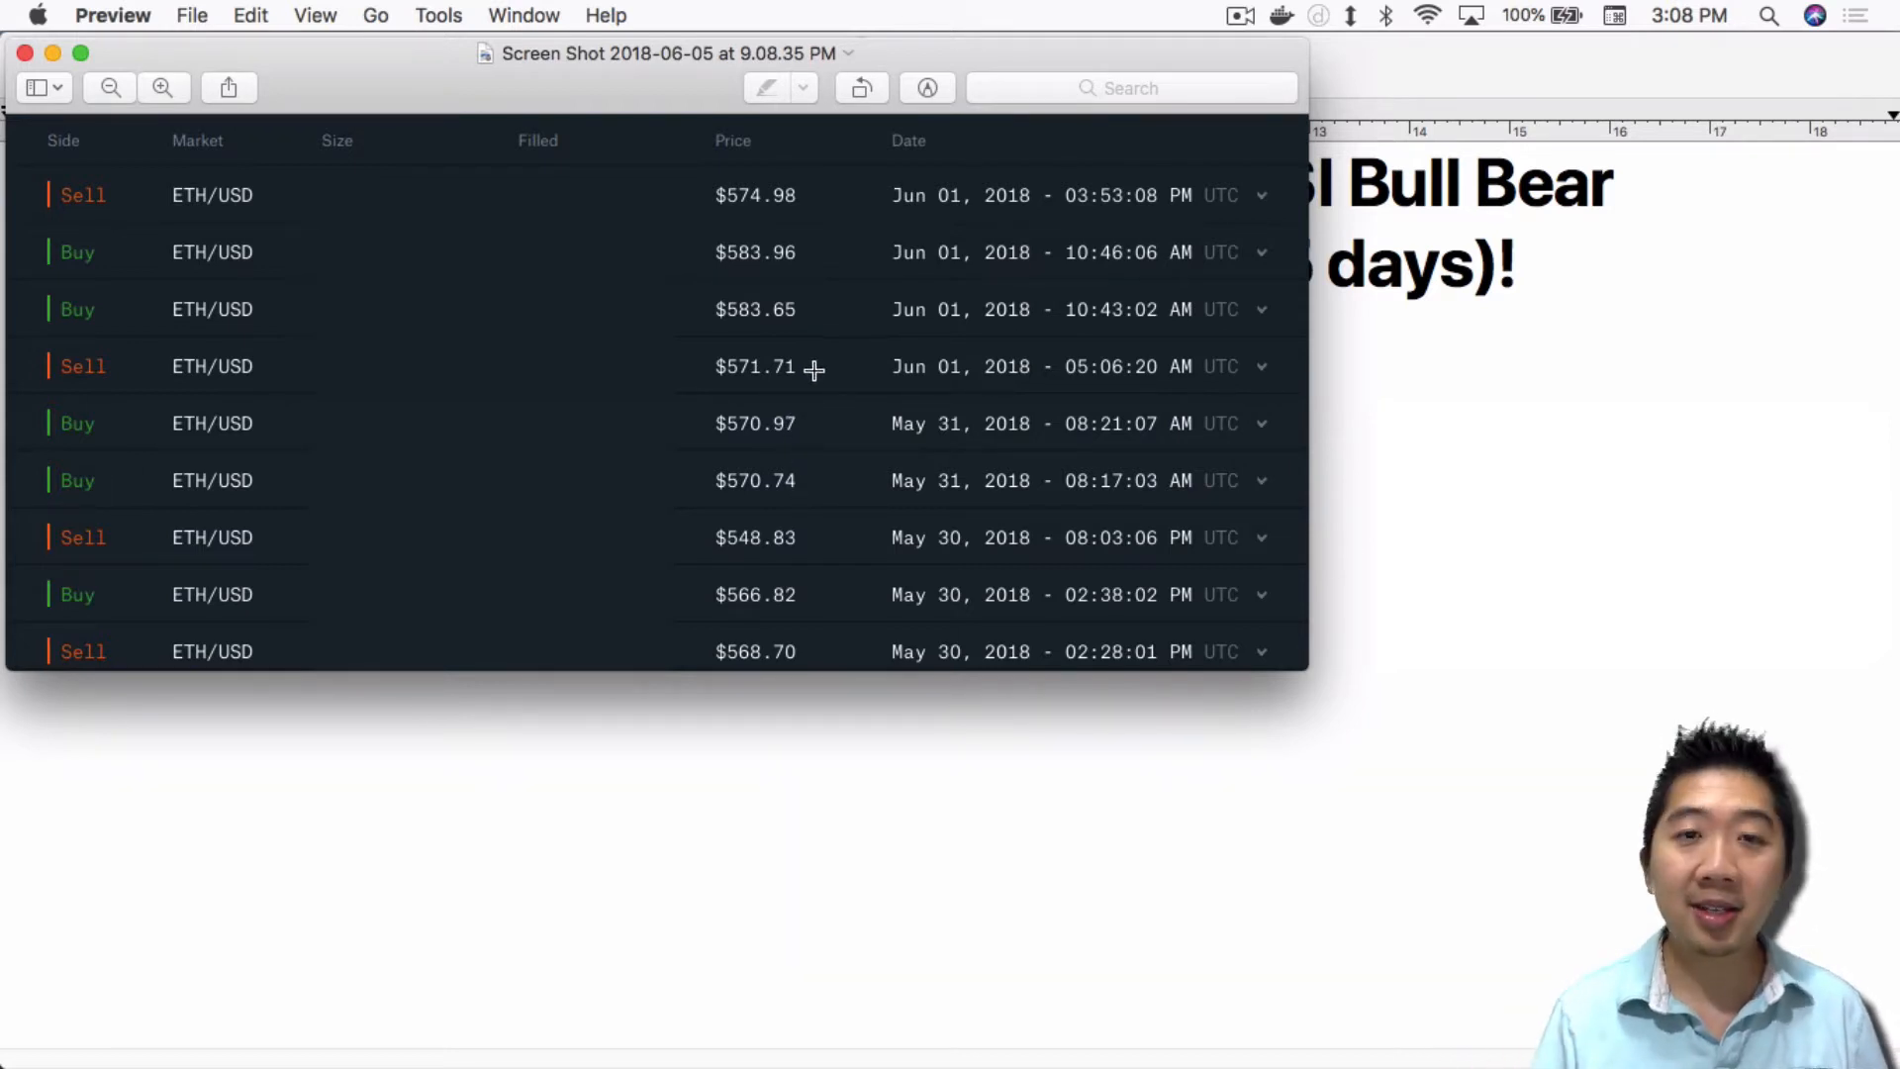
mouse_move(757, 313)
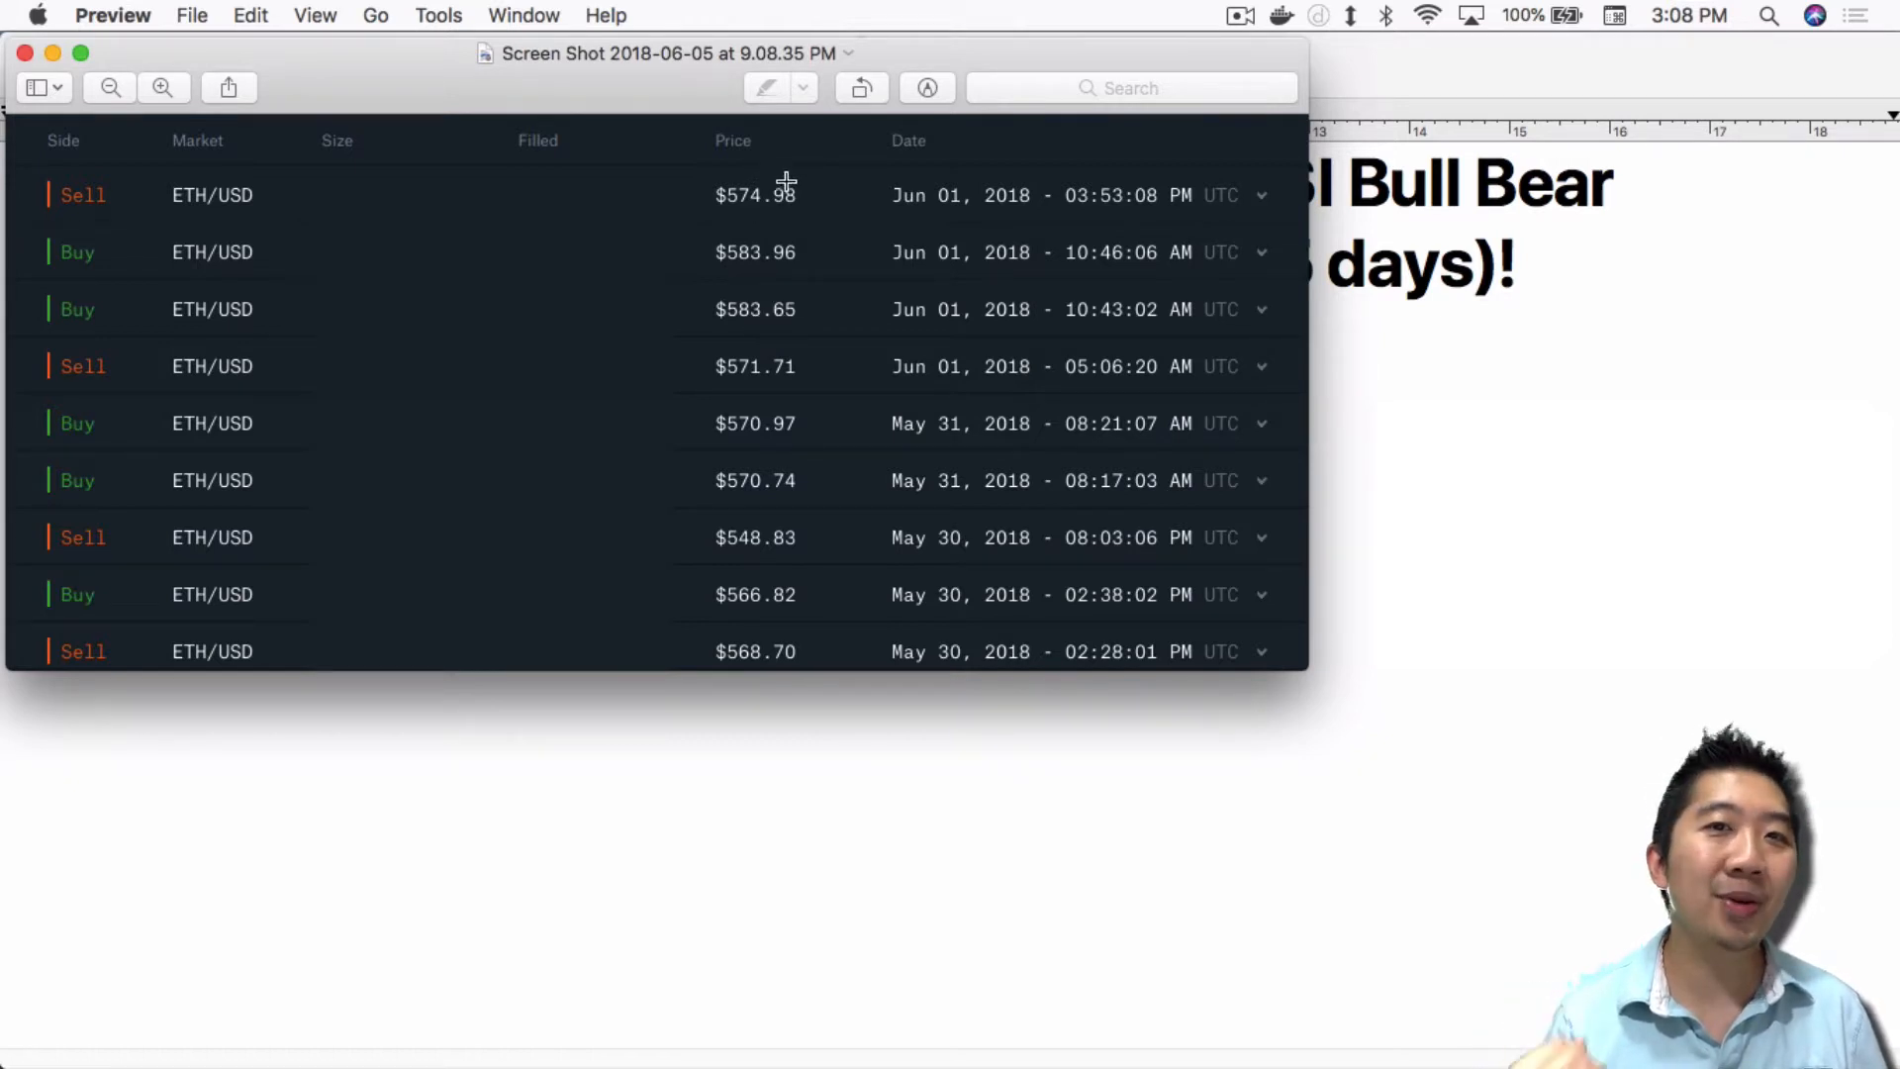
mouse_move(814, 215)
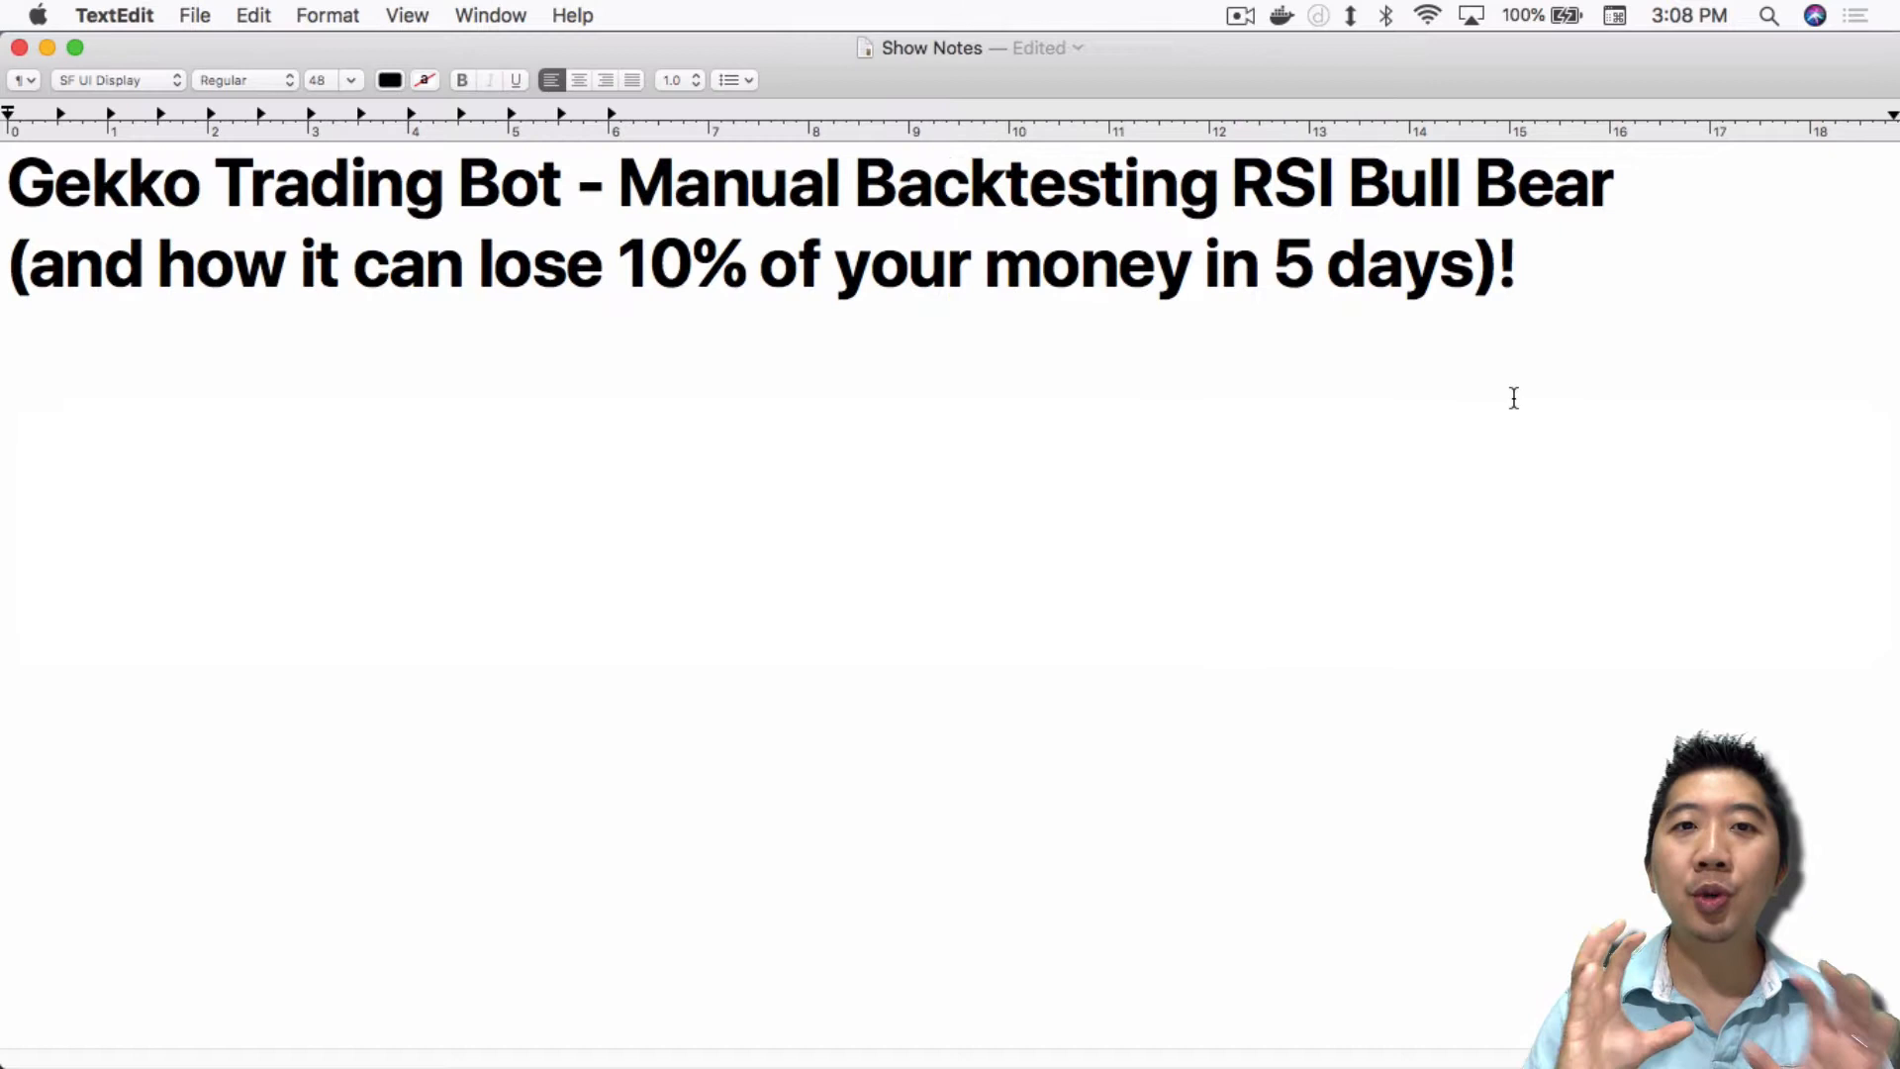
click(1193, 264)
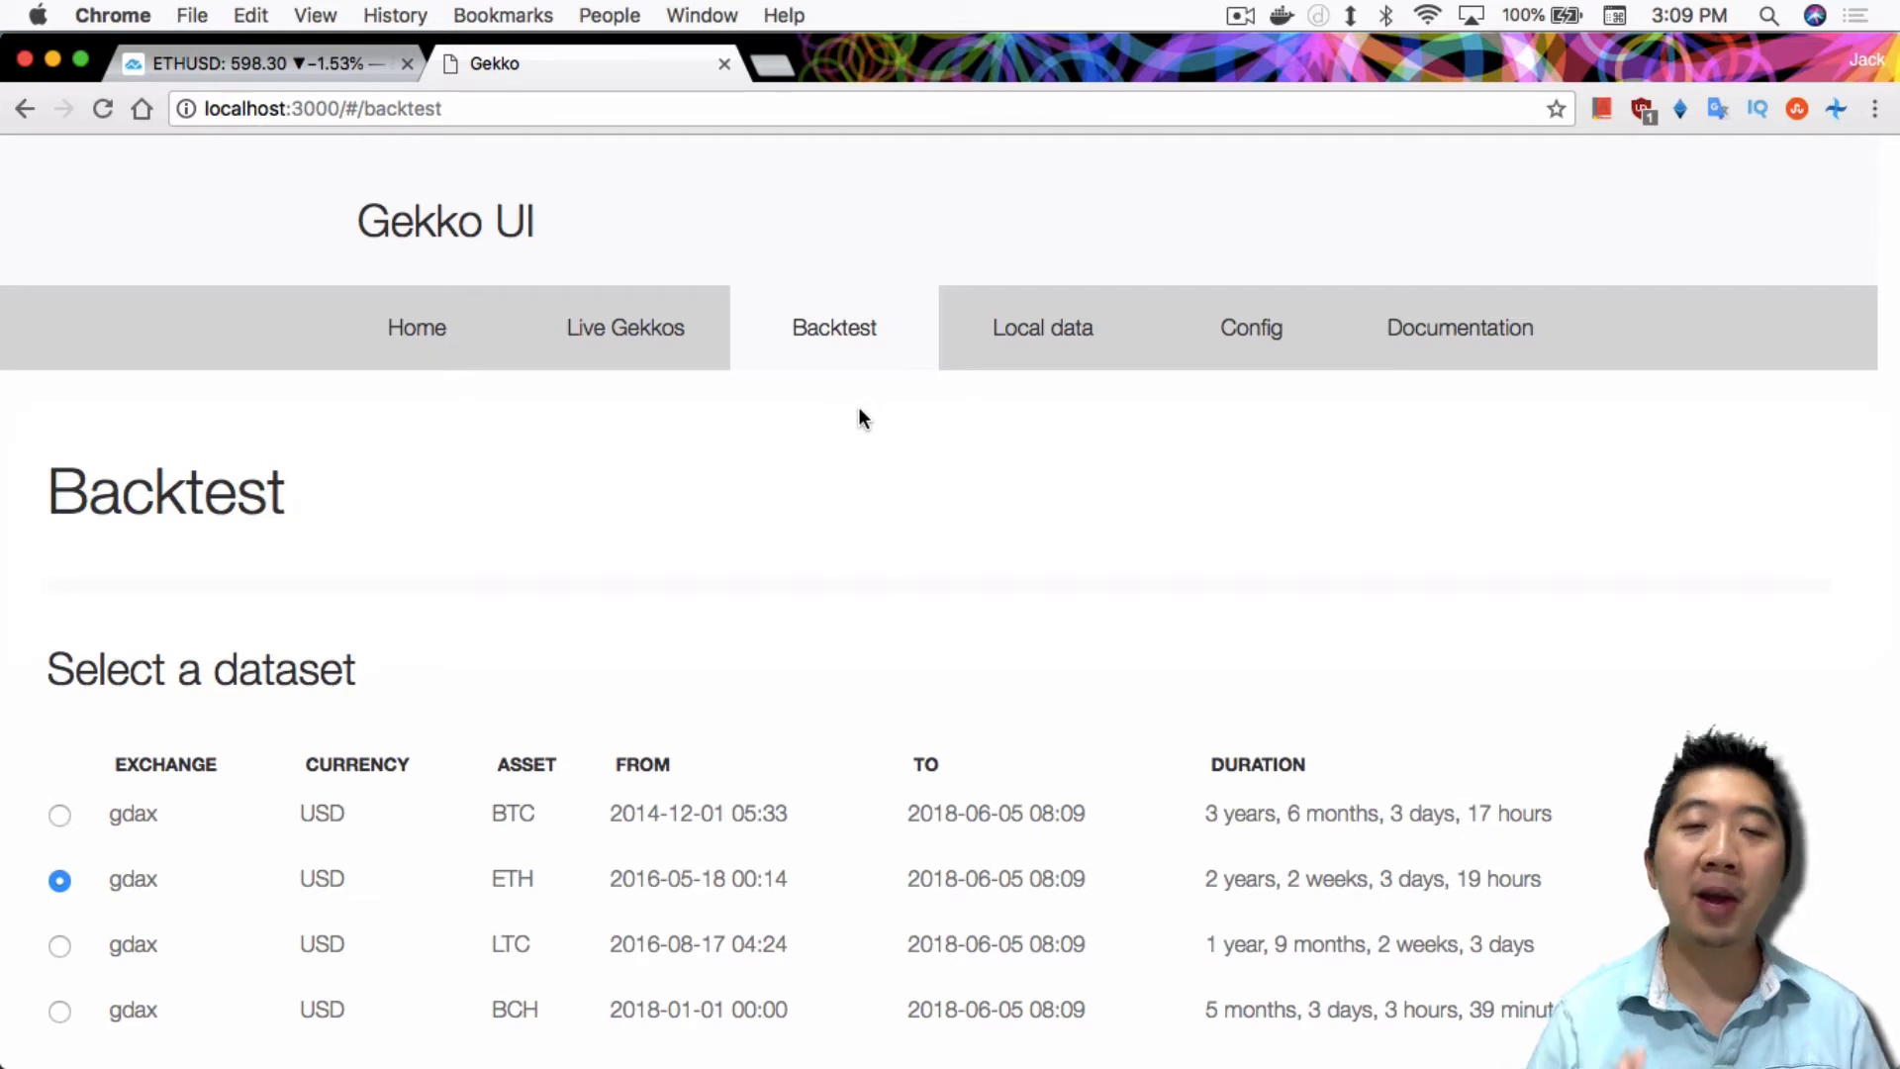
mouse_move(877, 403)
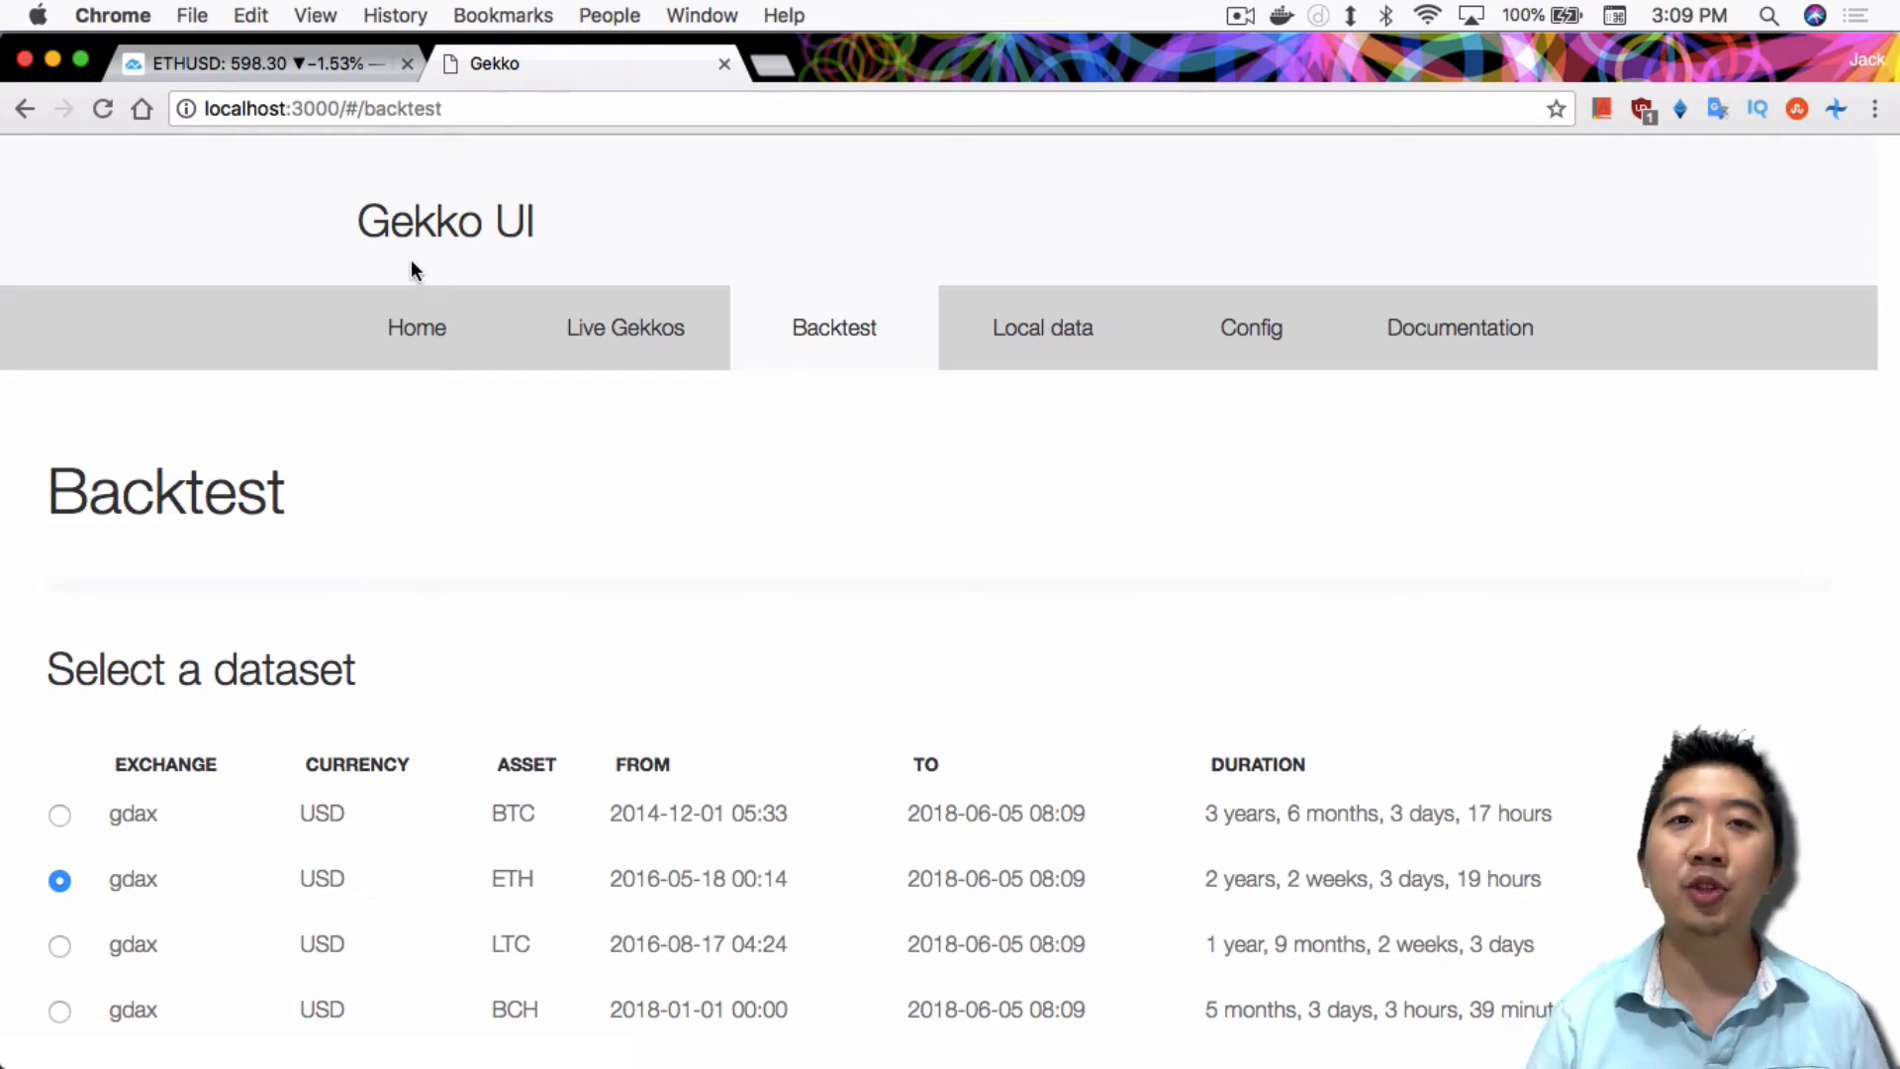
Step: Scroll down to the backtest result: 39 trades, 985.73 USD balance, −1.43% profit
scroll(down, 3)
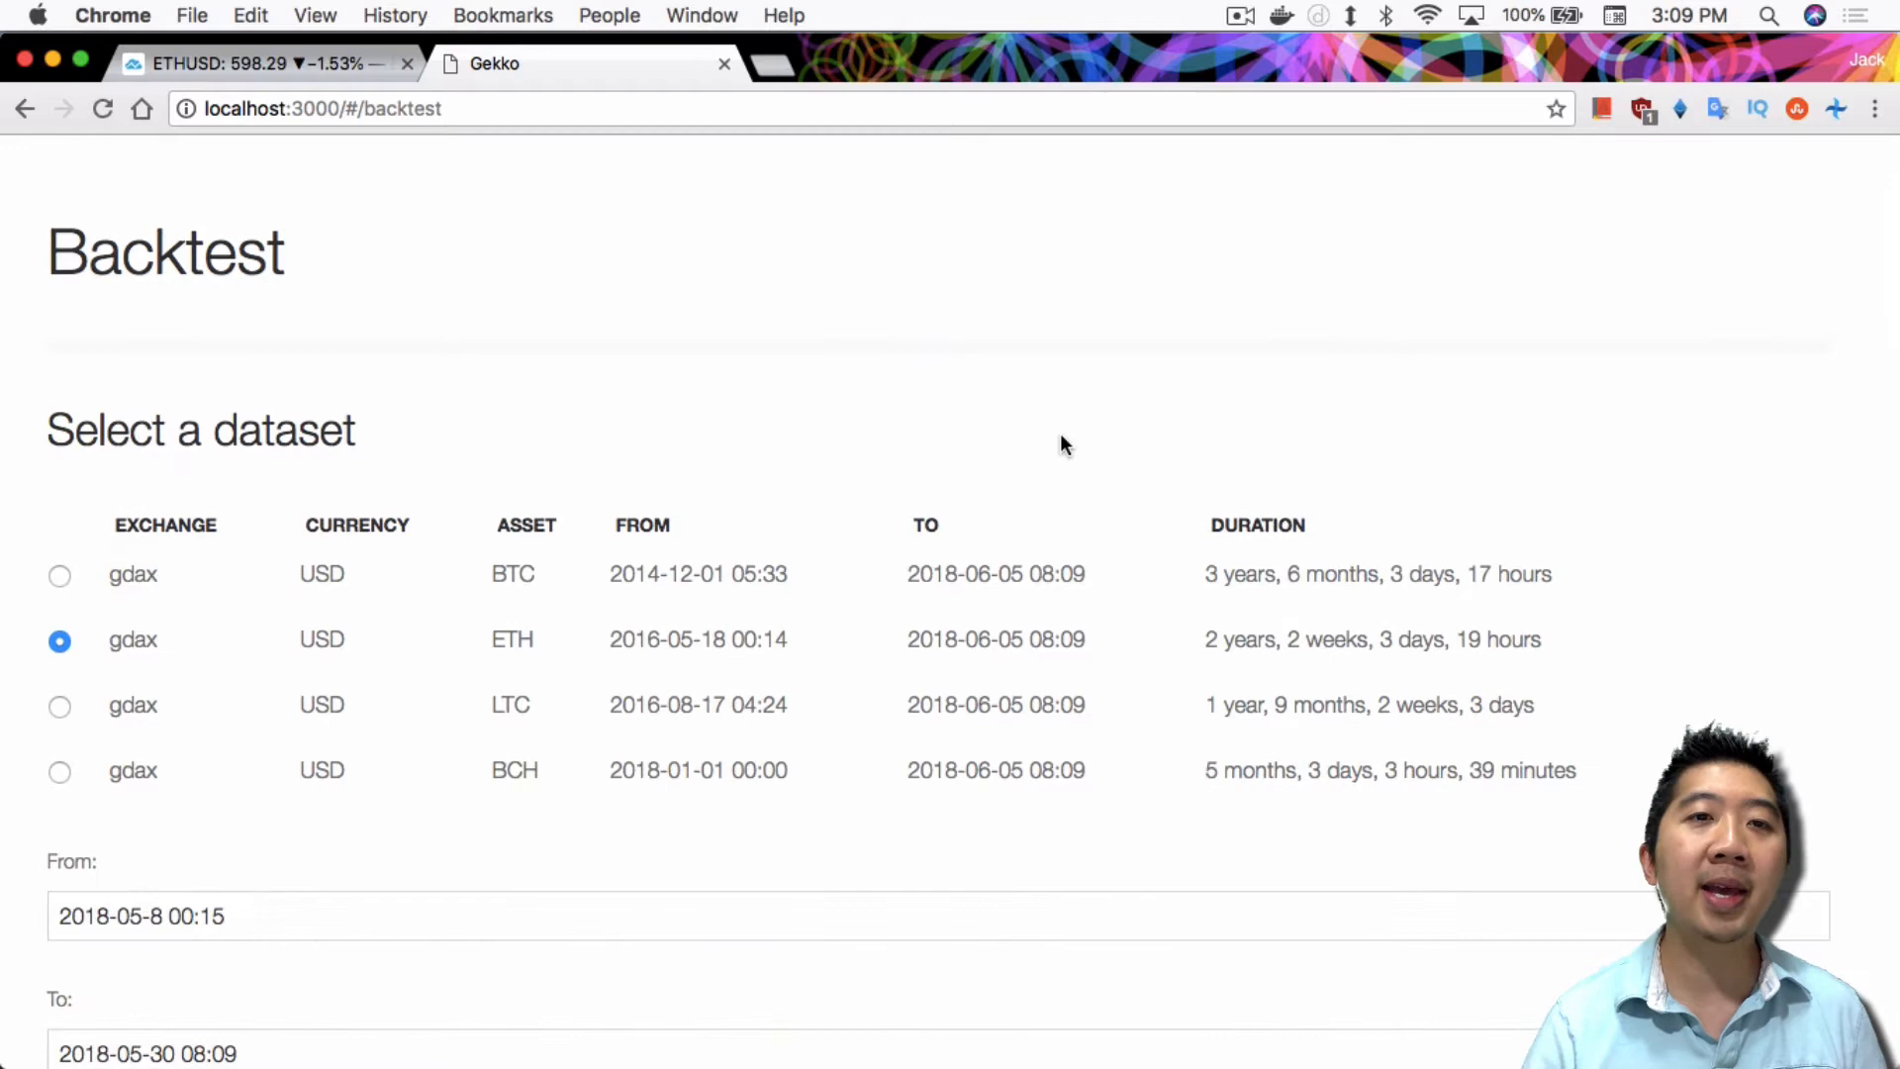
scroll(down, 3)
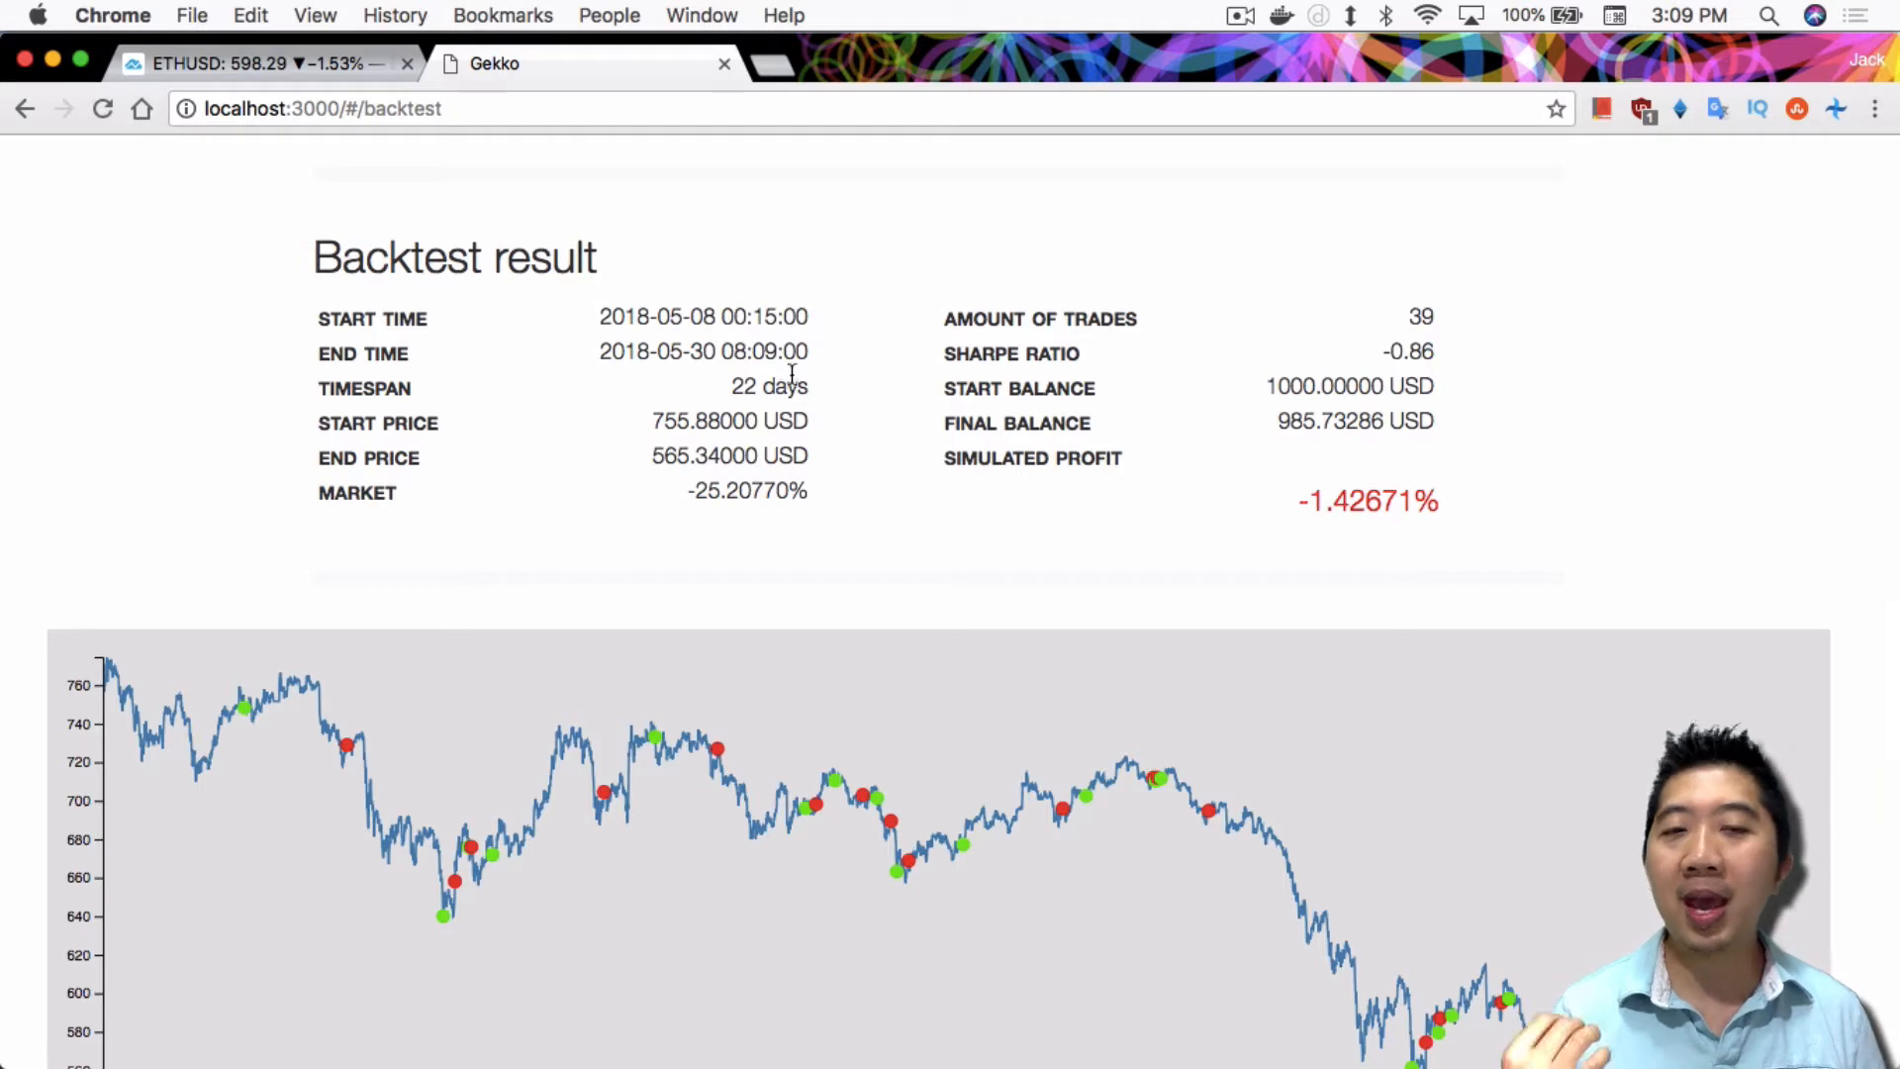
mouse_move(809, 551)
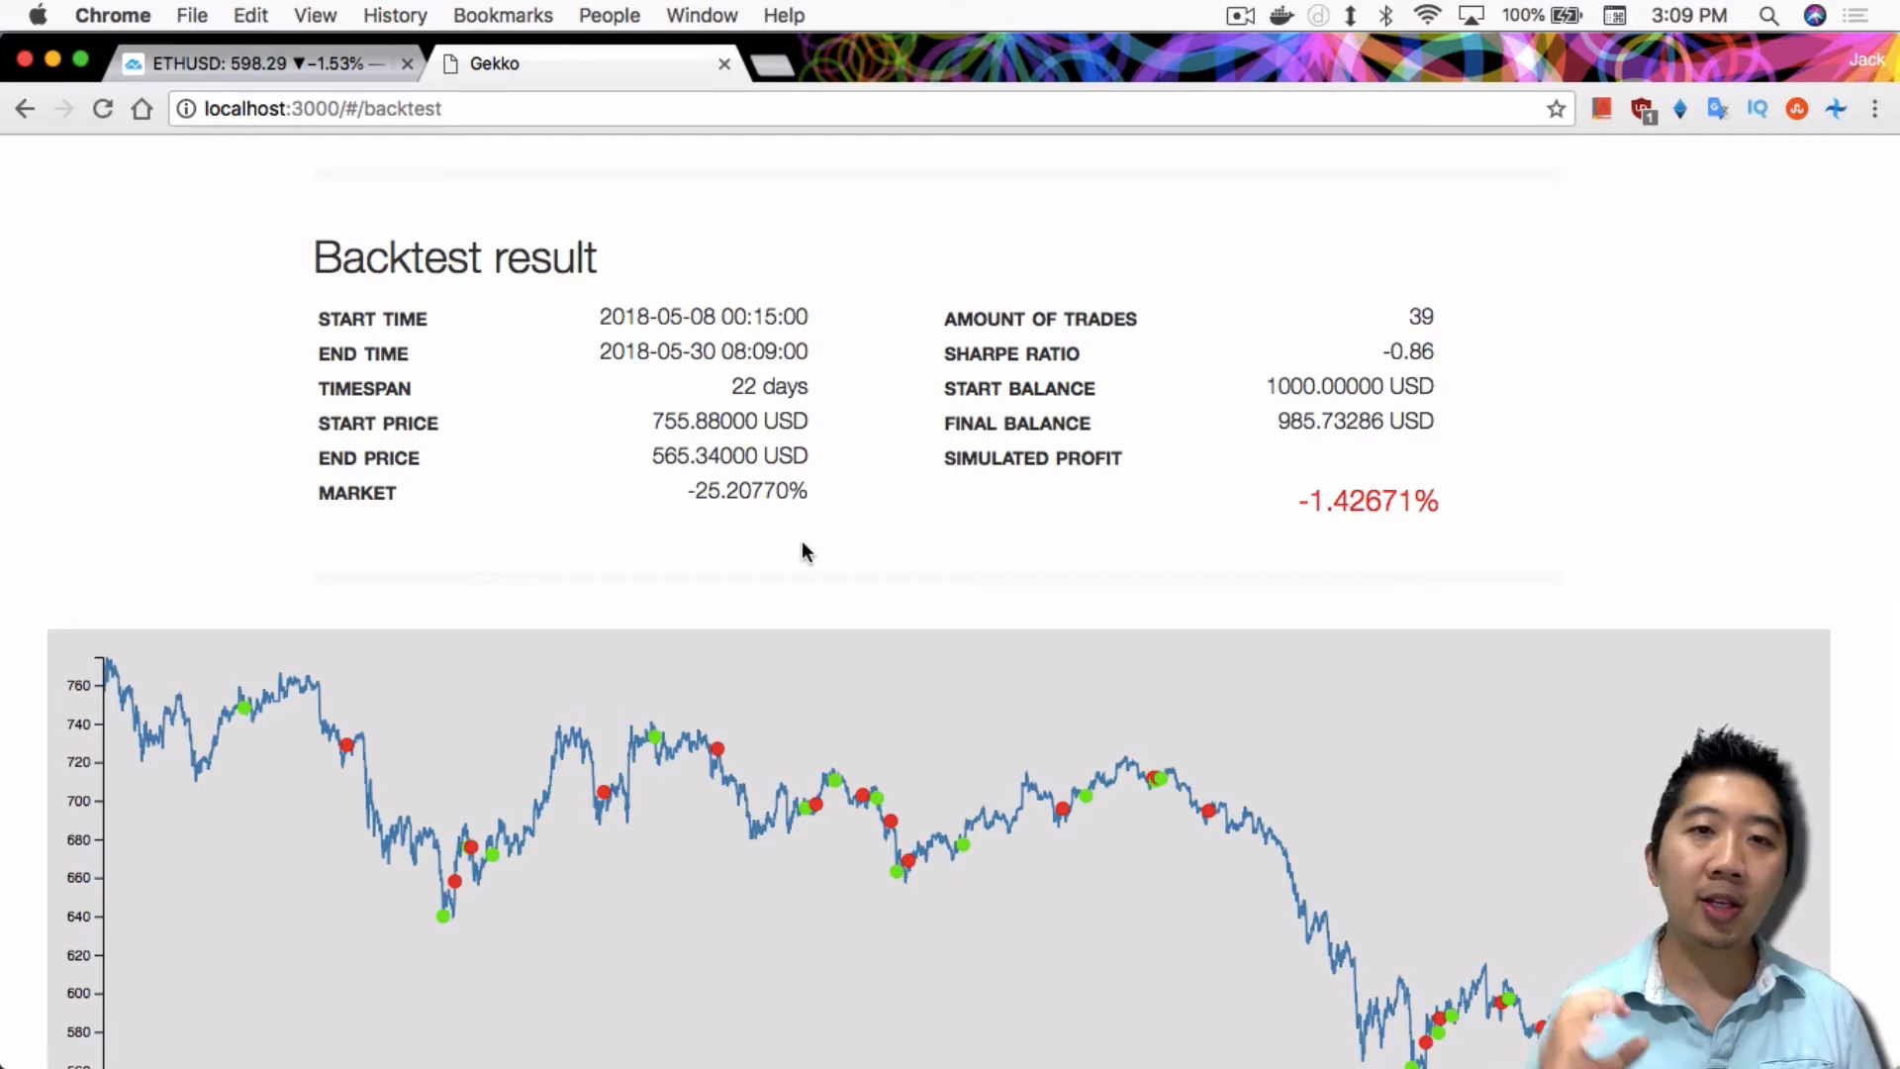
mouse_move(751, 518)
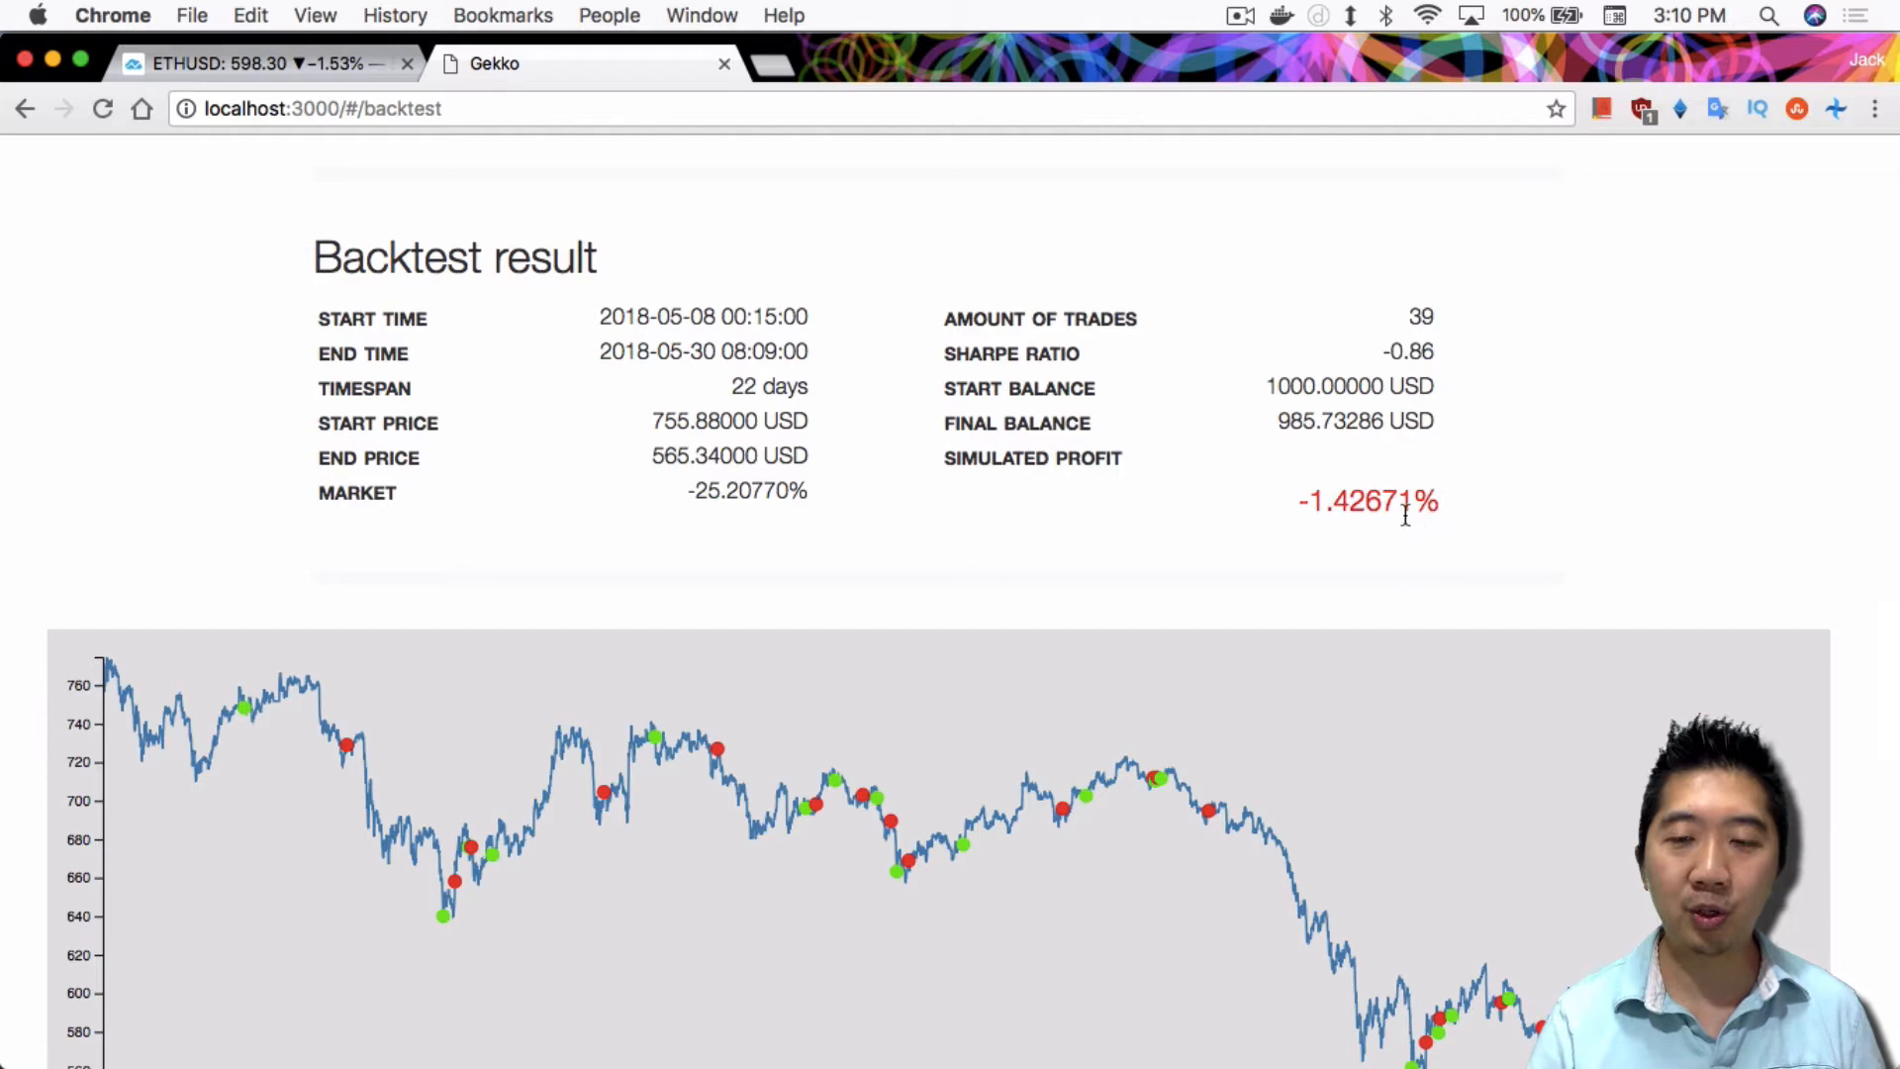
Step: Scroll the Roundtrips table to its last row, the May 28 trade losing 5.99%
scroll(down, 3)
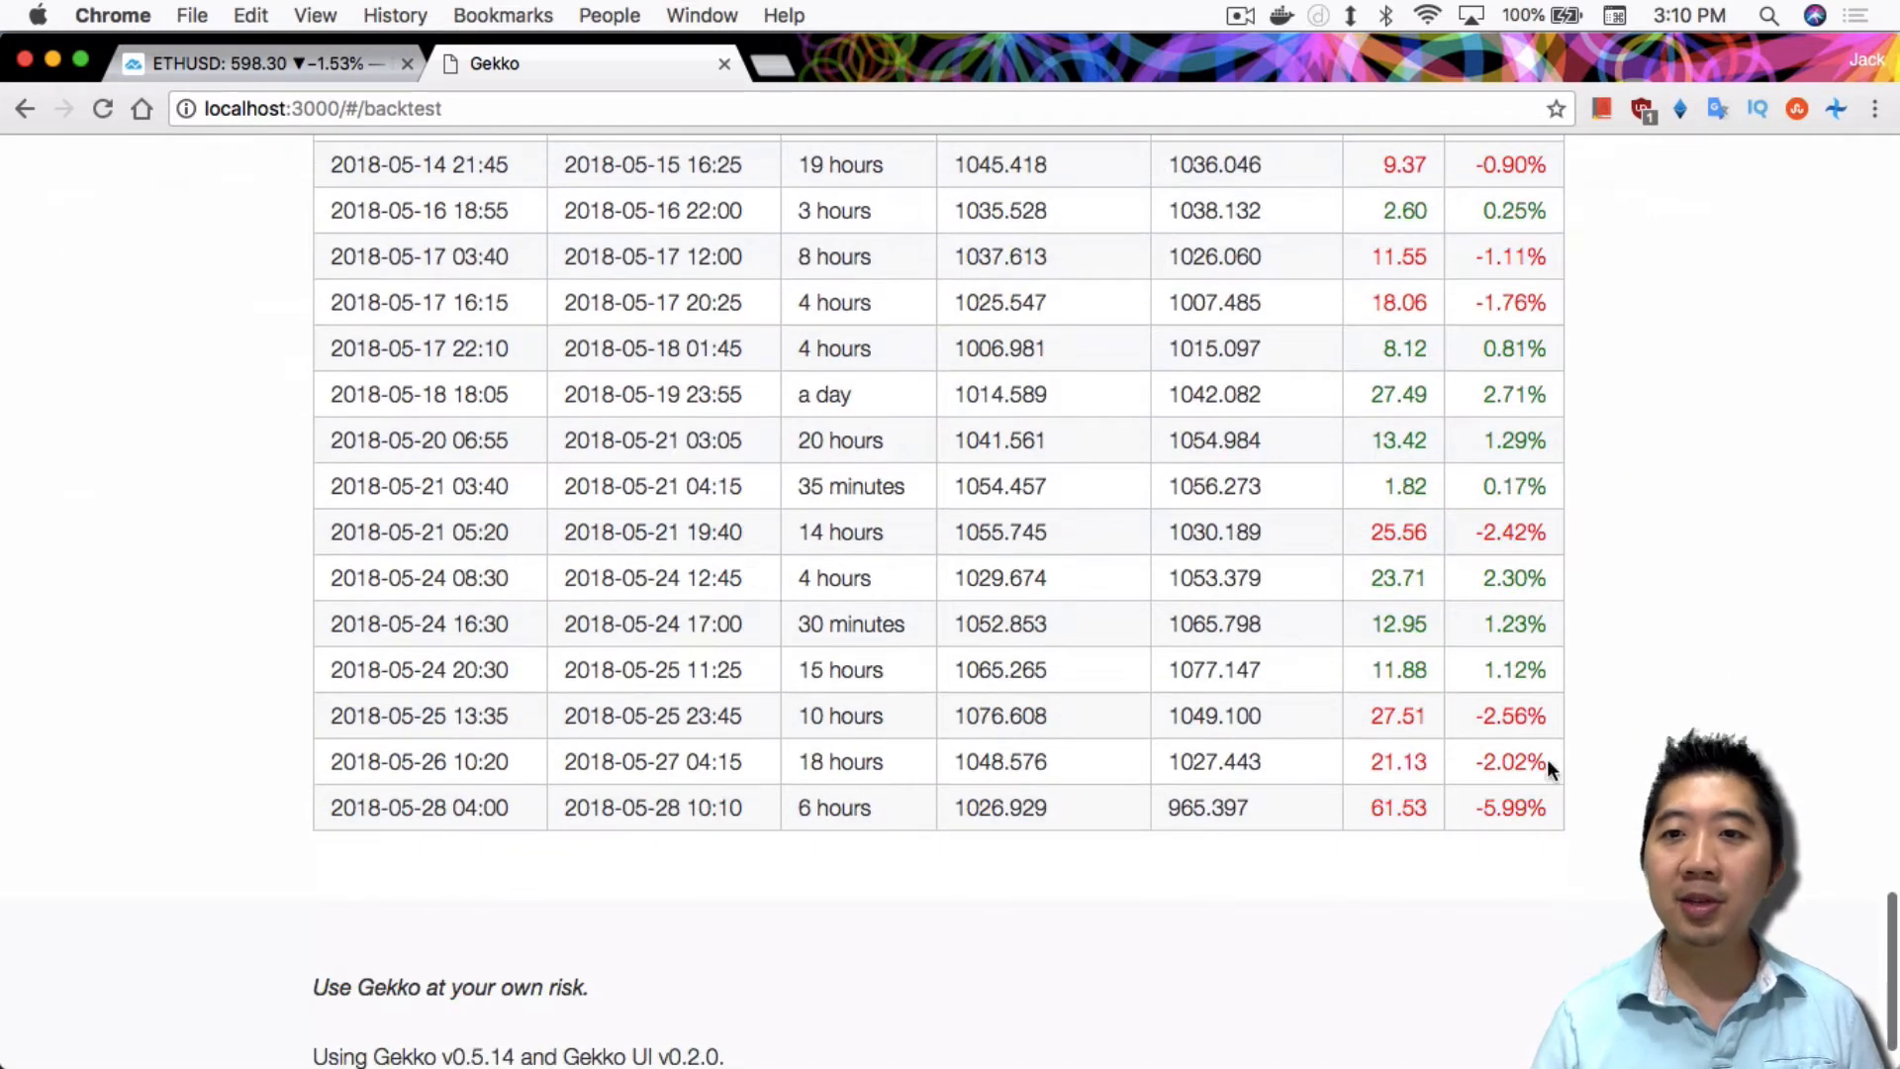
scroll(down, 3)
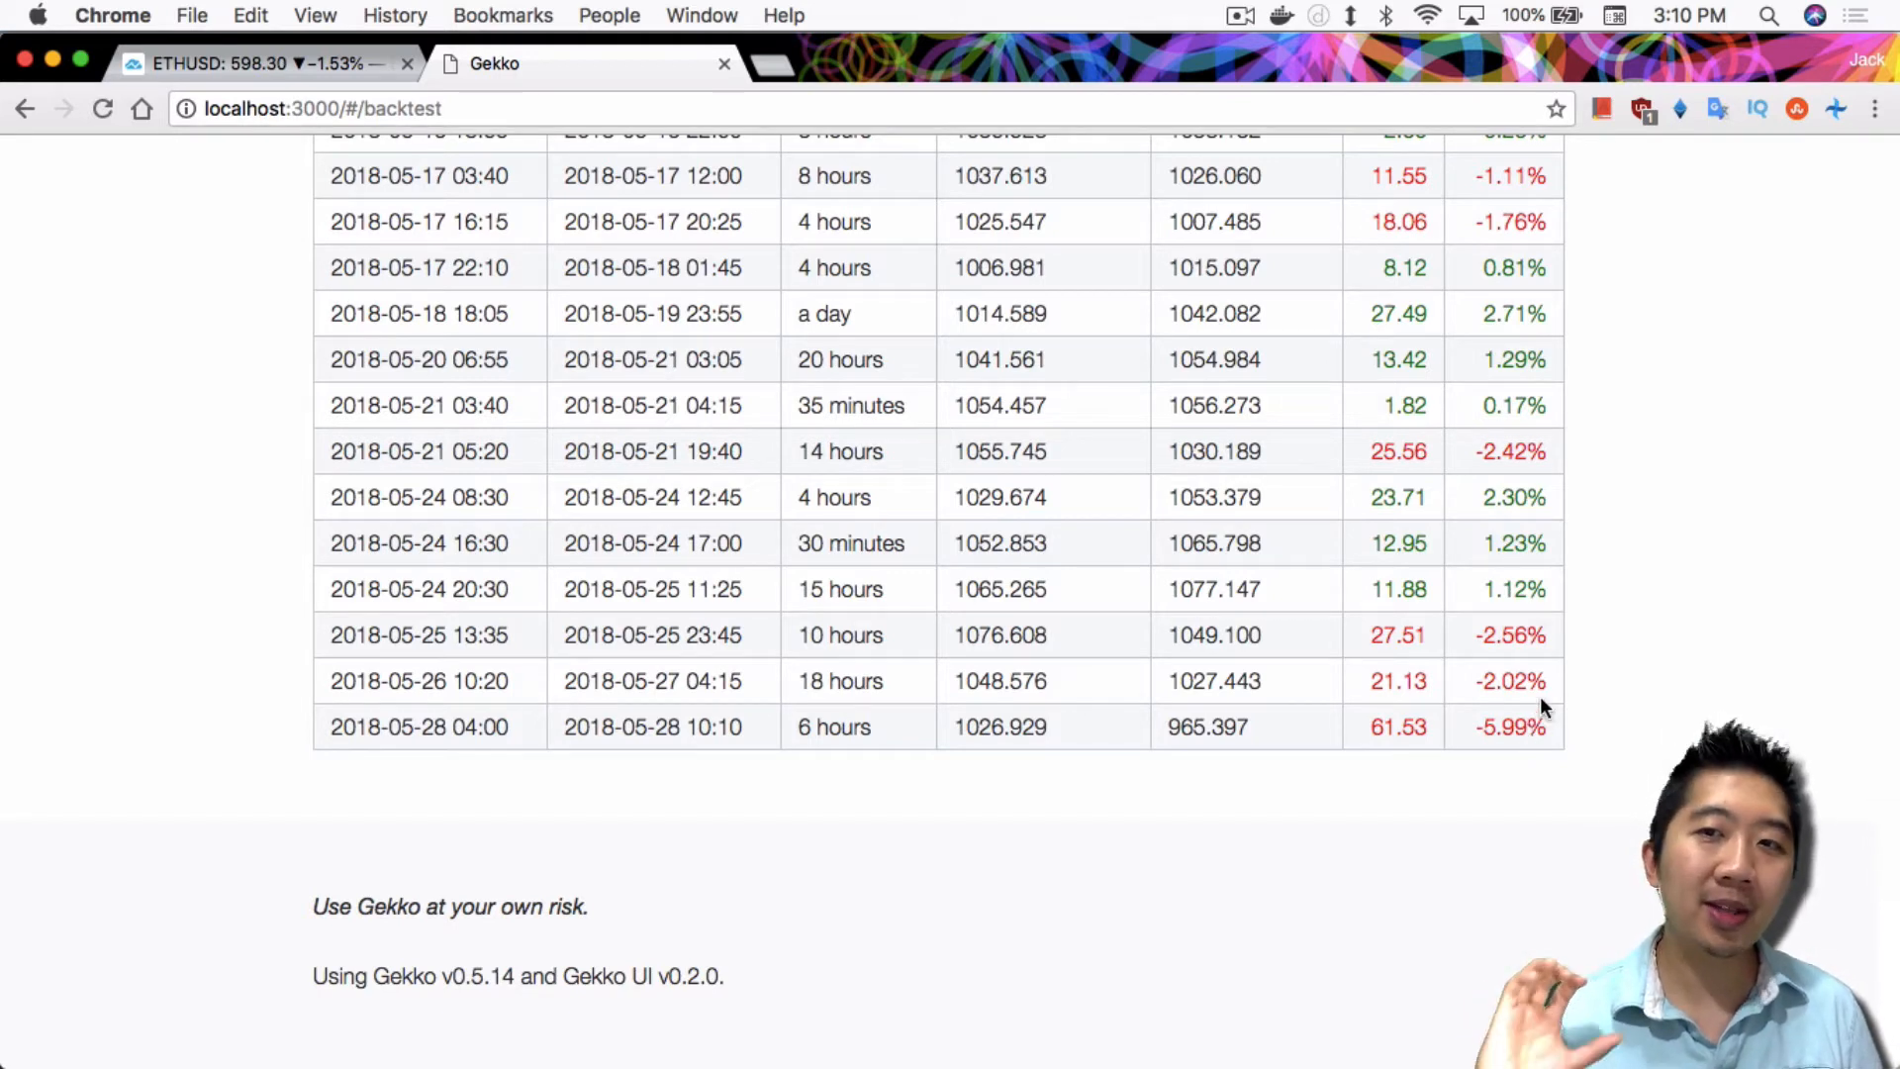
mouse_move(1549, 640)
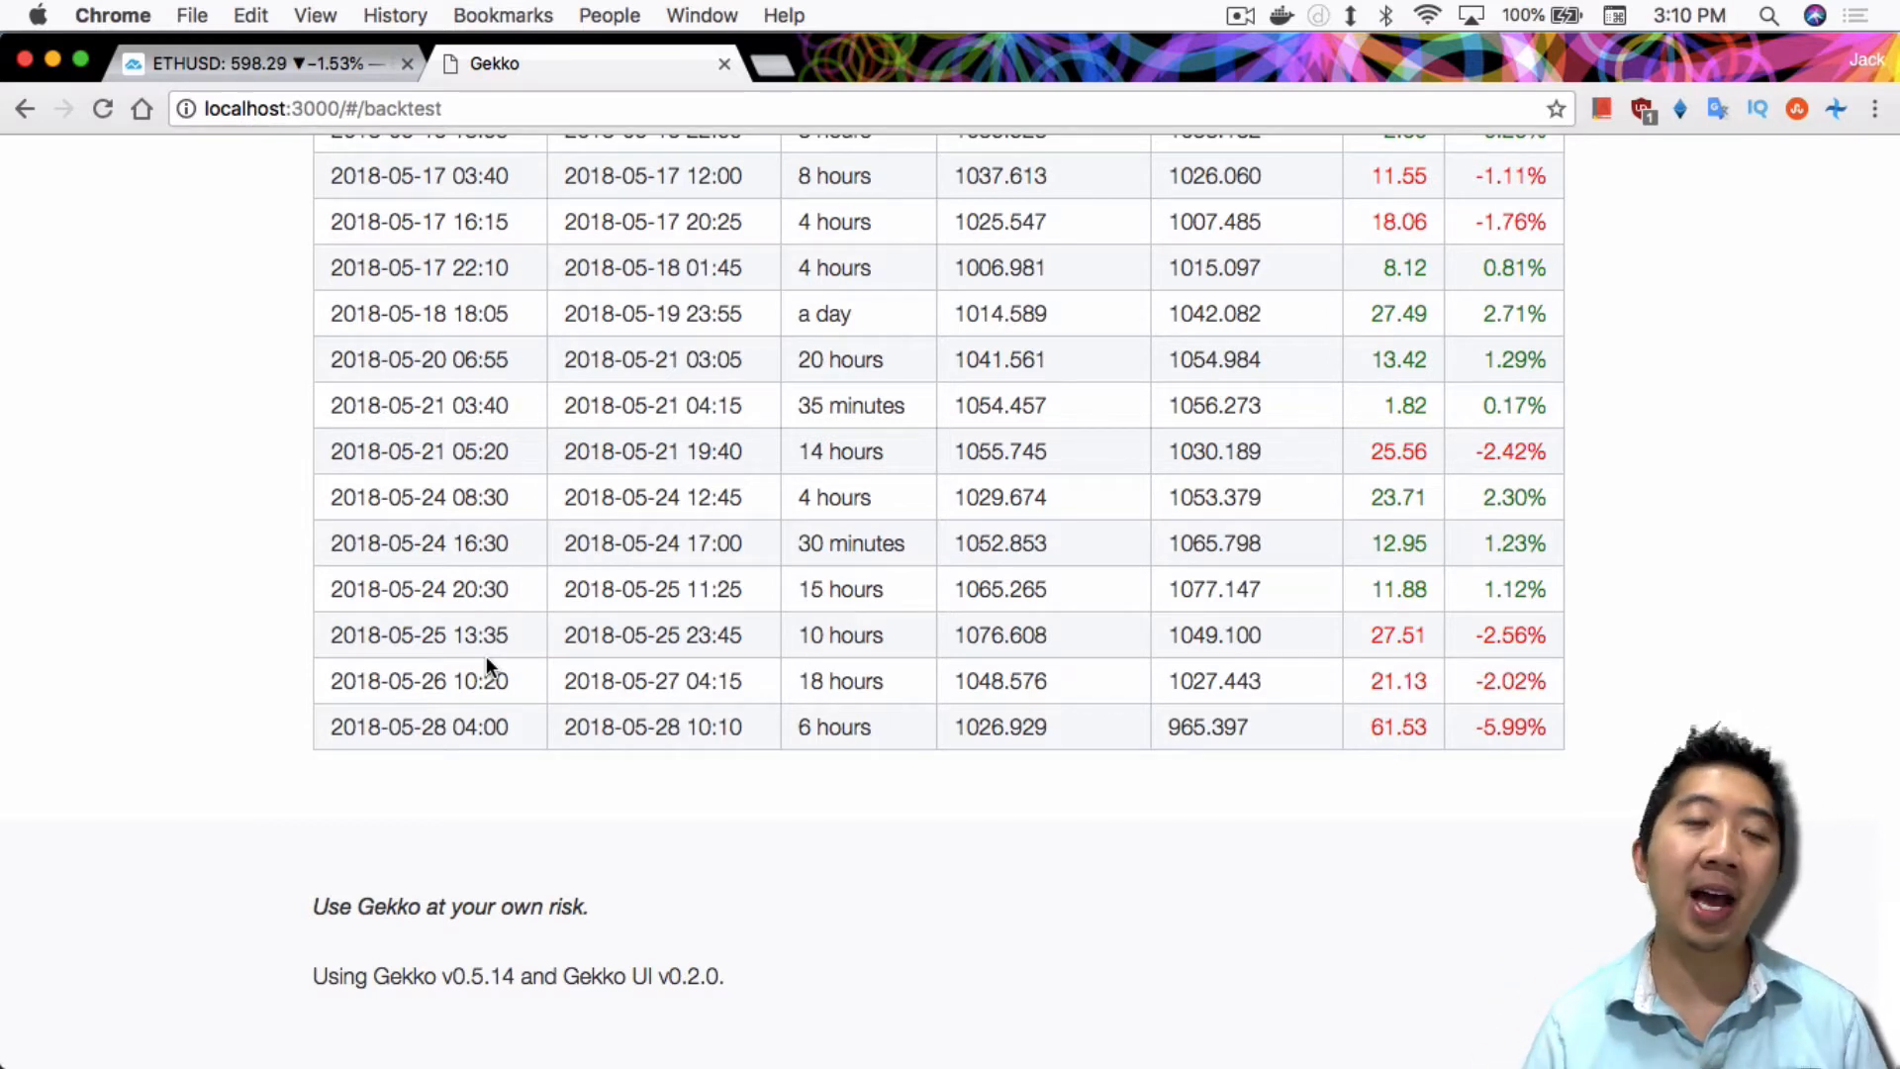
mouse_move(1333, 638)
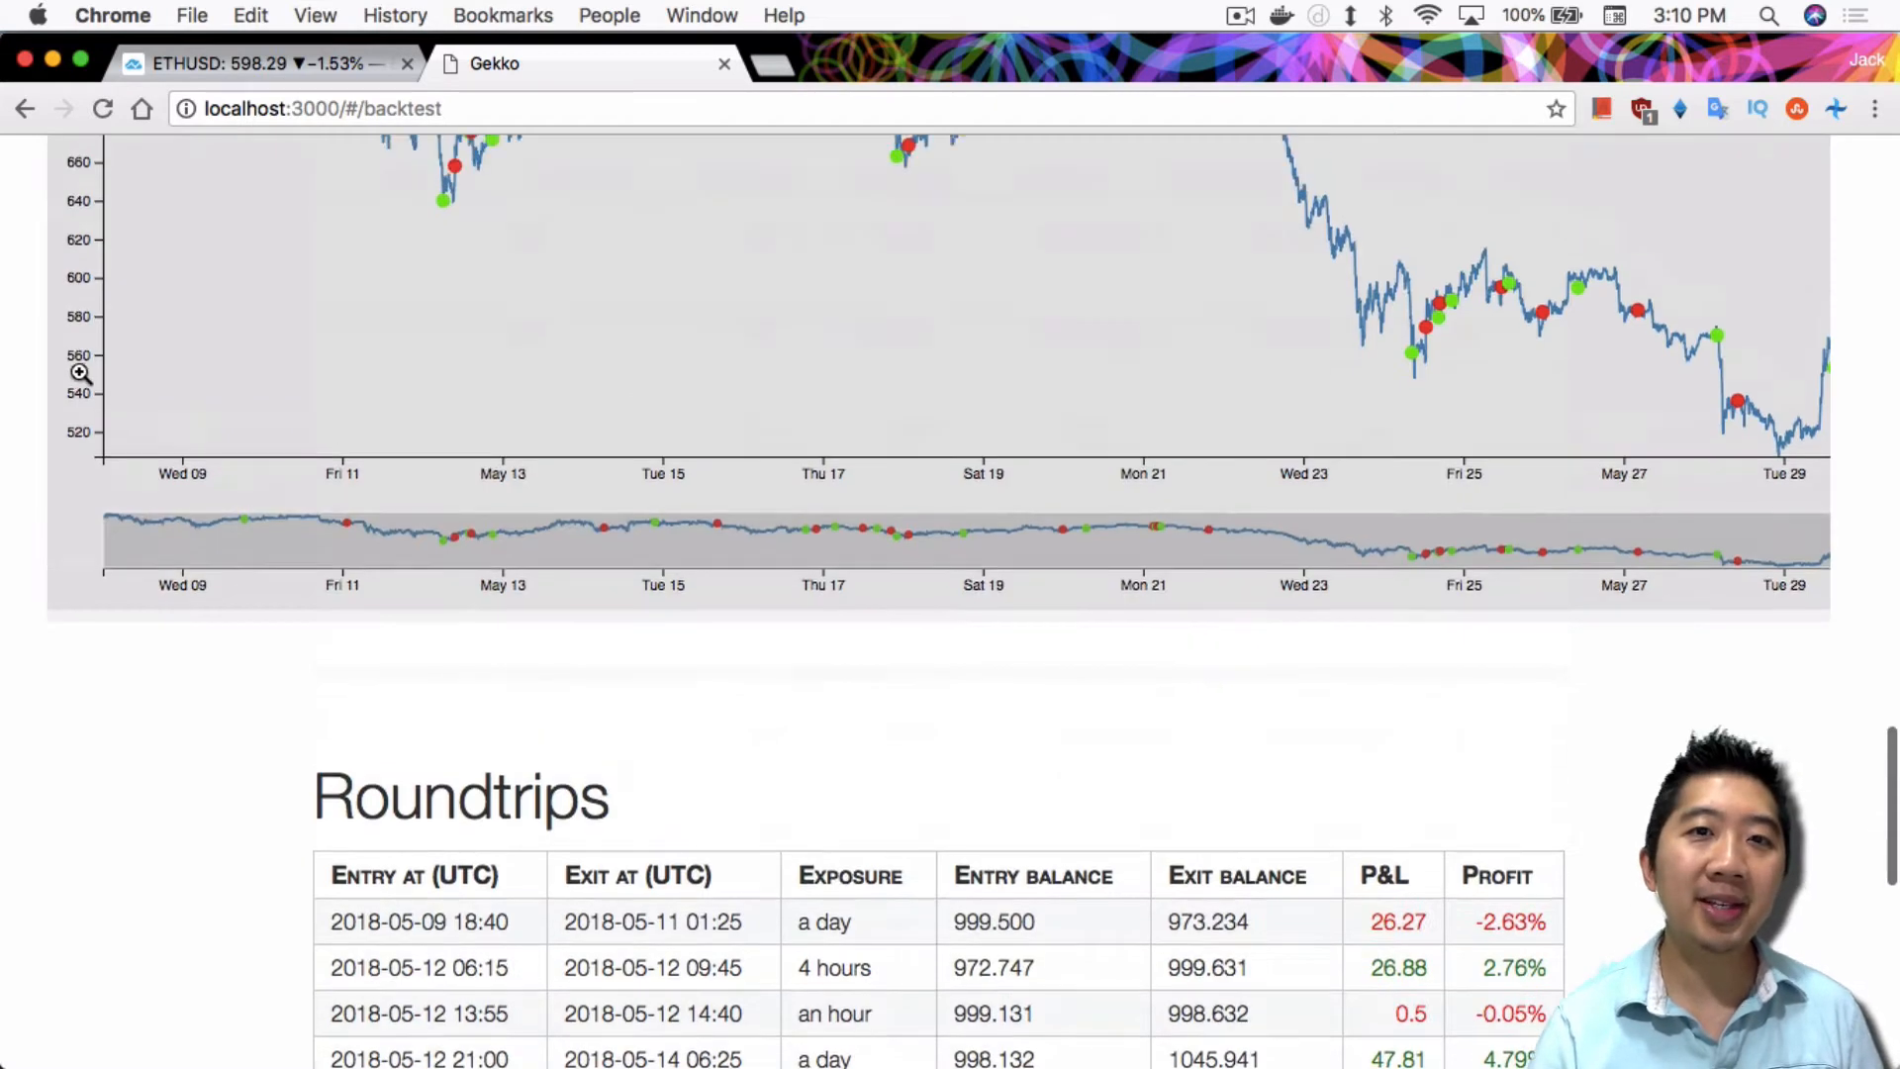
scroll(down, 3)
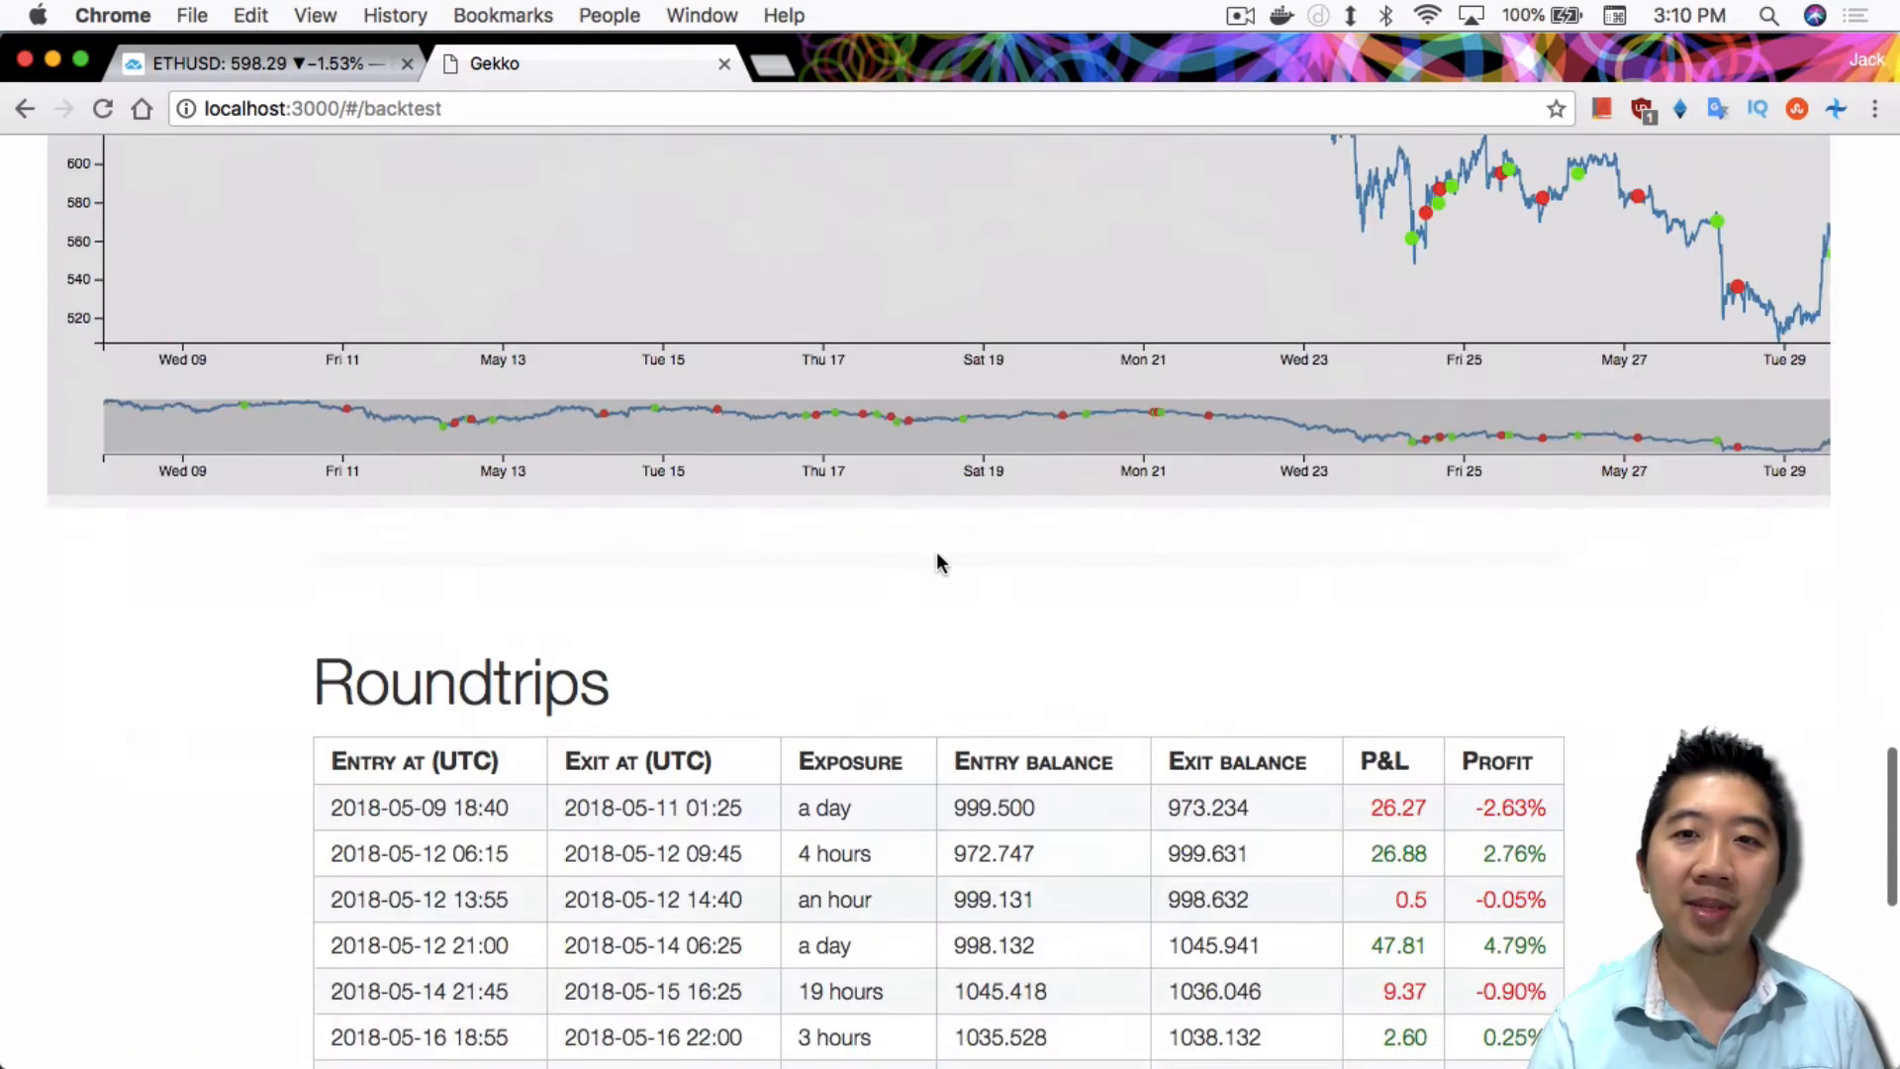
scroll(down, 3)
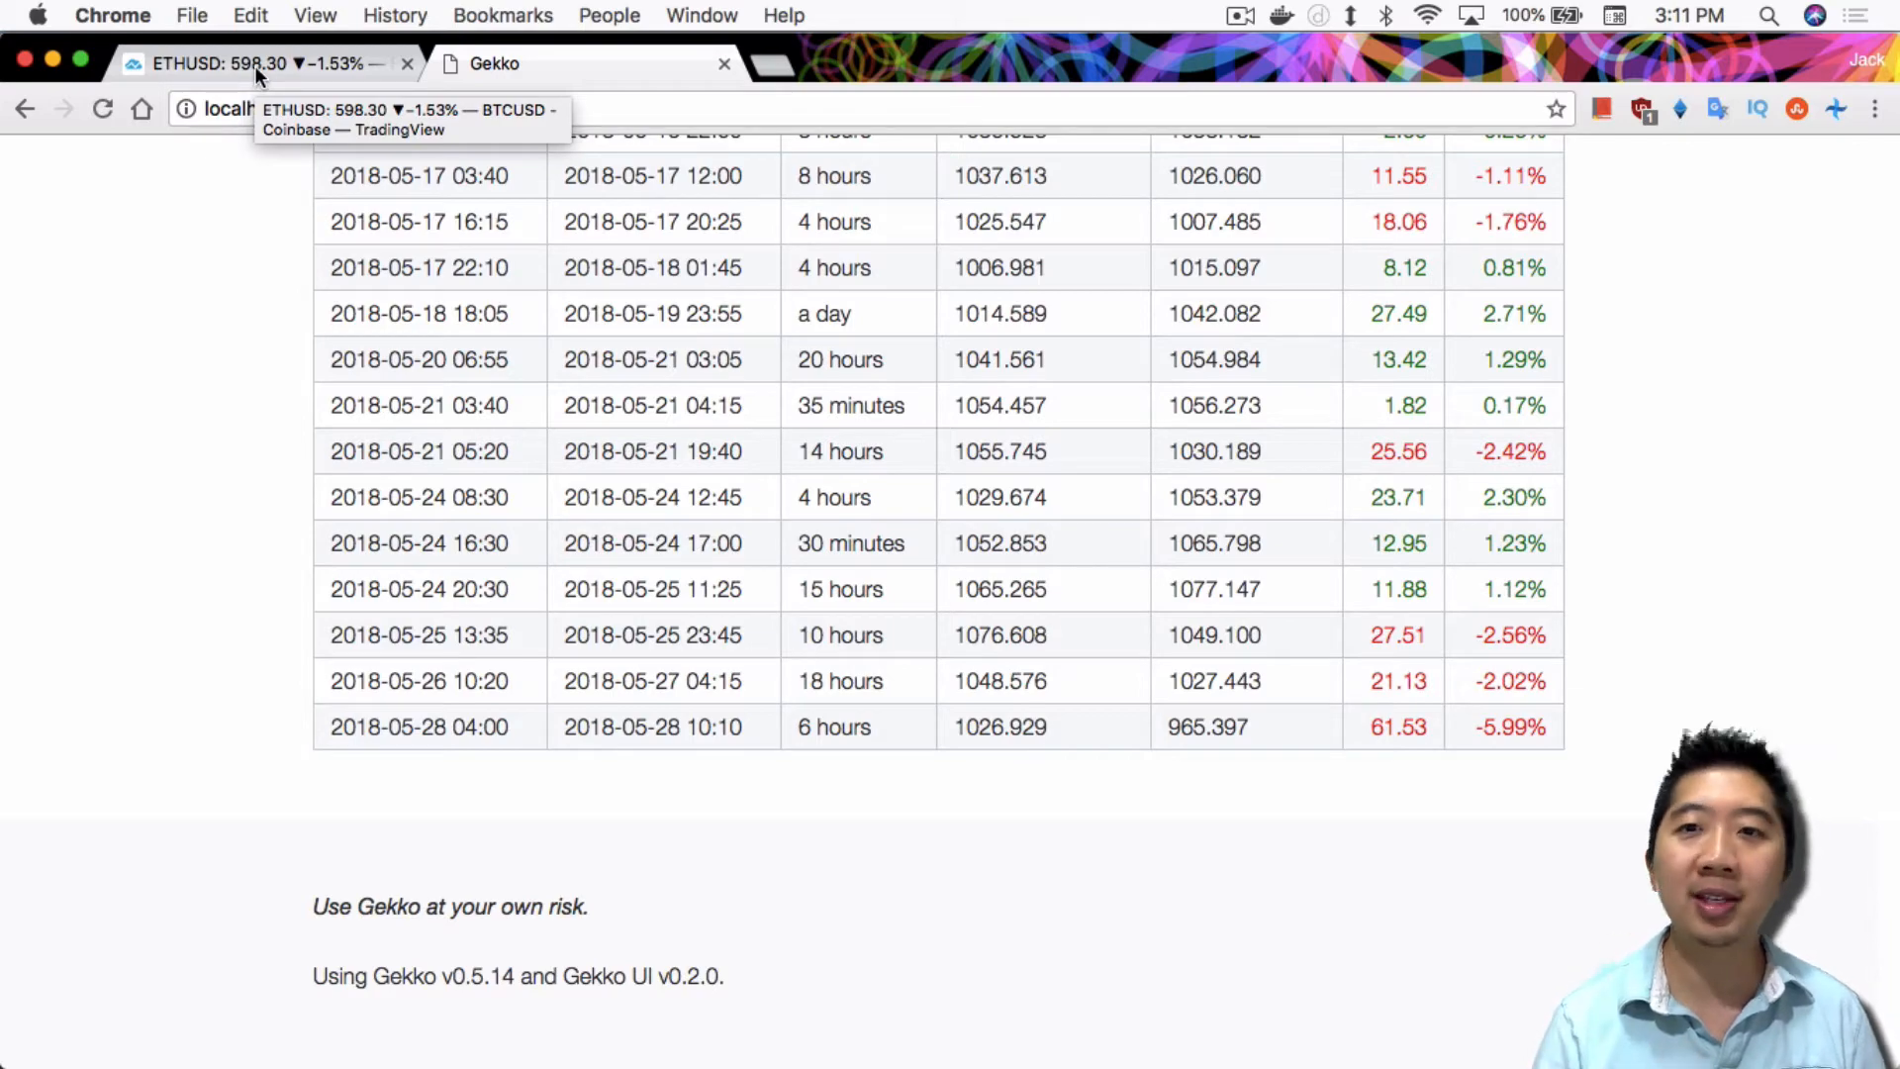
click(266, 63)
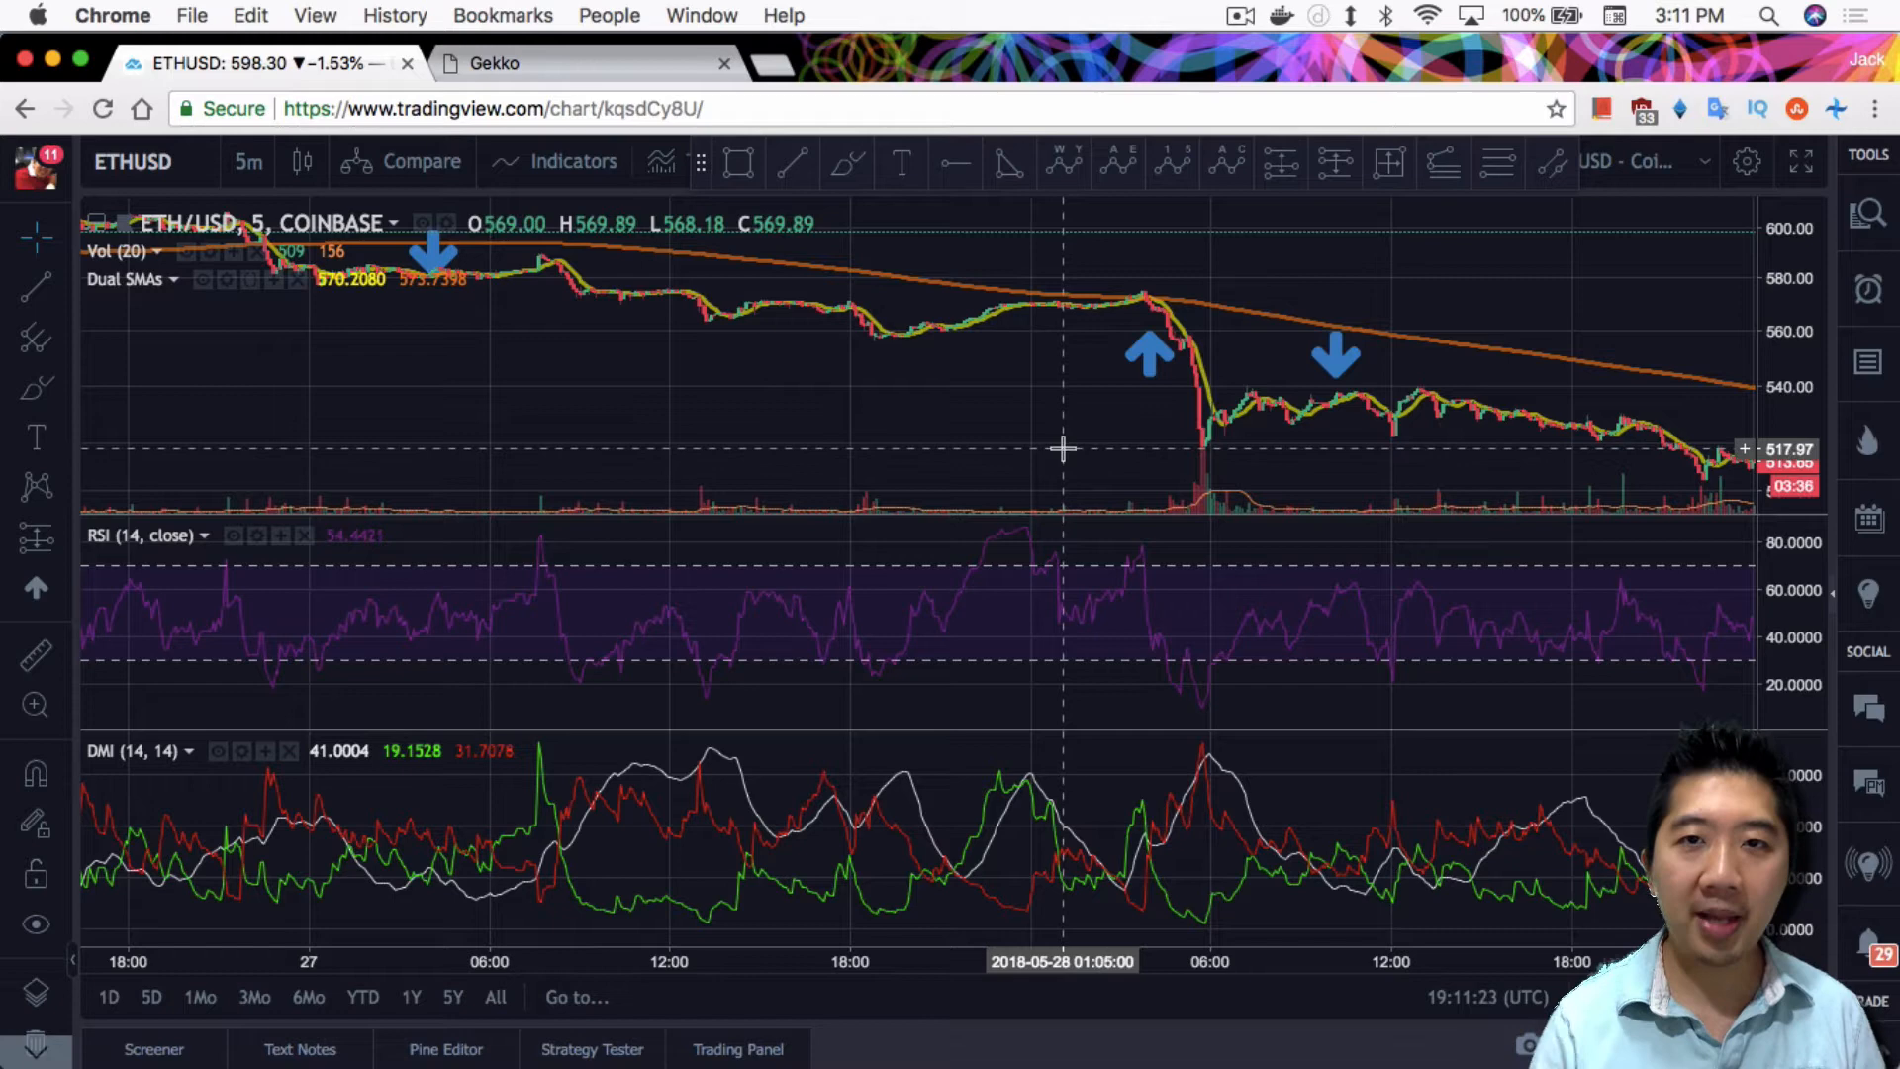
mouse_move(457, 330)
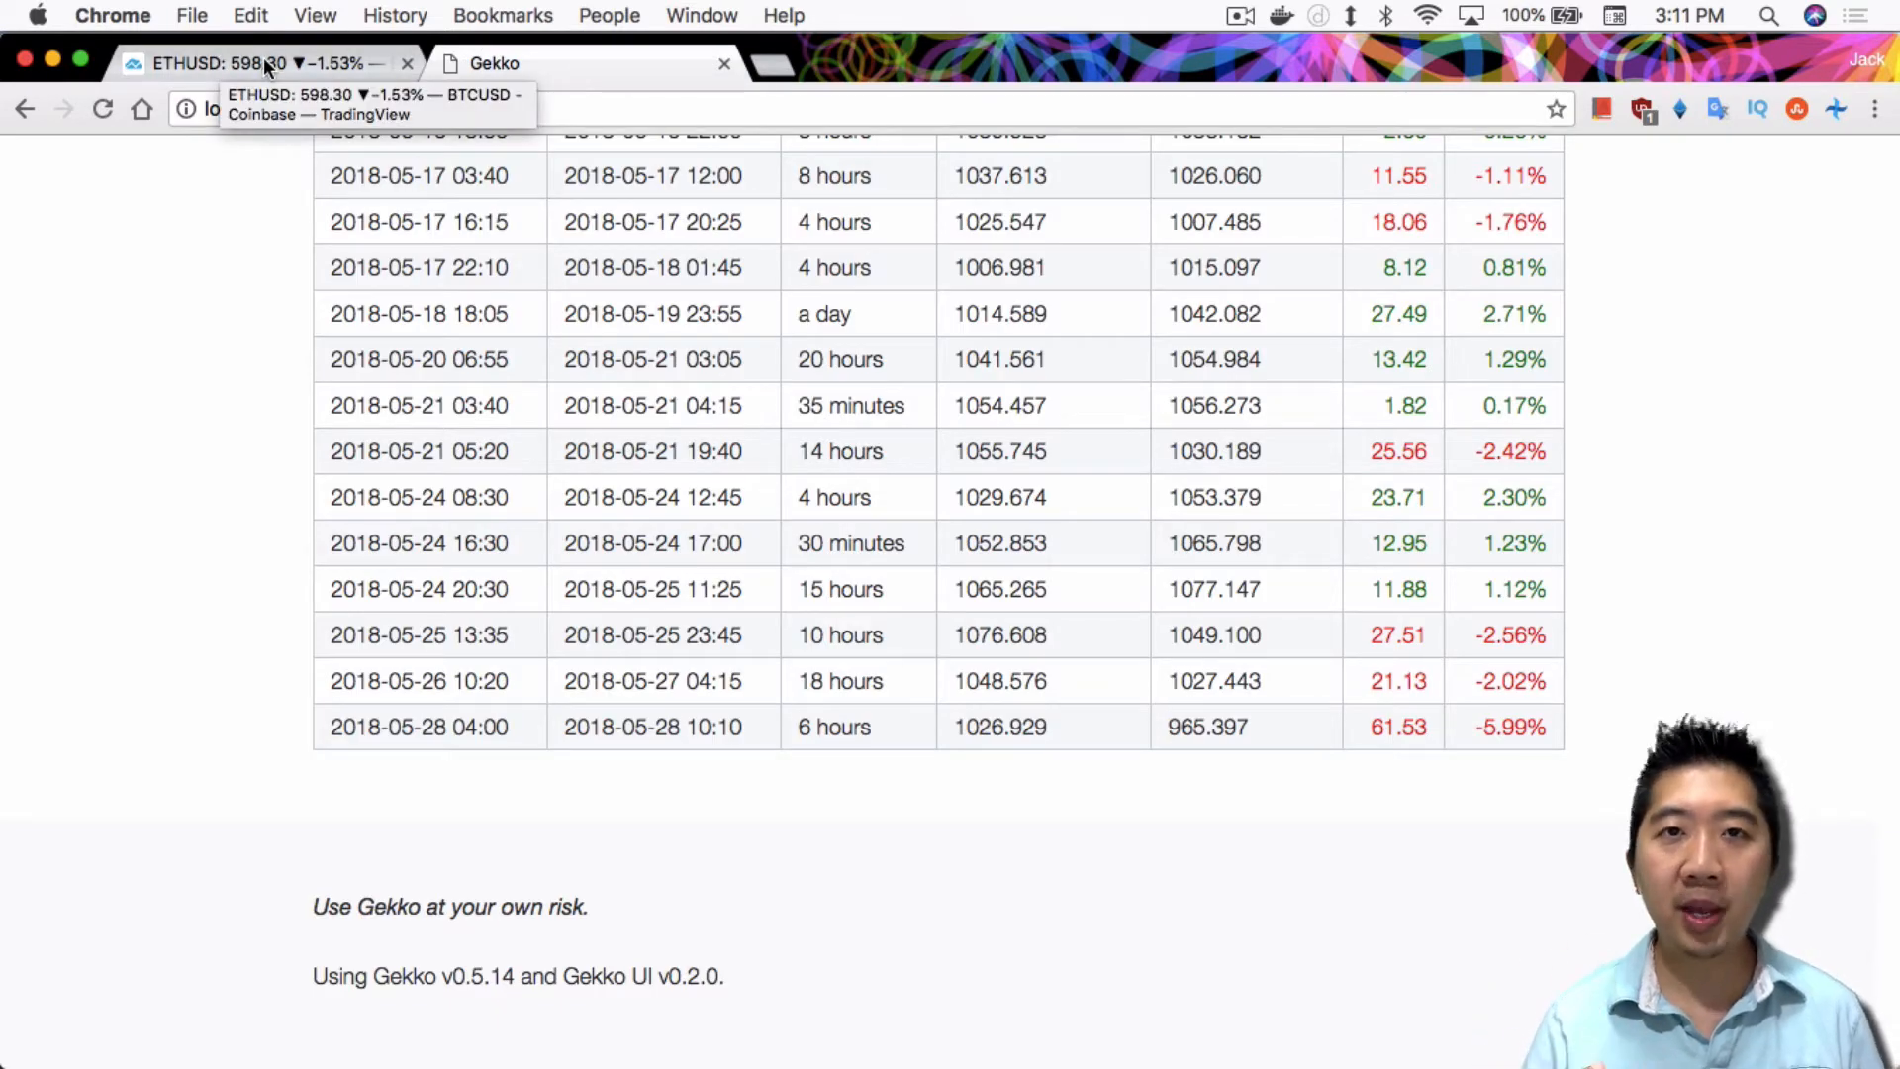
click(255, 64)
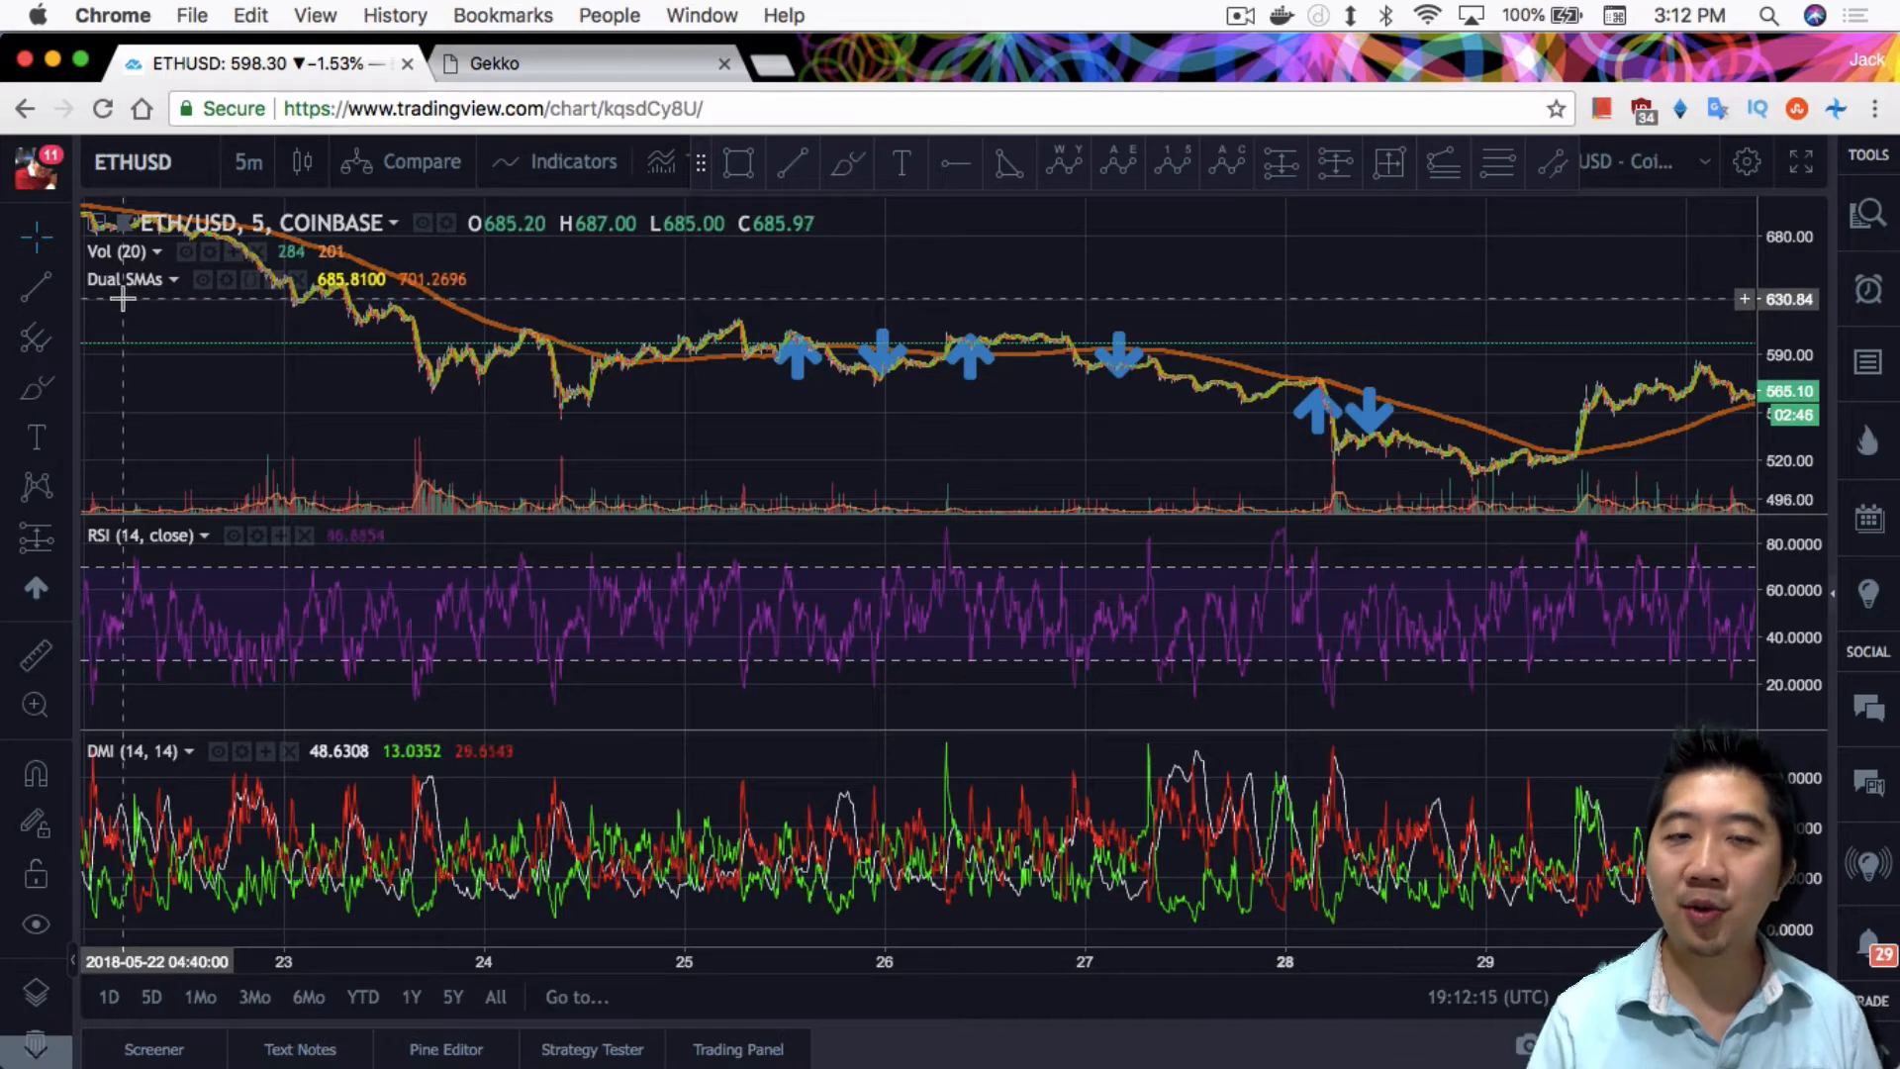
mouse_move(169, 327)
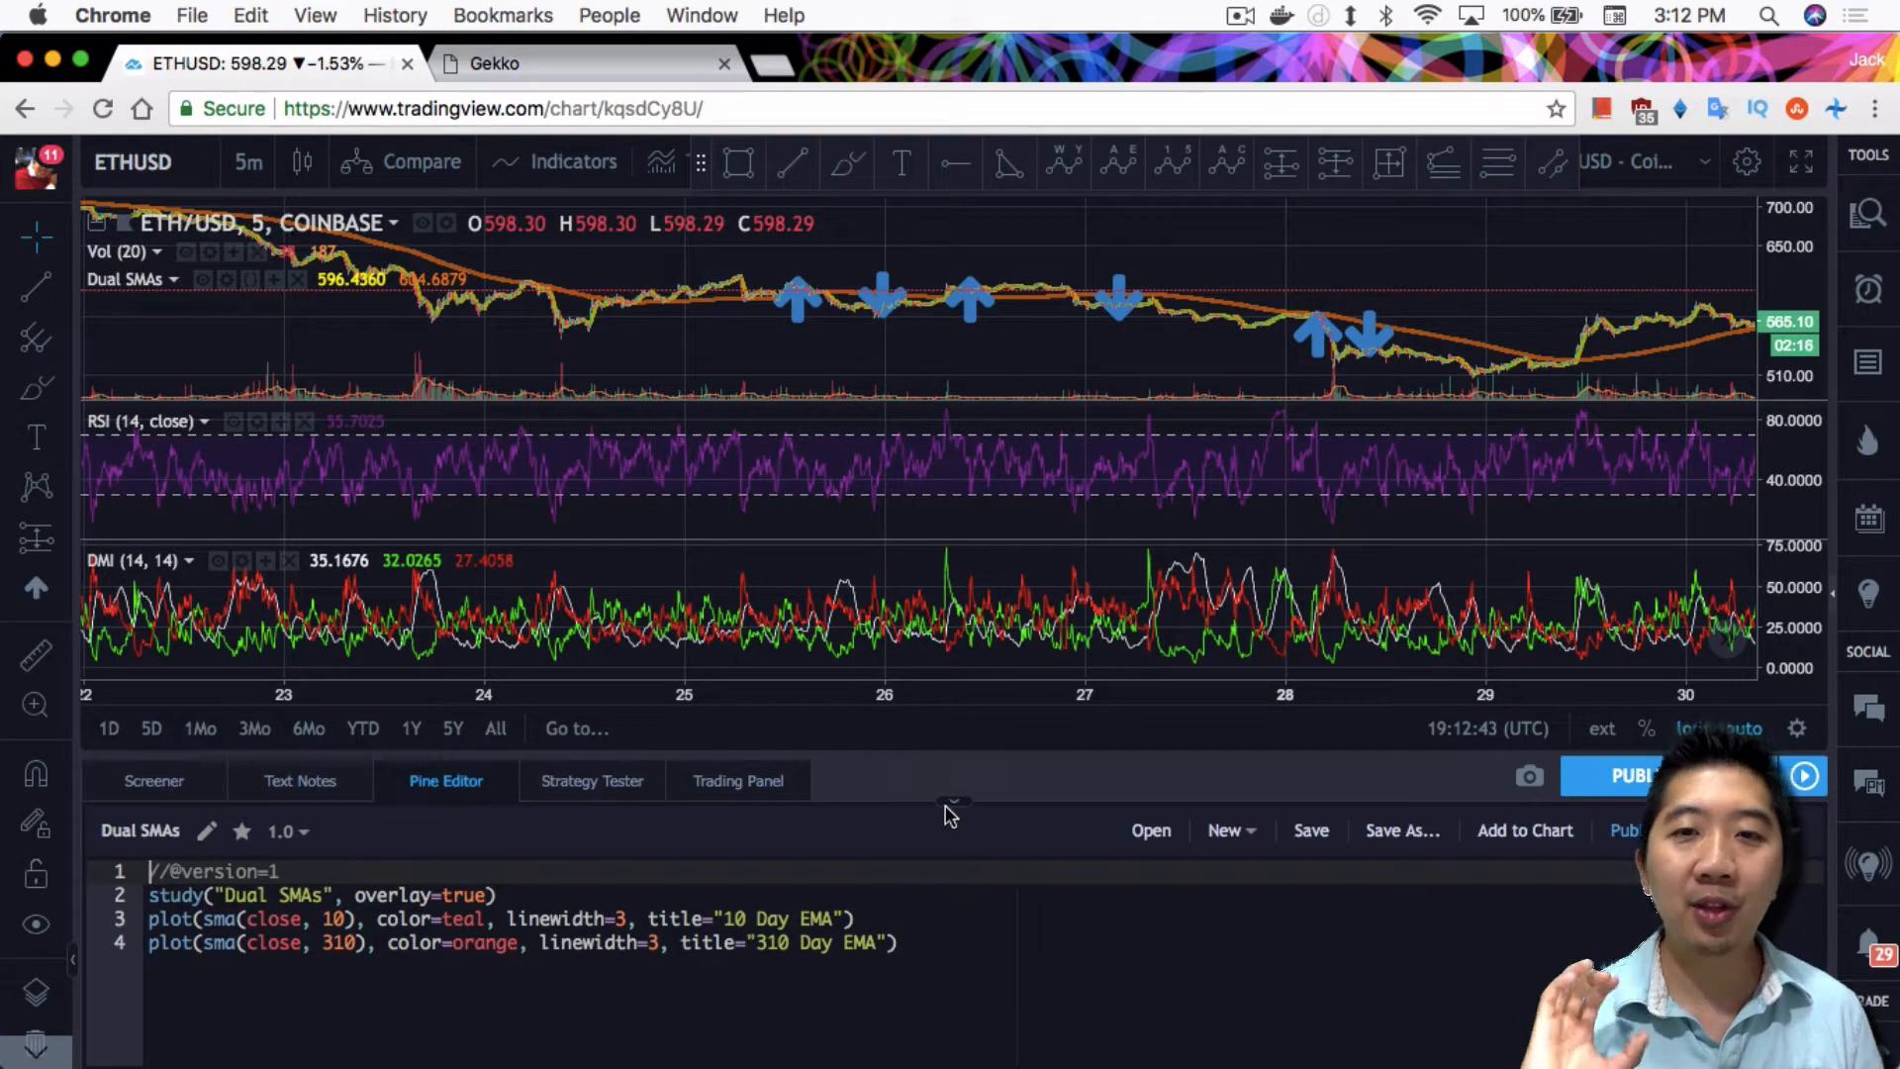
mouse_move(952, 804)
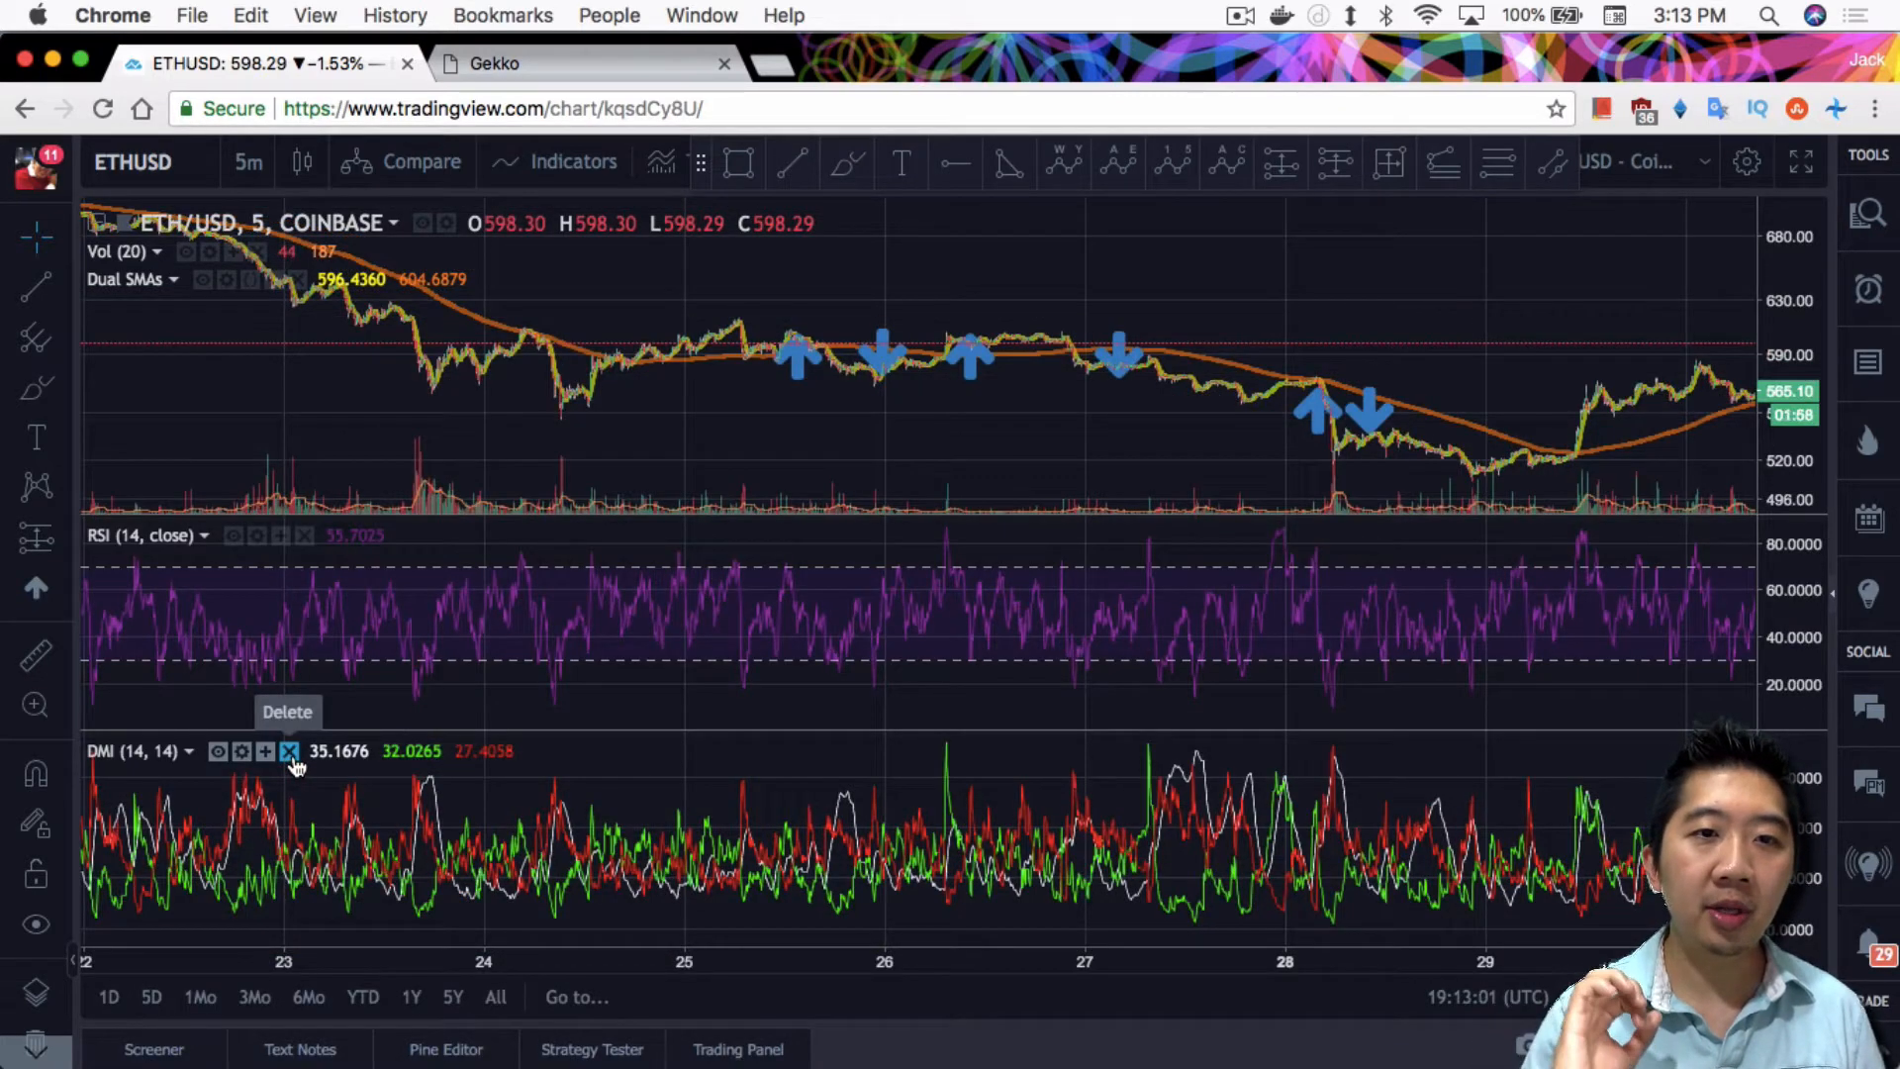
click(588, 63)
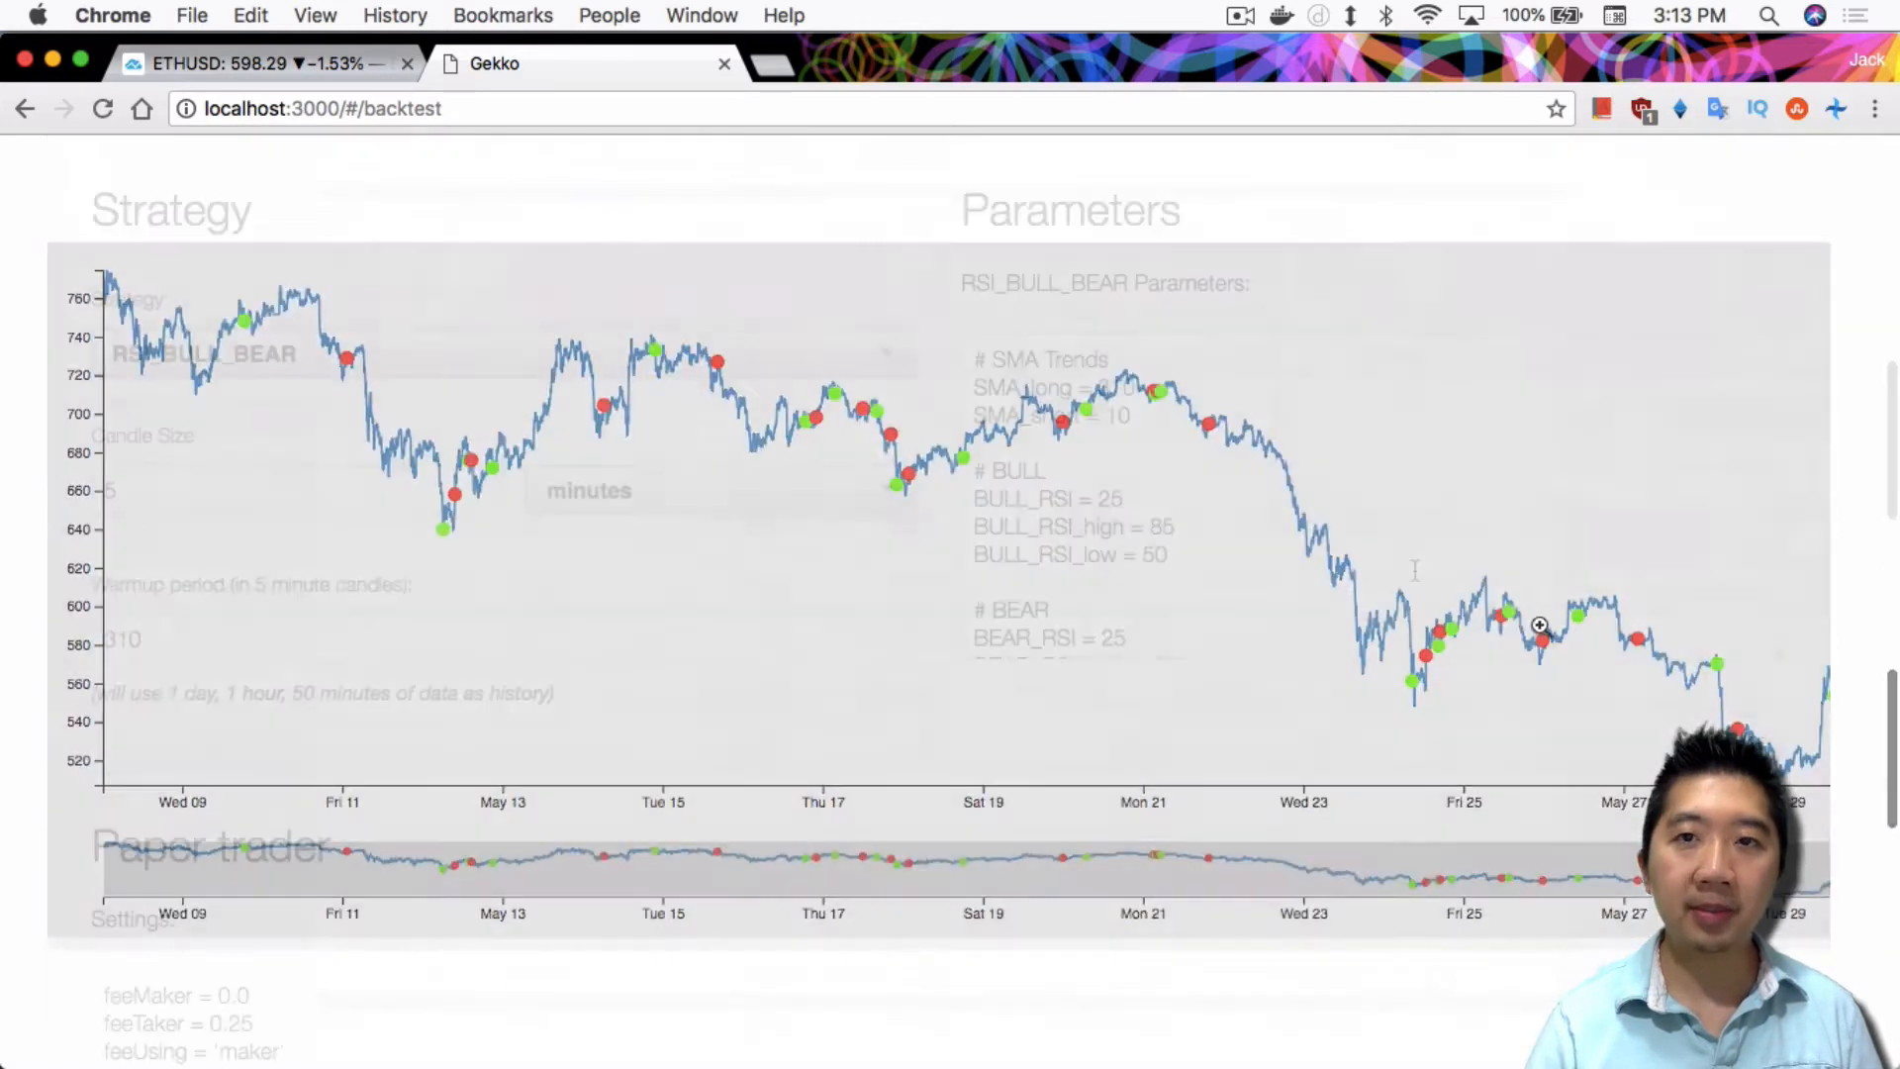
Step: Review the RSI_BULL_BEAR bear parameters, then return to the TradingView ETH/USD chart
click(1241, 492)
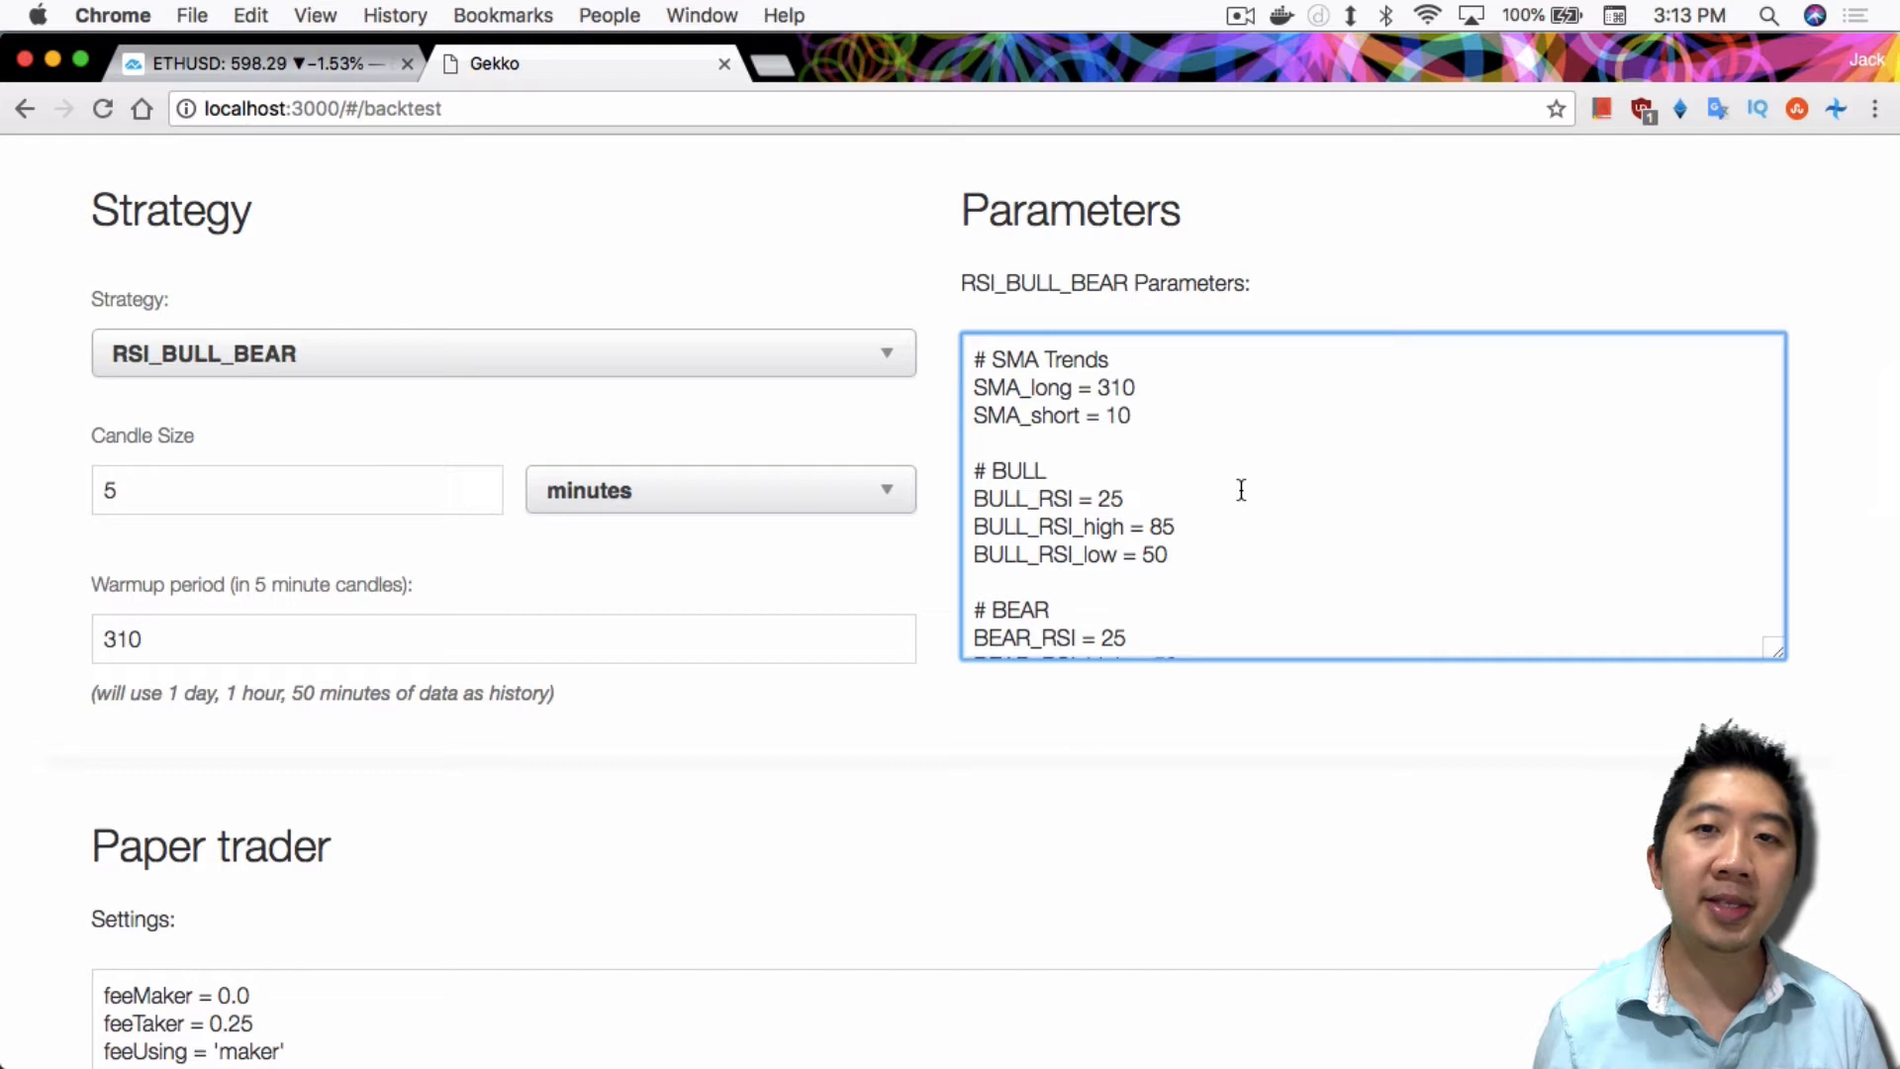
scroll(down, 3)
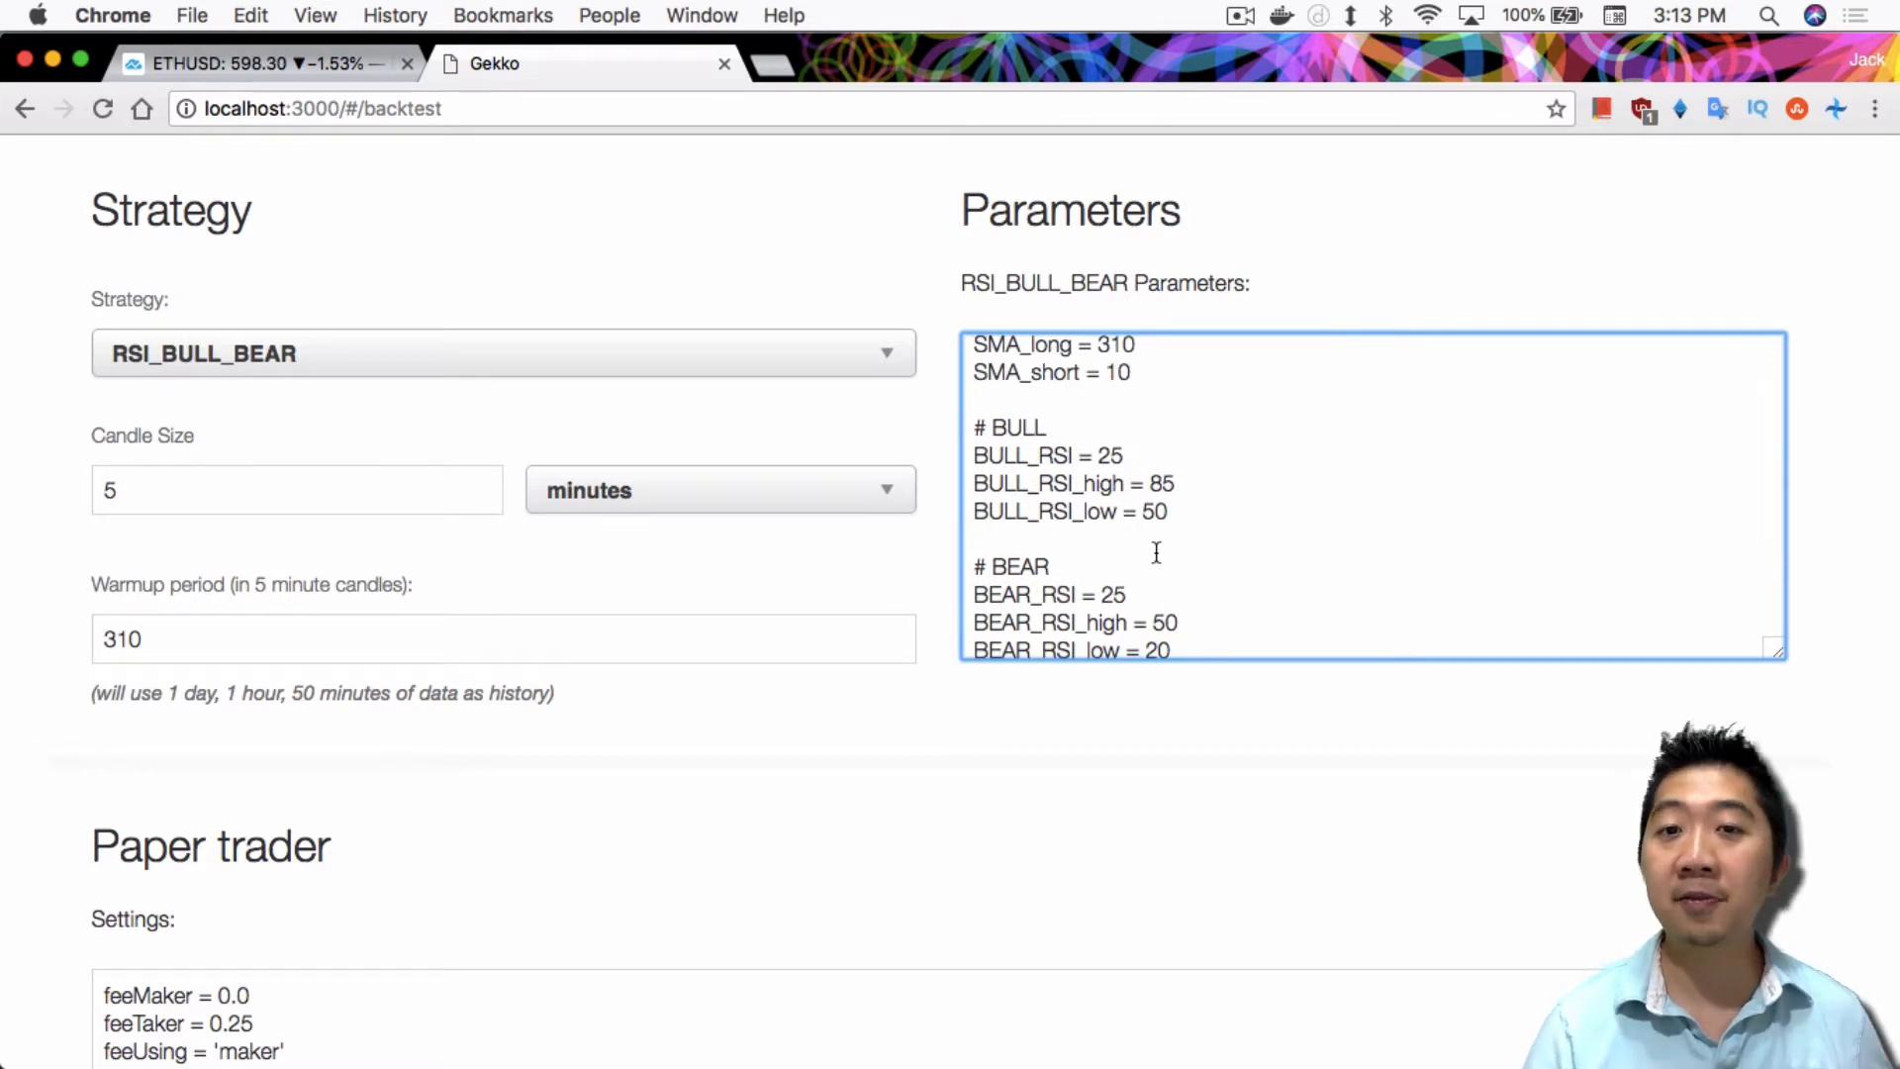
click(1127, 455)
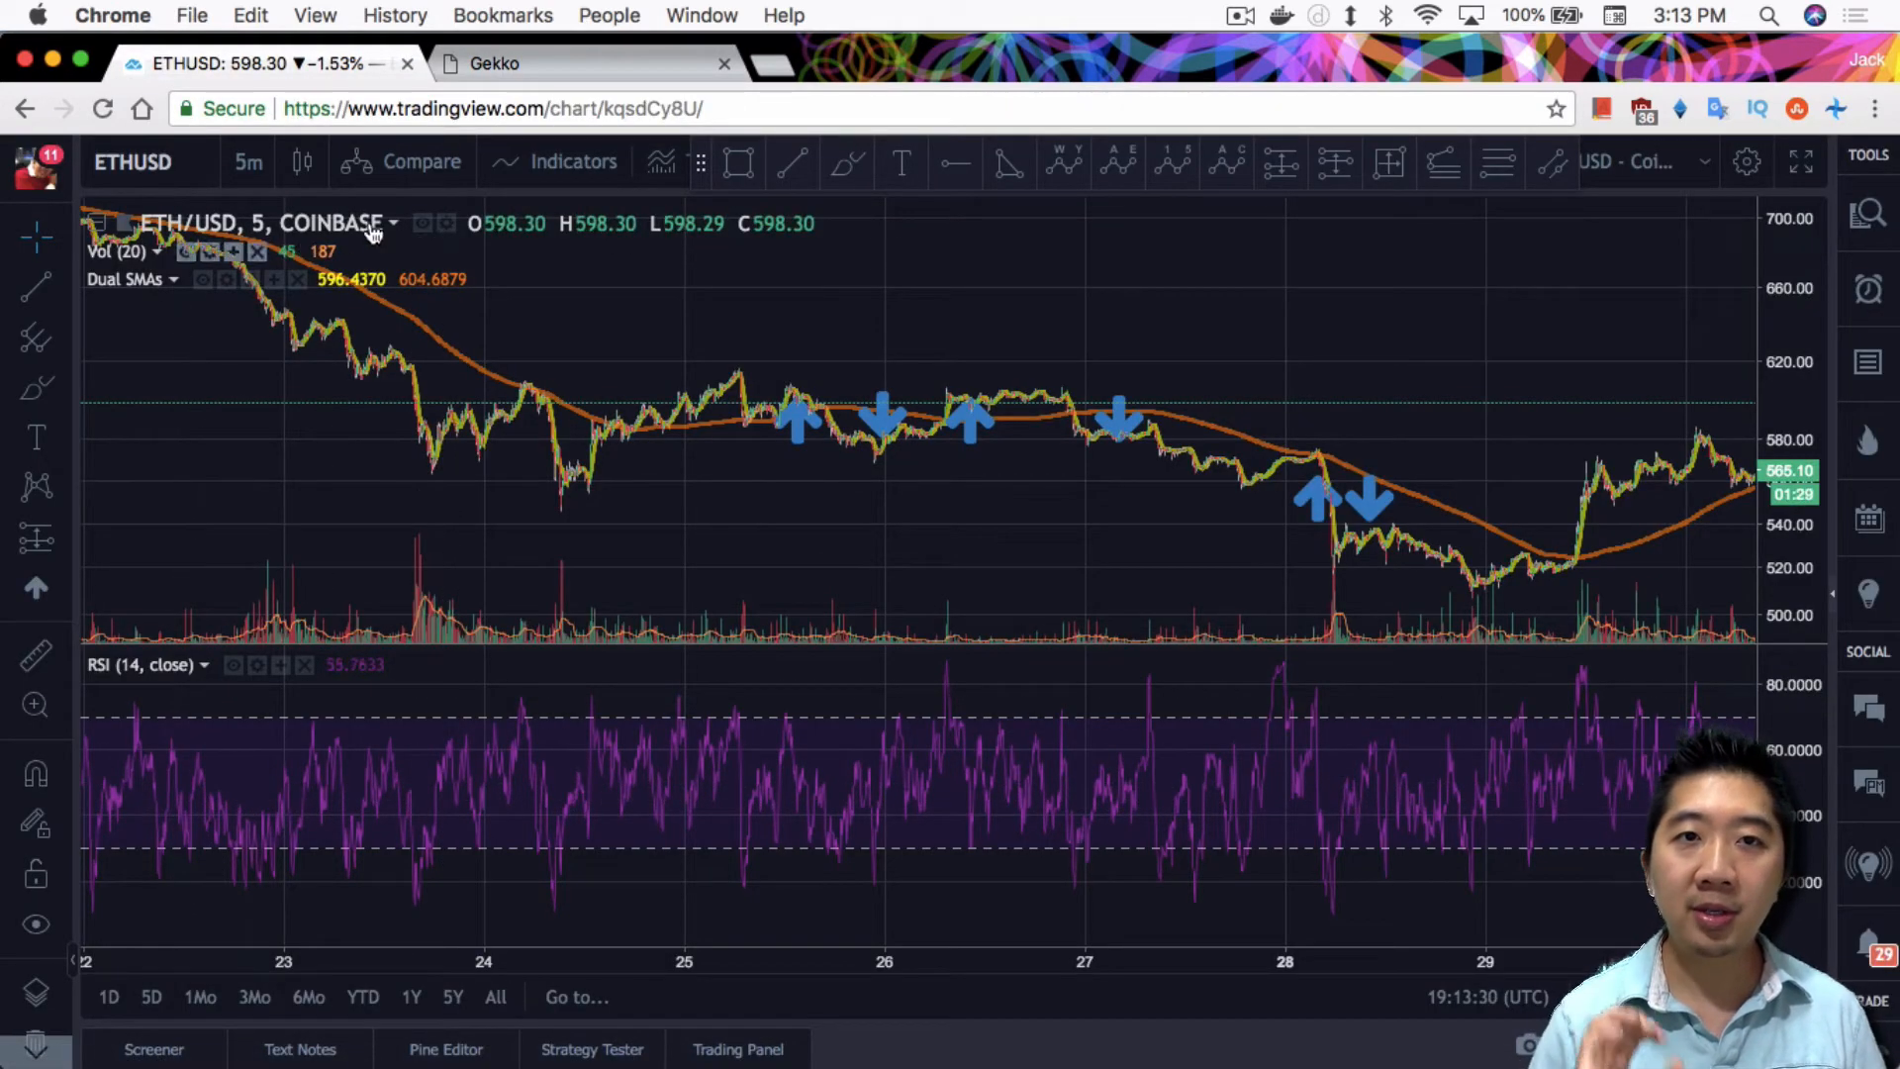
Step: Add a second Relative Strength Index from Favorites and set its length to 25
click(572, 161)
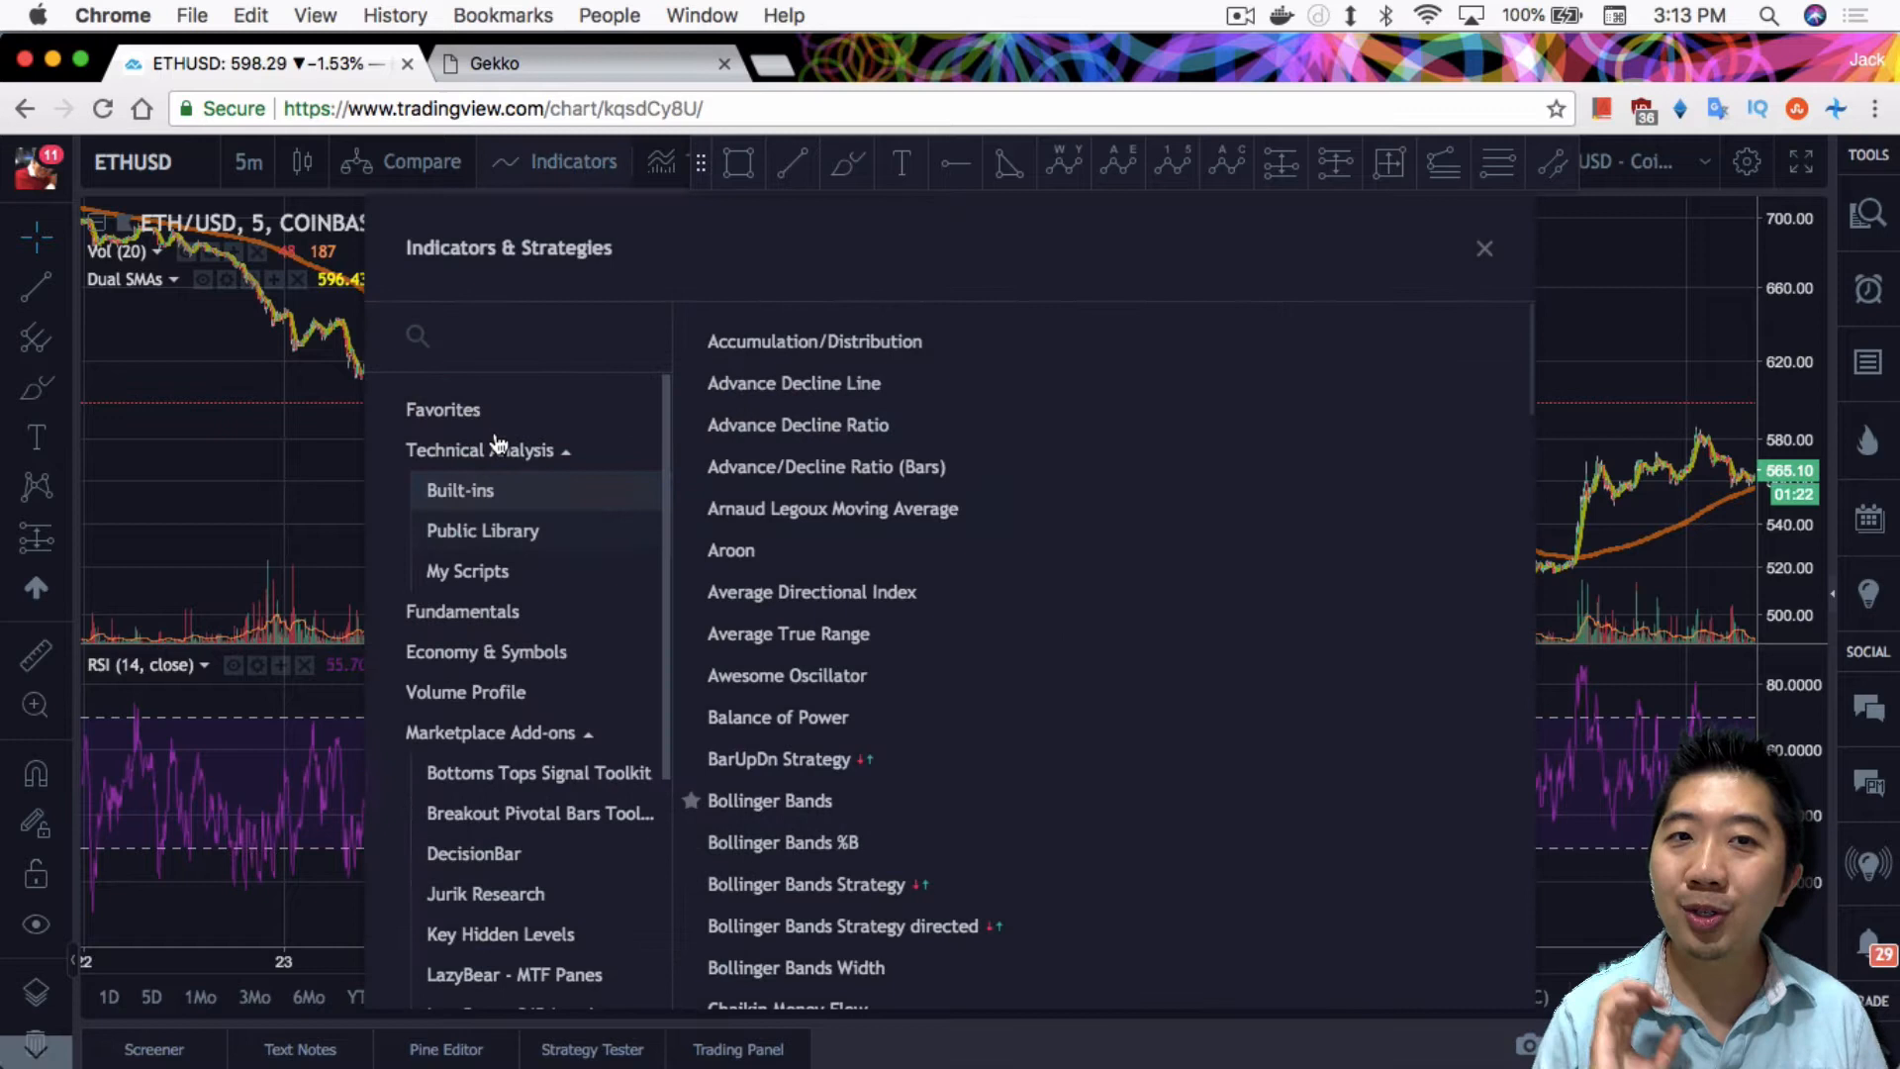
click(442, 409)
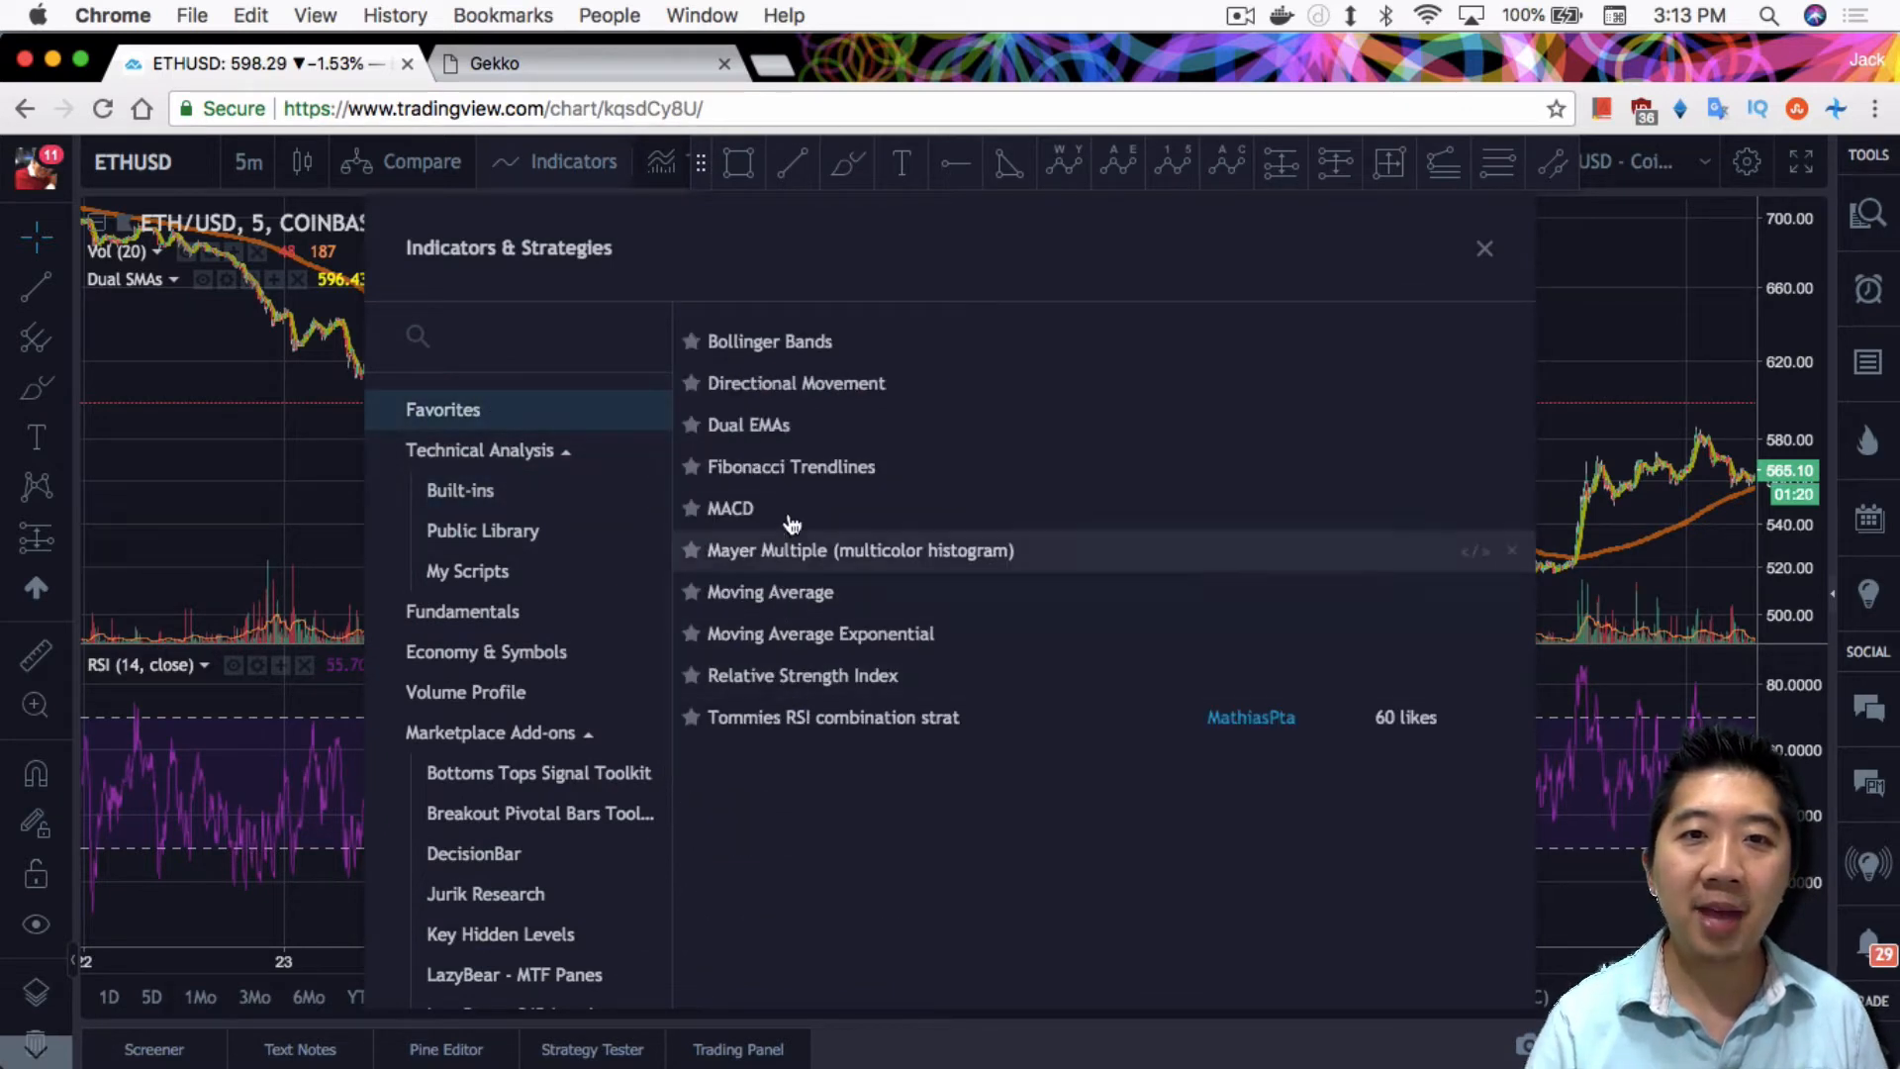
click(801, 675)
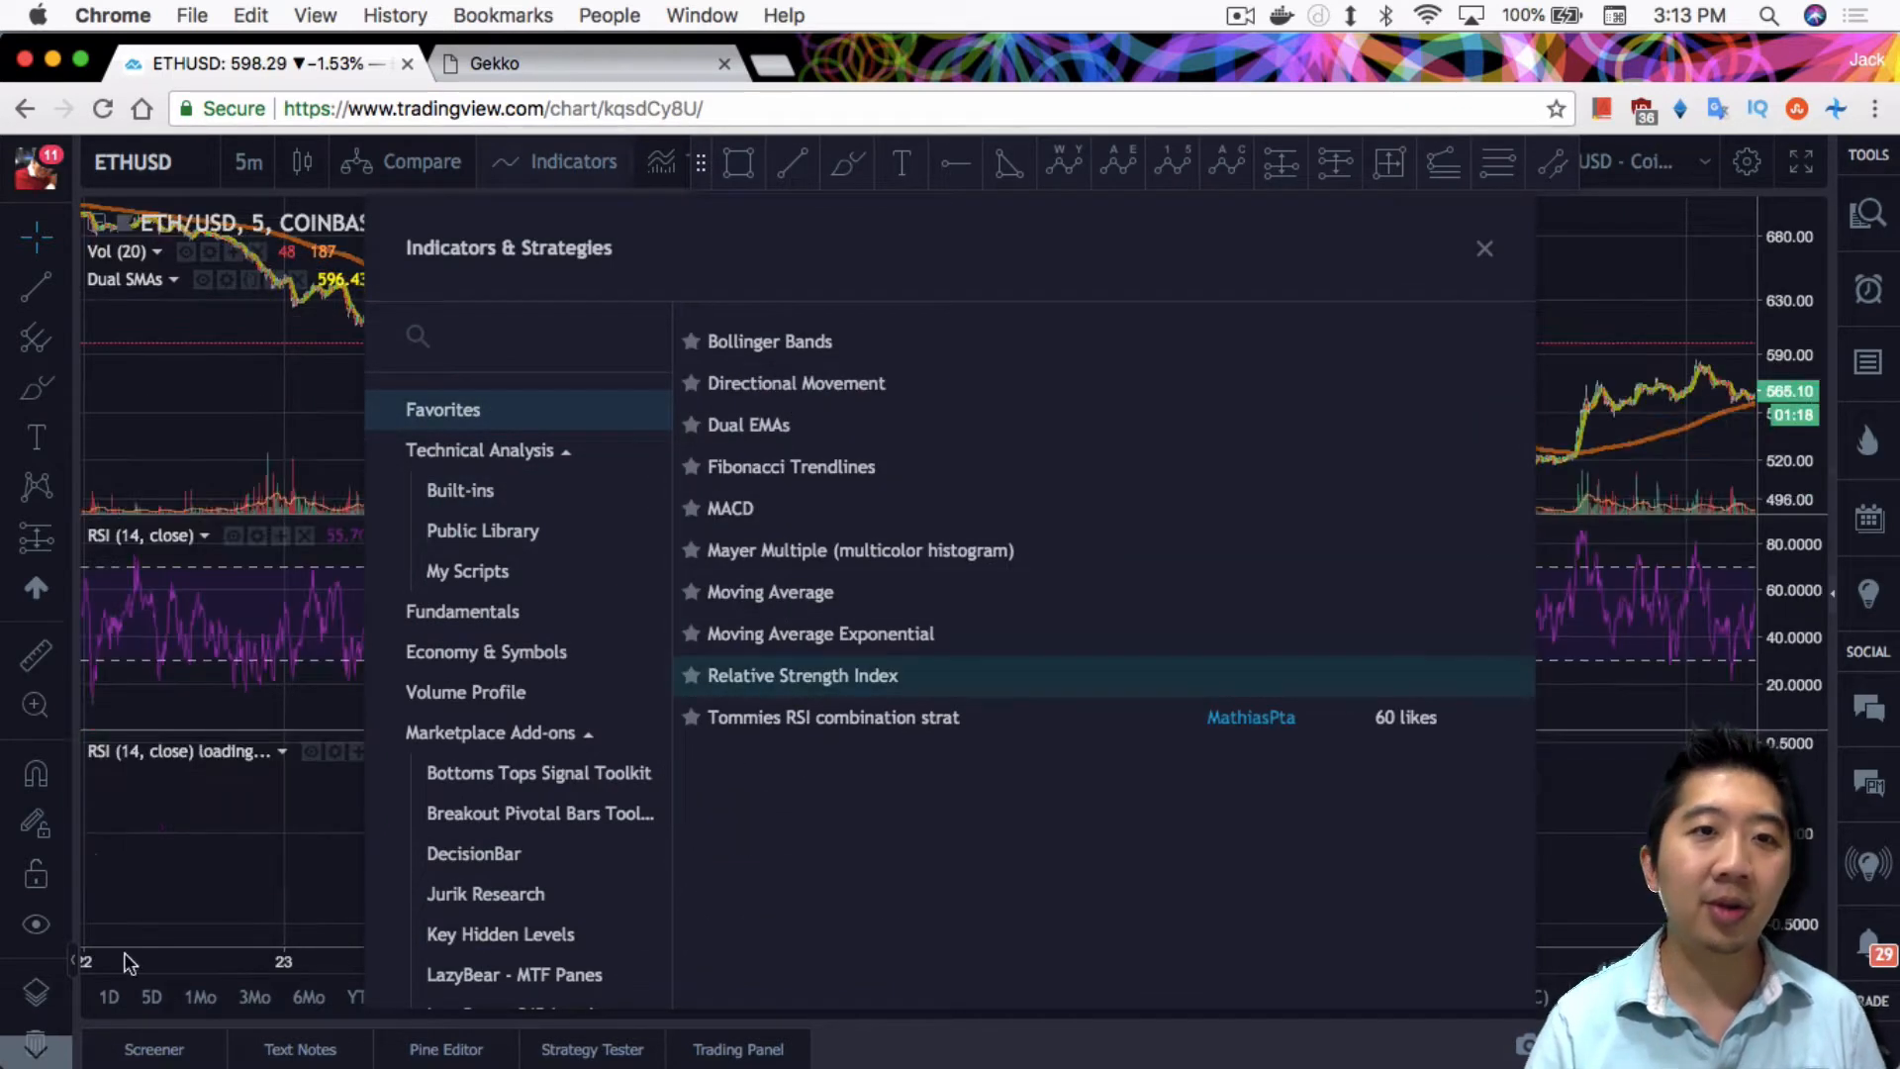
click(1484, 248)
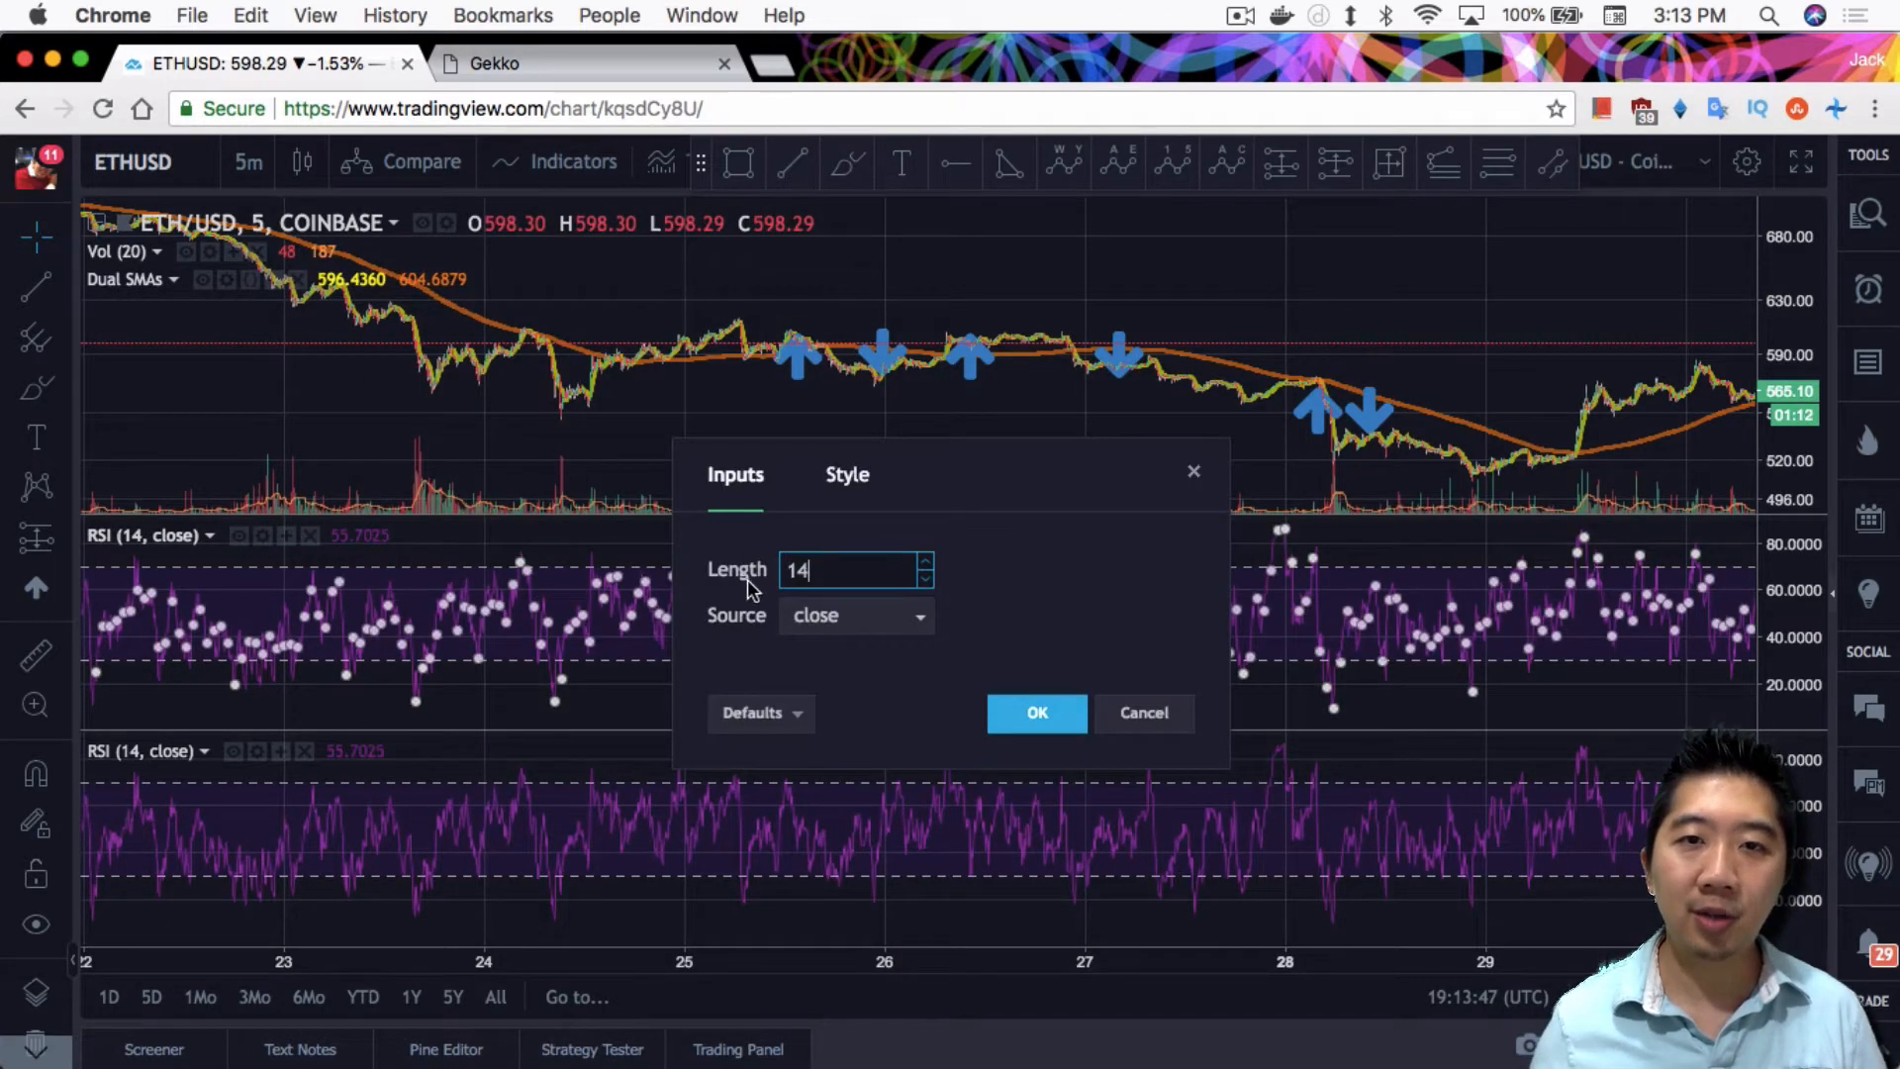
click(1036, 712)
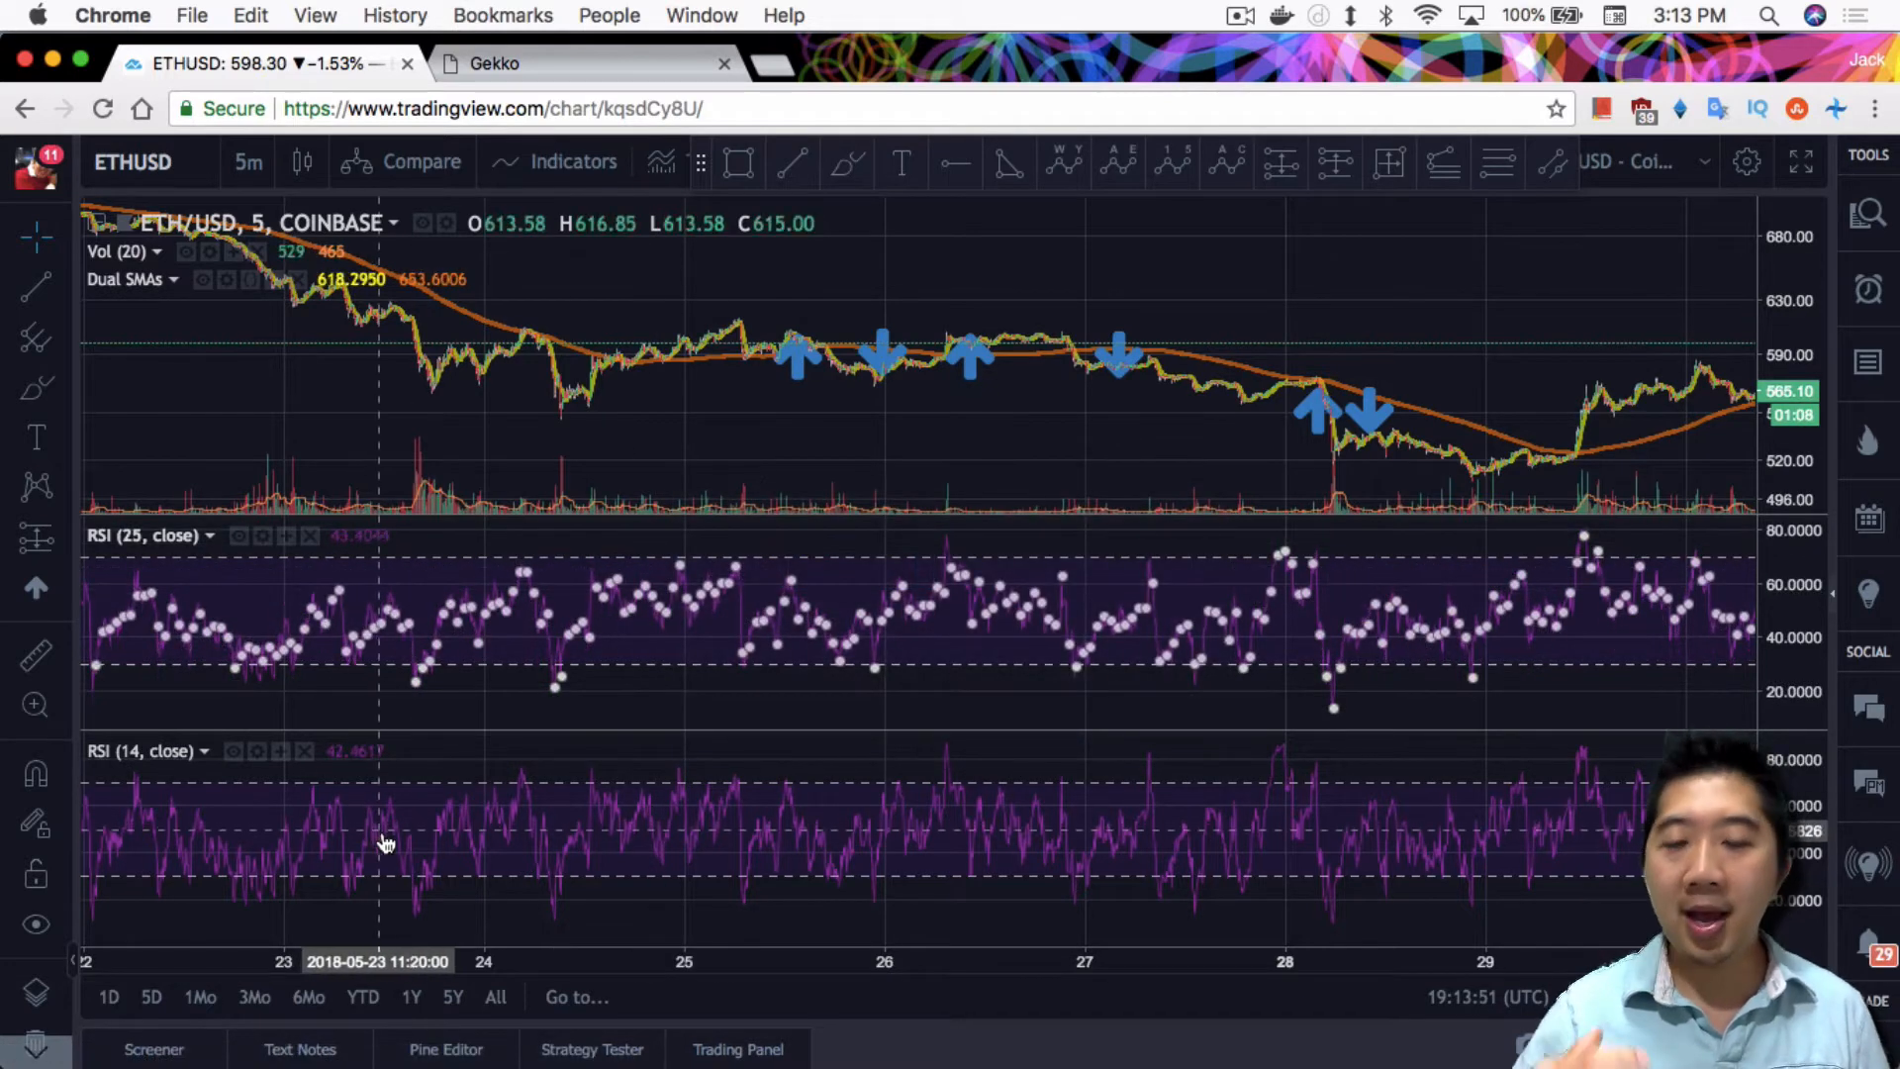
mouse_move(460, 673)
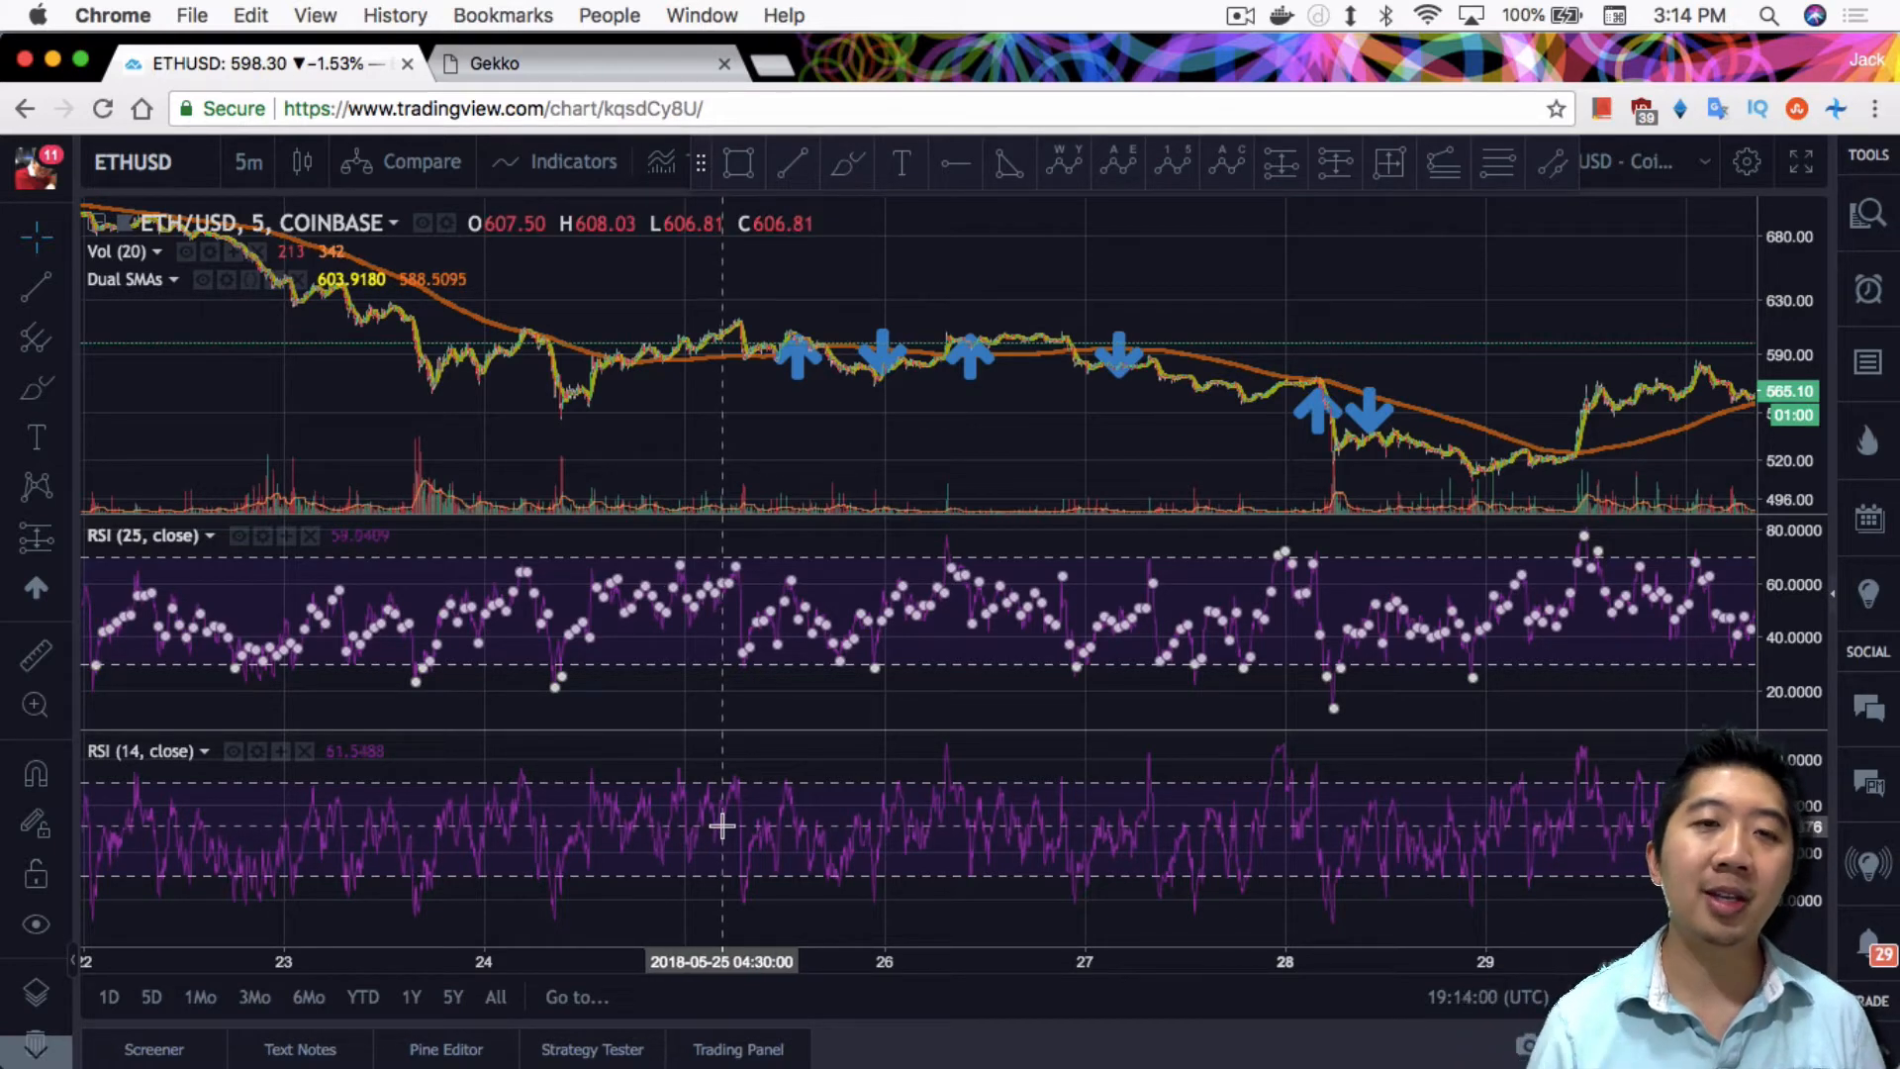
mouse_move(541, 681)
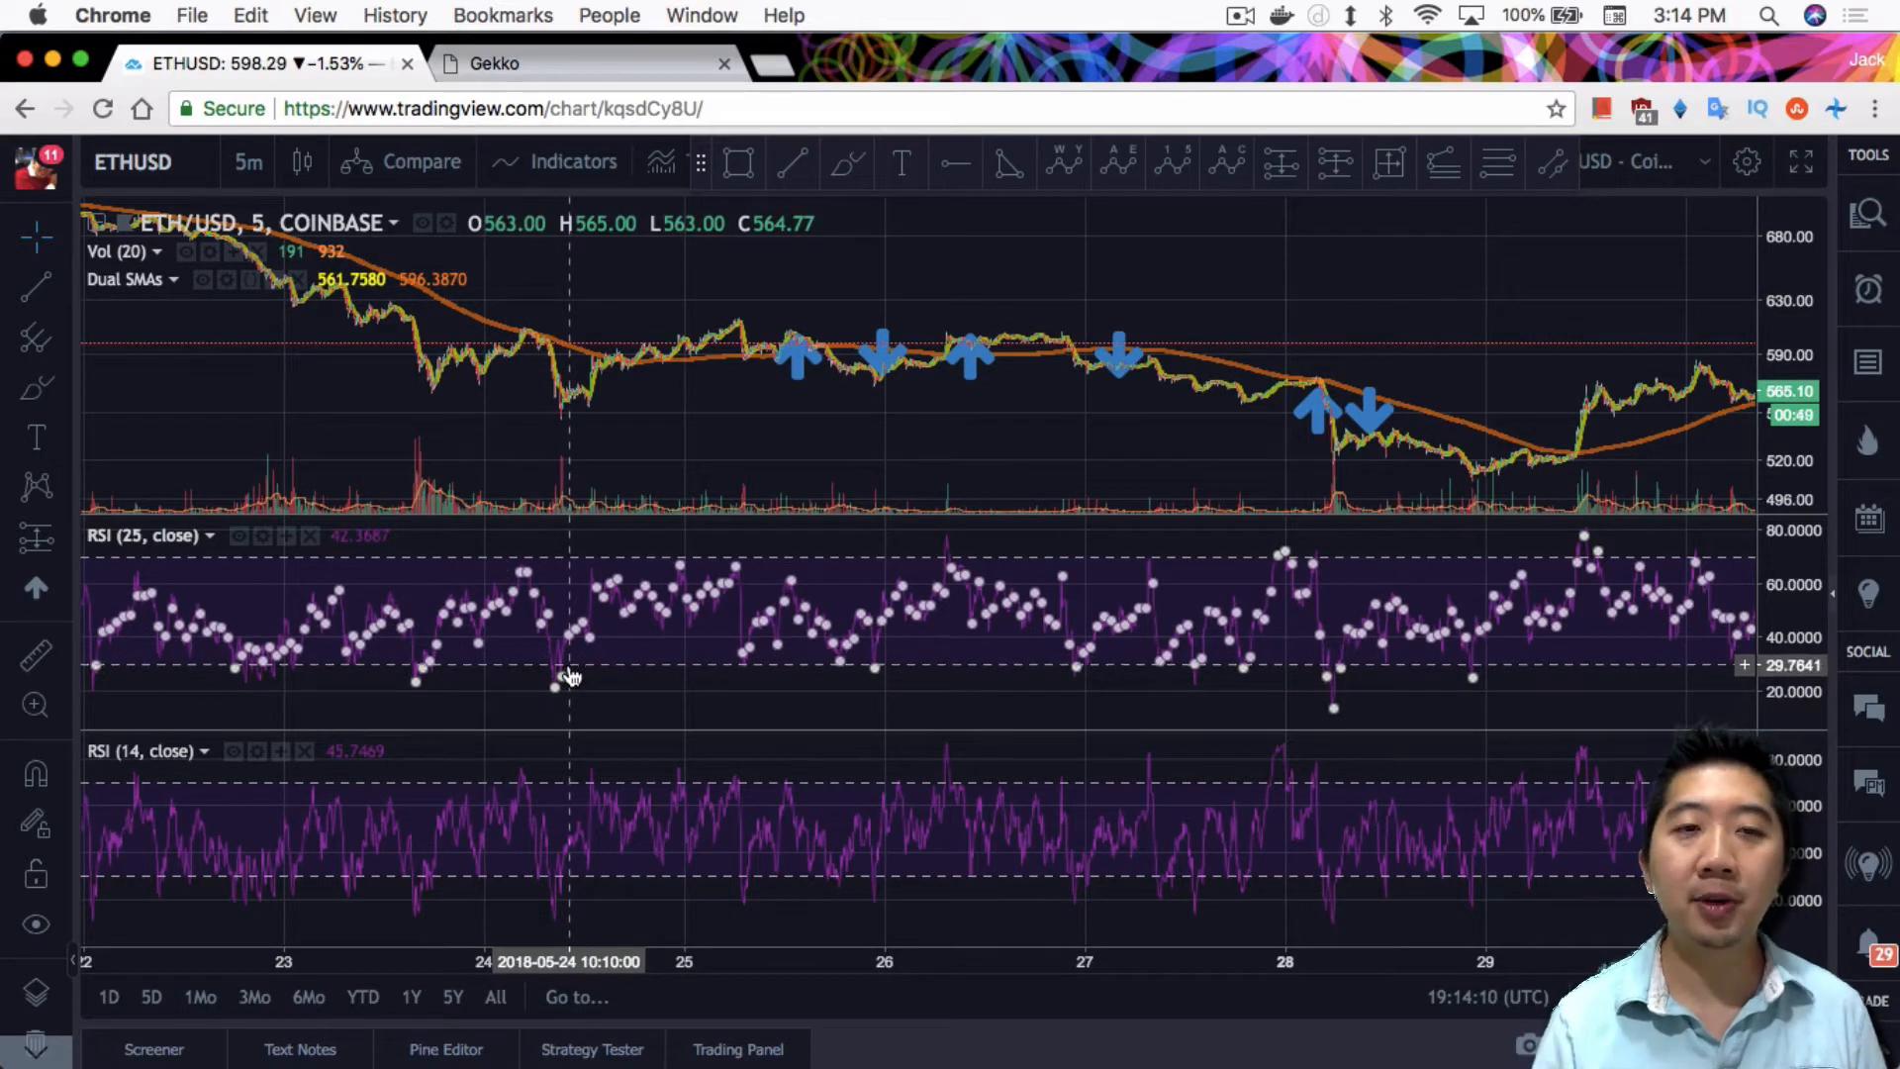
mouse_move(695, 681)
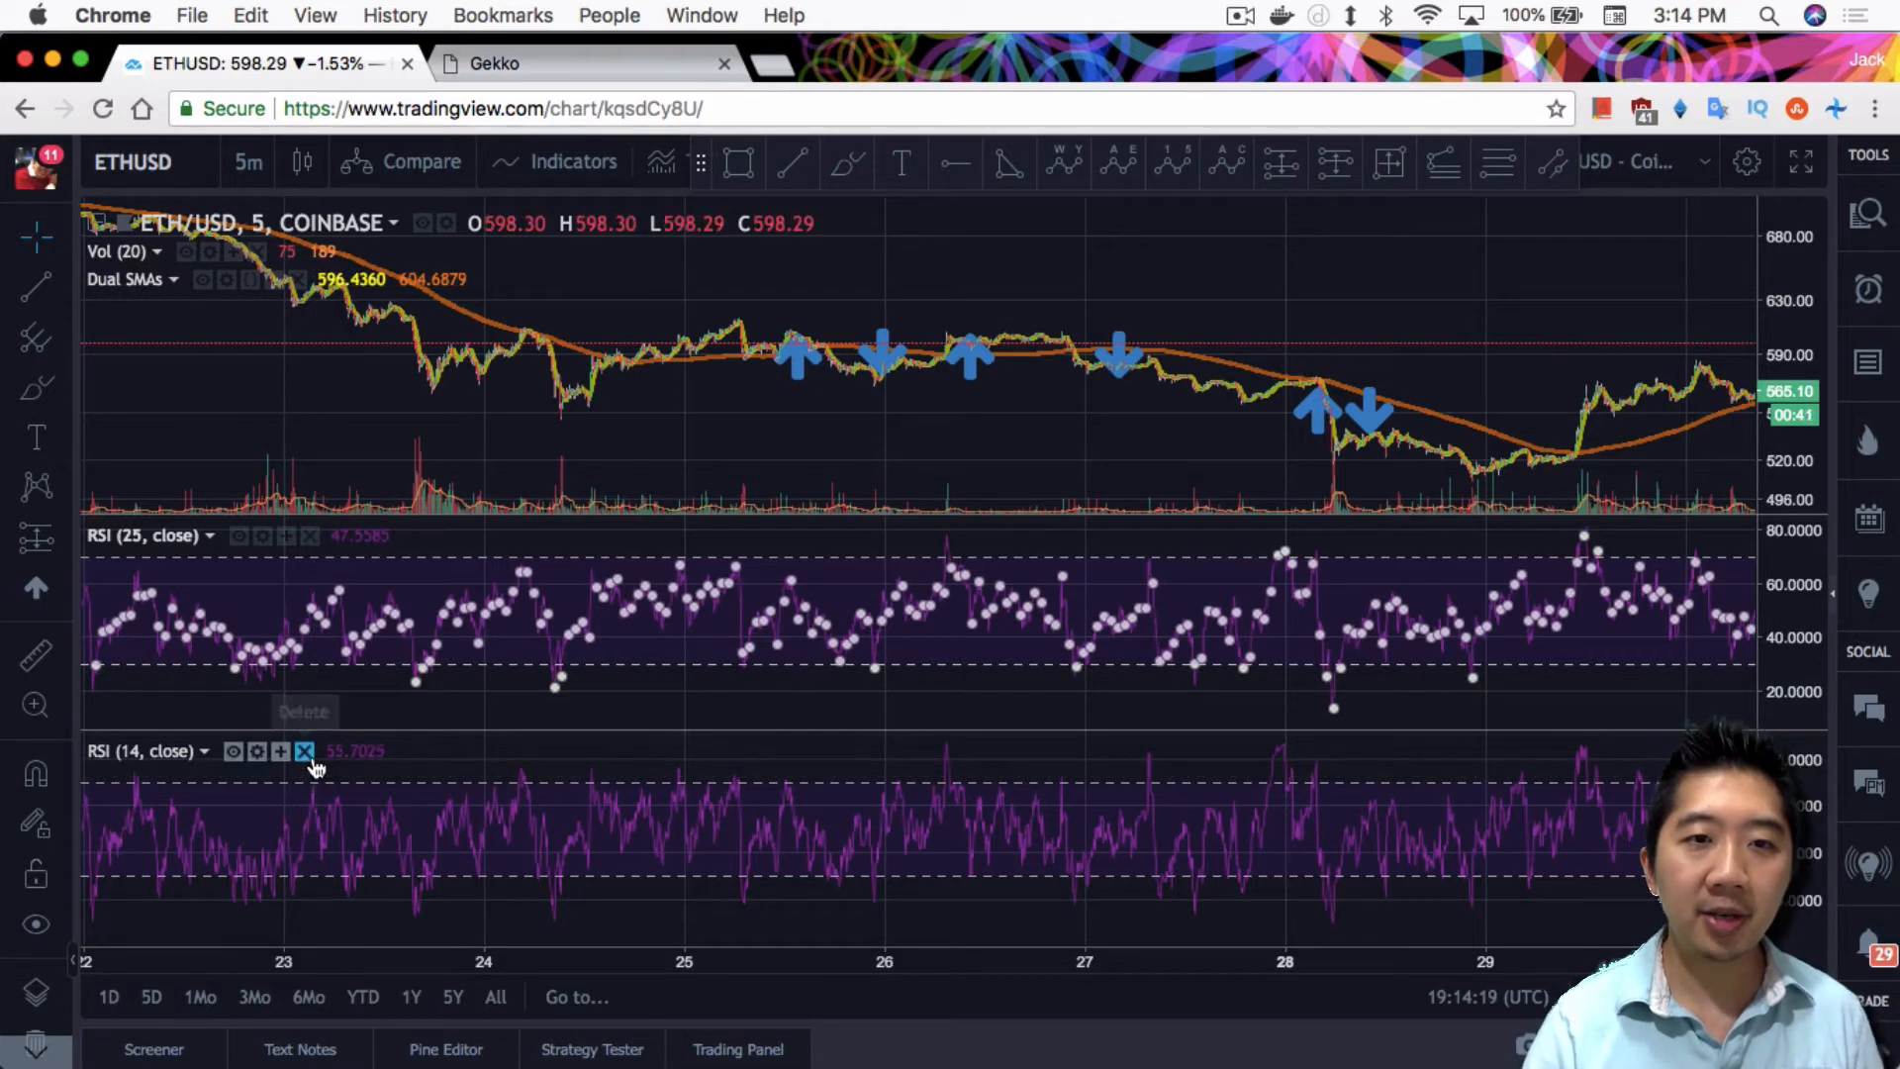
Step: Remove the RSI (14) pane, confirm RSI length 25 against Gekko, and return to Gekko's trades
click(304, 751)
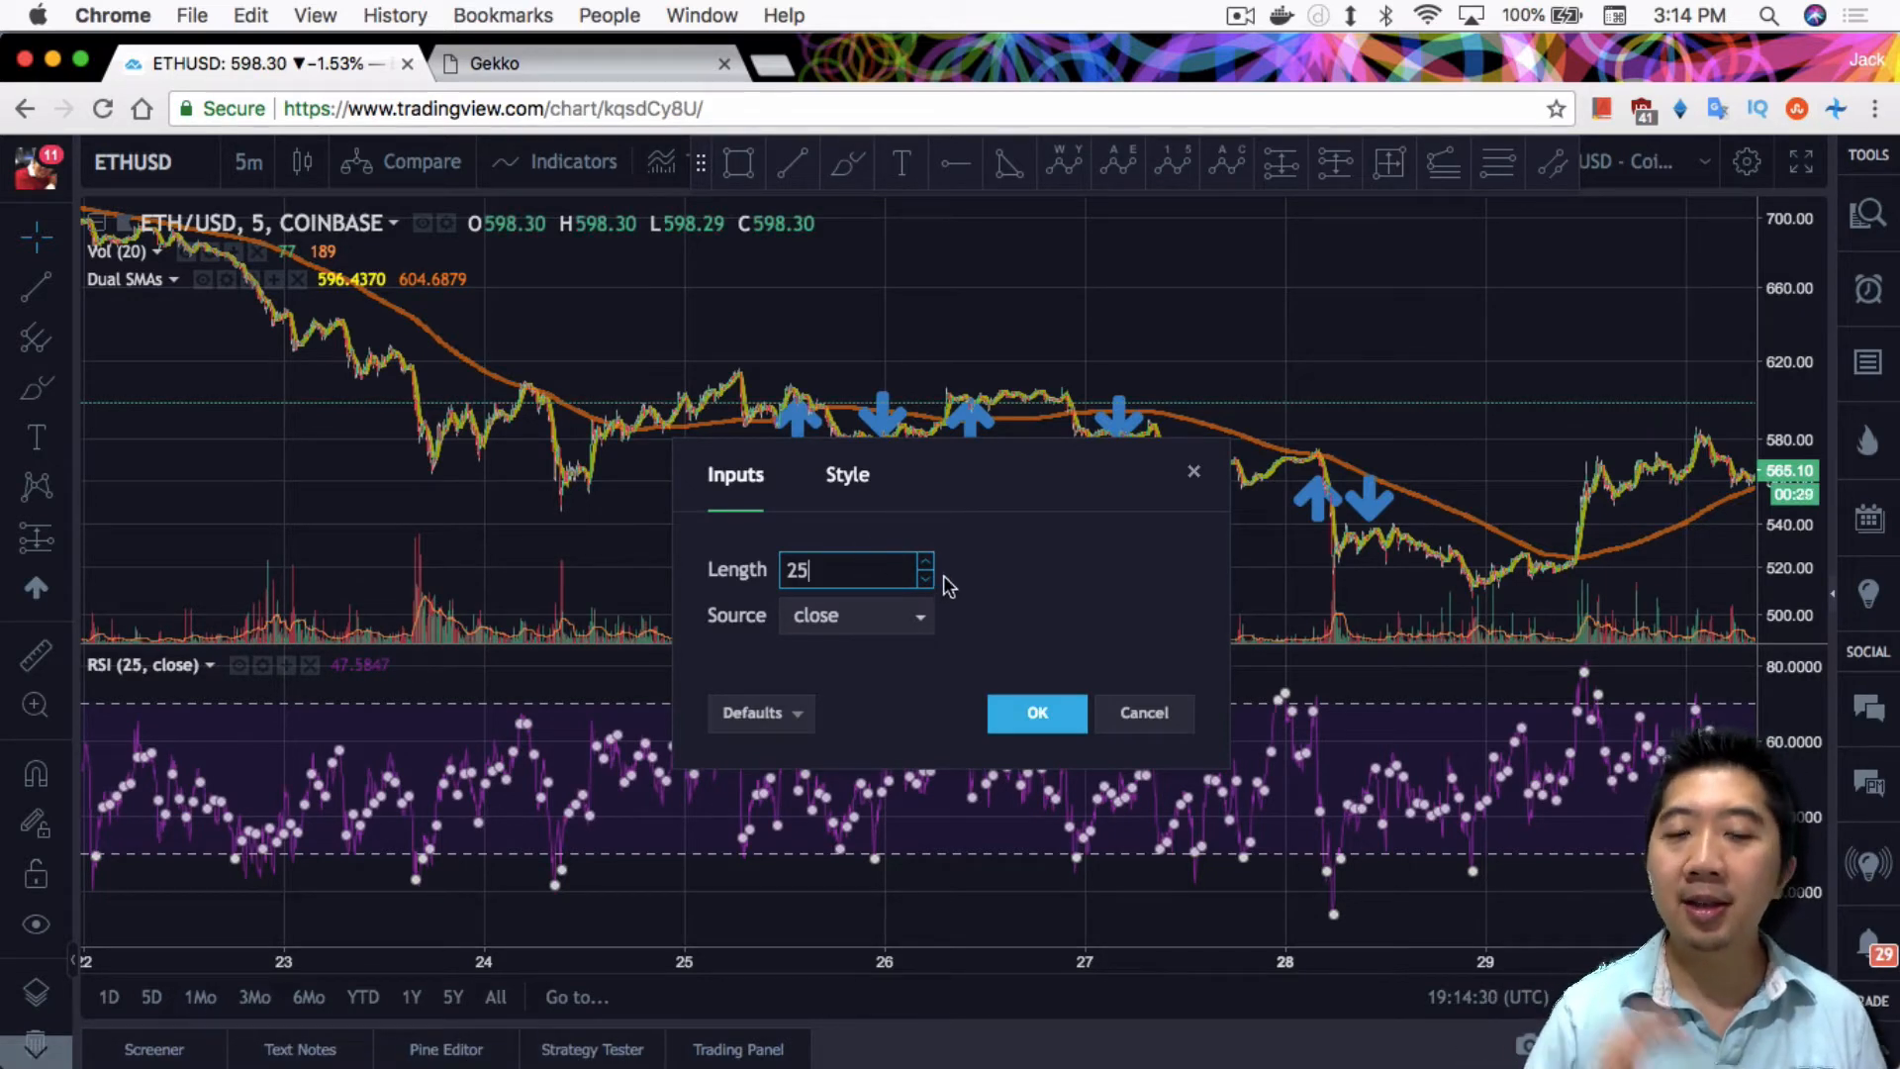
click(496, 64)
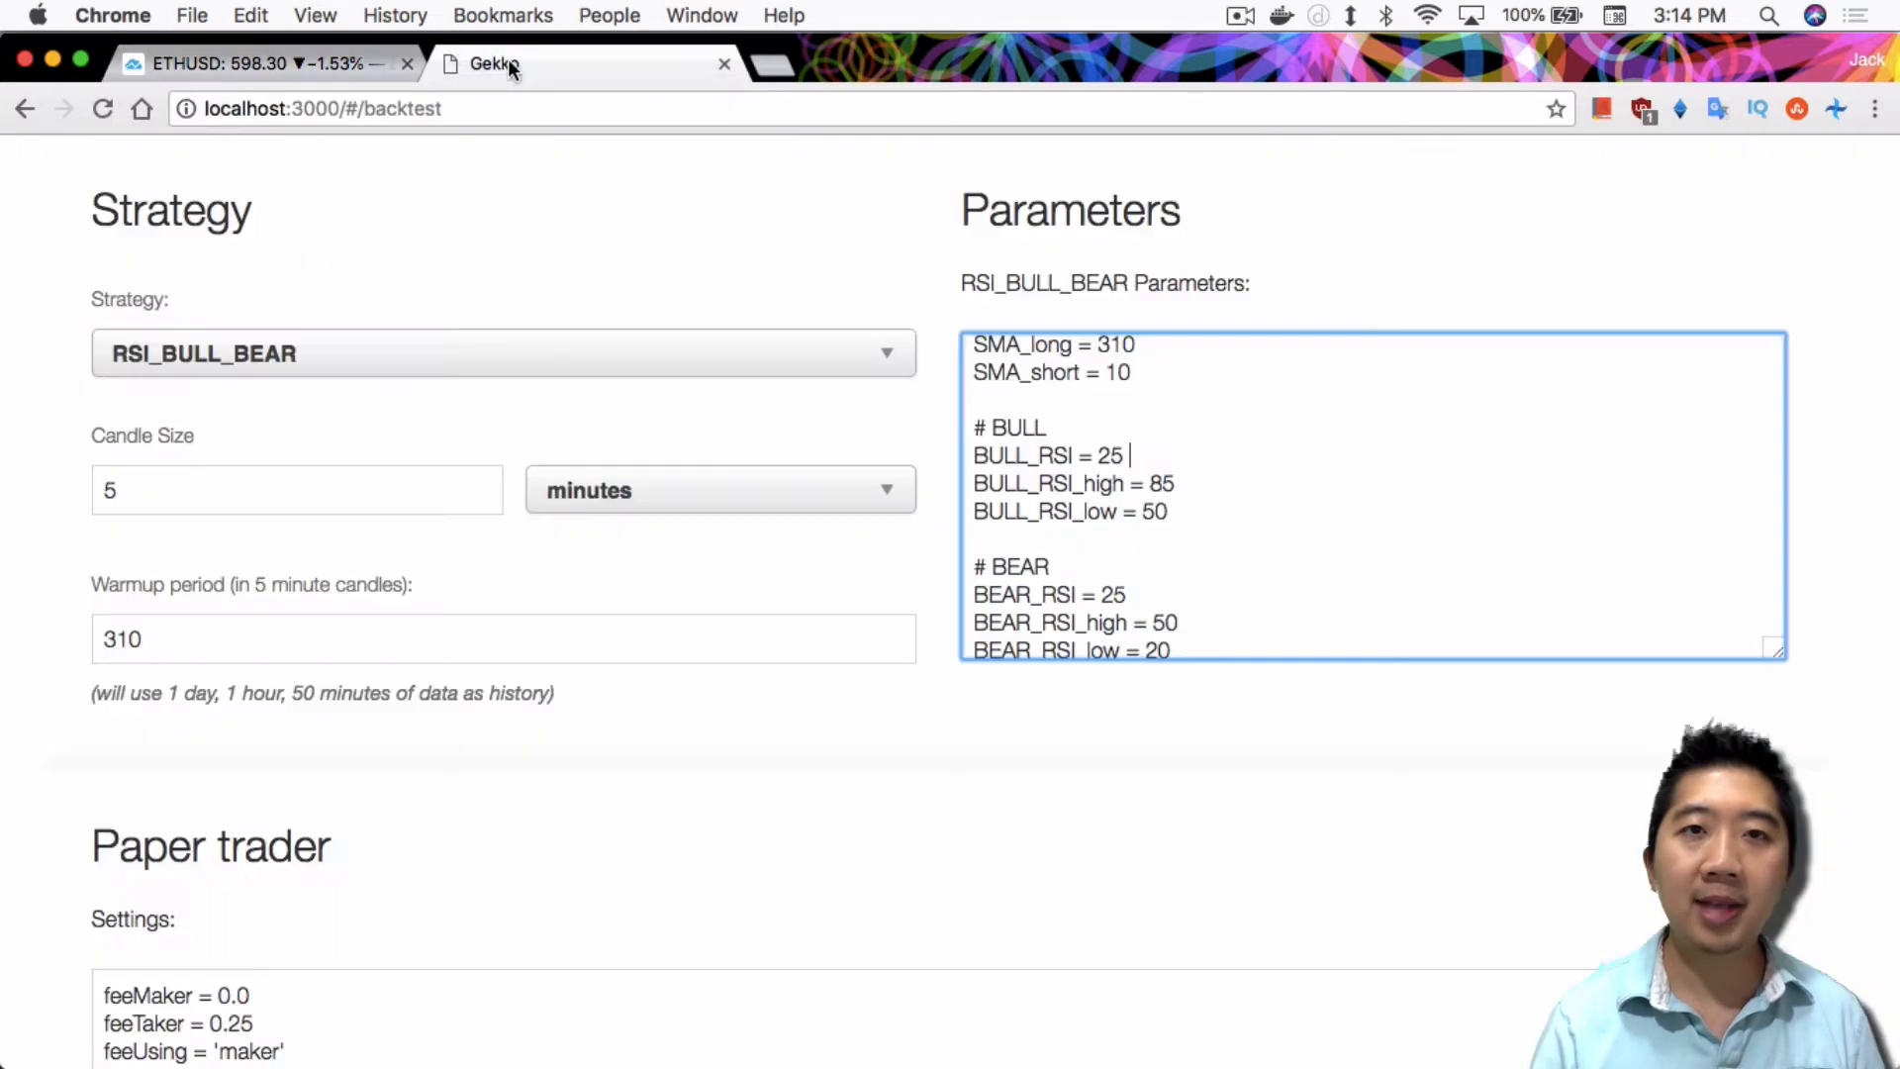
click(254, 63)
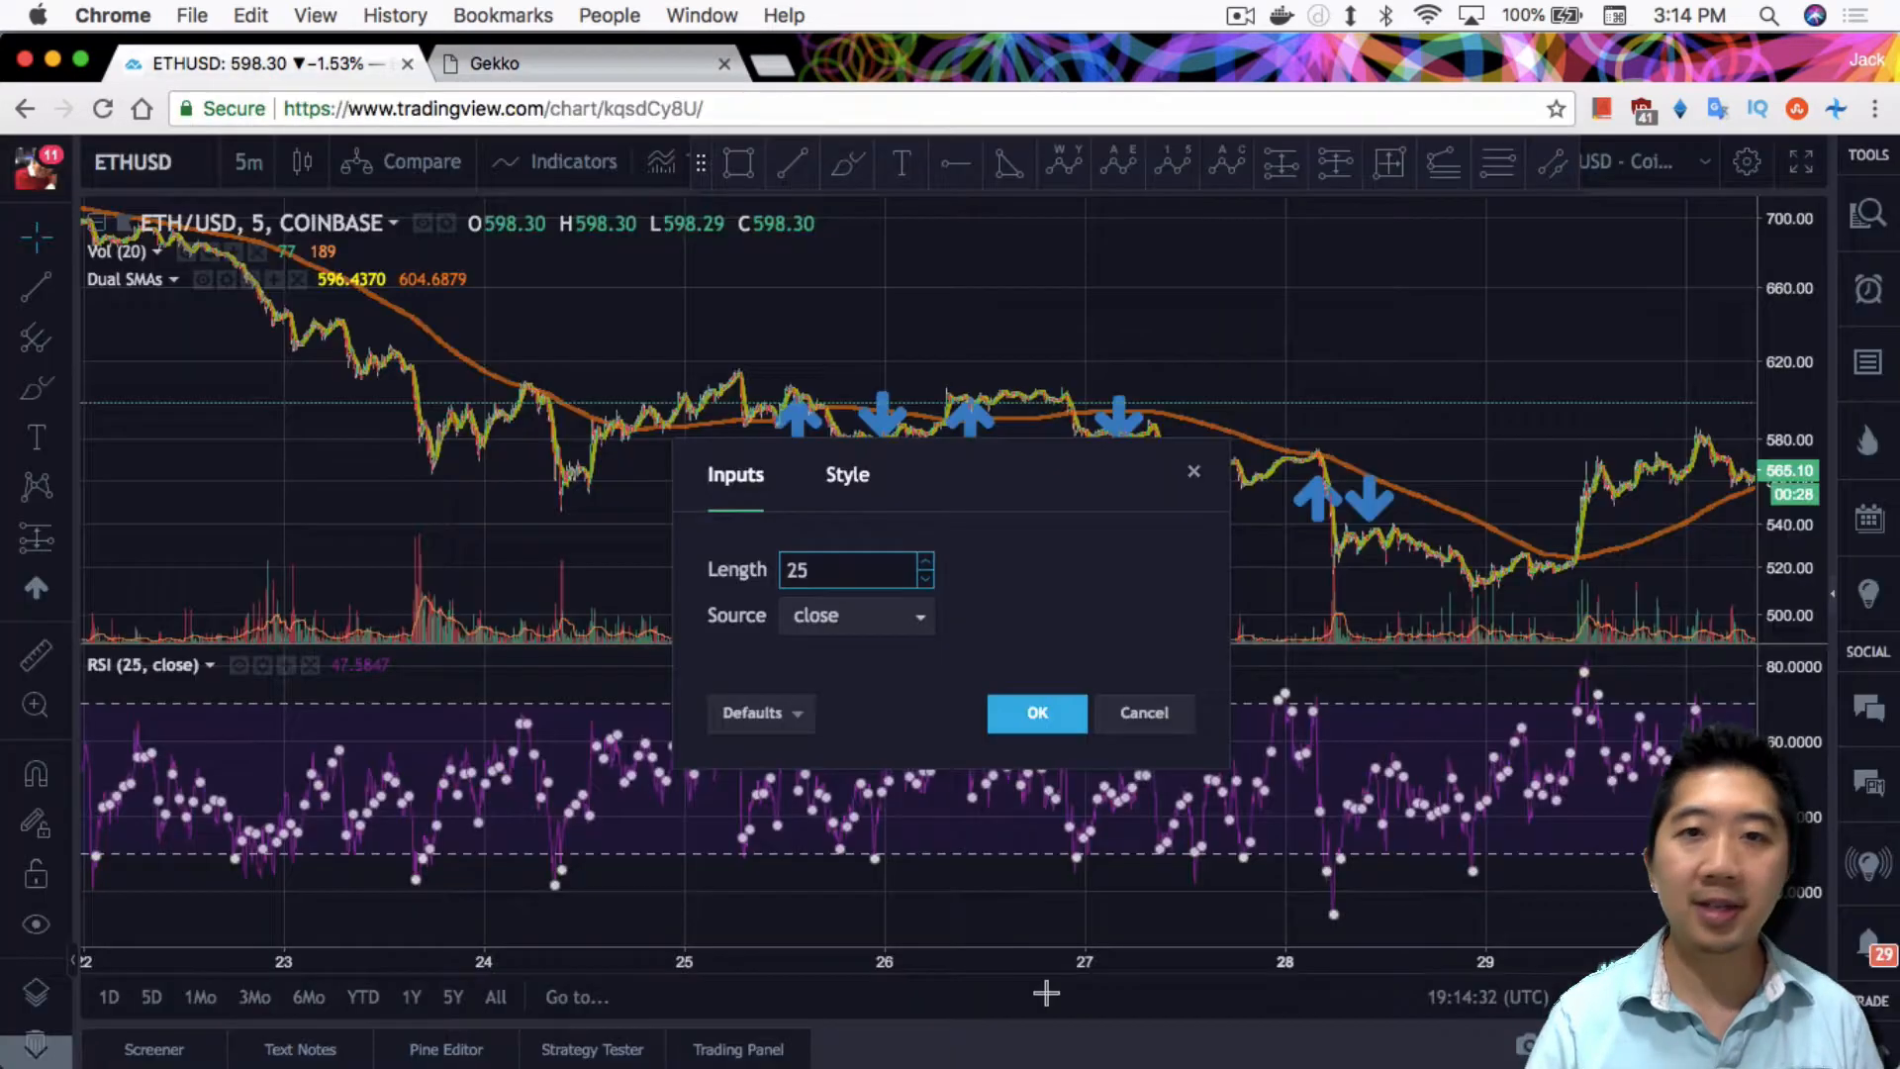
click(1036, 713)
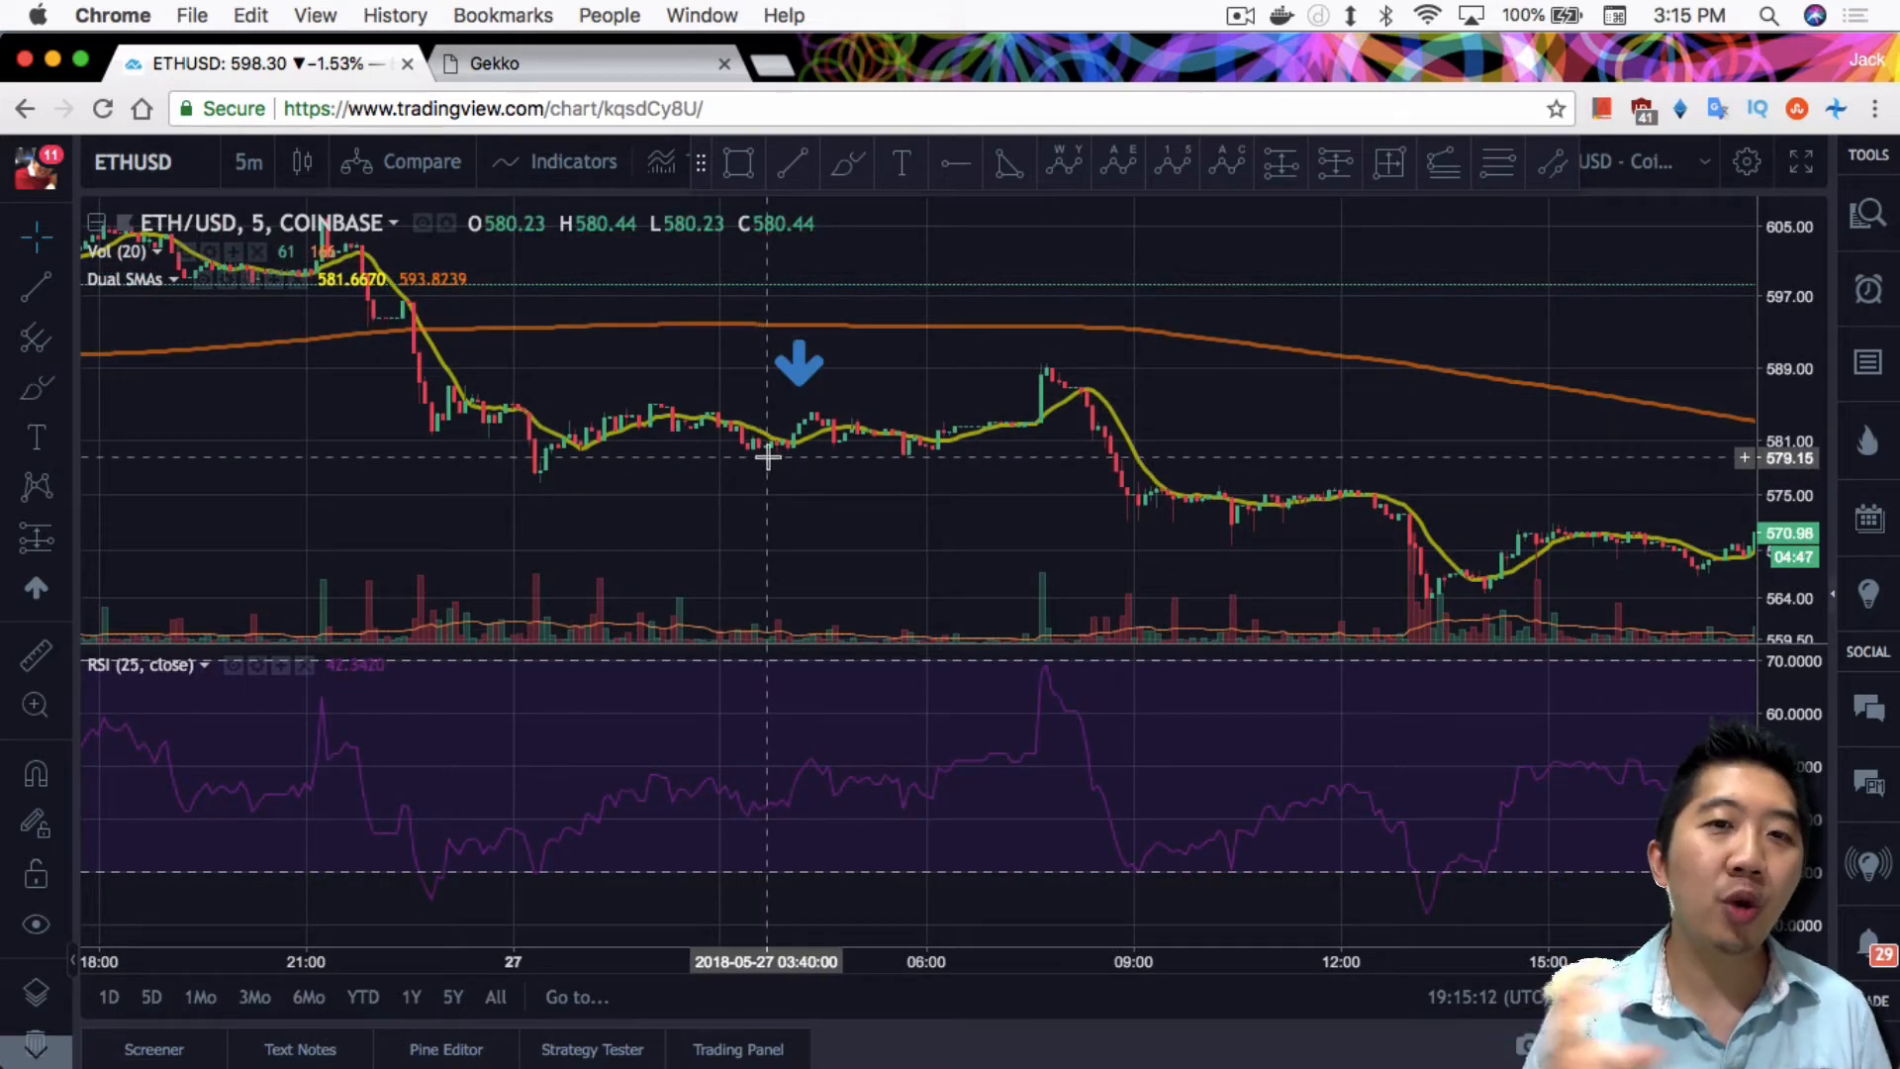
mouse_move(777, 468)
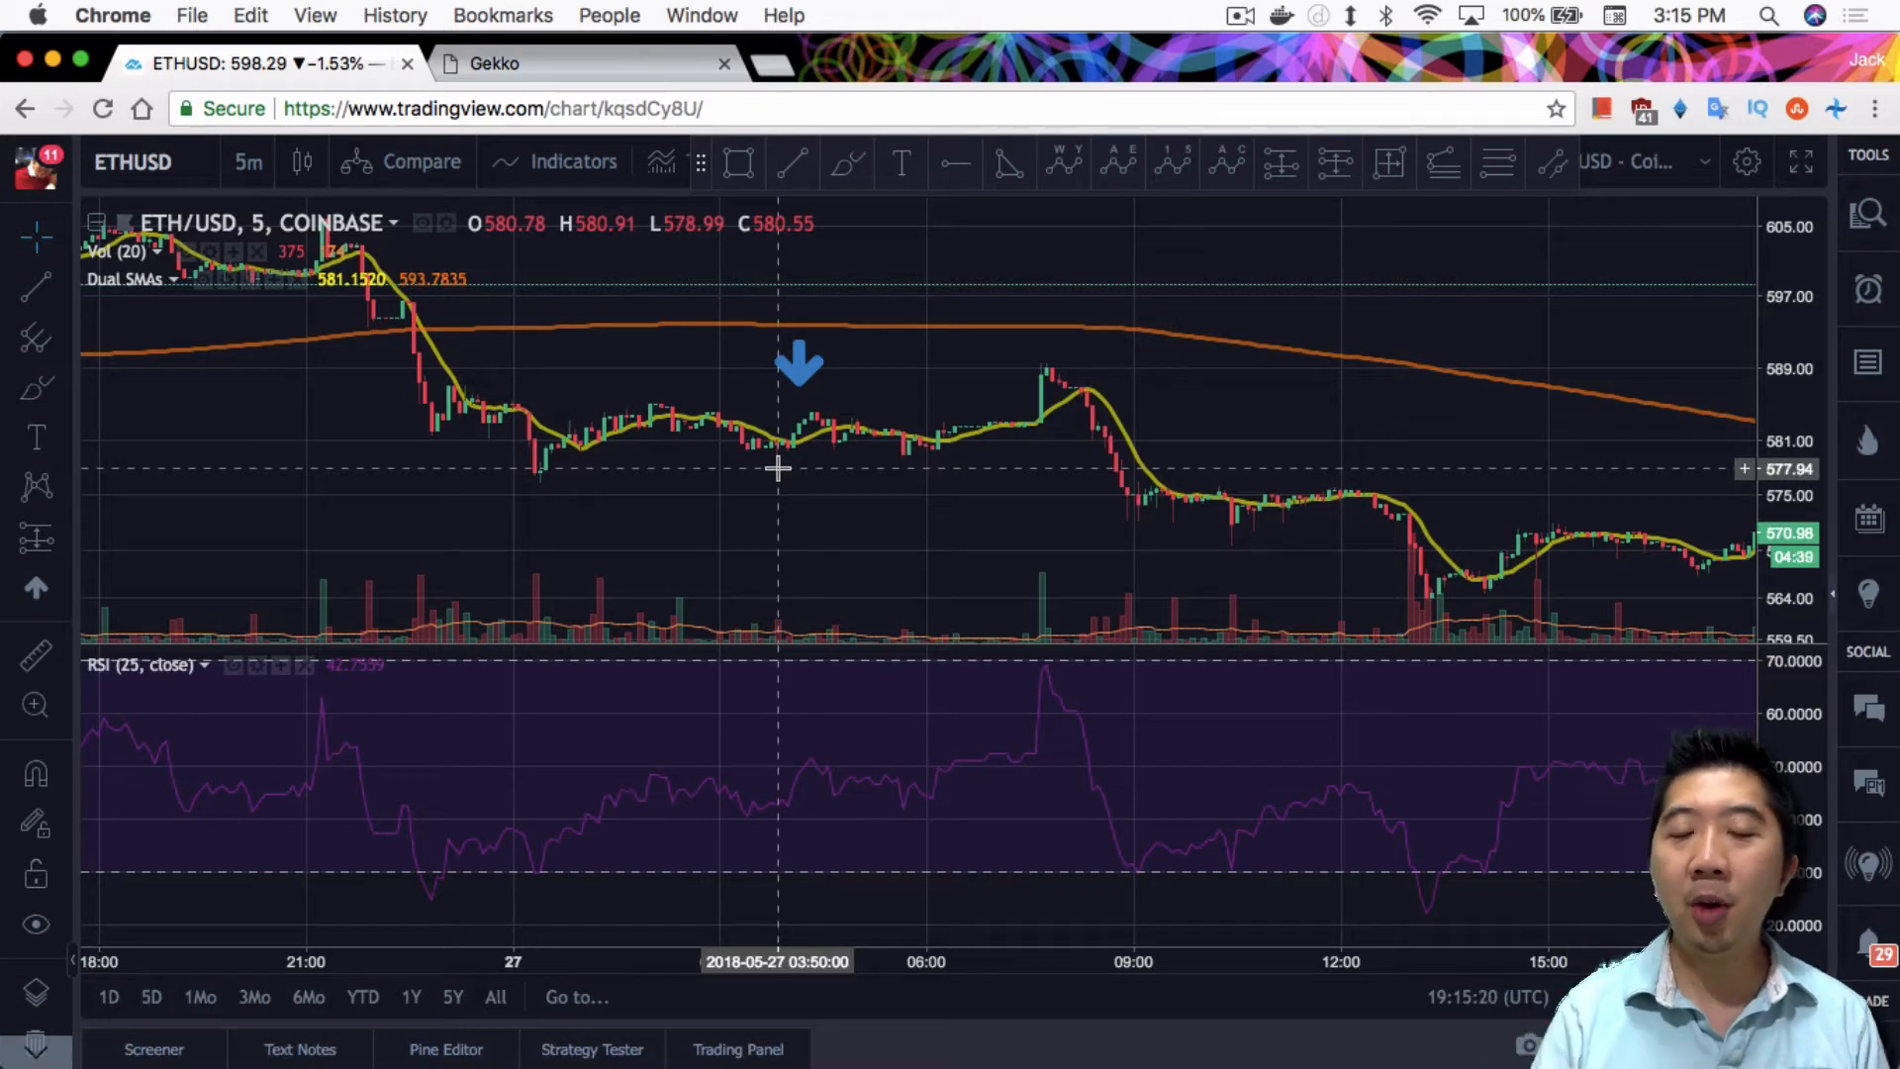
click(587, 63)
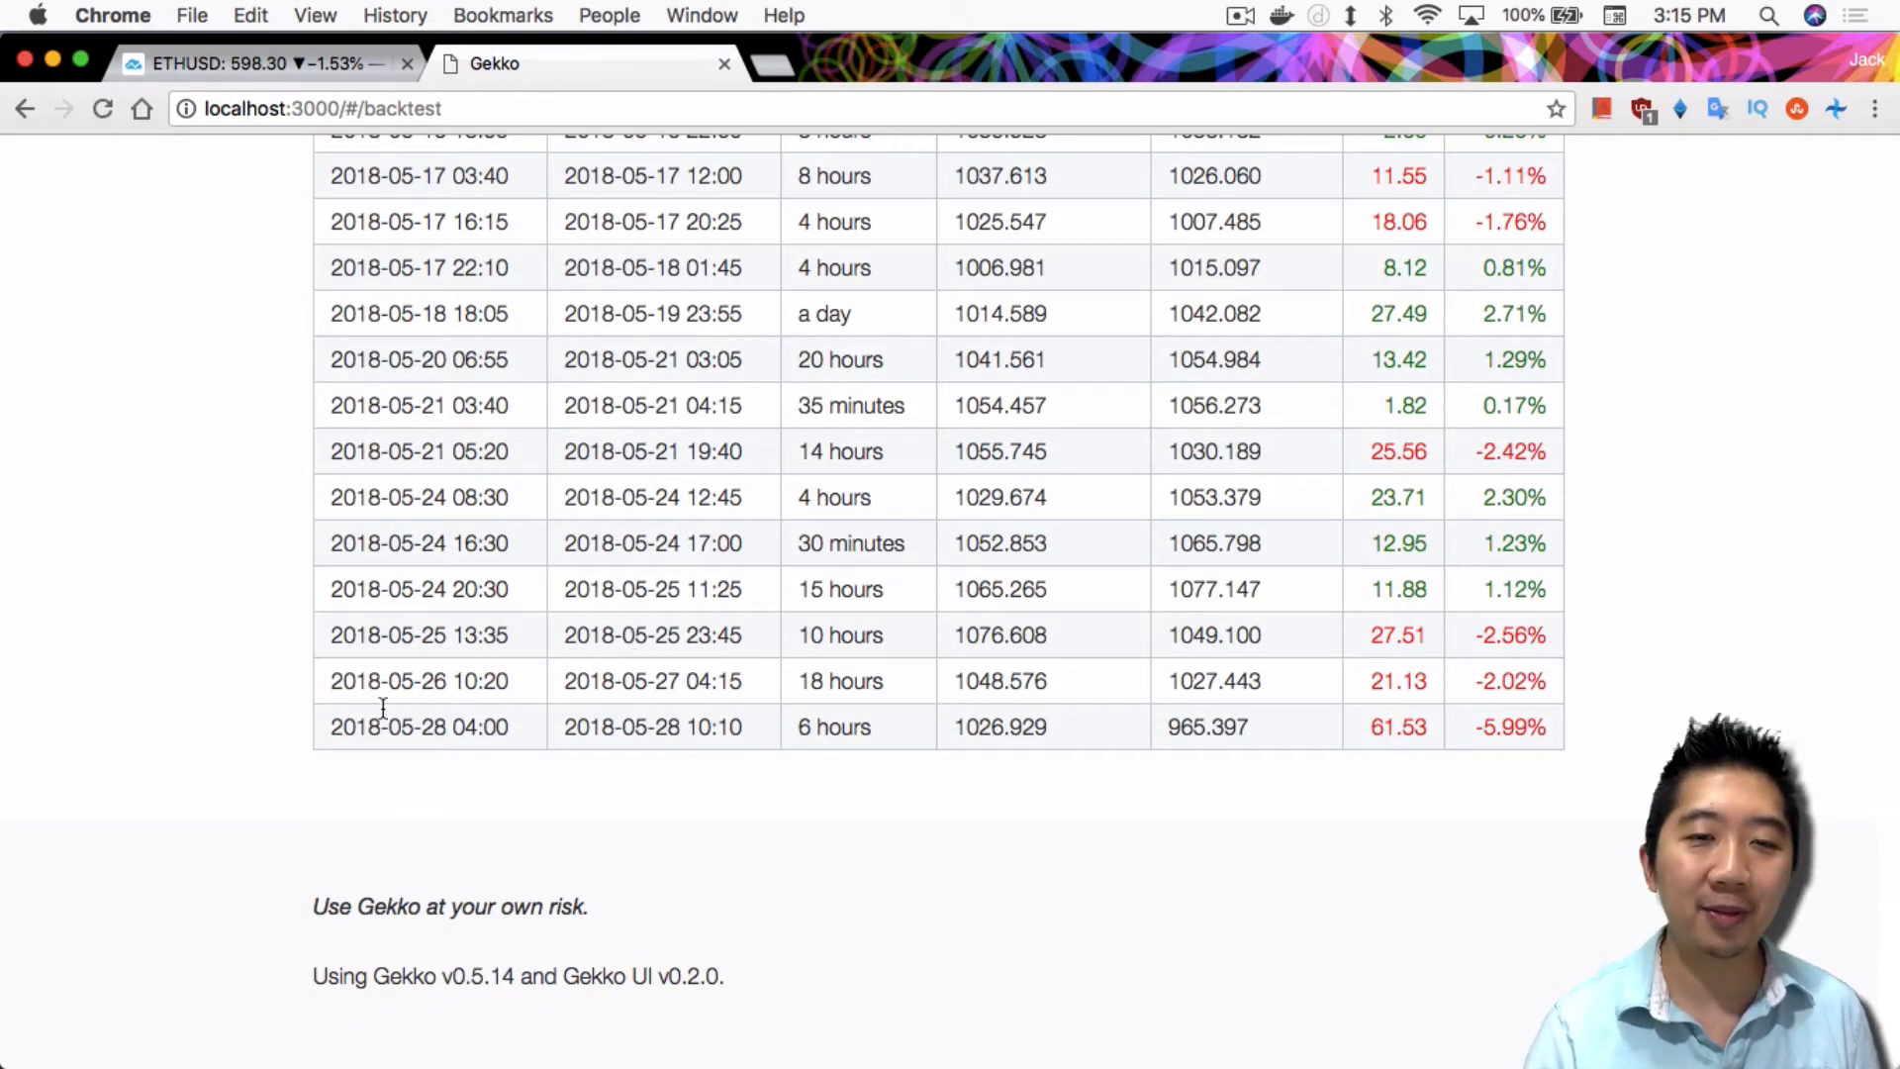
mouse_move(473, 654)
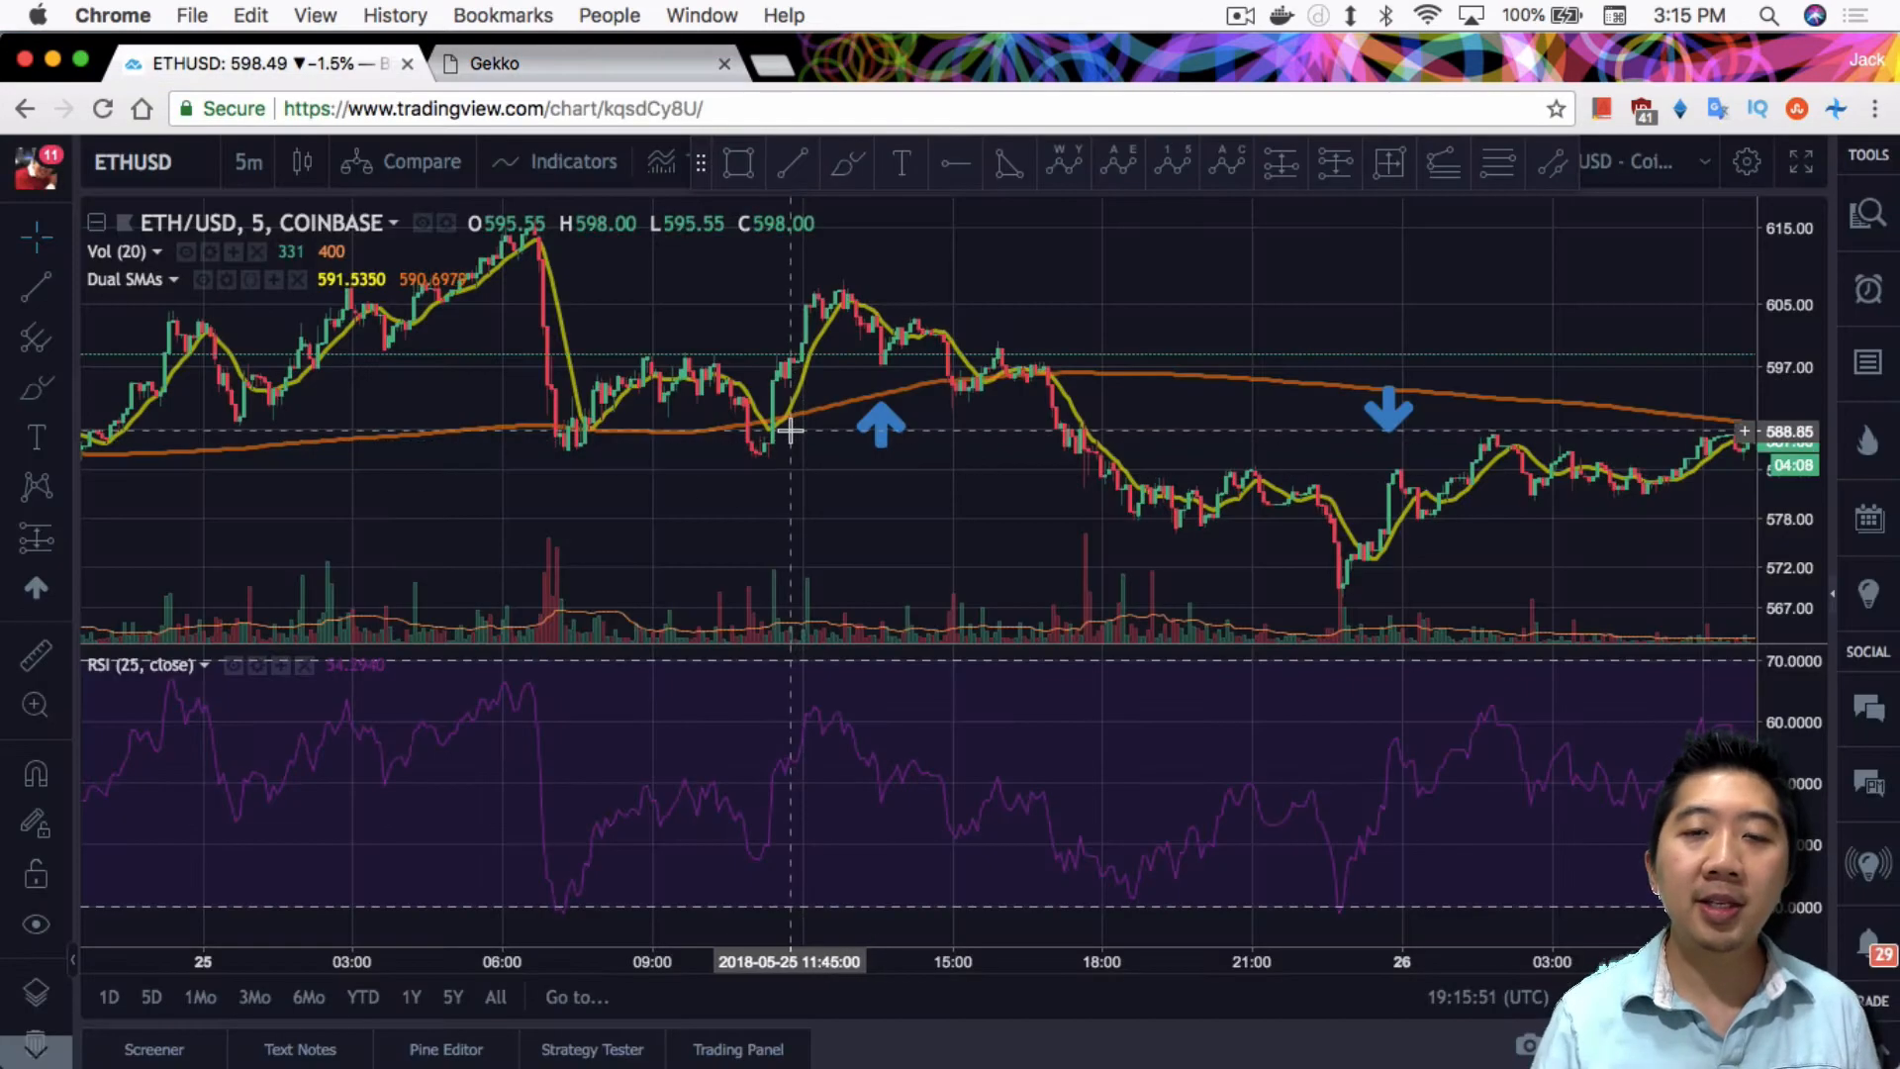
mouse_move(987, 404)
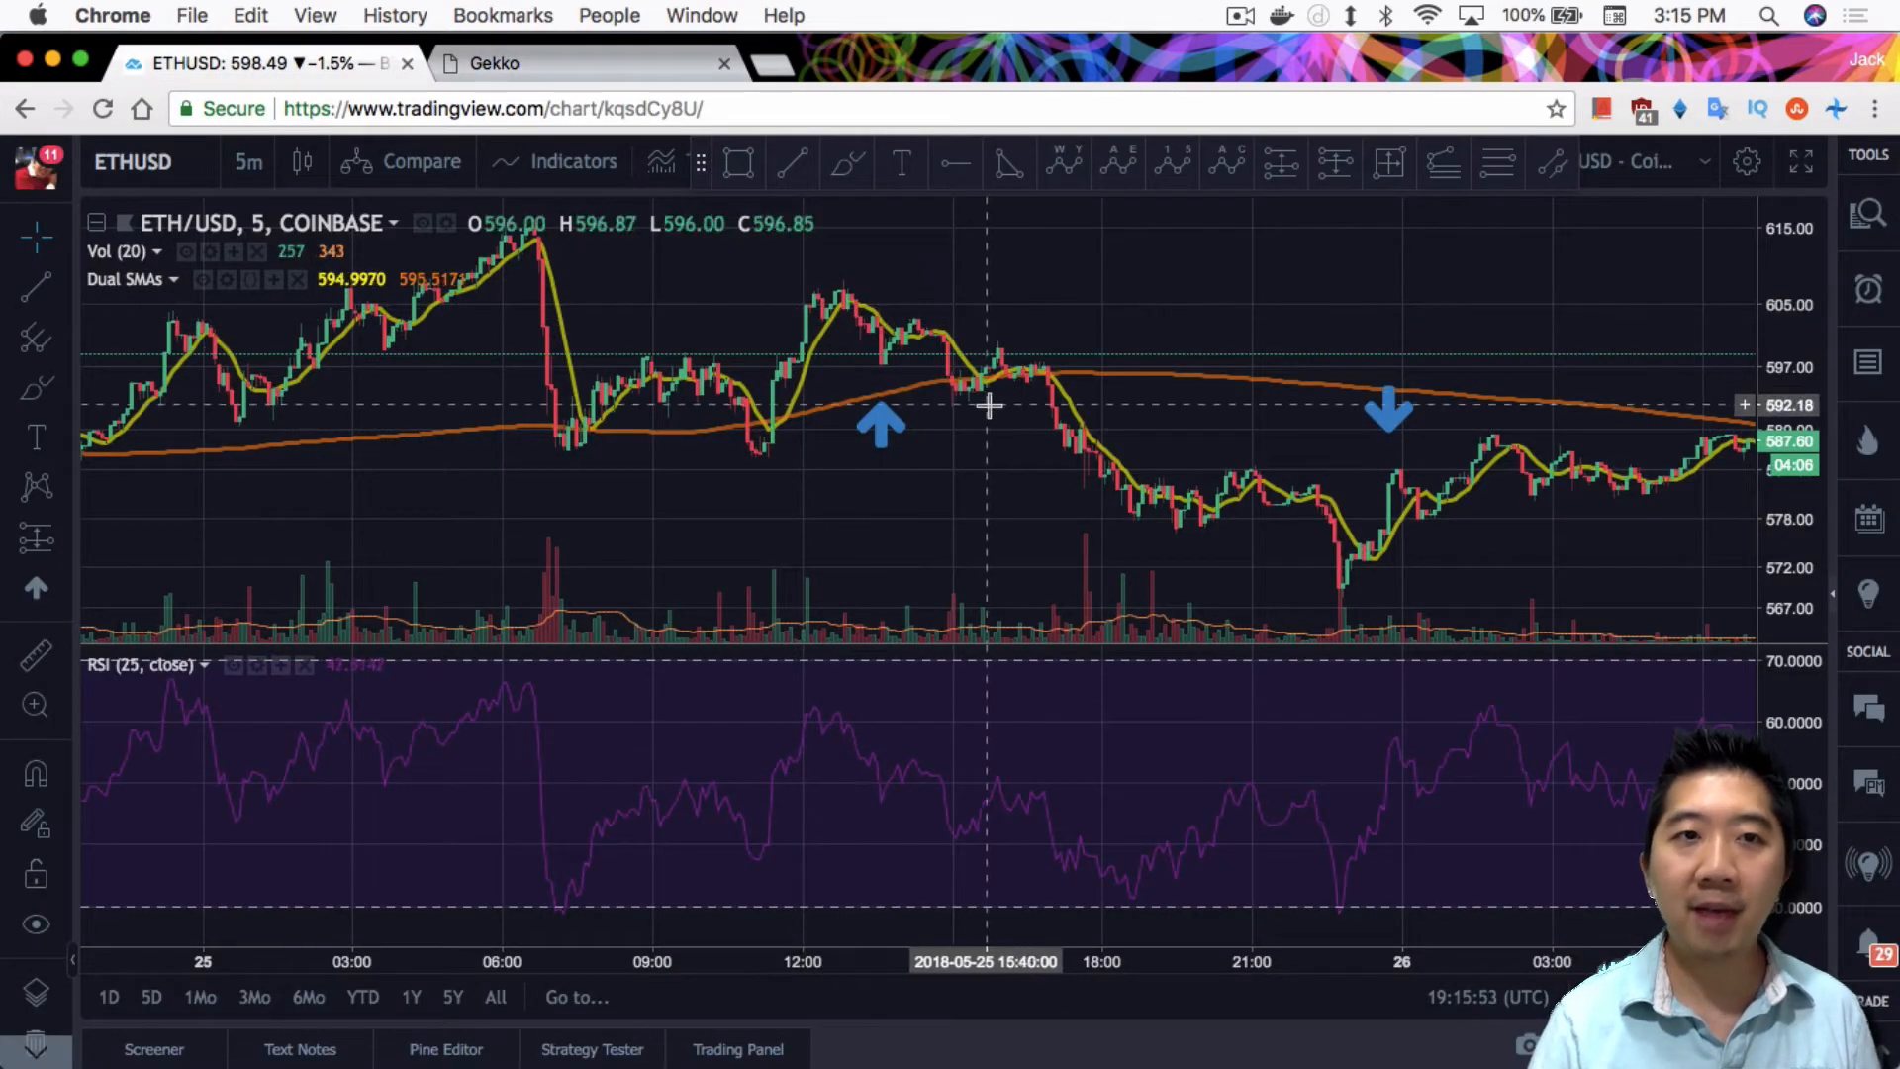
mouse_move(1102, 390)
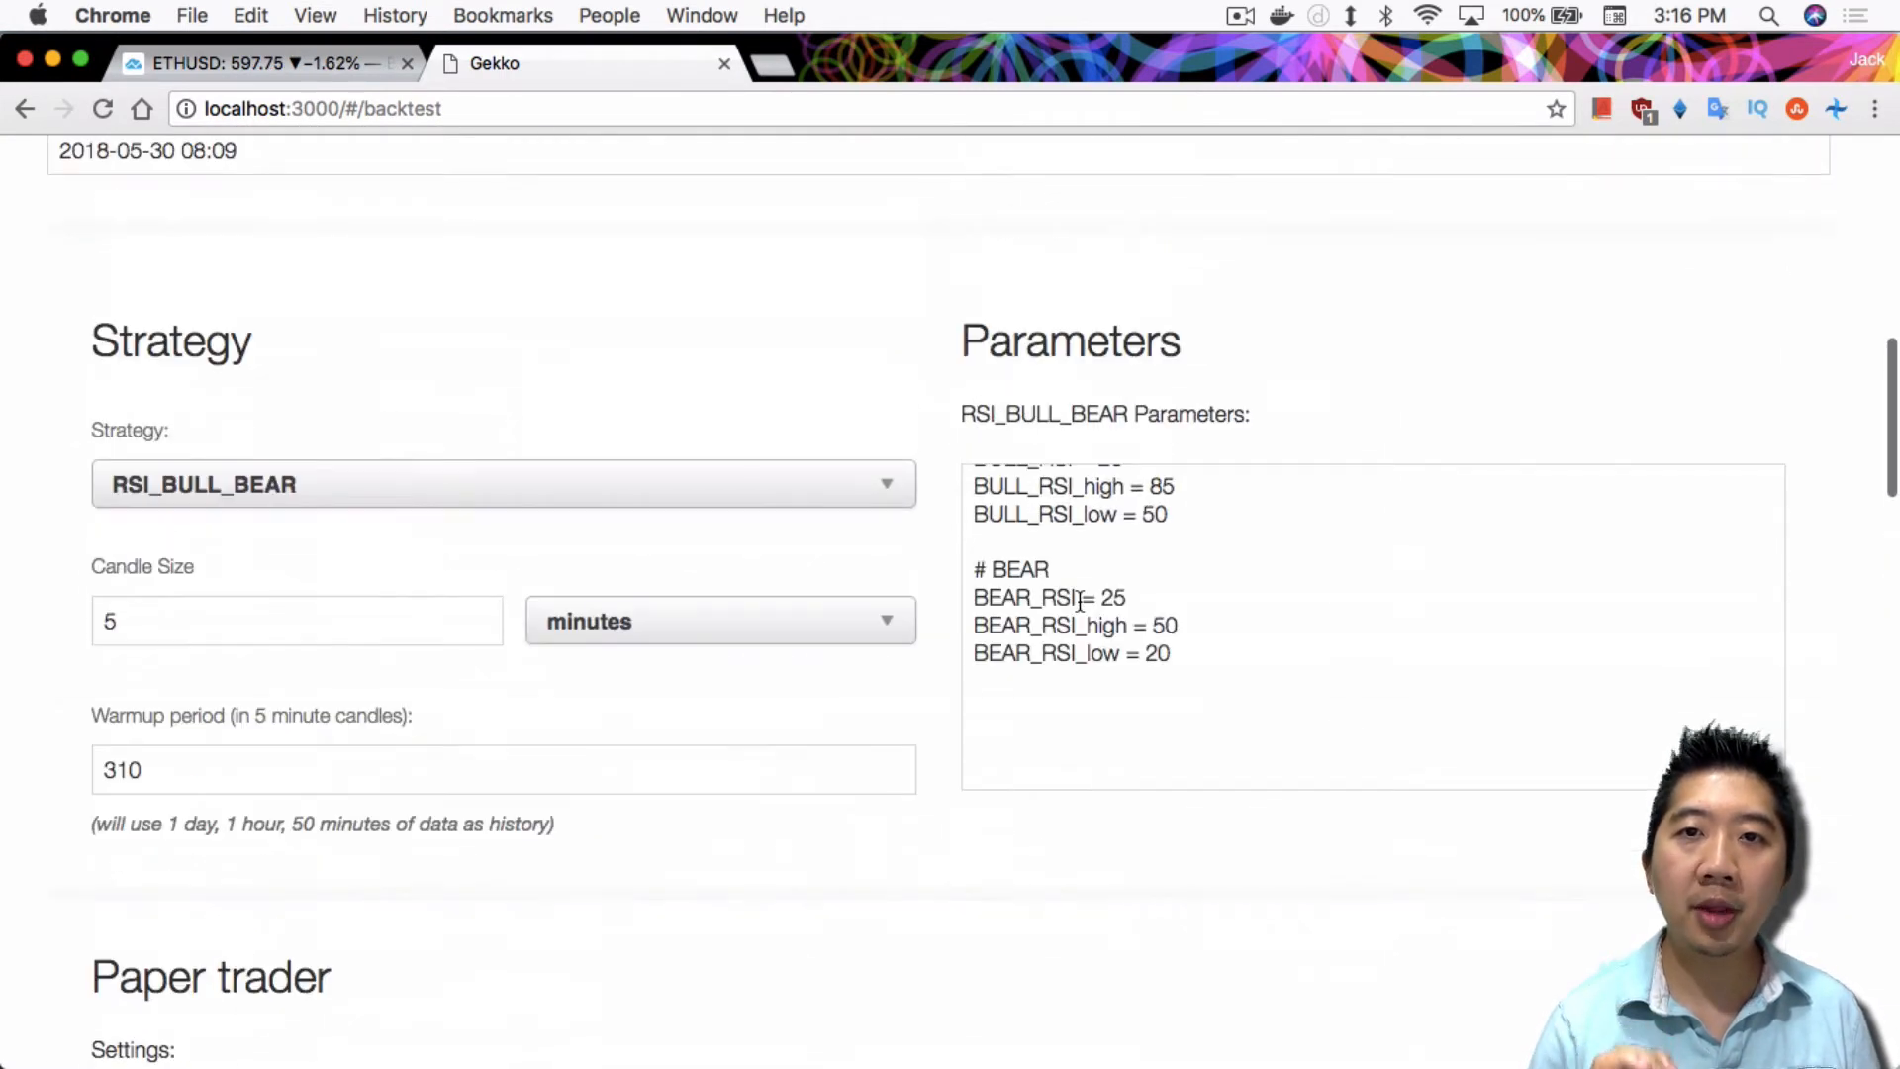
Step: Return to the TradingView ETH/USD chart for 25–26 May with its RSI 25 pane
click(1211, 648)
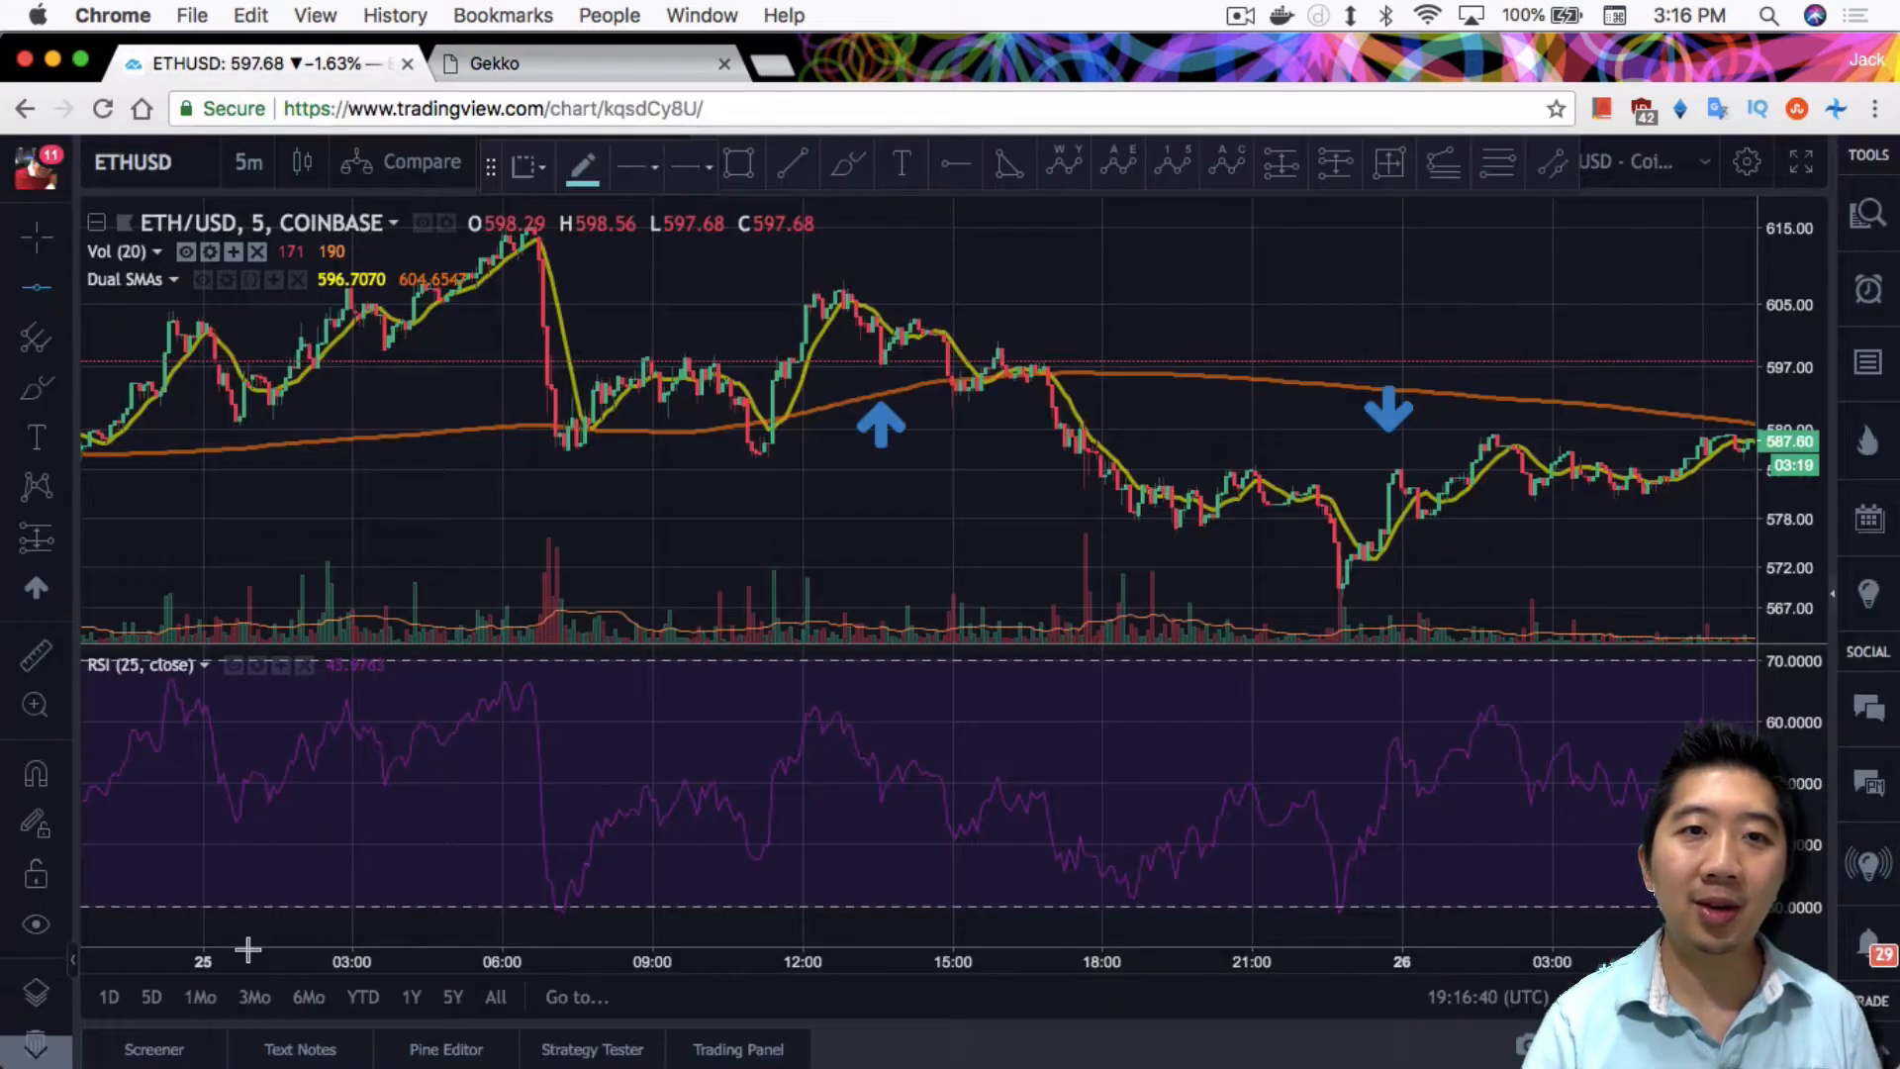
mouse_move(194, 782)
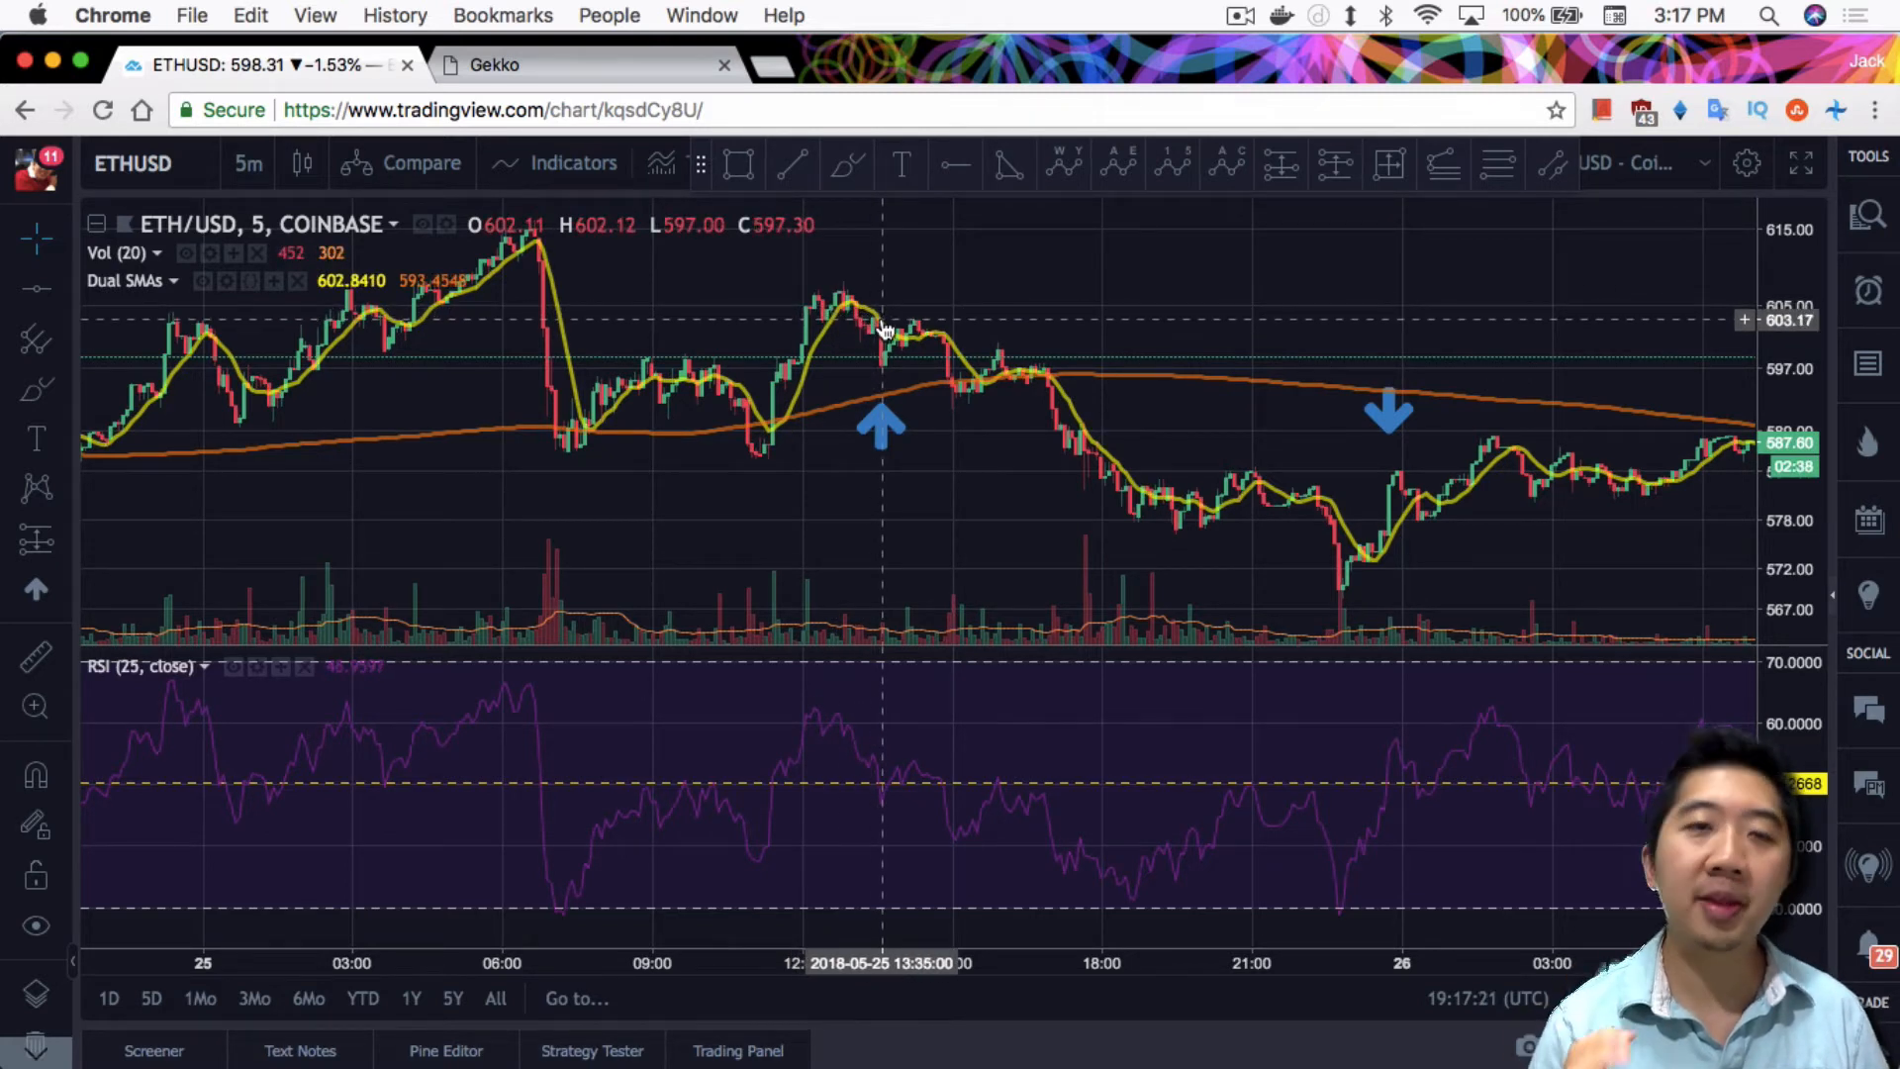
mouse_move(978, 858)
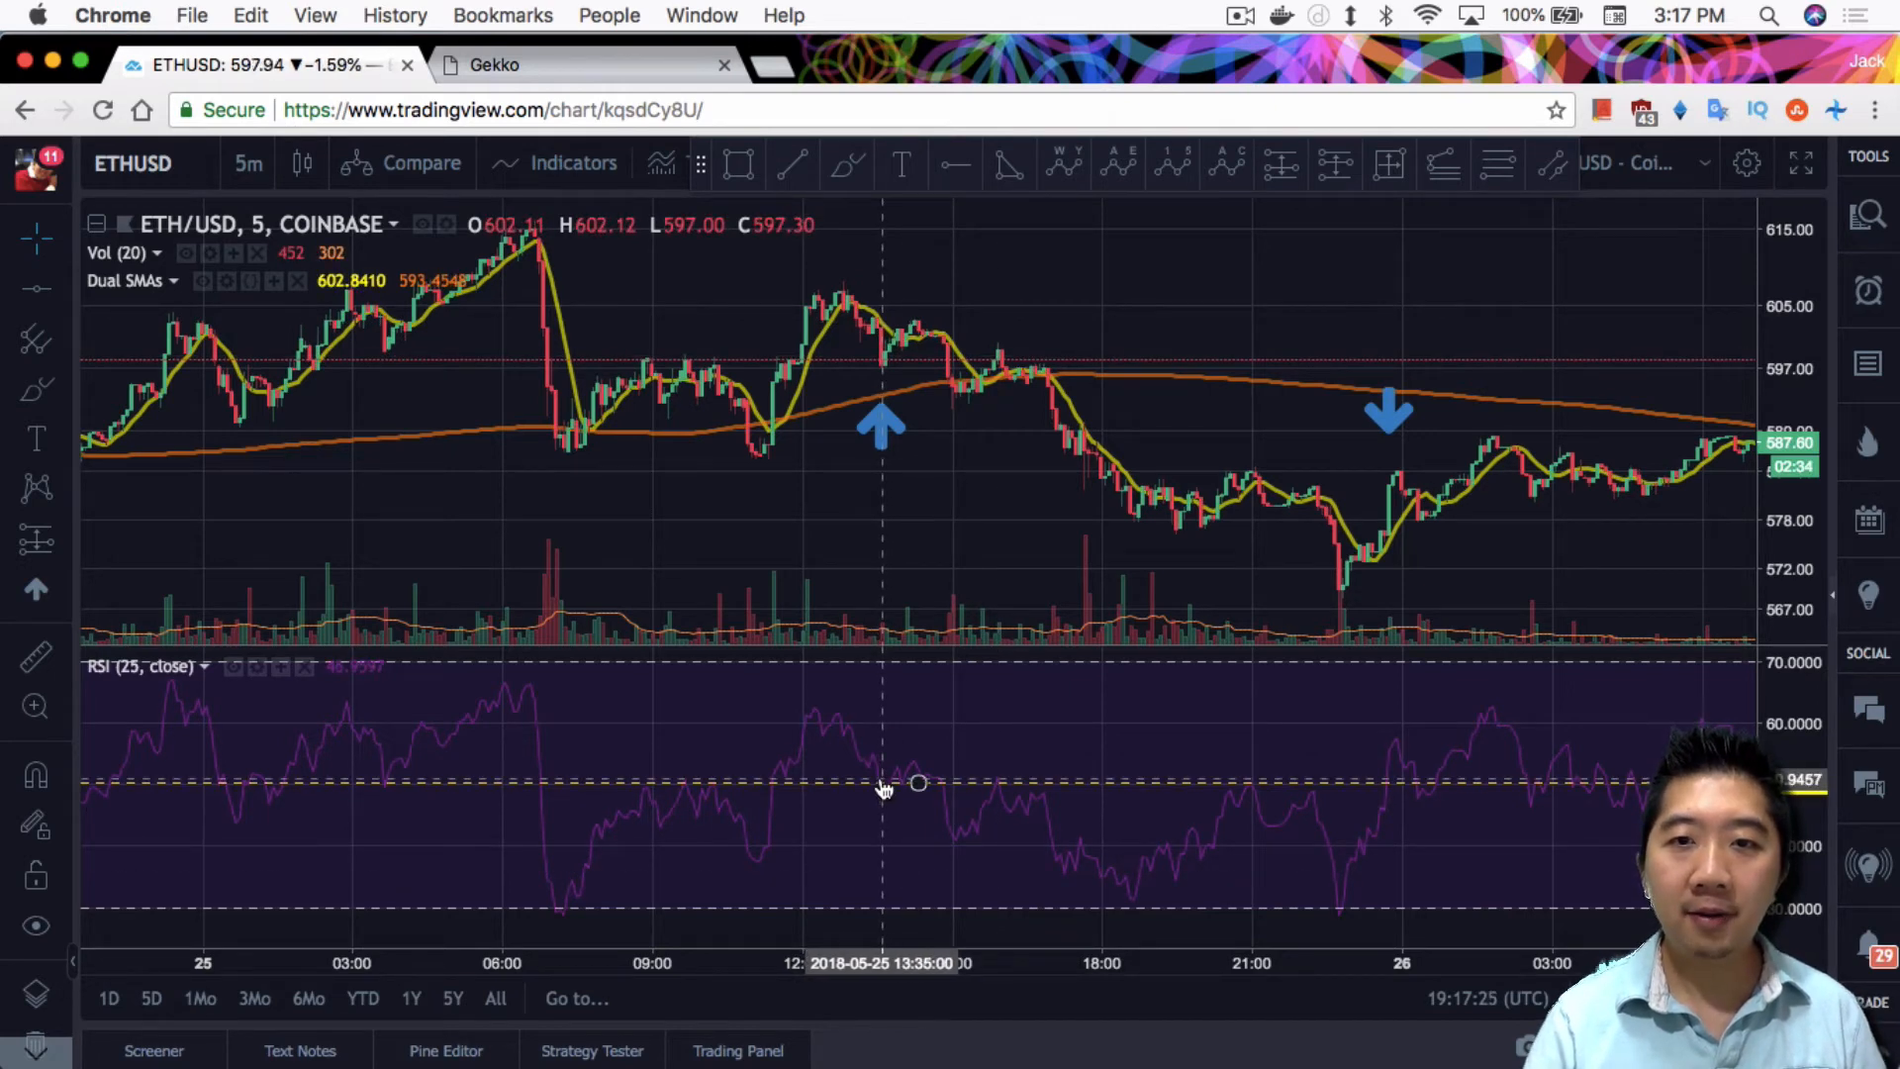
mouse_move(321, 549)
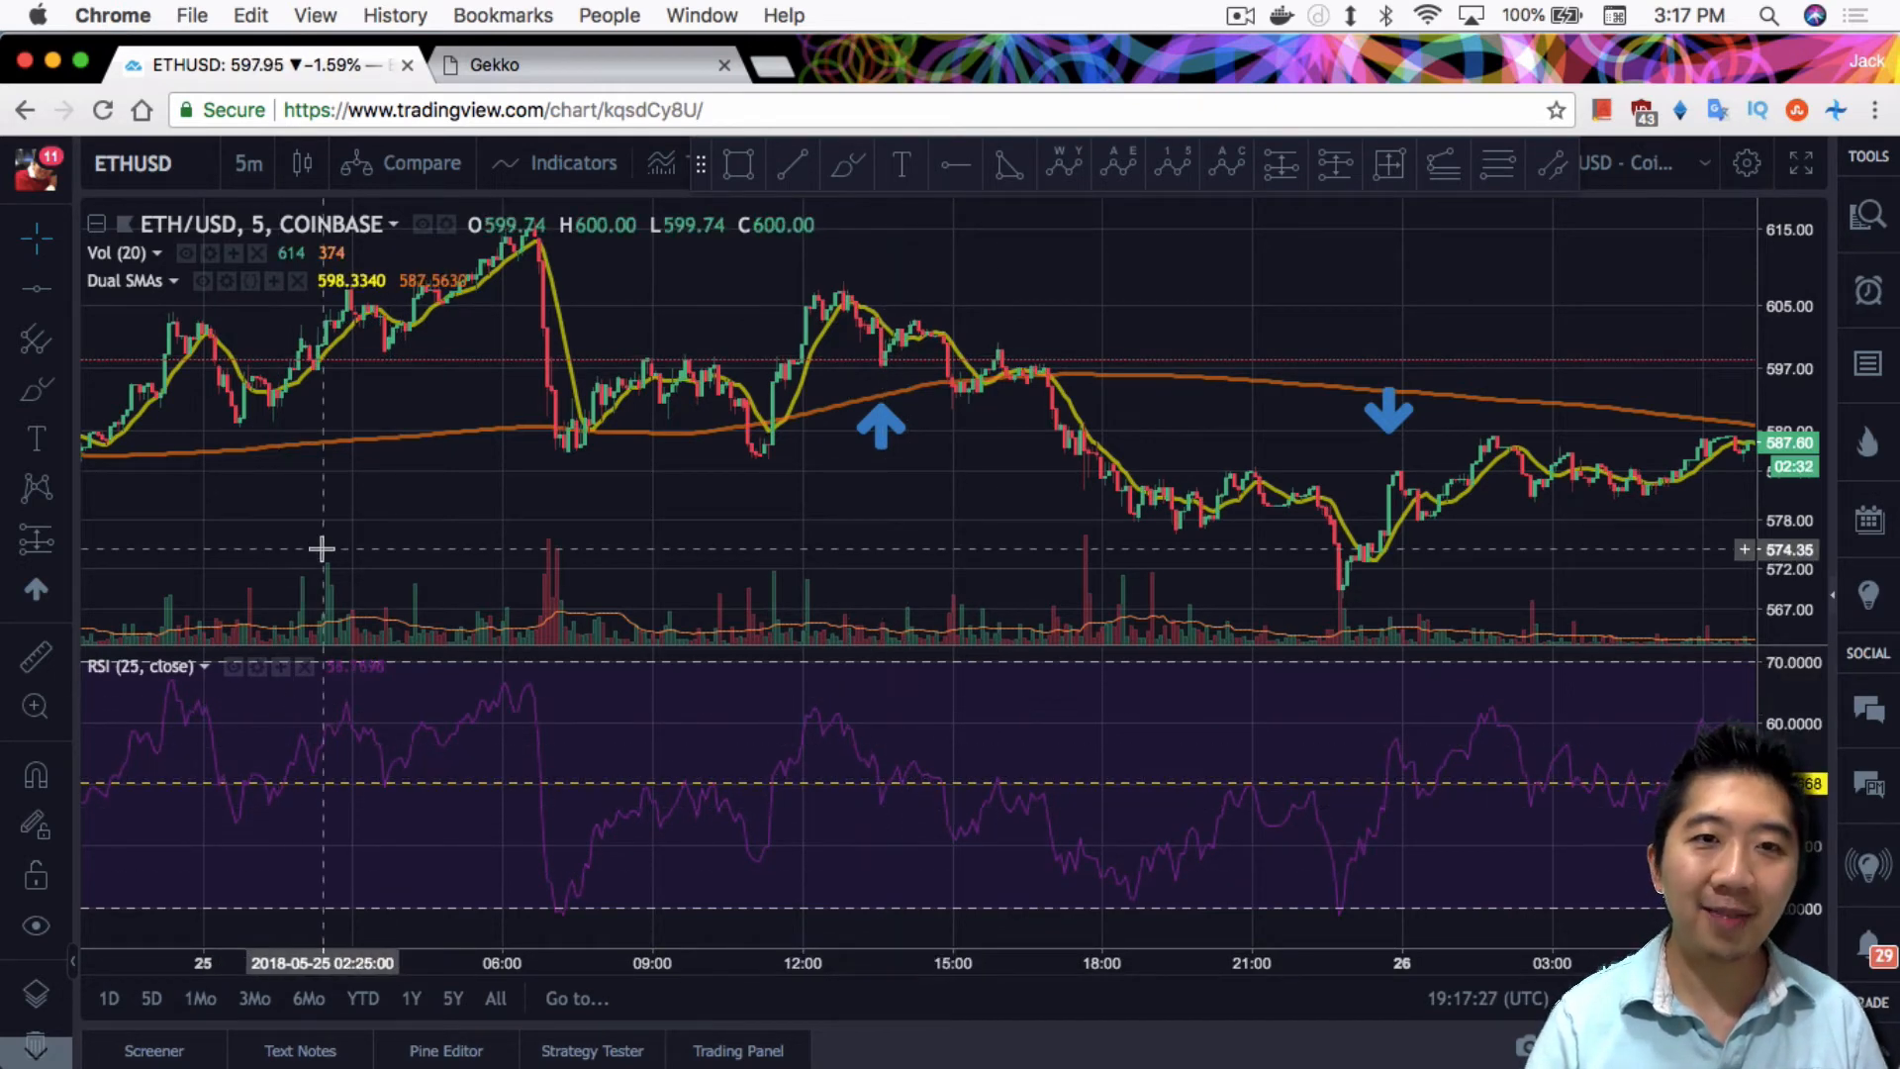
mouse_move(257, 666)
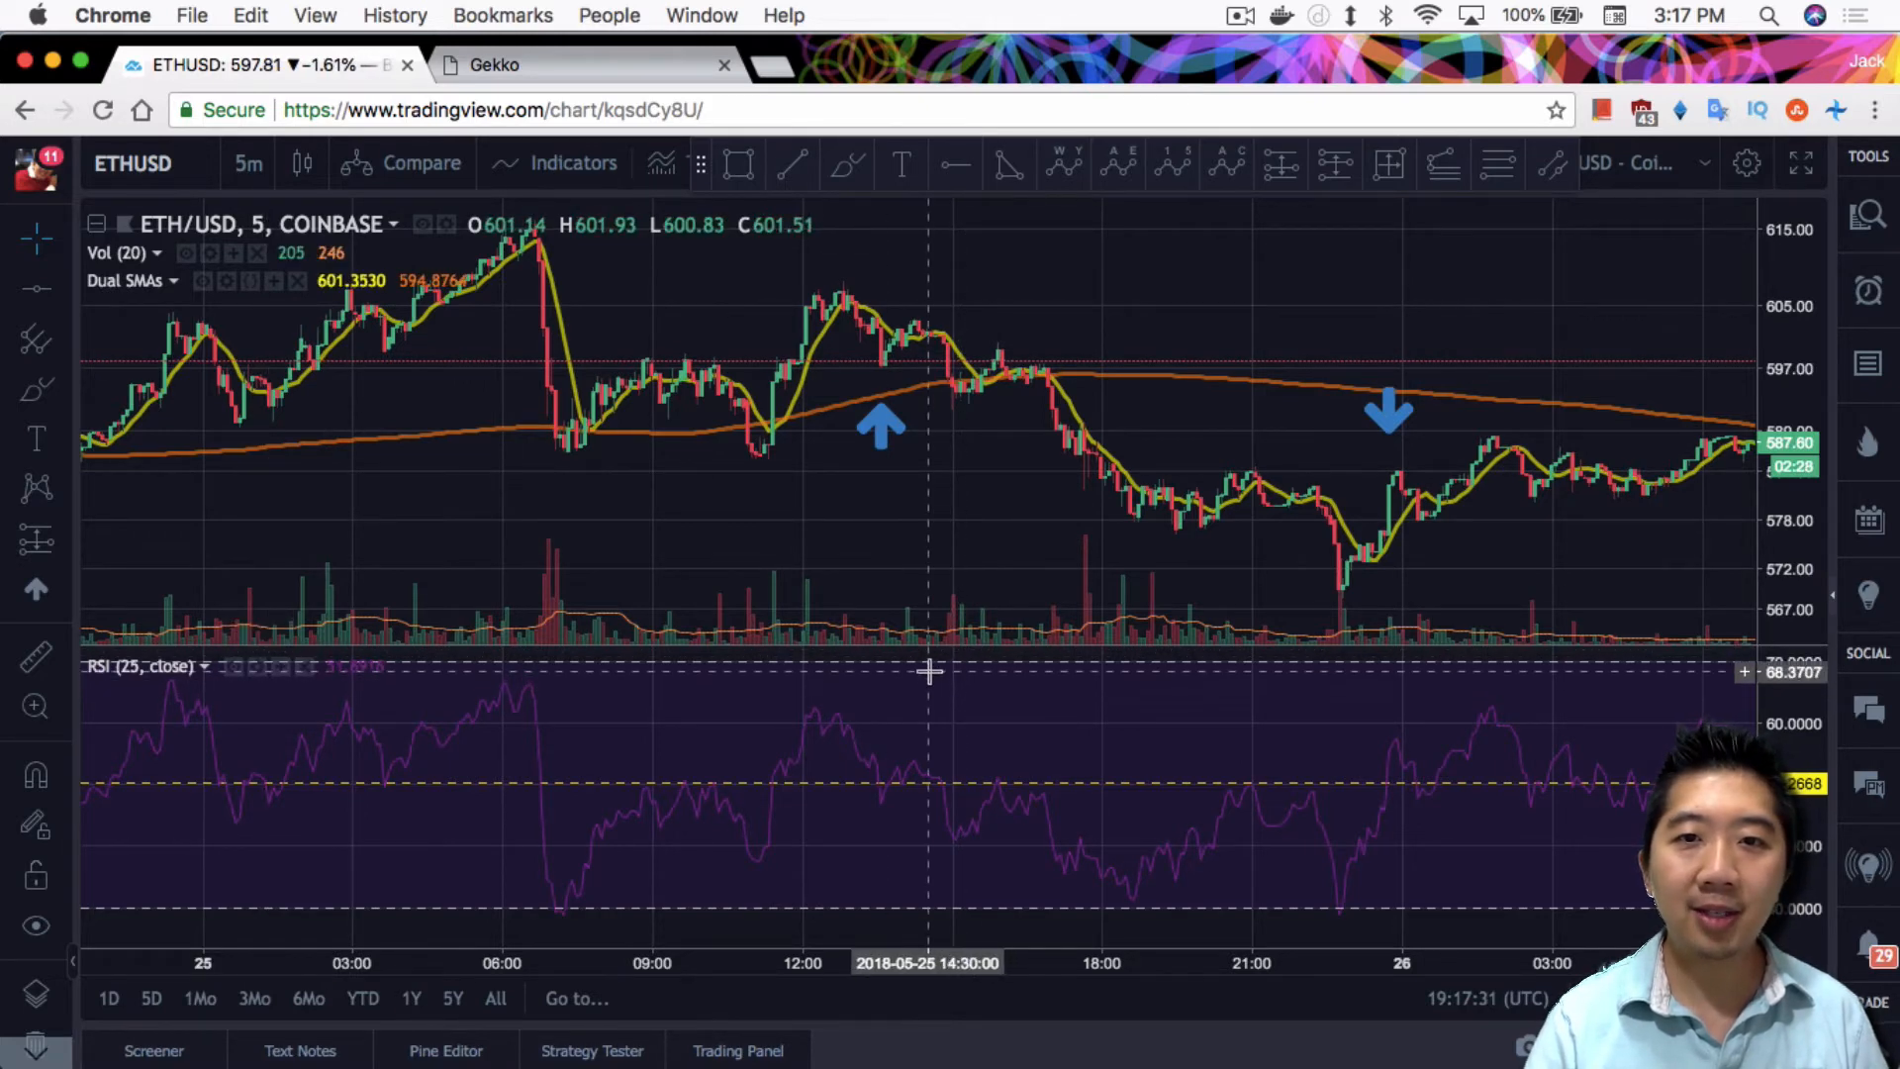
mouse_move(788, 668)
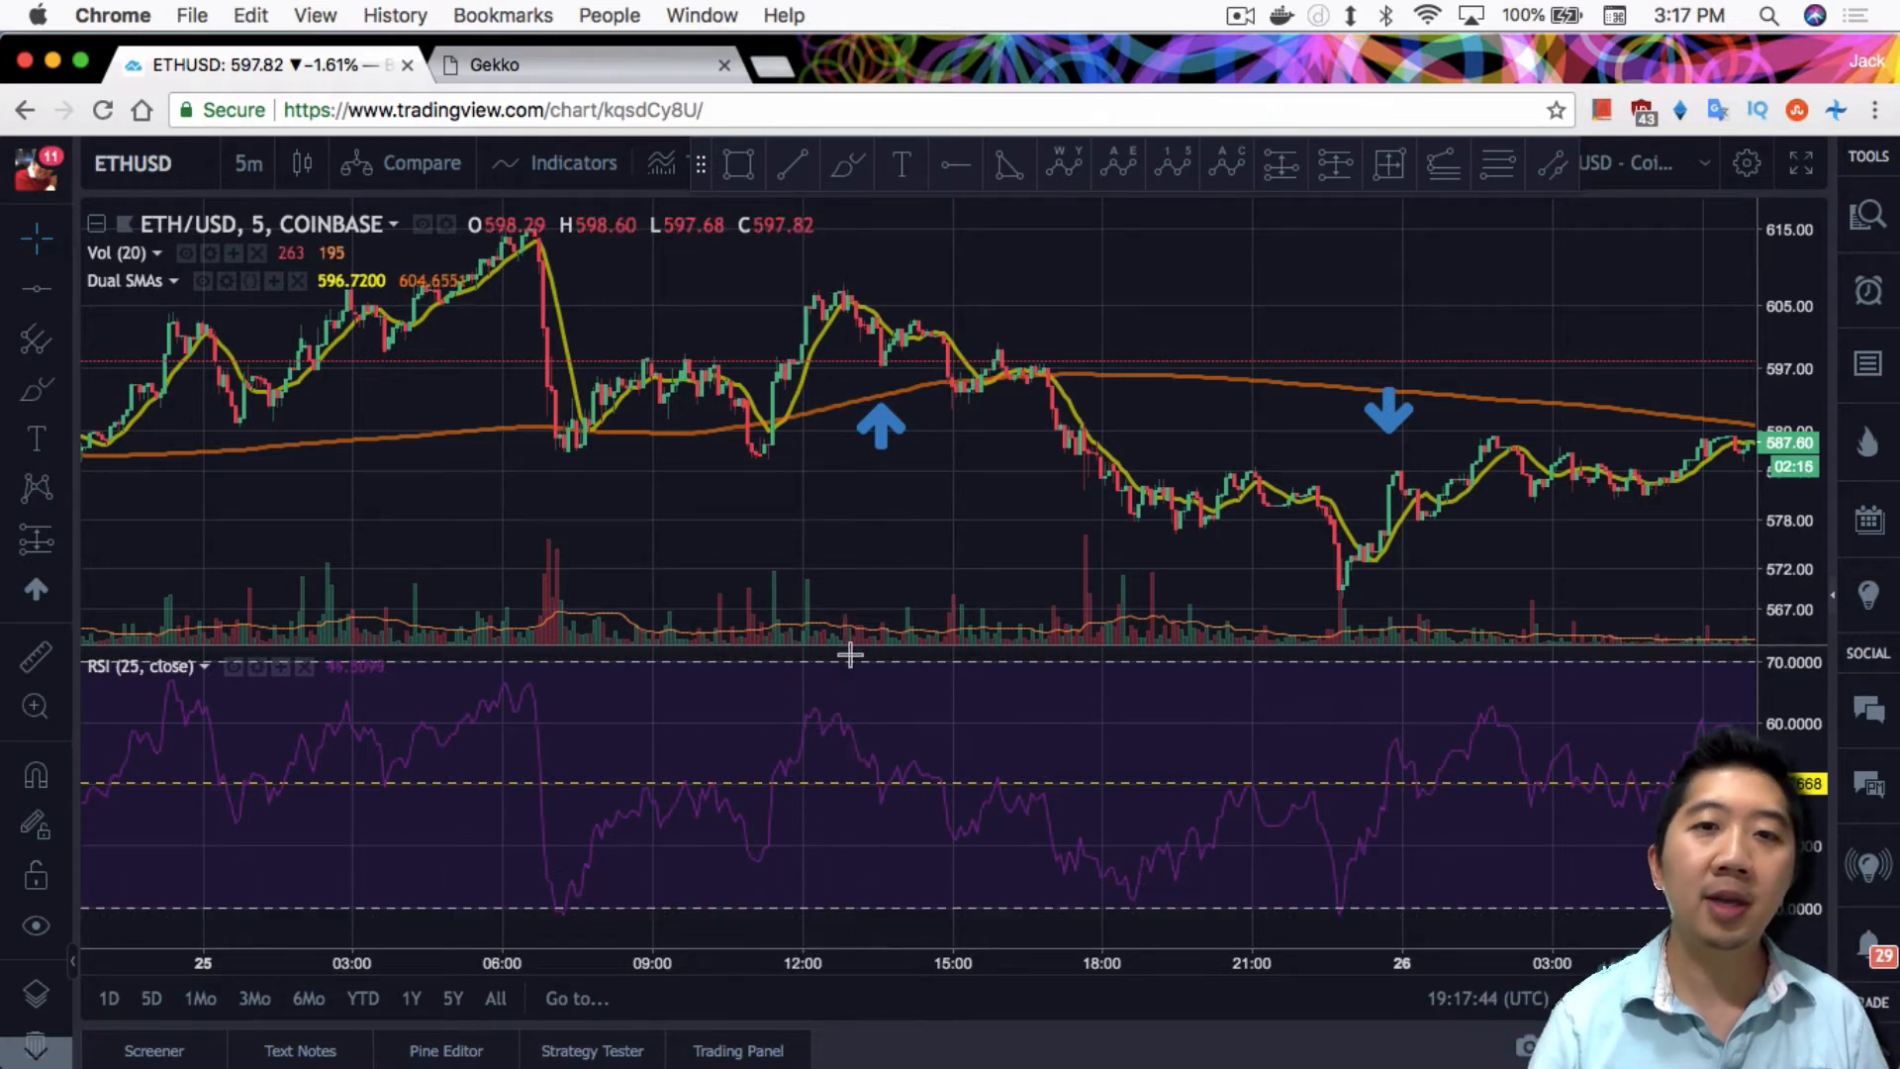
mouse_move(330, 722)
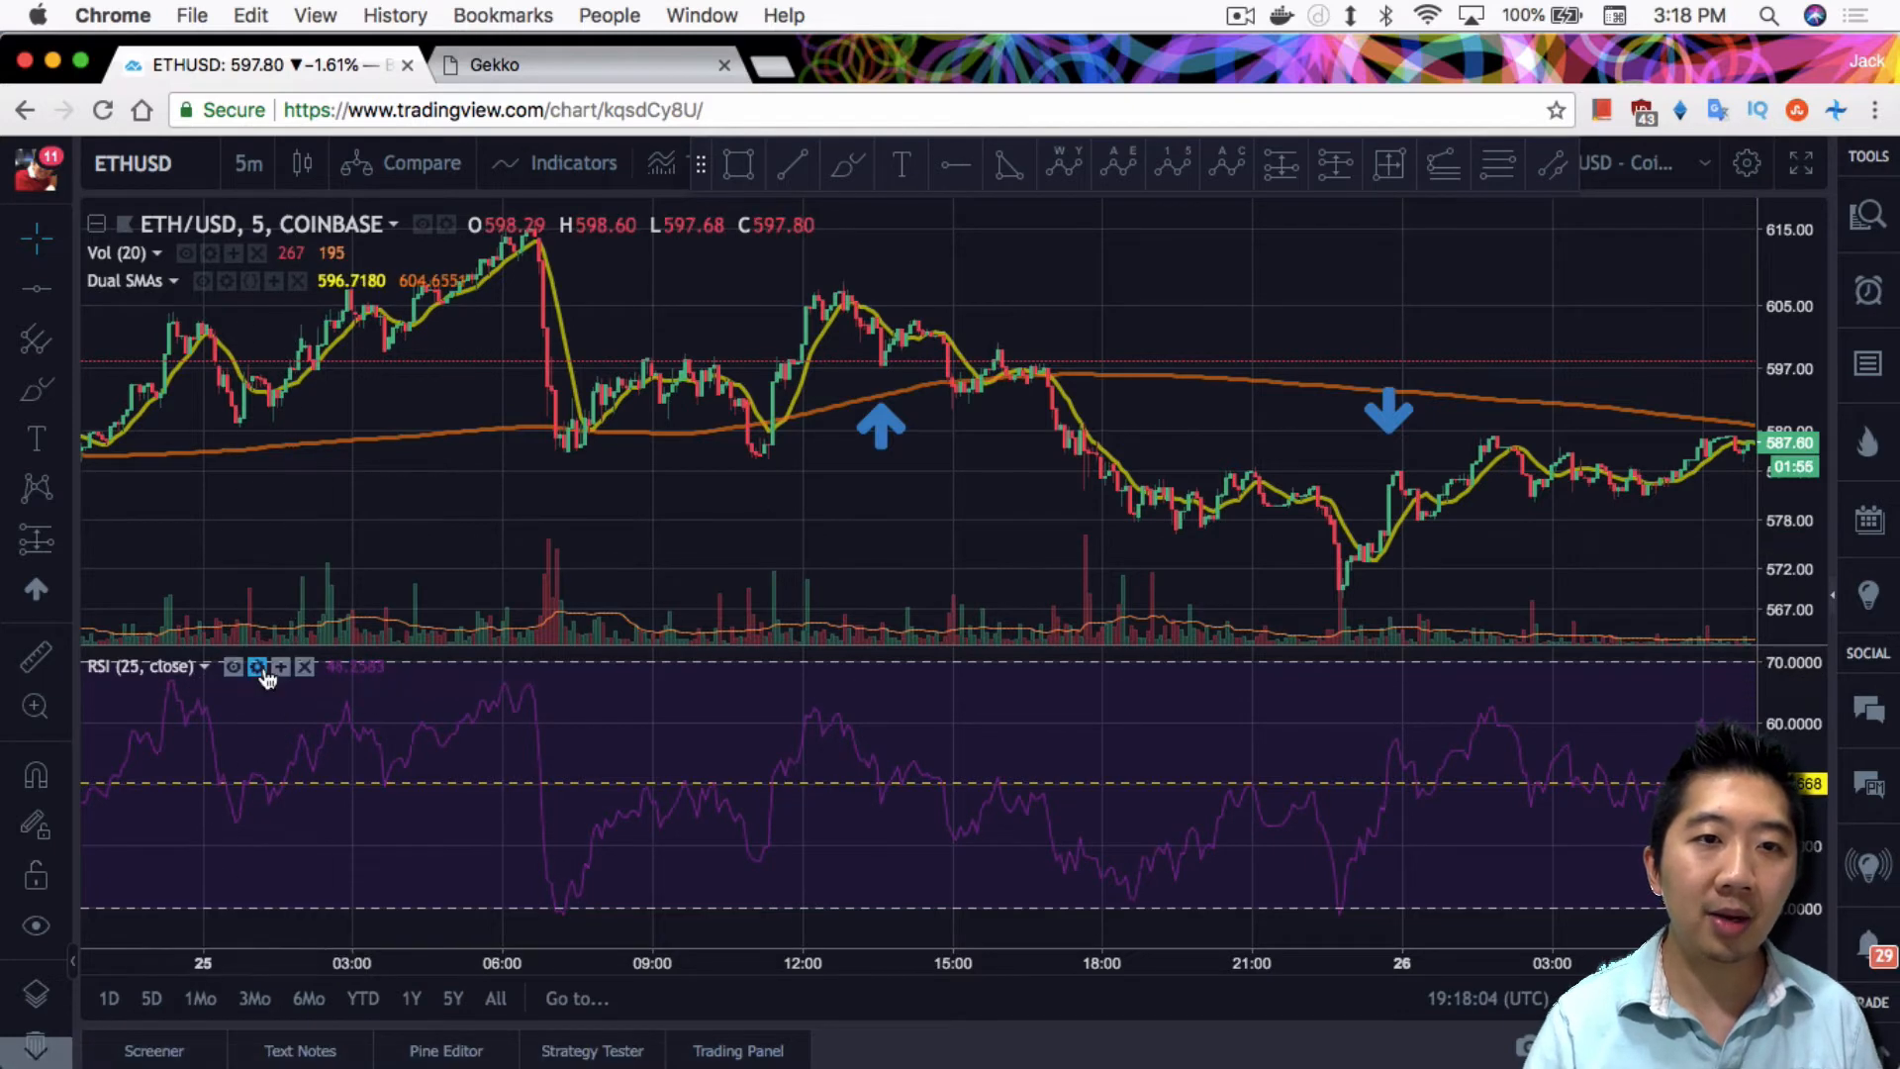
Step: Open the RSI (25) indicator settings, showing length 25 and source close
click(255, 666)
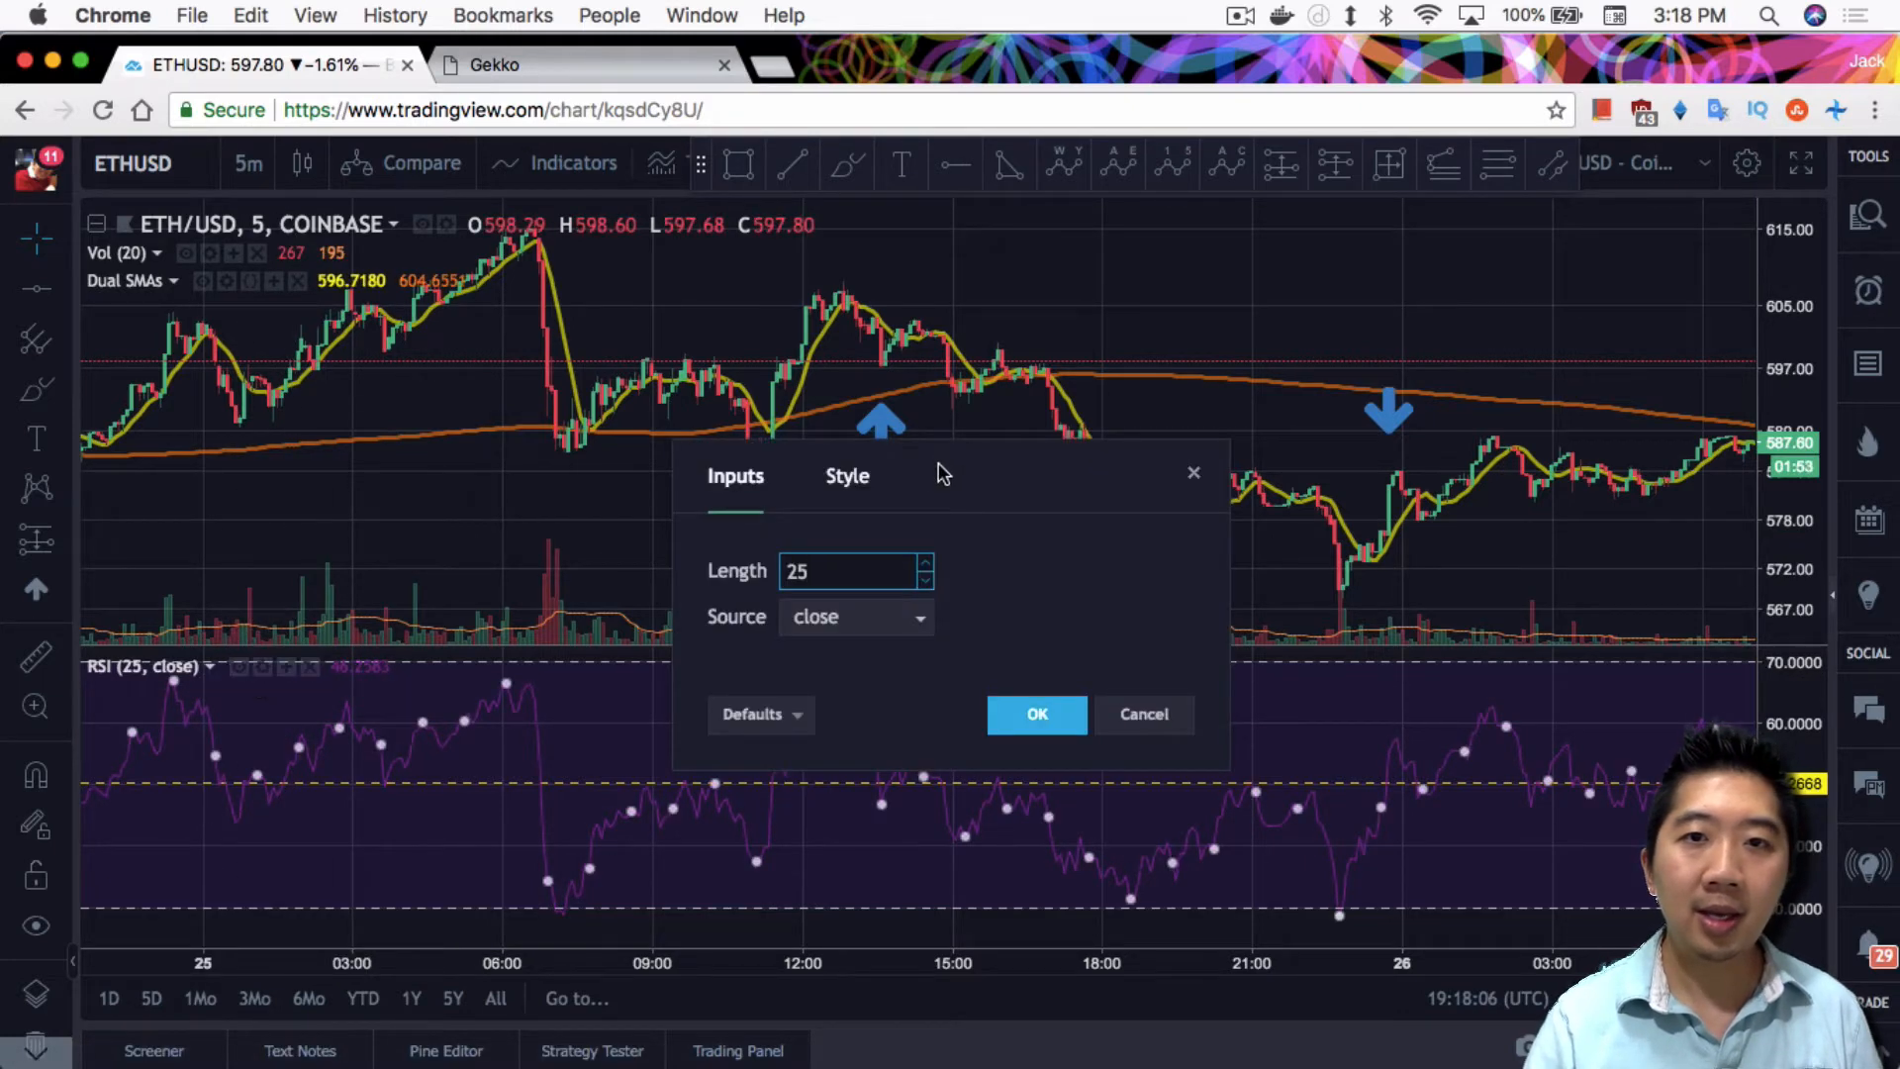
Step: Set the RSI Upper Band to 85 and Lower Band to 25
click(846, 475)
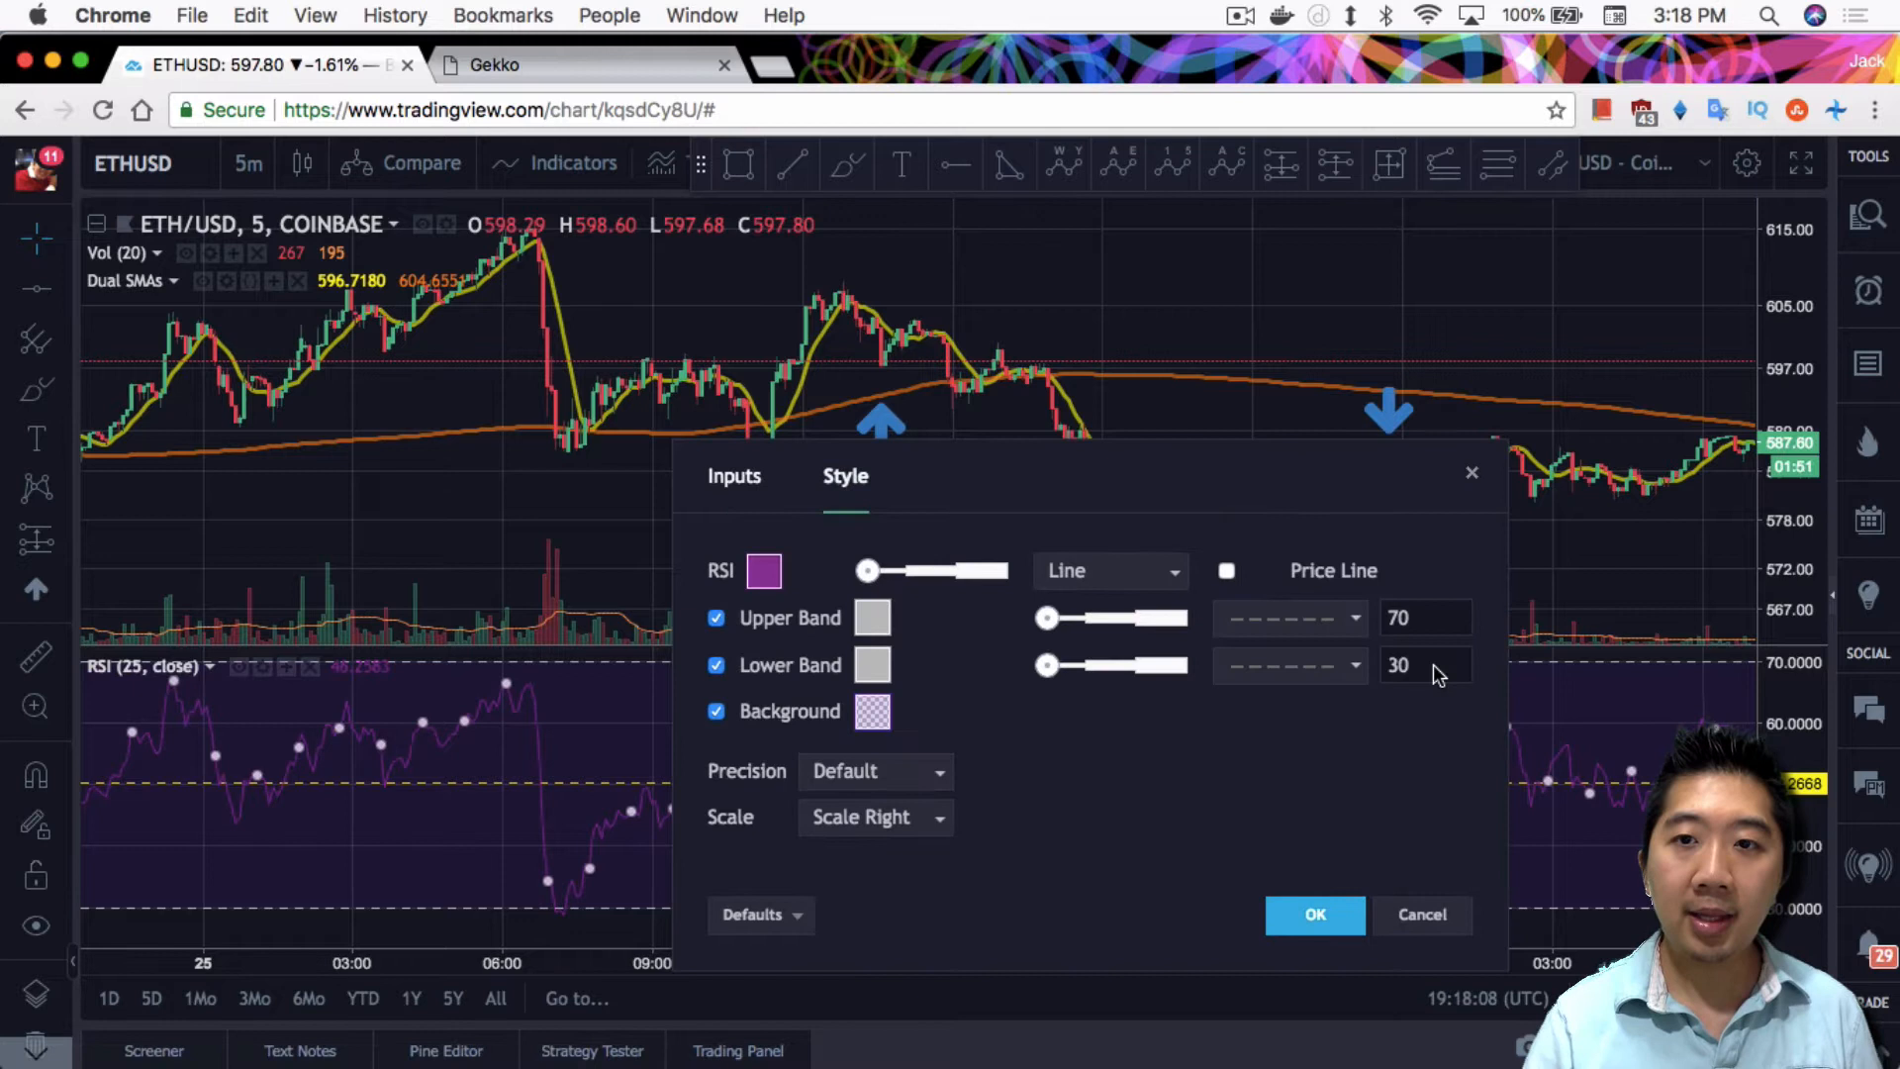
click(1425, 664)
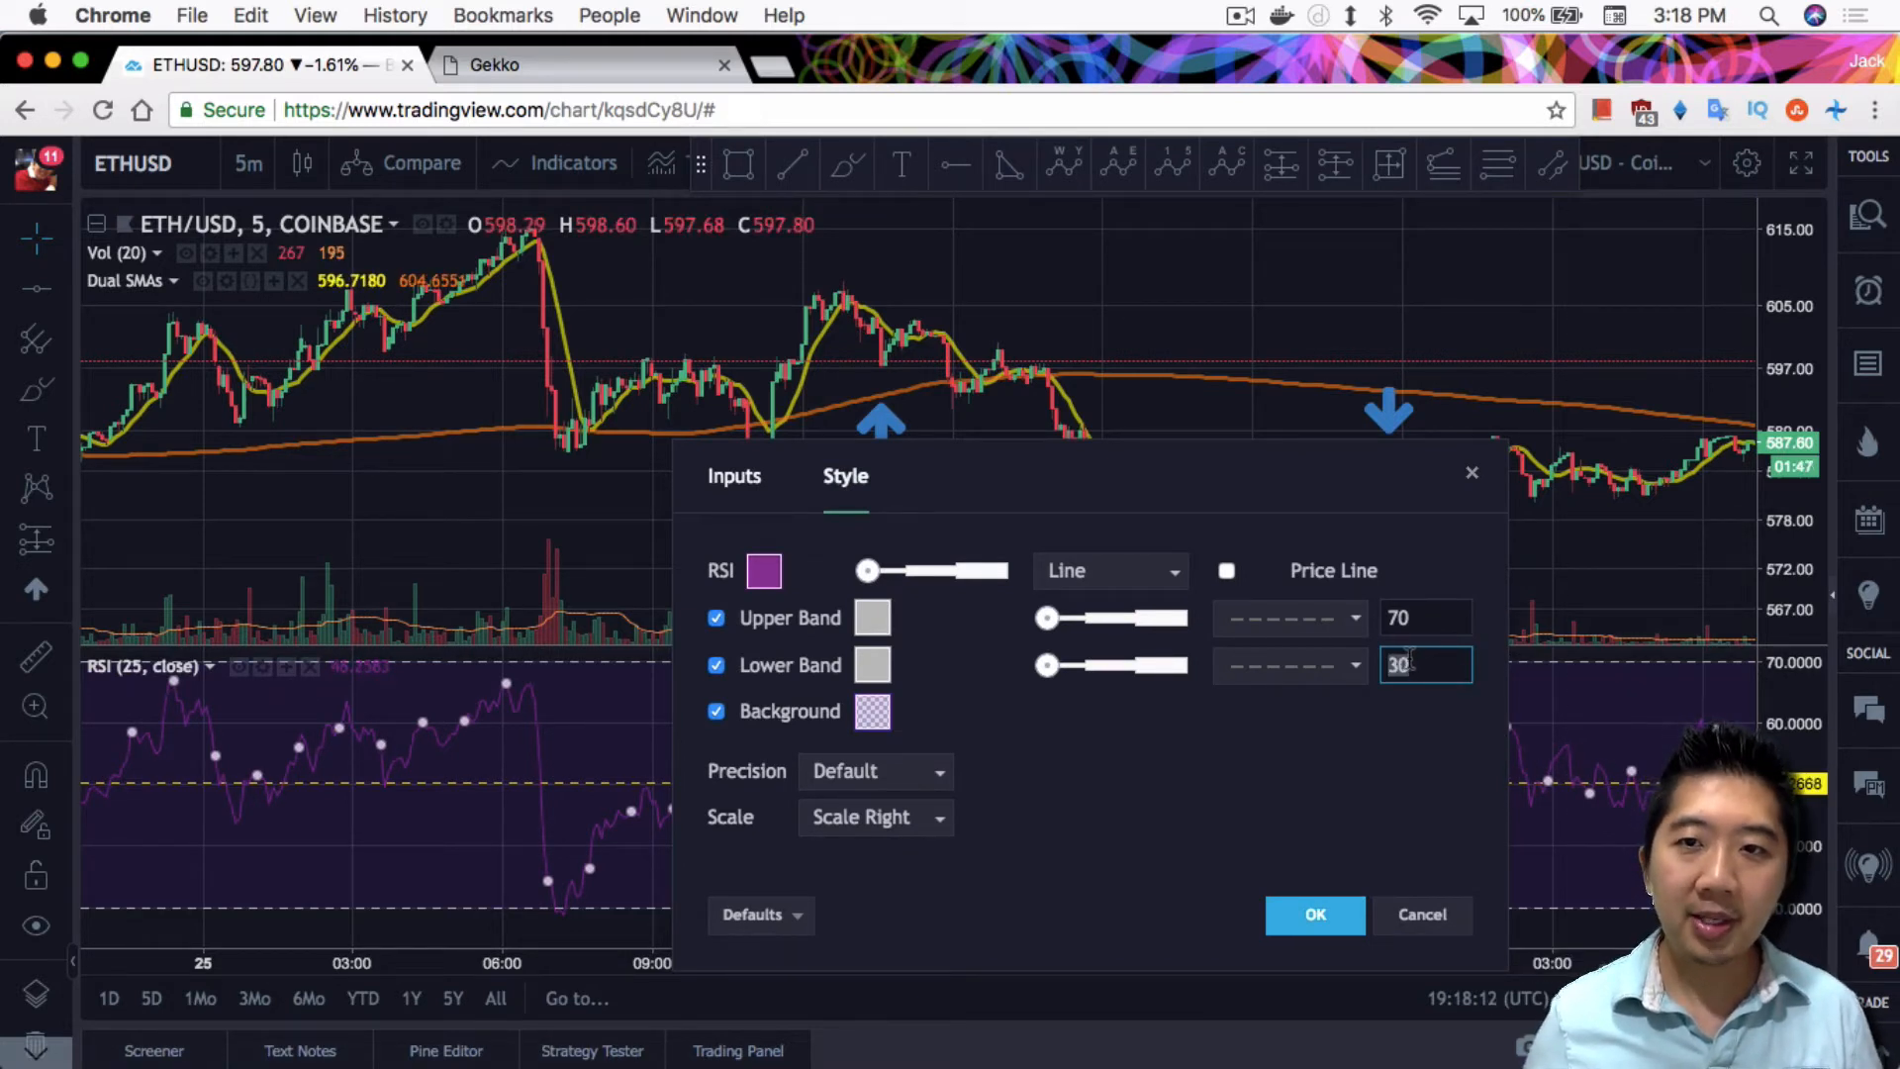
text(85)
text(25)
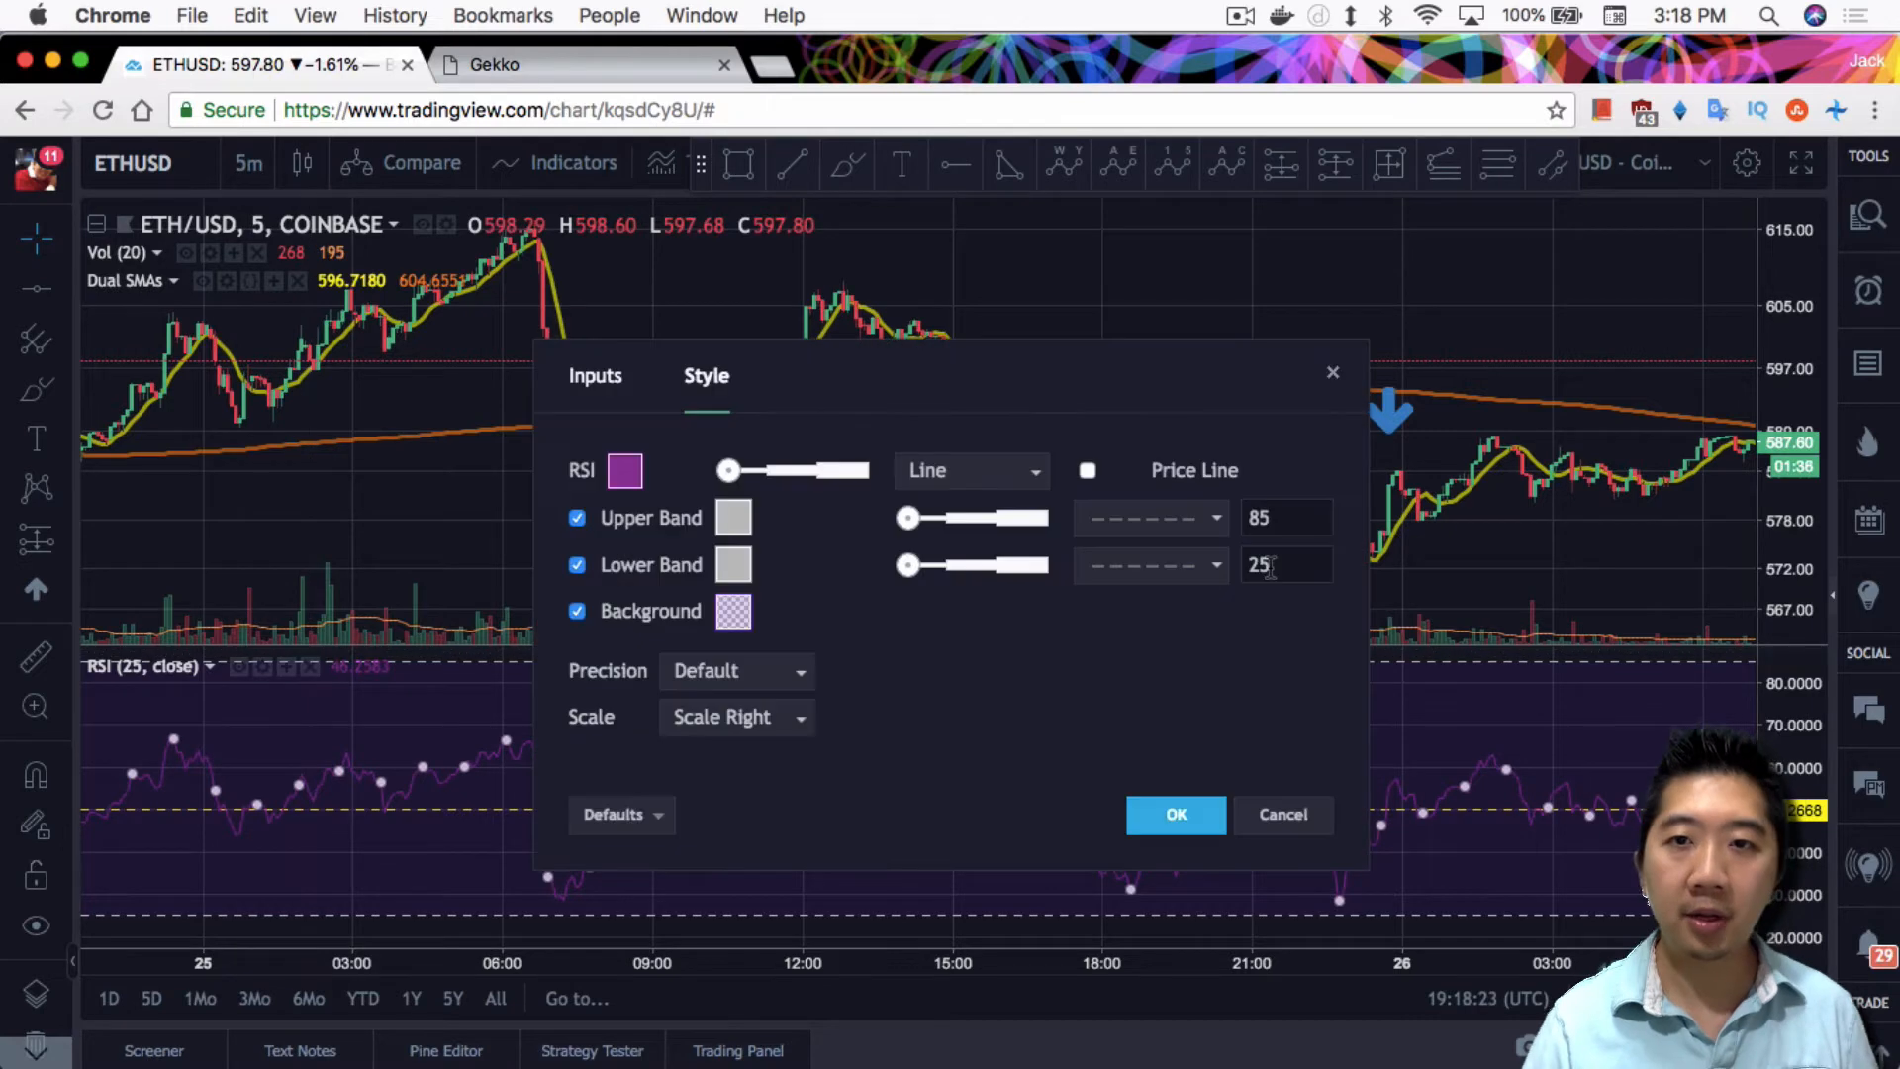
click(1173, 814)
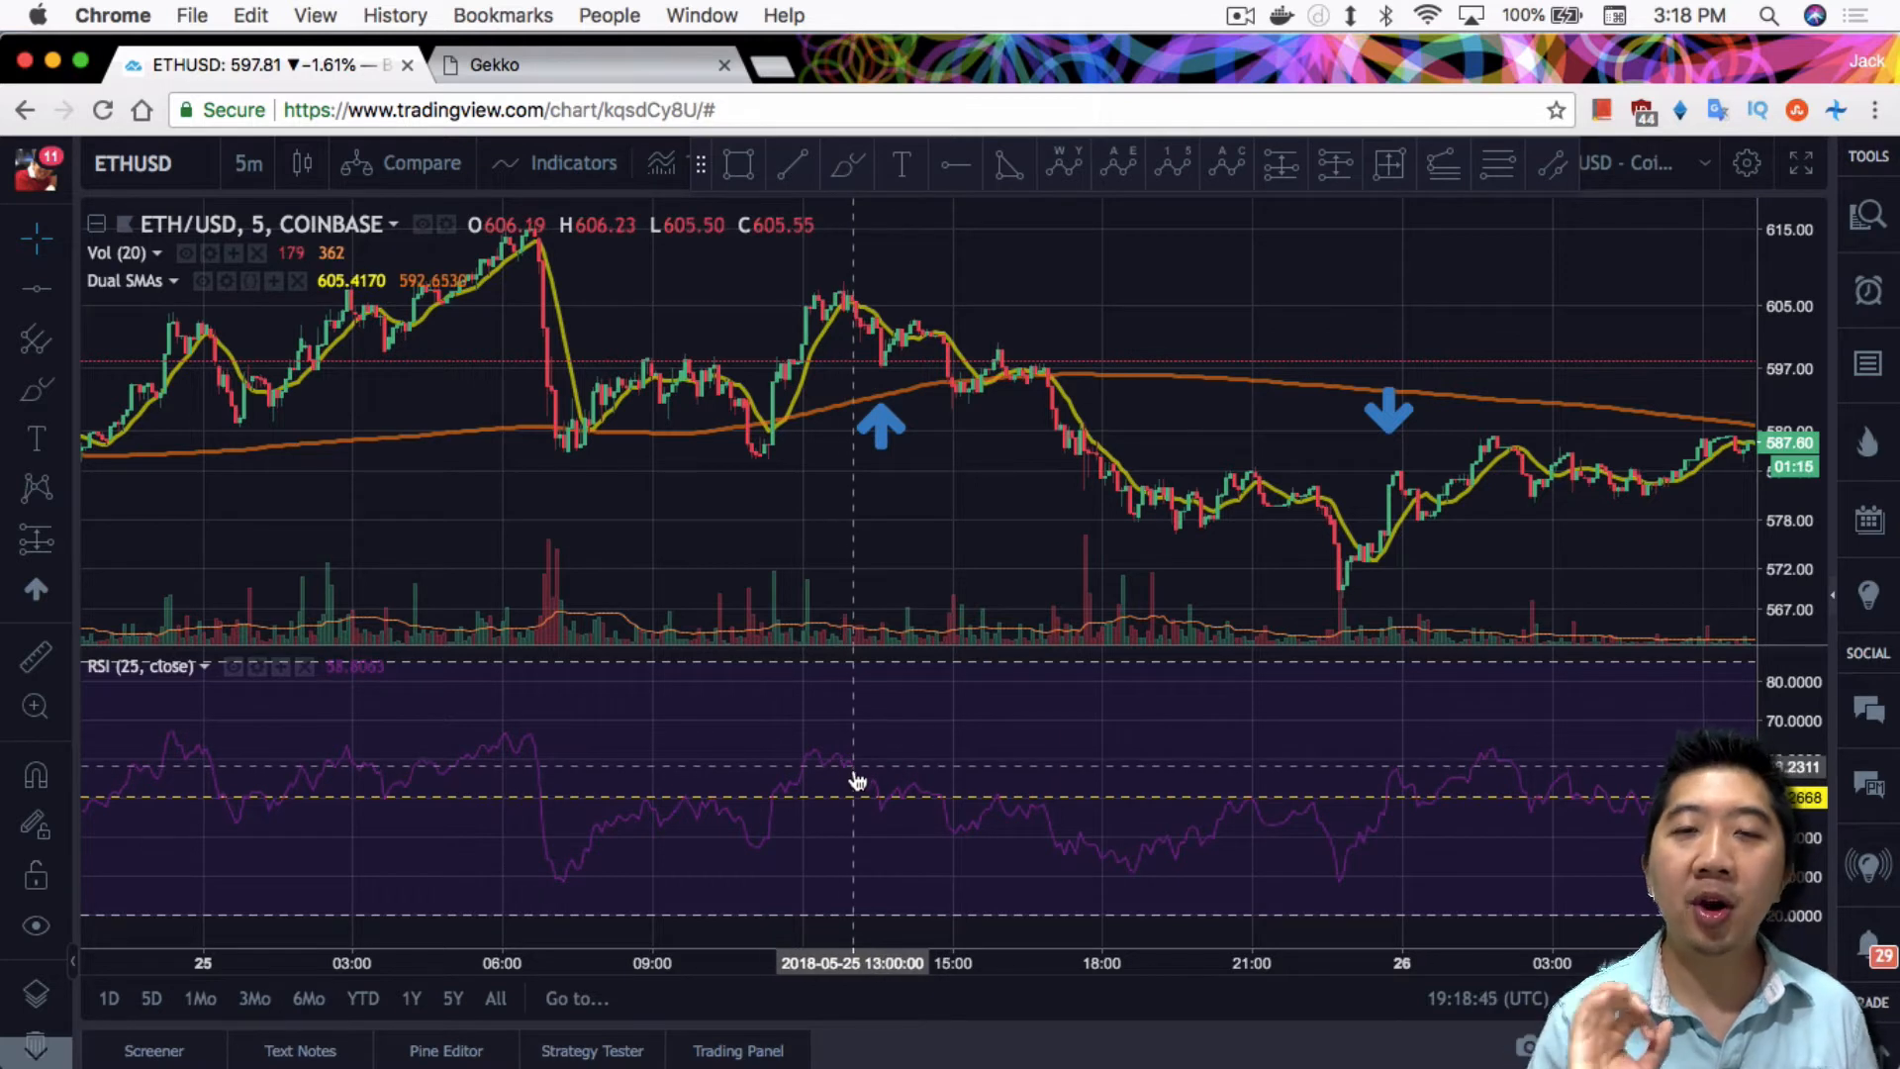
mouse_move(876, 816)
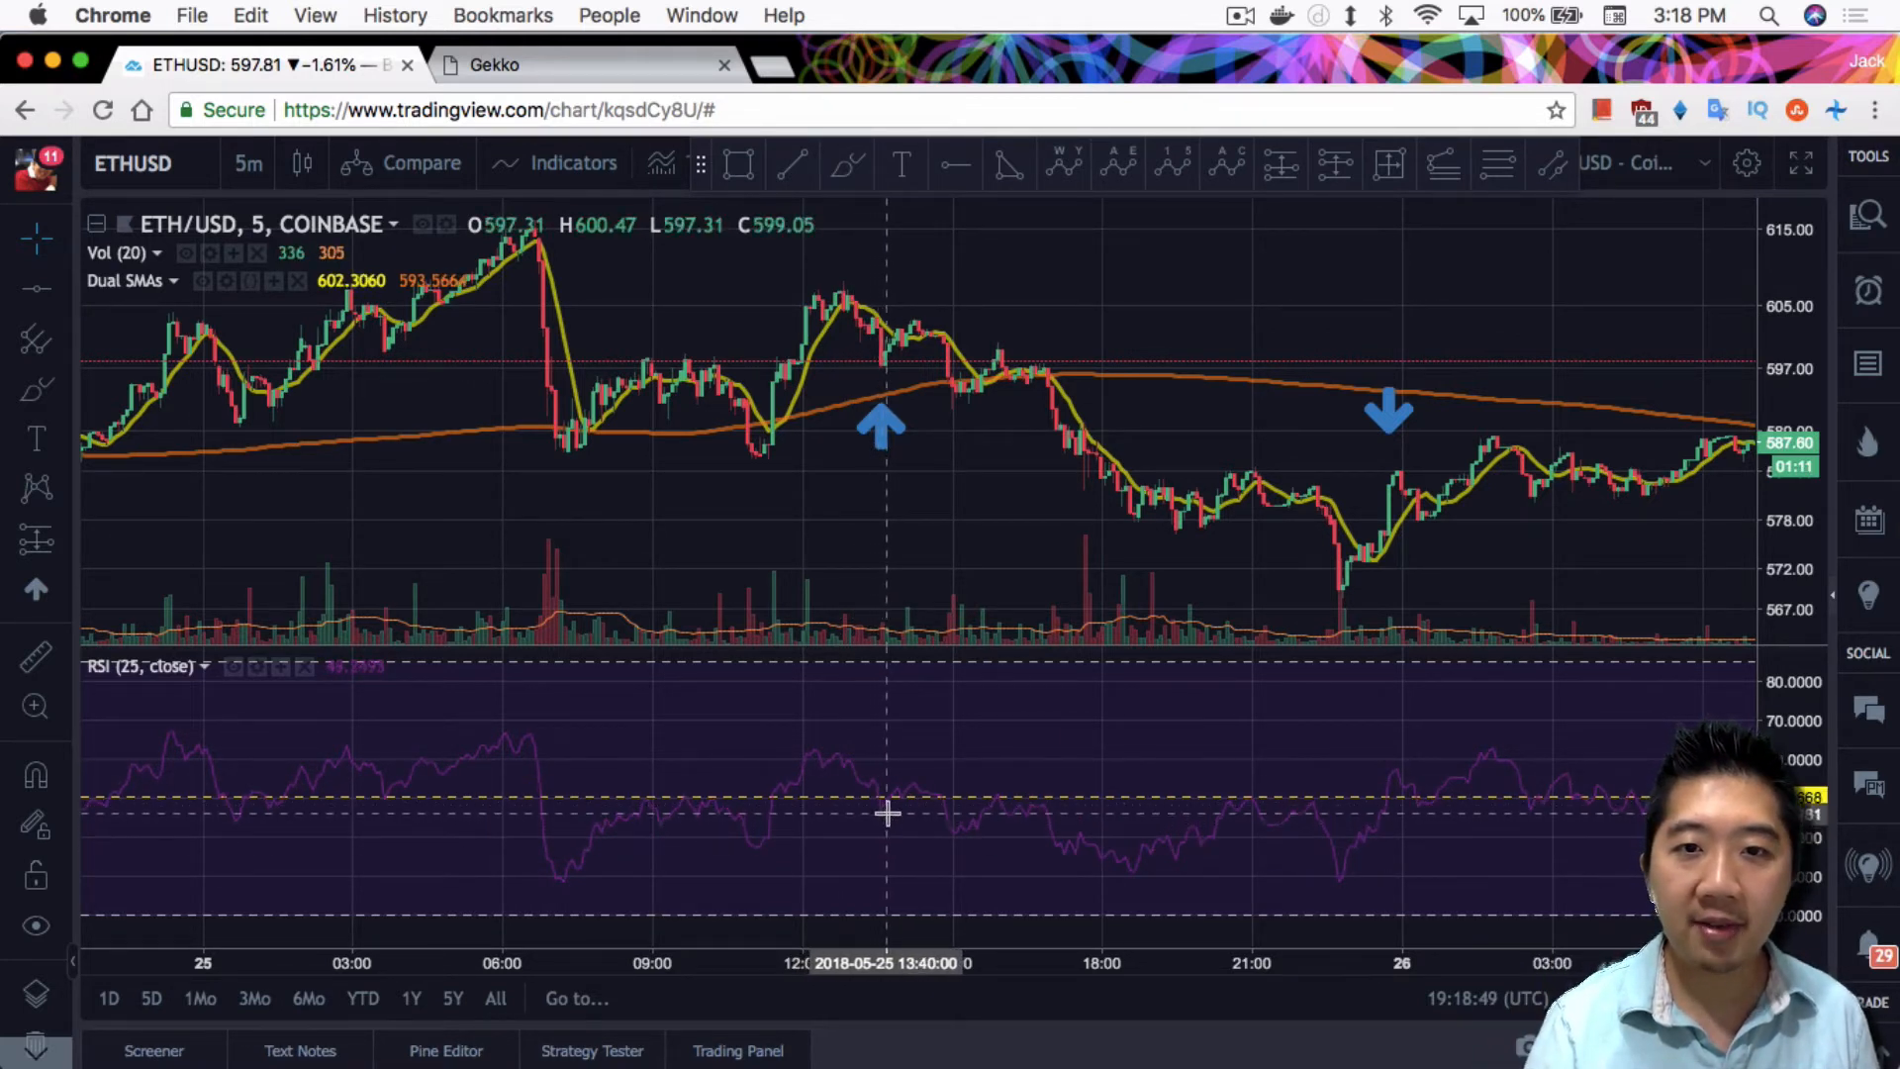
mouse_move(824, 540)
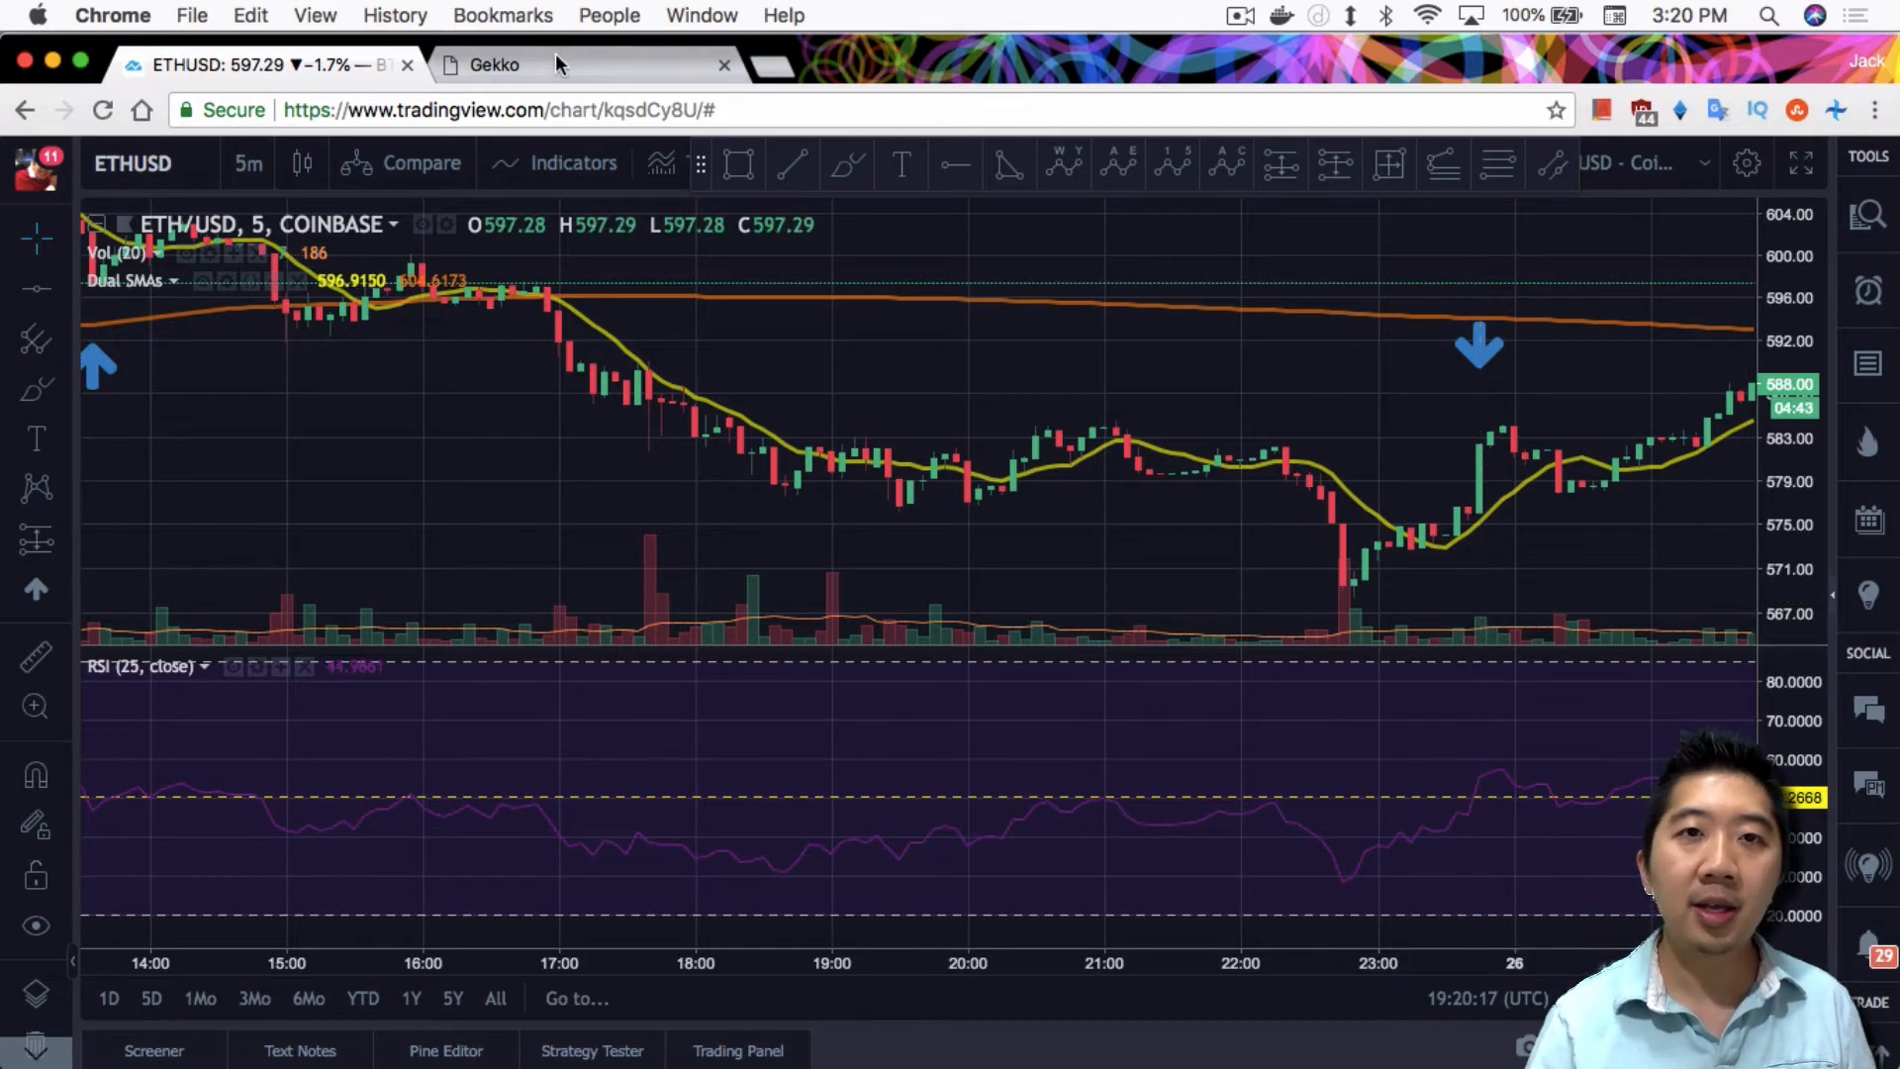
click(490, 64)
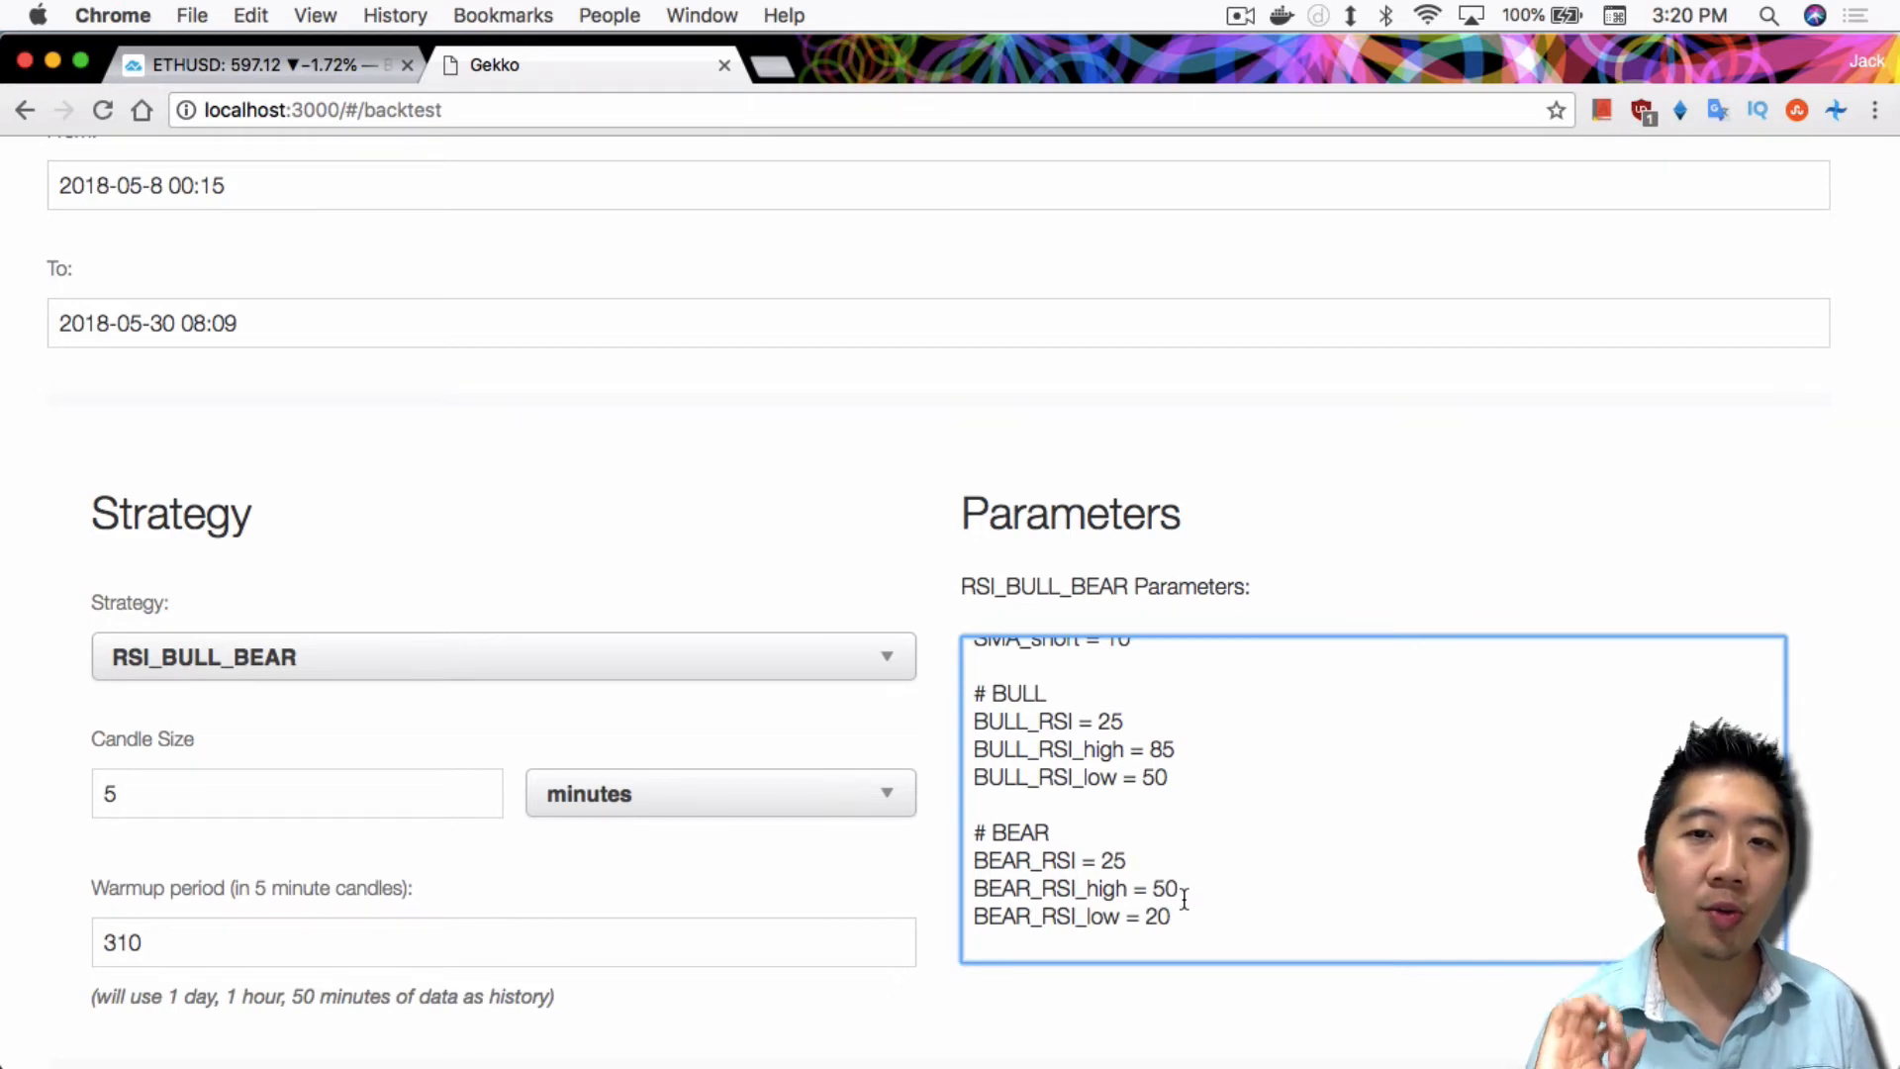
click(243, 64)
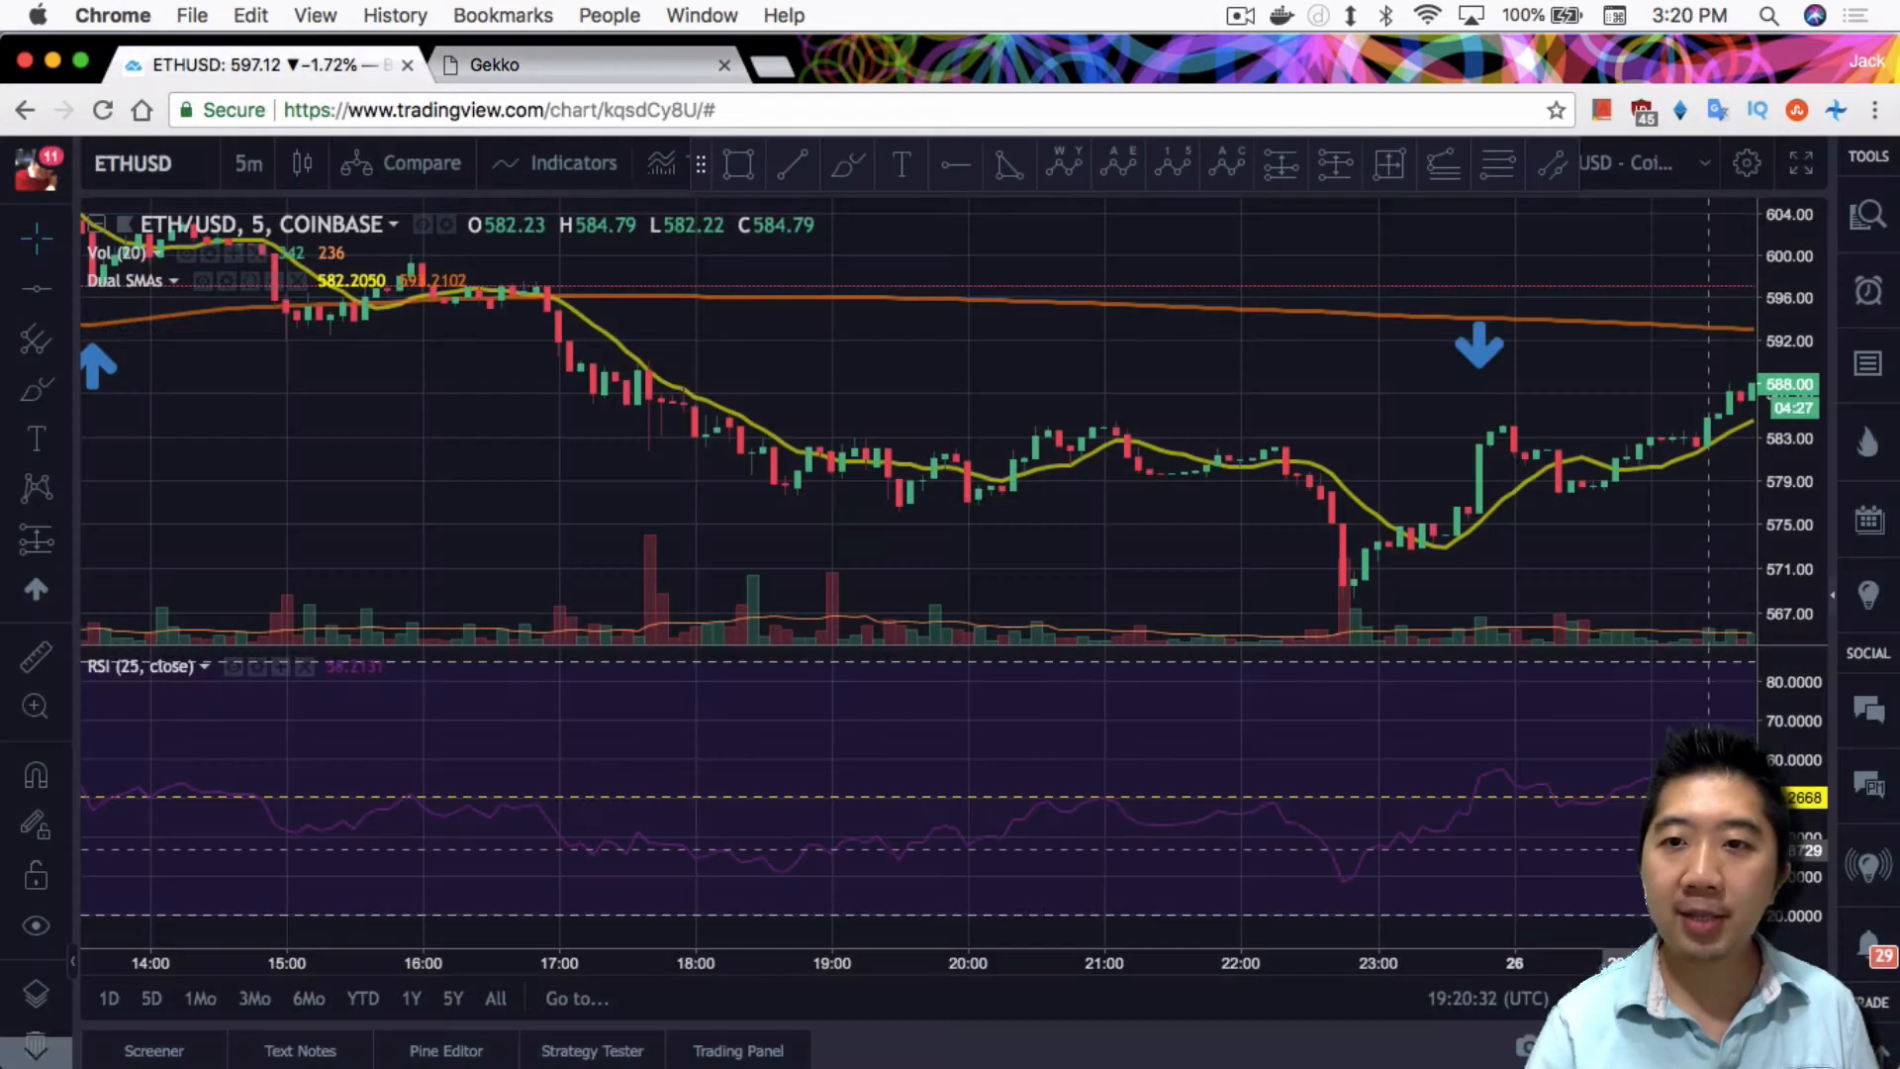
mouse_move(1480, 728)
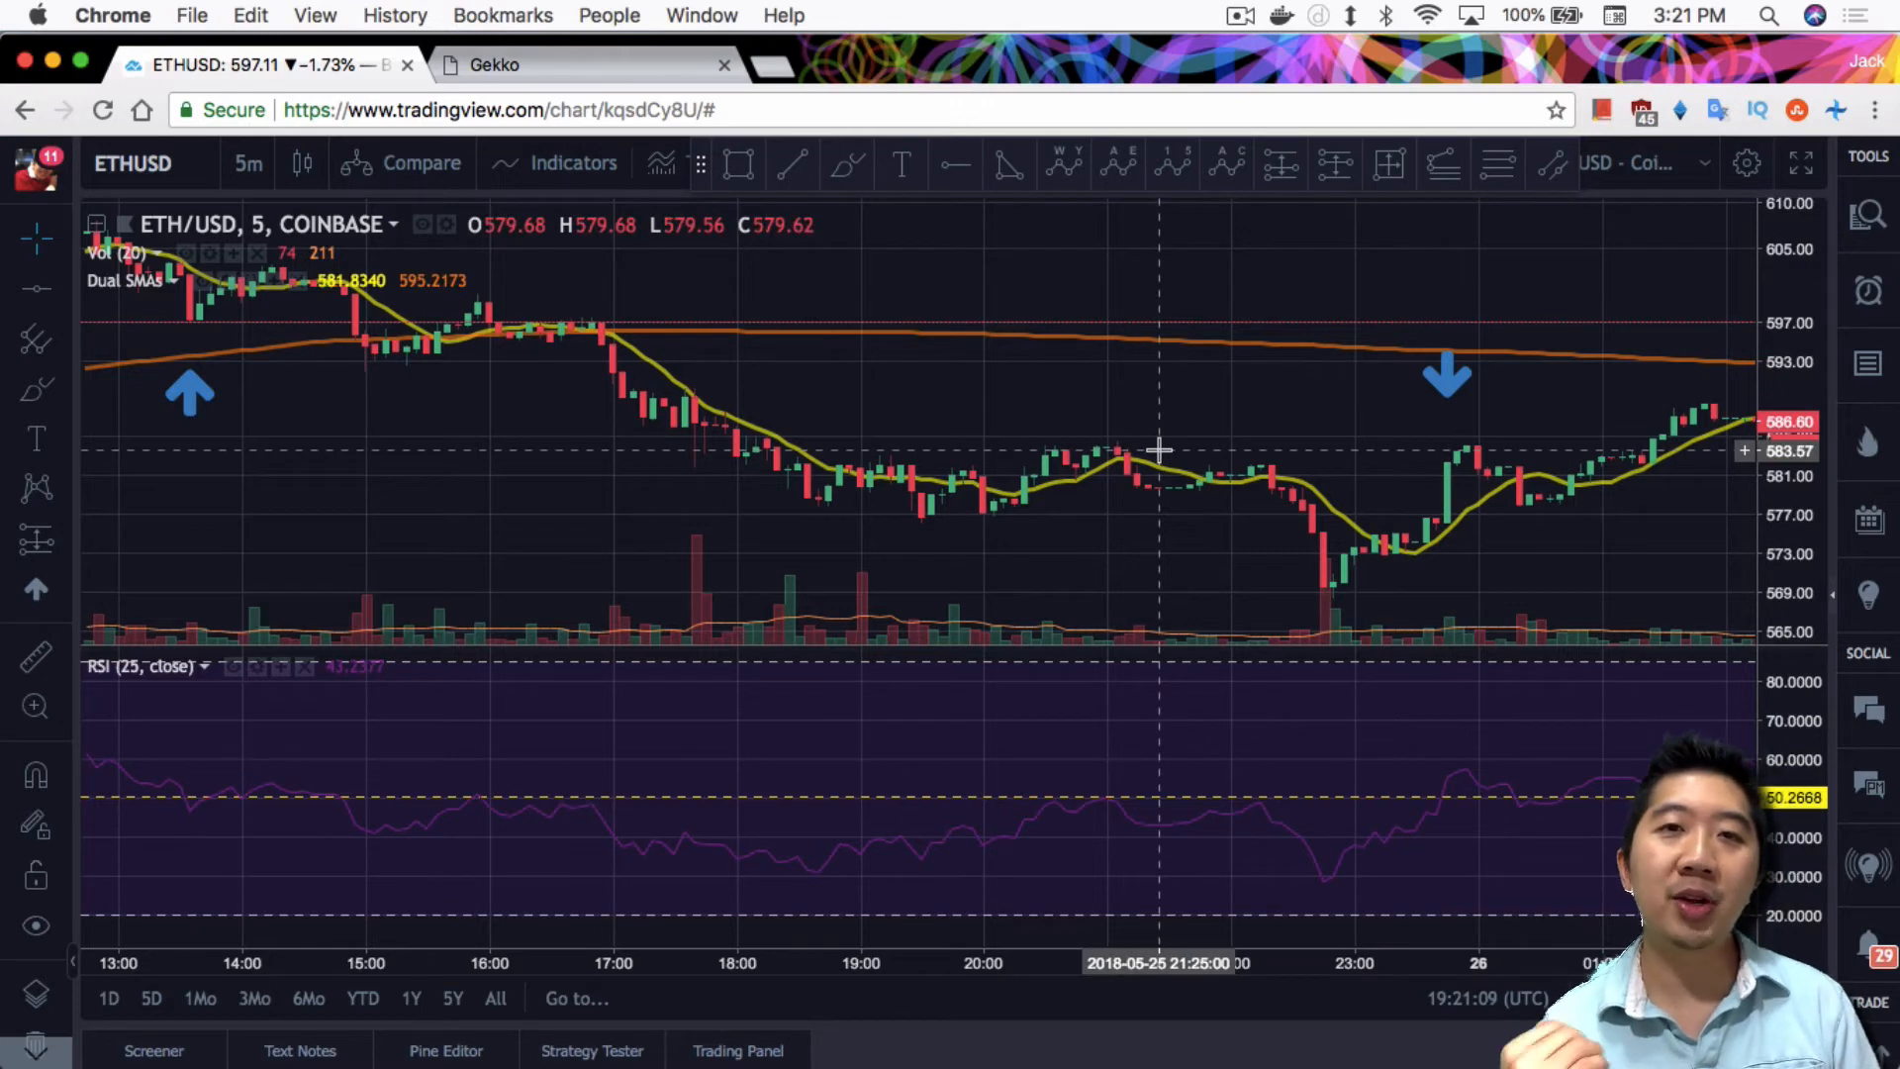
mouse_move(1084, 515)
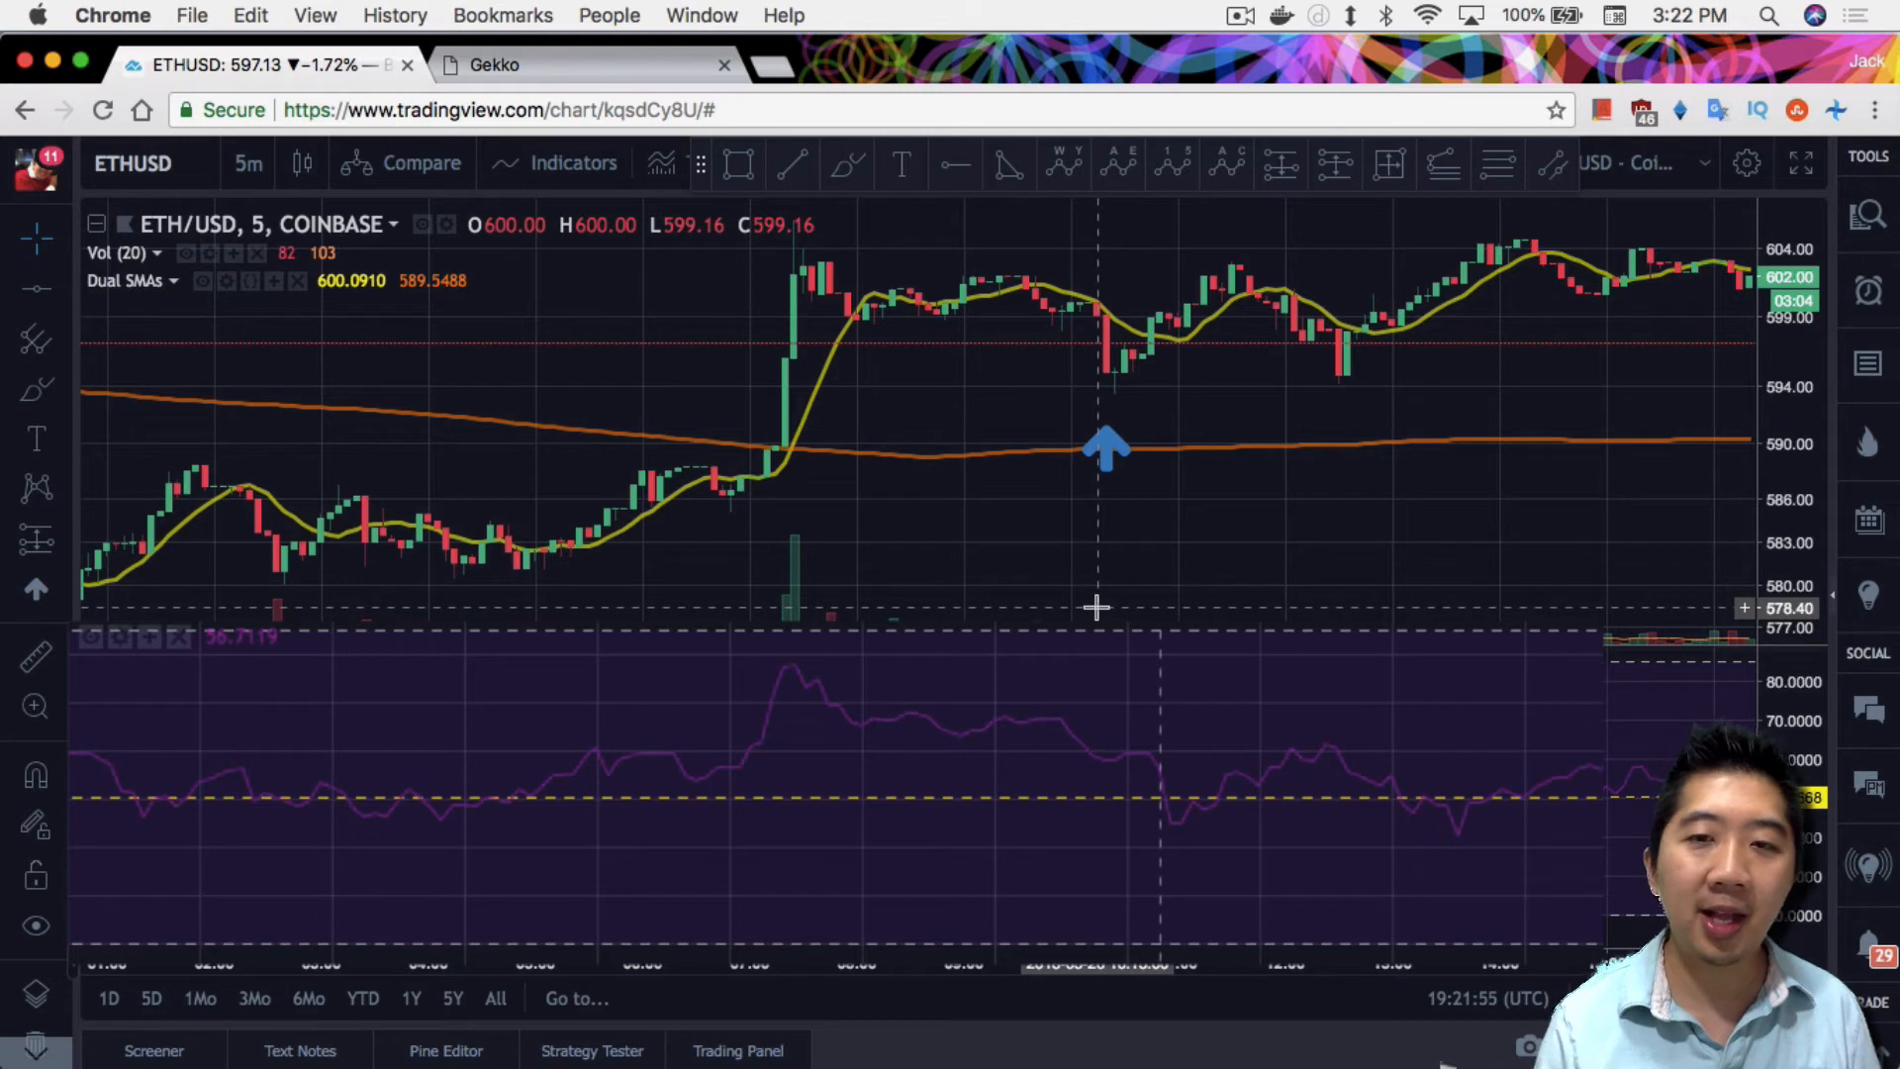
mouse_move(1194, 811)
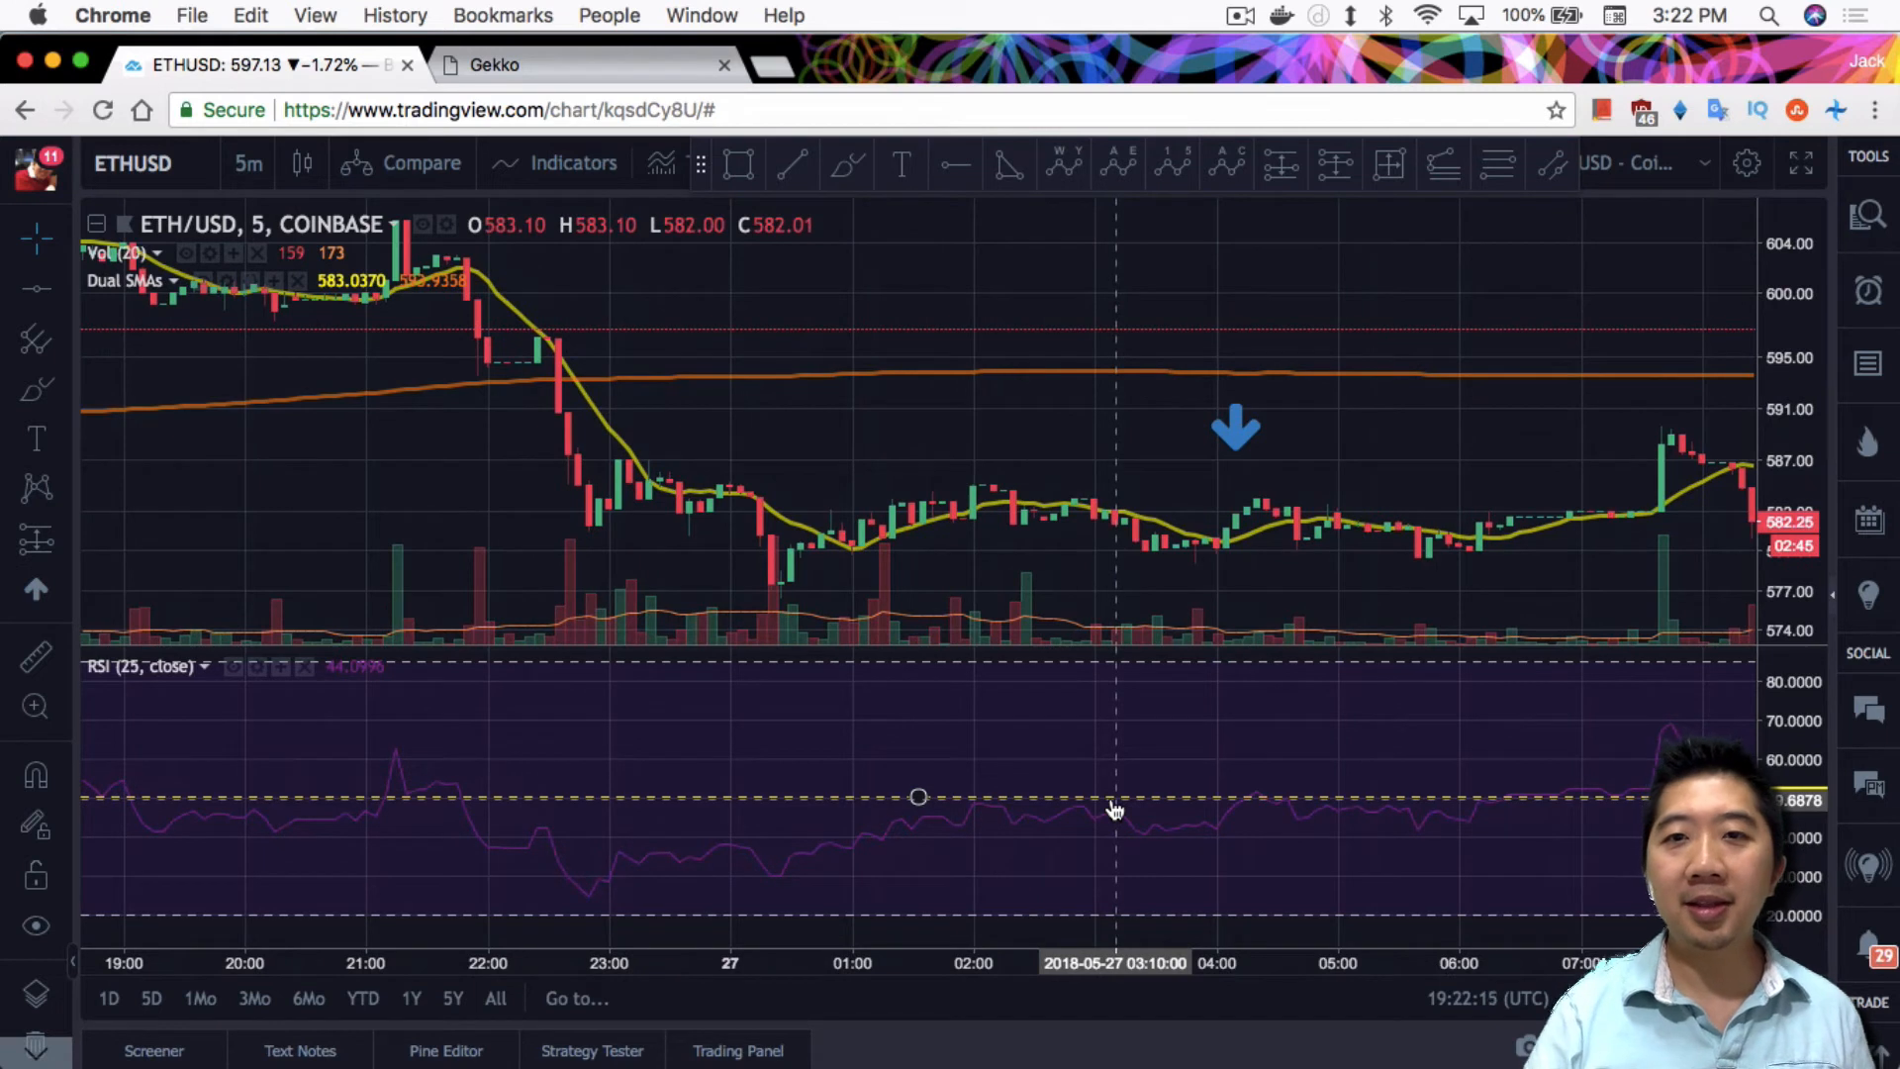
mouse_move(1211, 819)
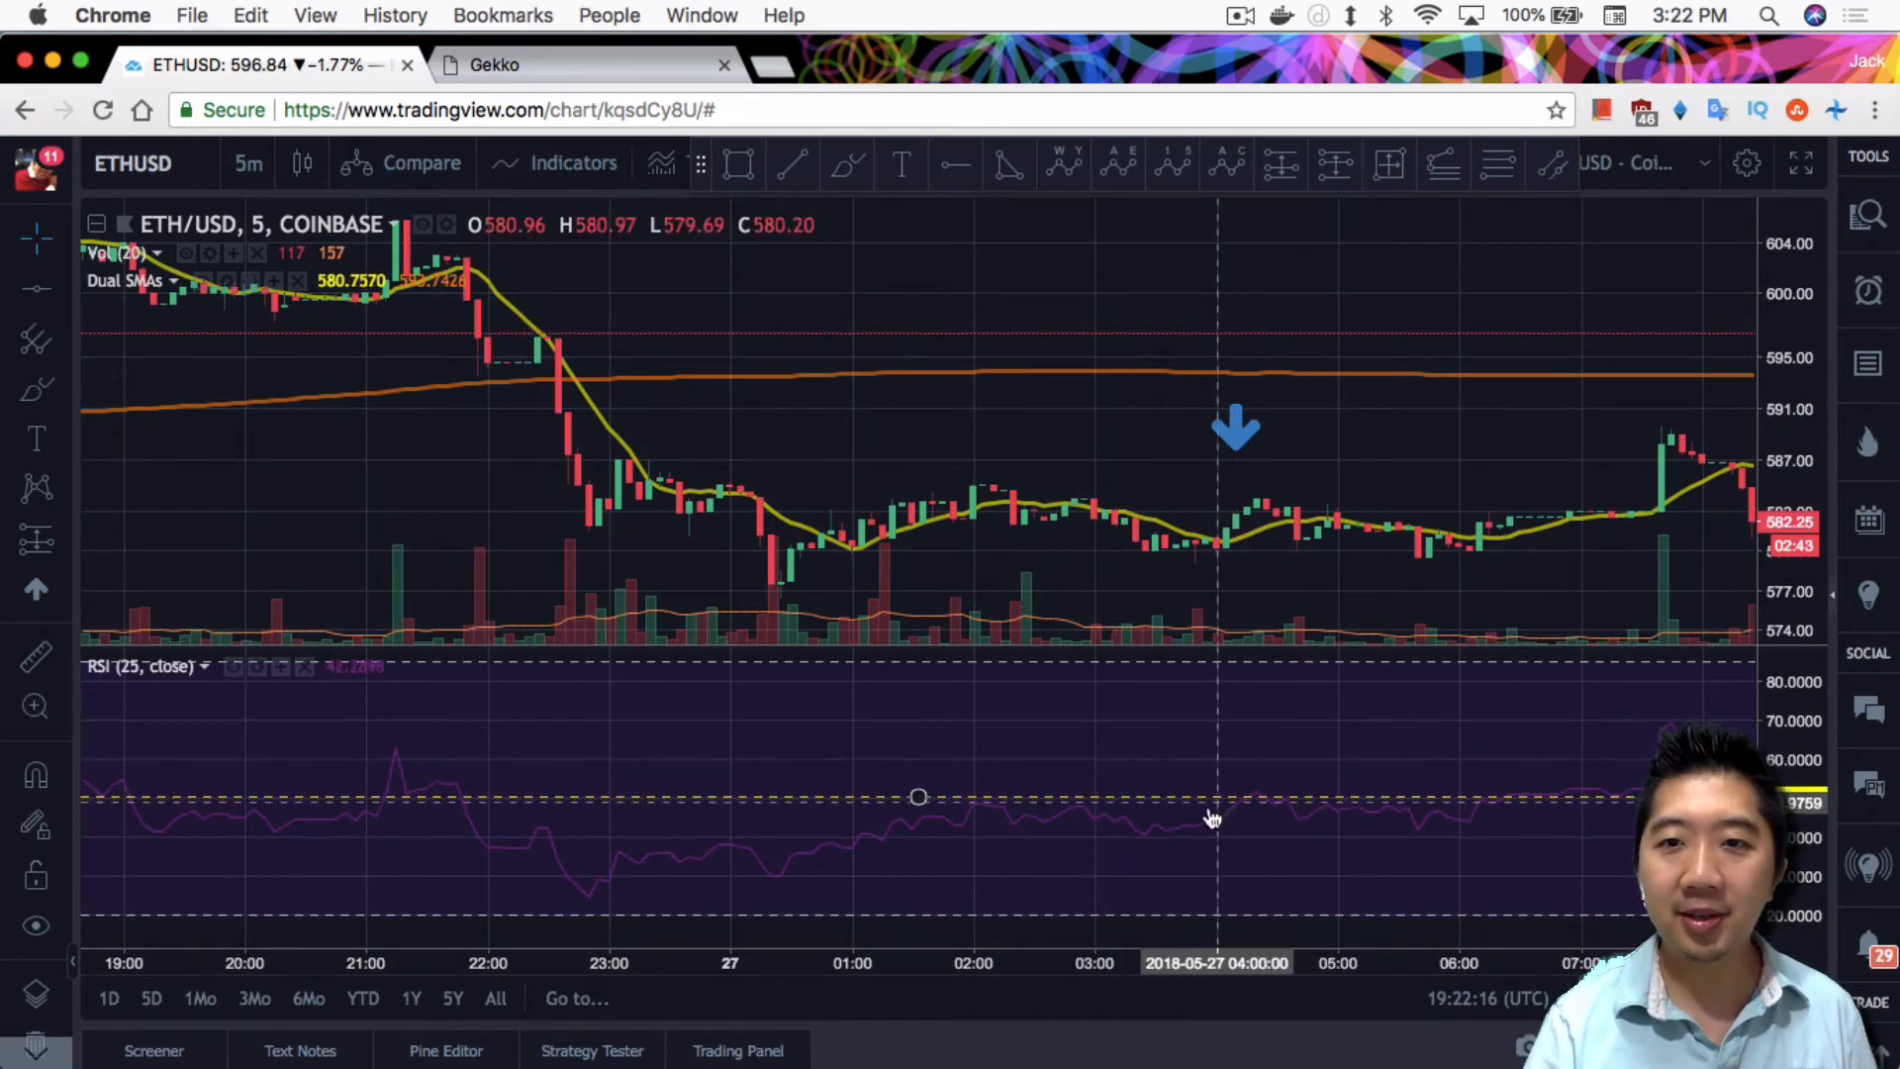
mouse_move(1236, 805)
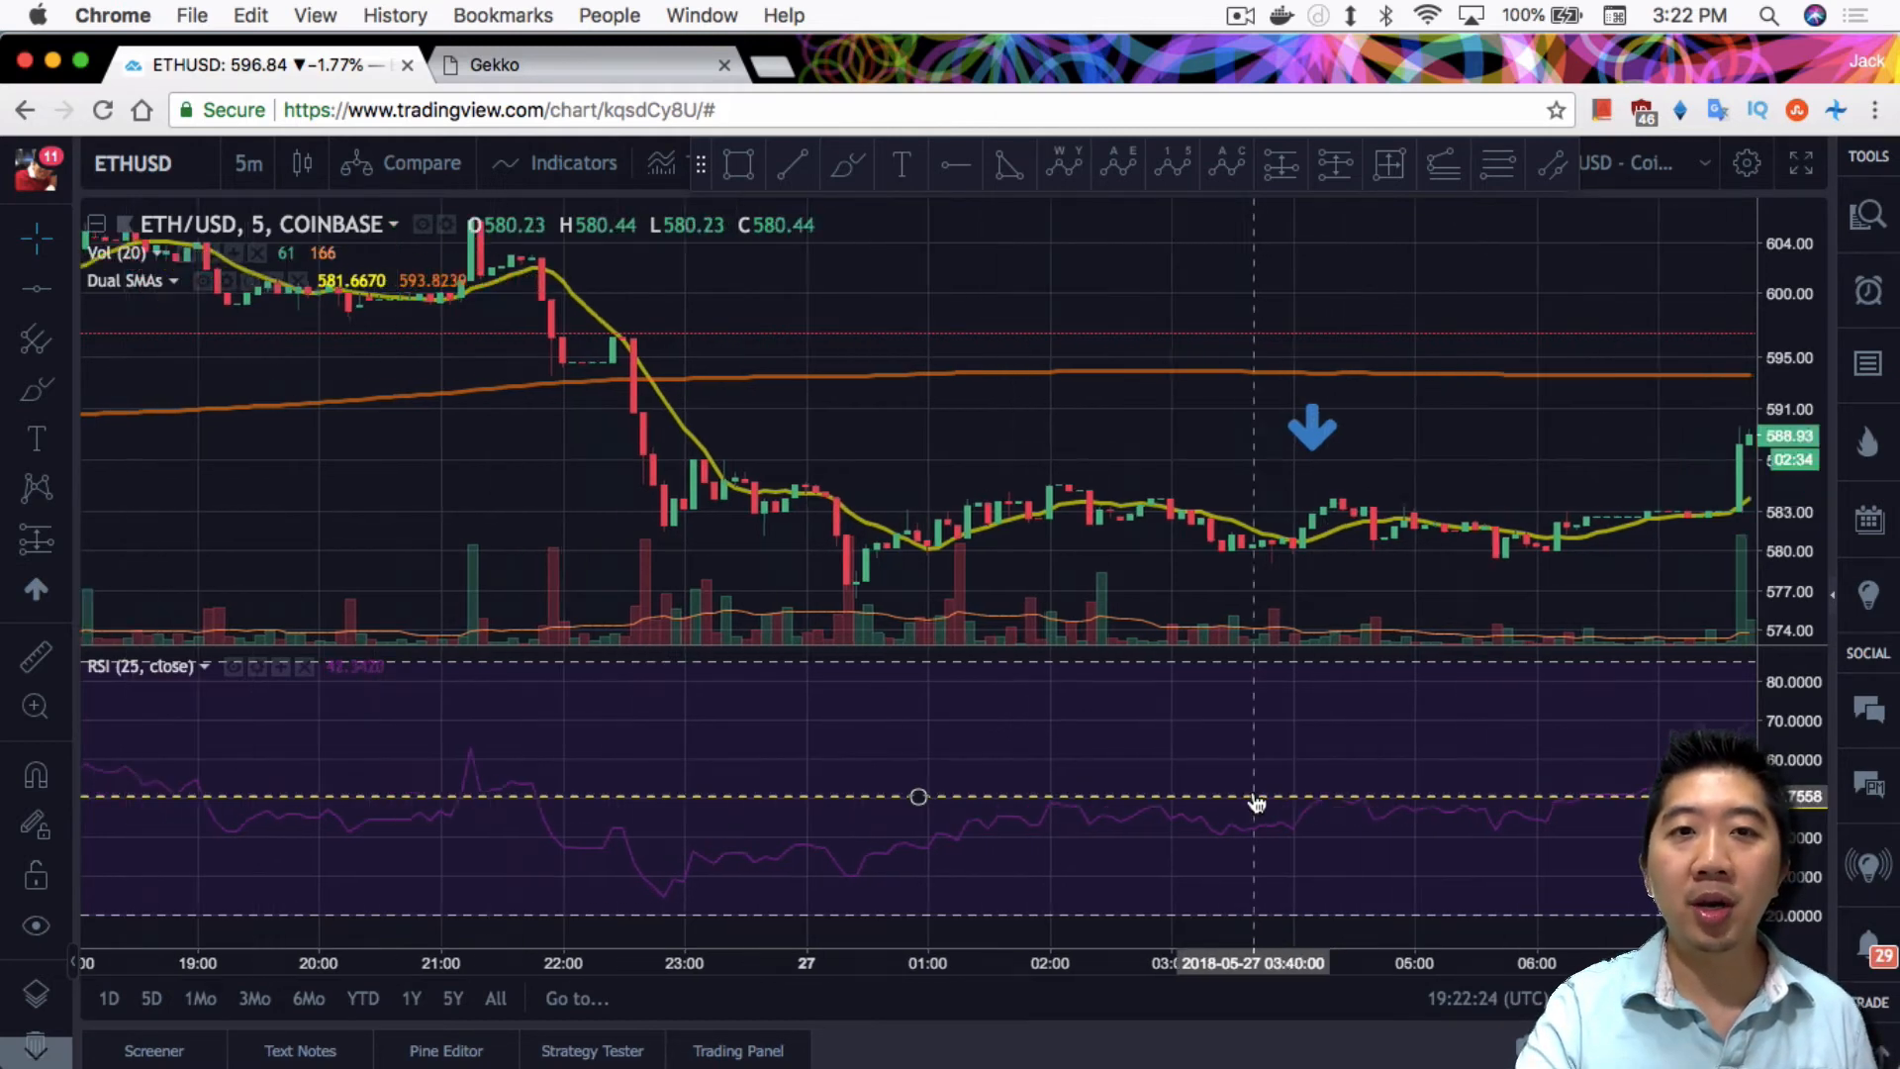
Step: Shift the chart between May 26 and early May 27, then return to Gekko's trade list
drag(1253, 534, 903, 533)
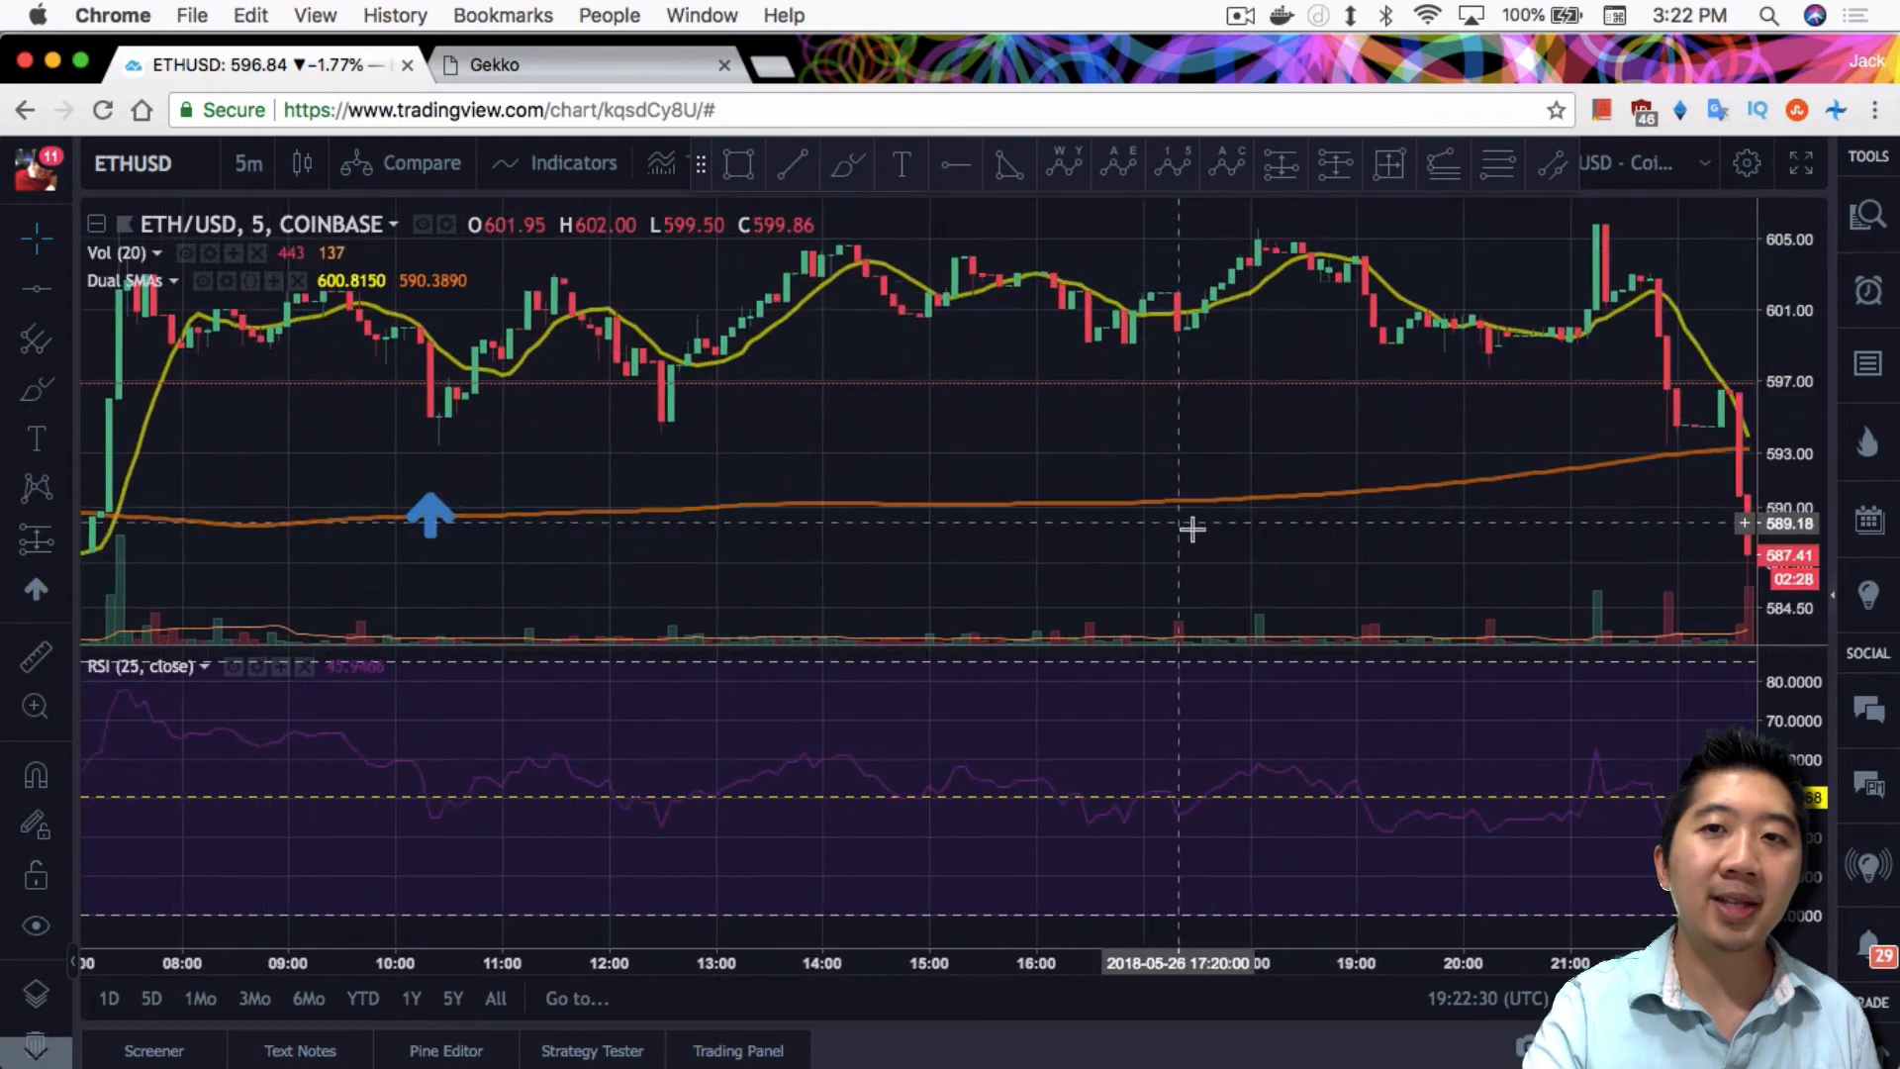
drag(1188, 527, 860, 588)
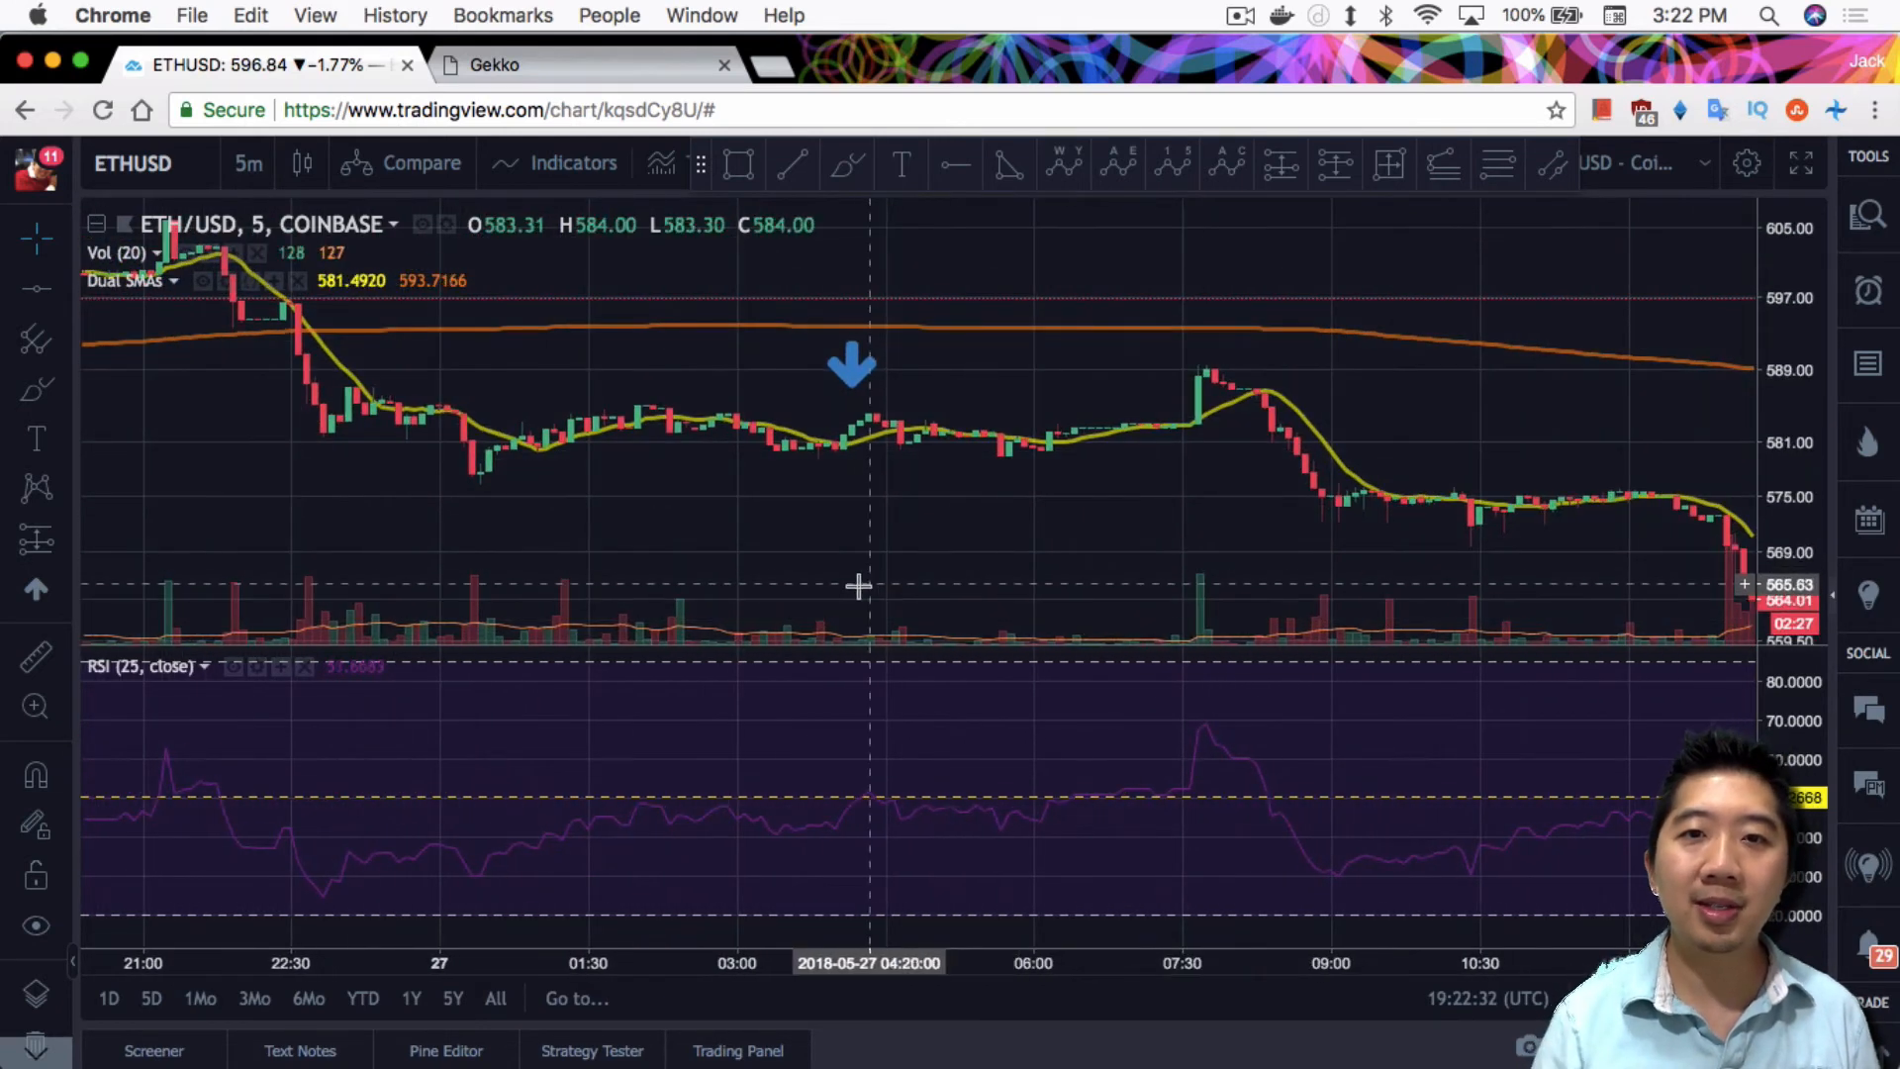
mouse_move(859, 602)
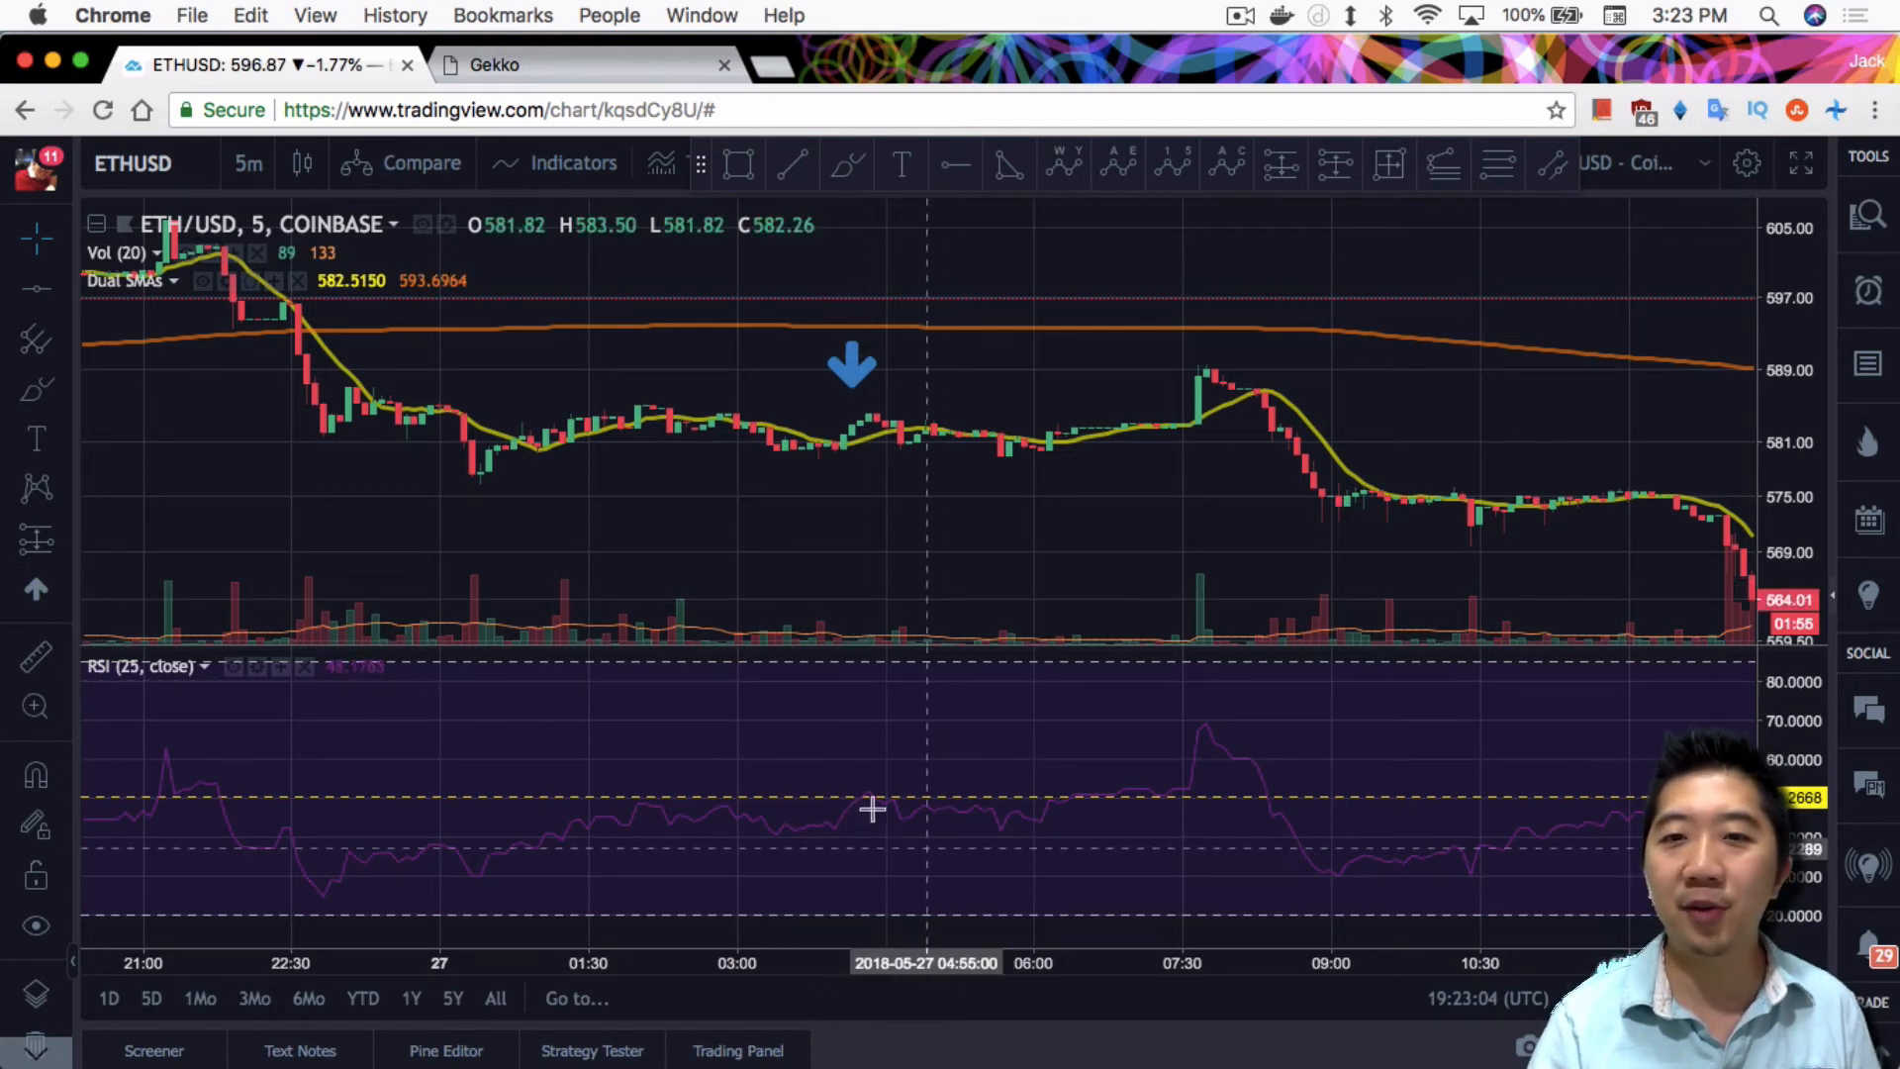
mouse_move(852, 788)
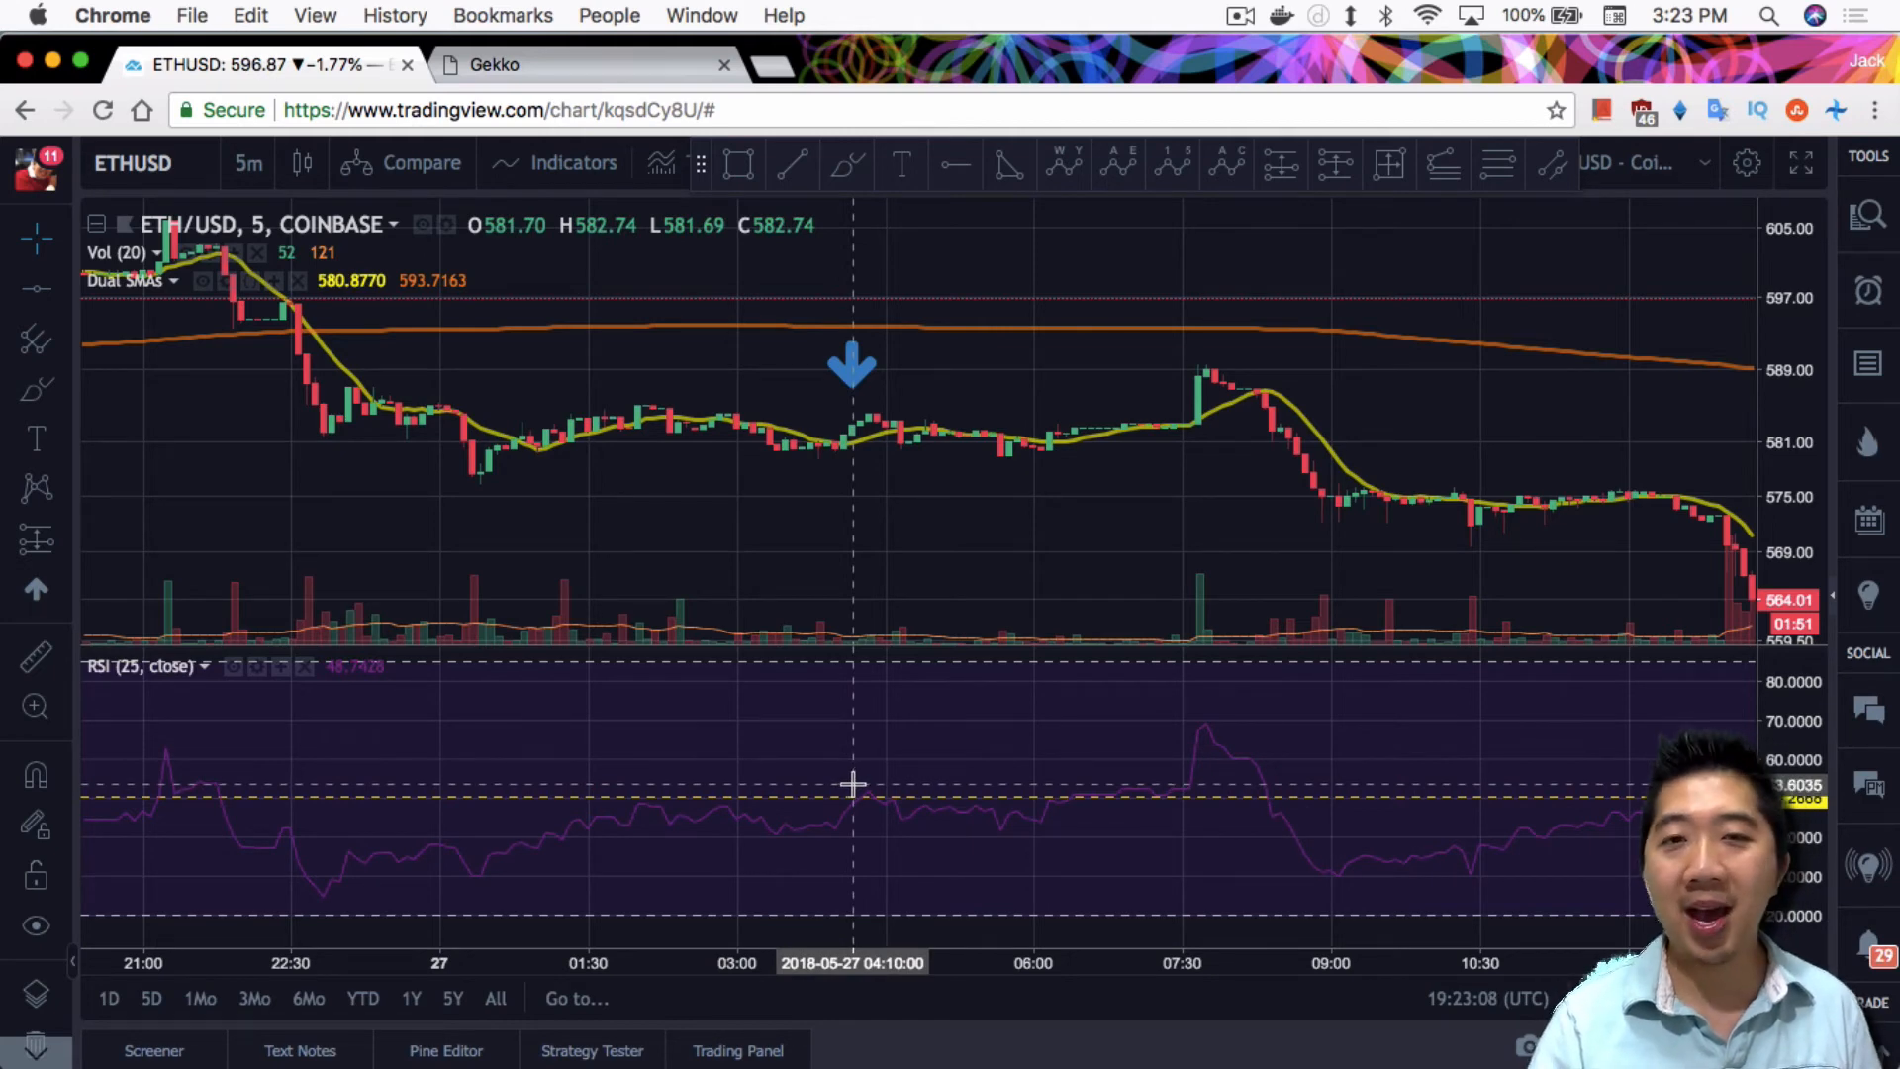
click(581, 64)
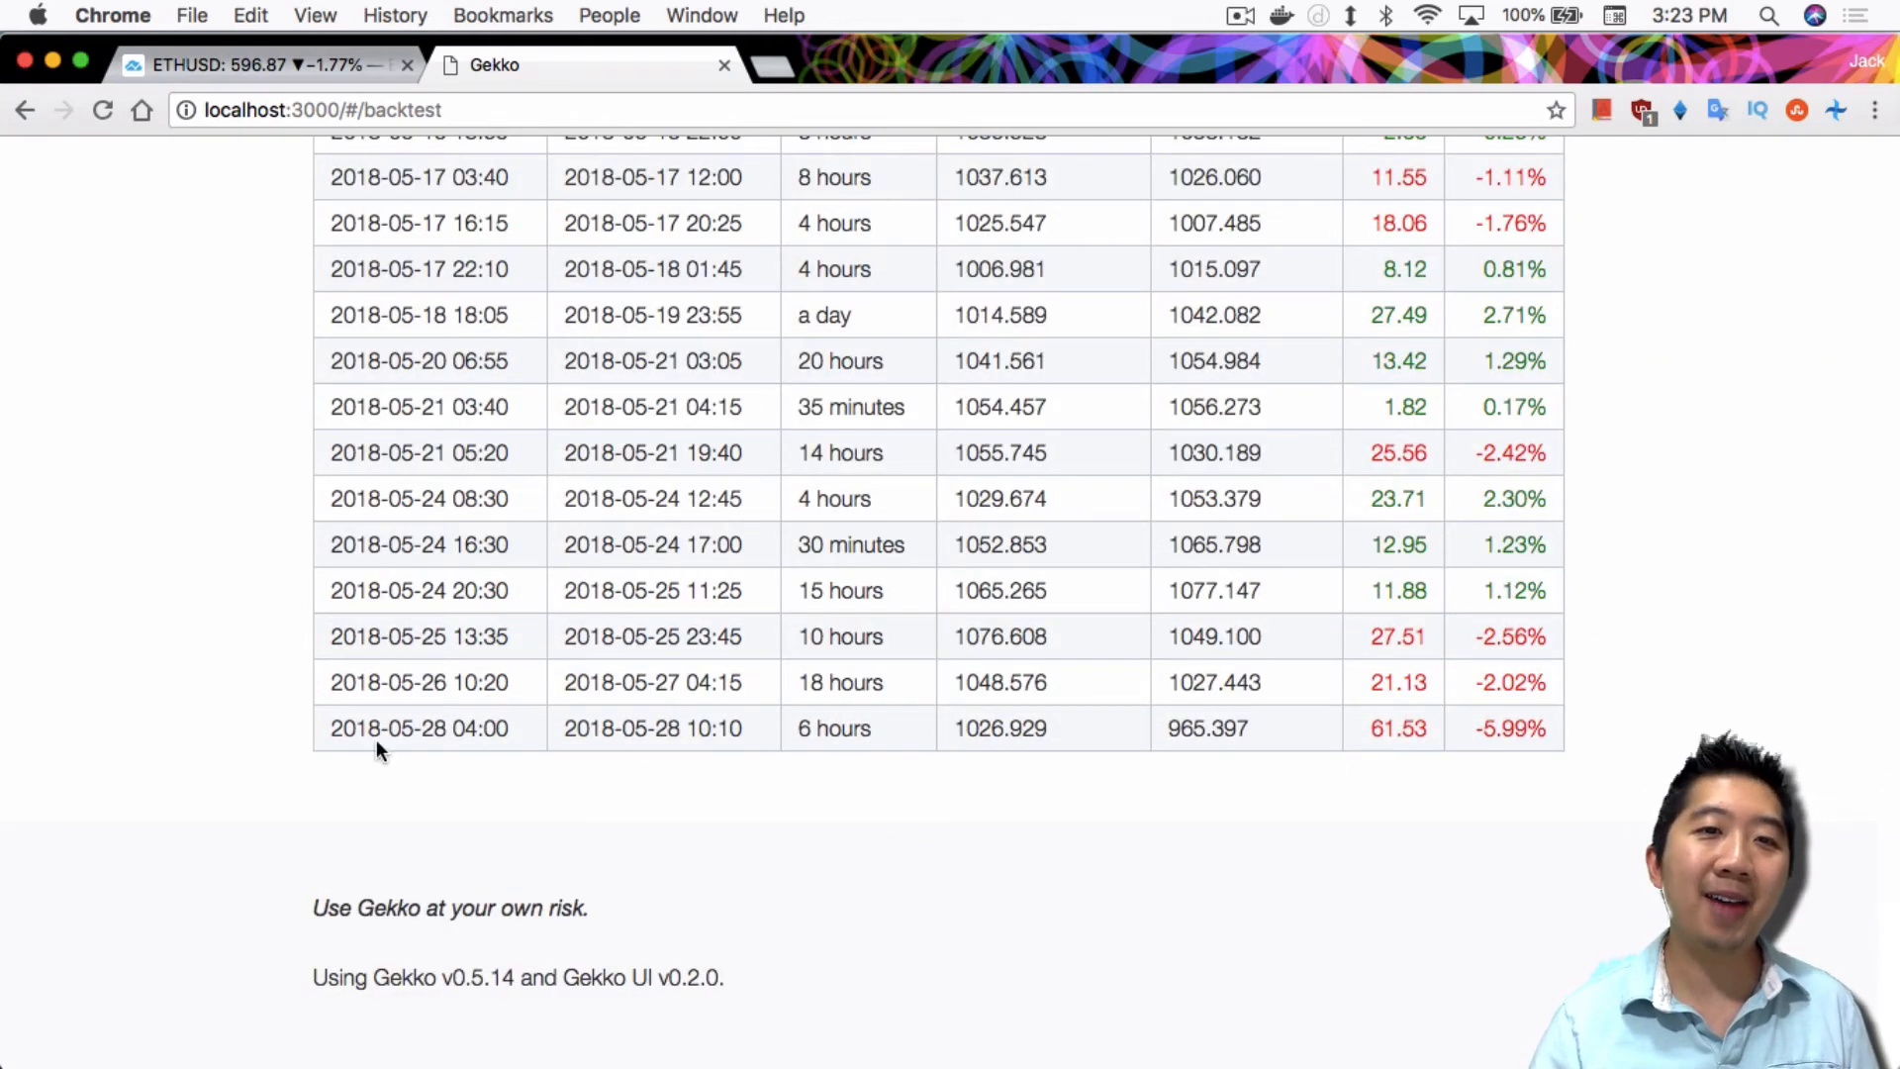
click(255, 65)
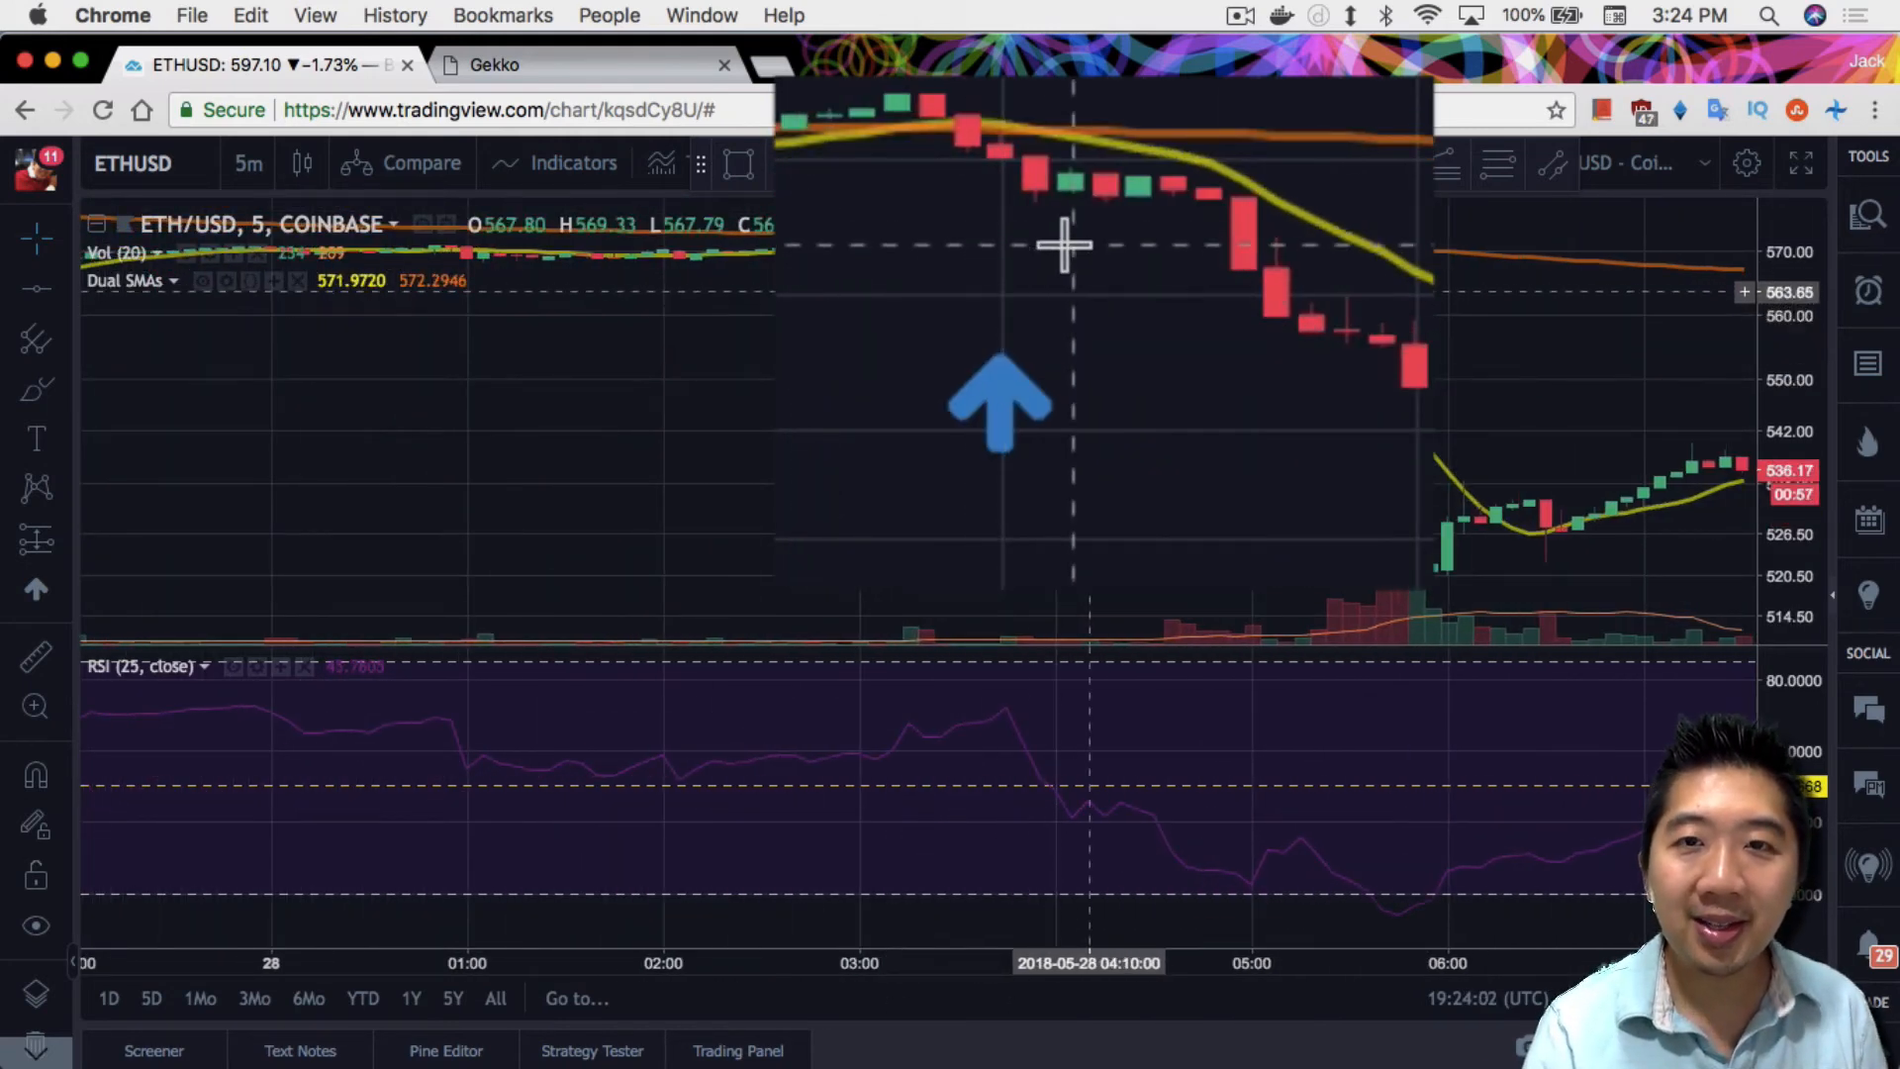
mouse_move(1005, 258)
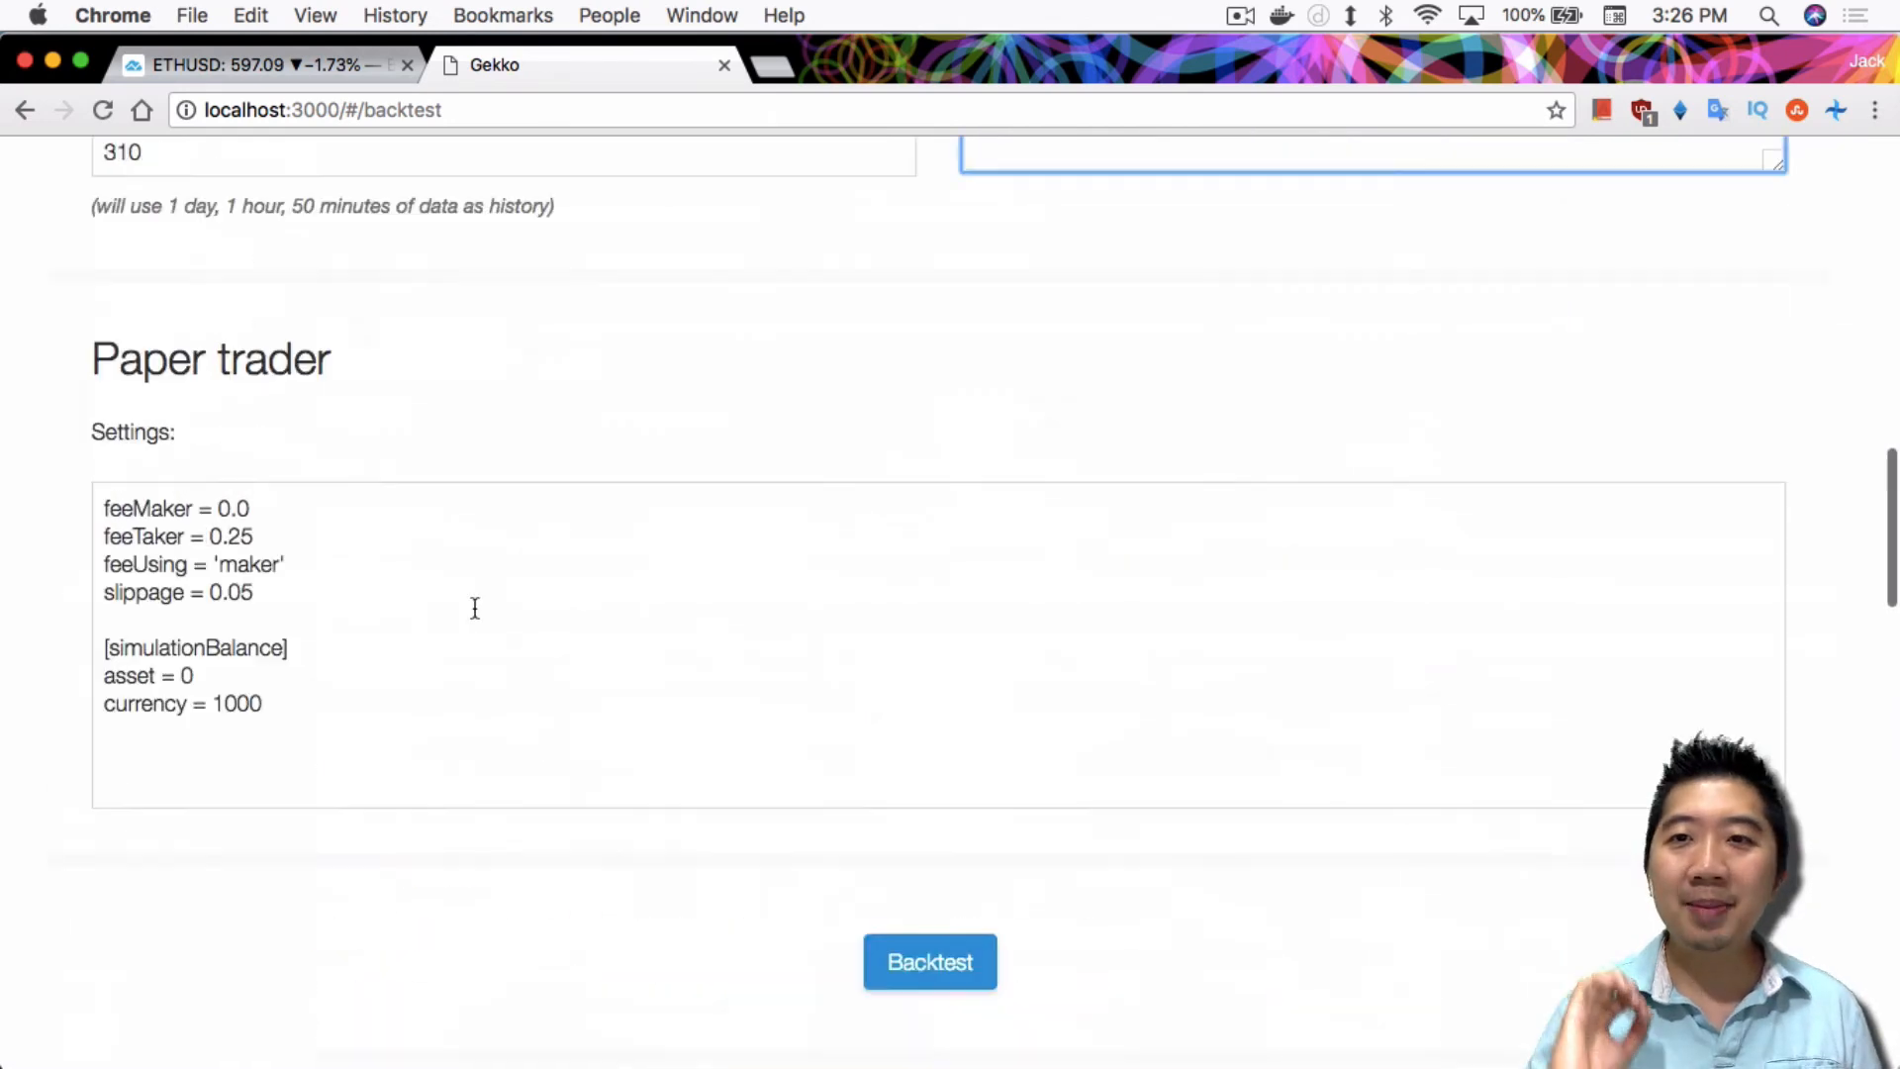
Step: Scroll the Gekko backtest page down to the result: 301 trades, 67.36% profit
scroll(up, 3)
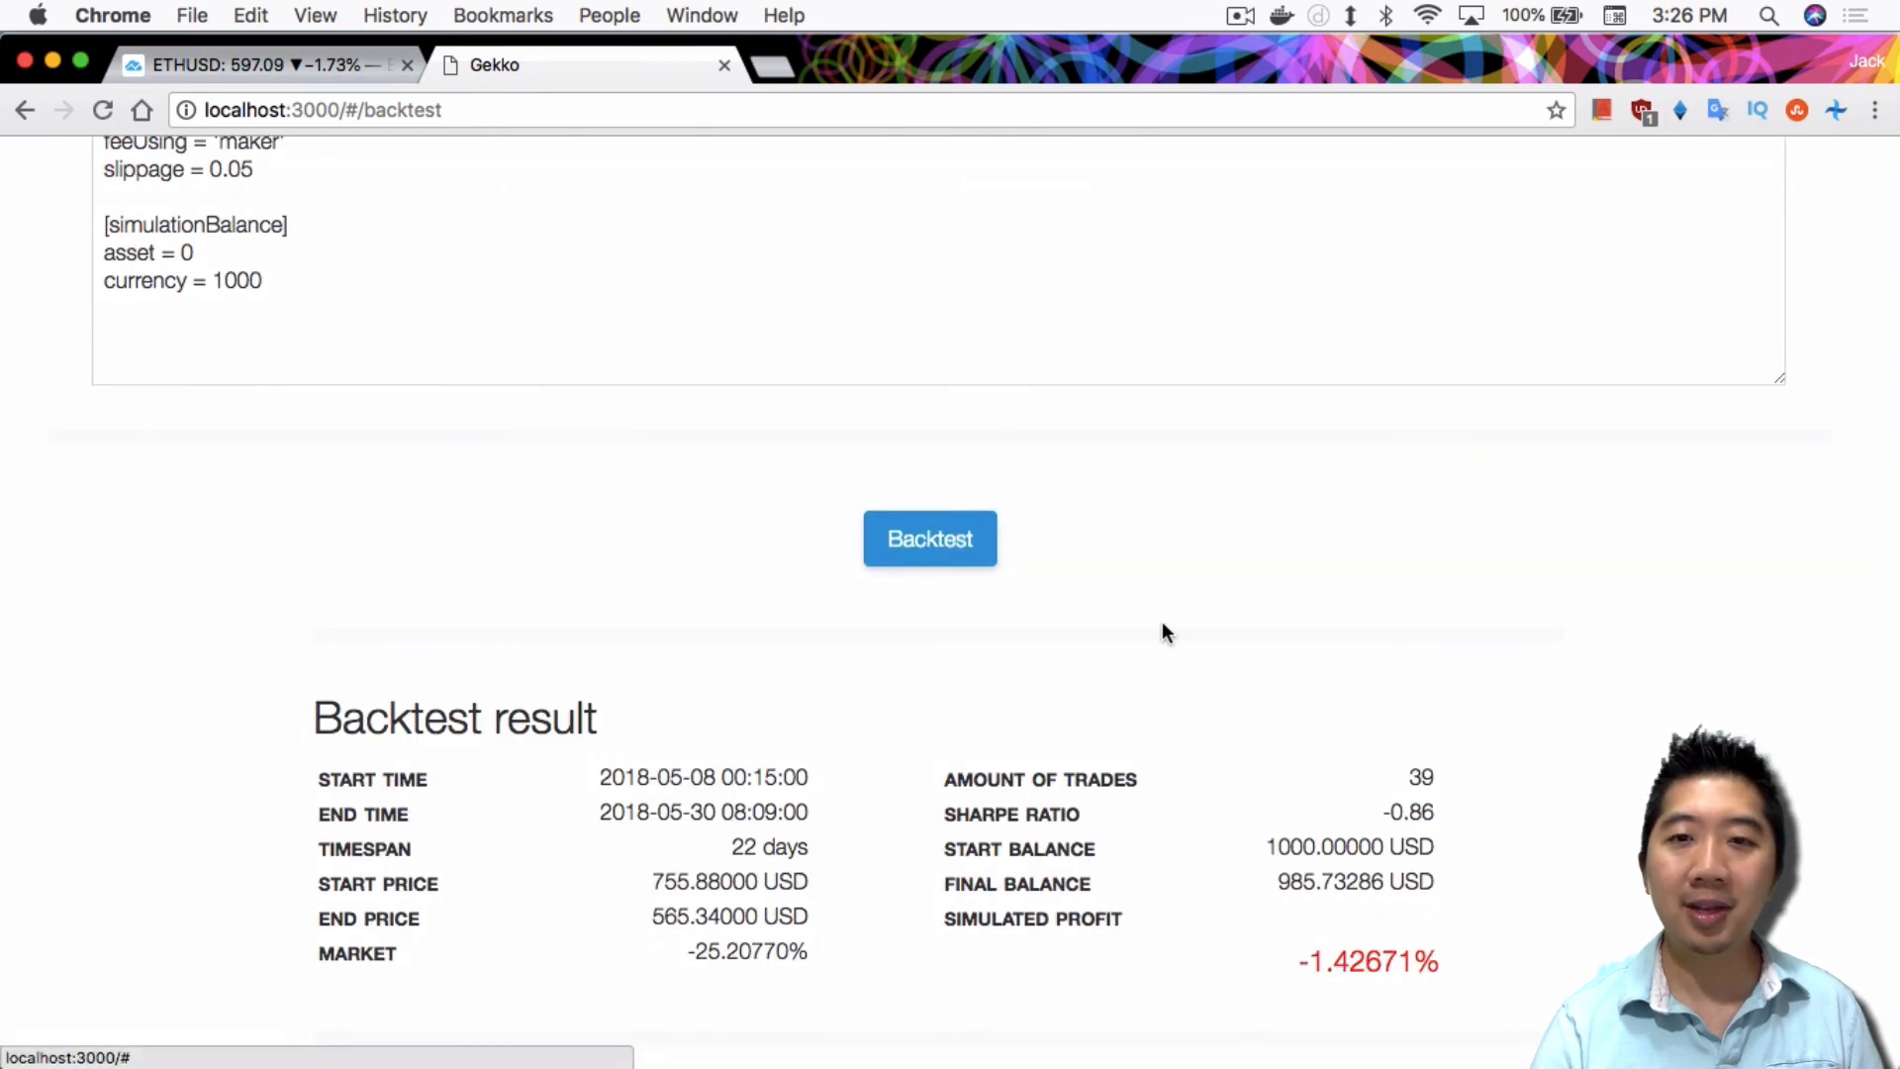
scroll(down, 3)
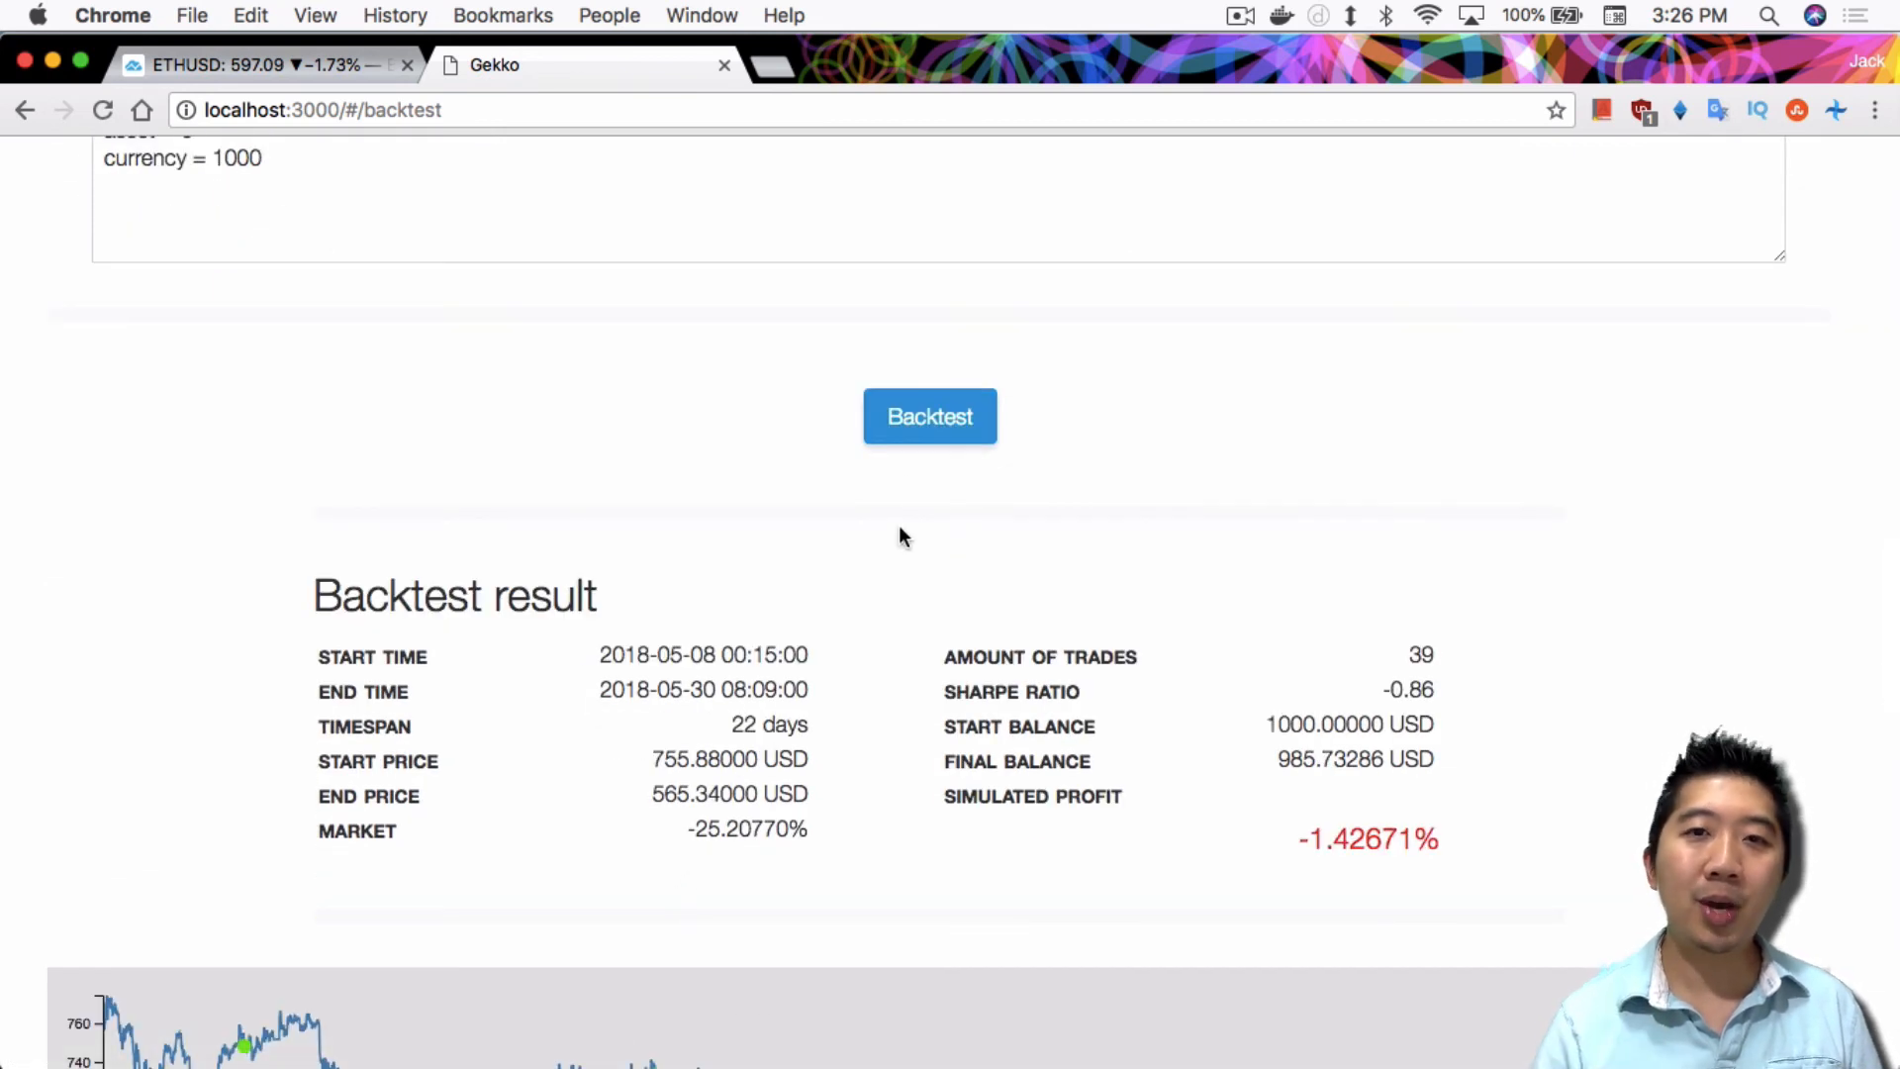
click(929, 415)
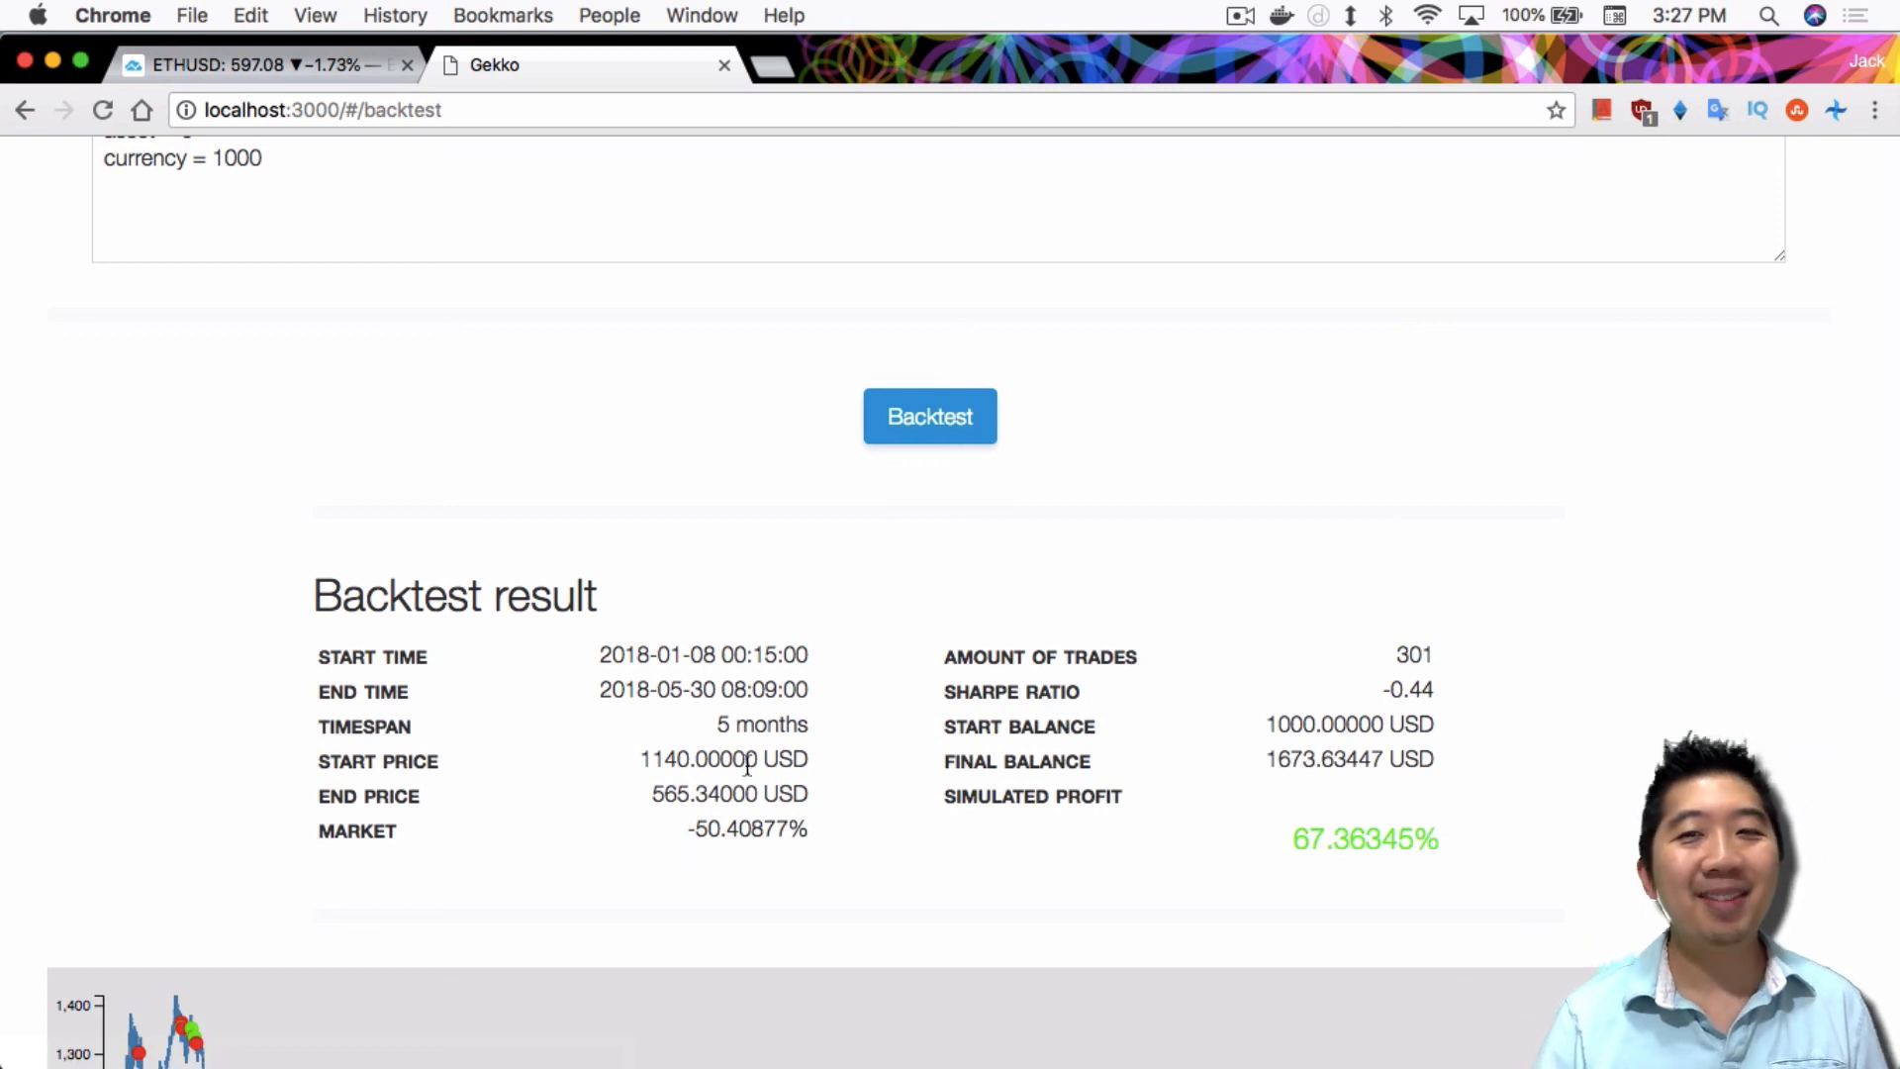
mouse_move(1469, 835)
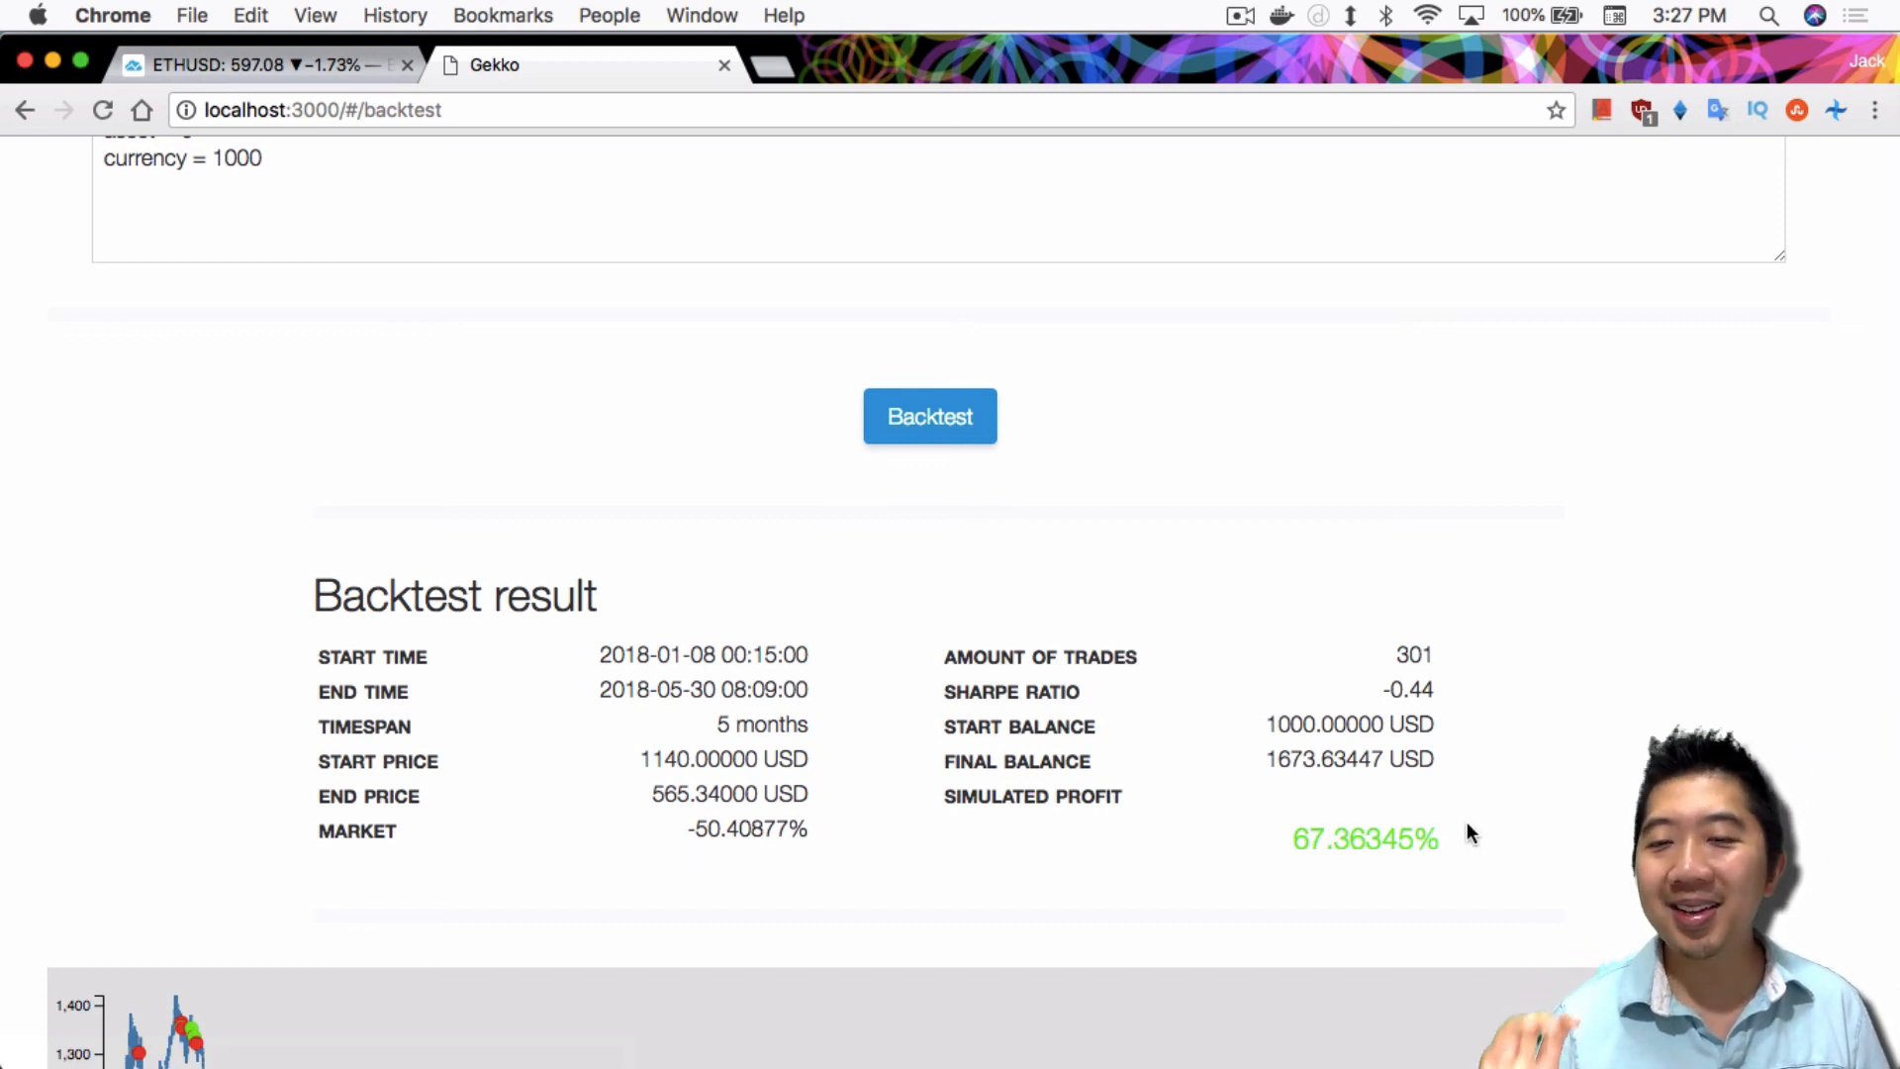
mouse_move(1475, 831)
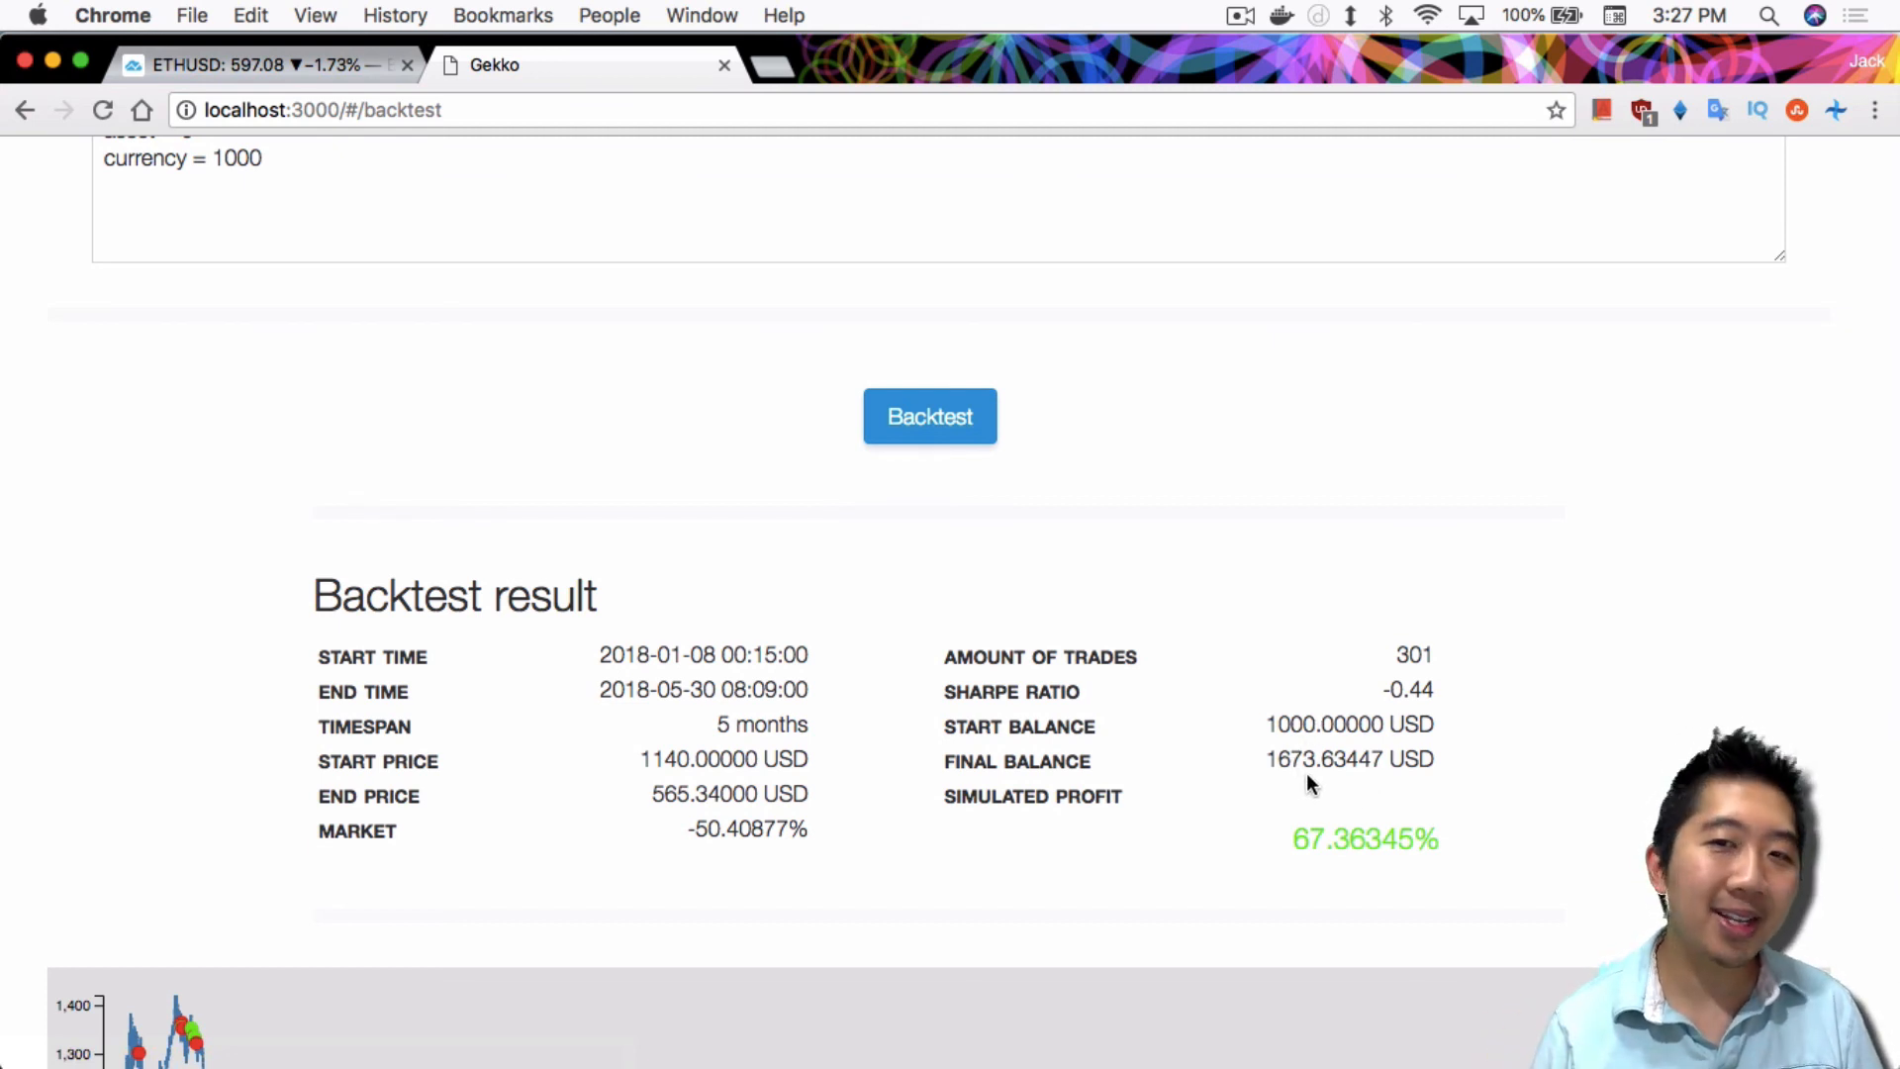
mouse_move(1537, 745)
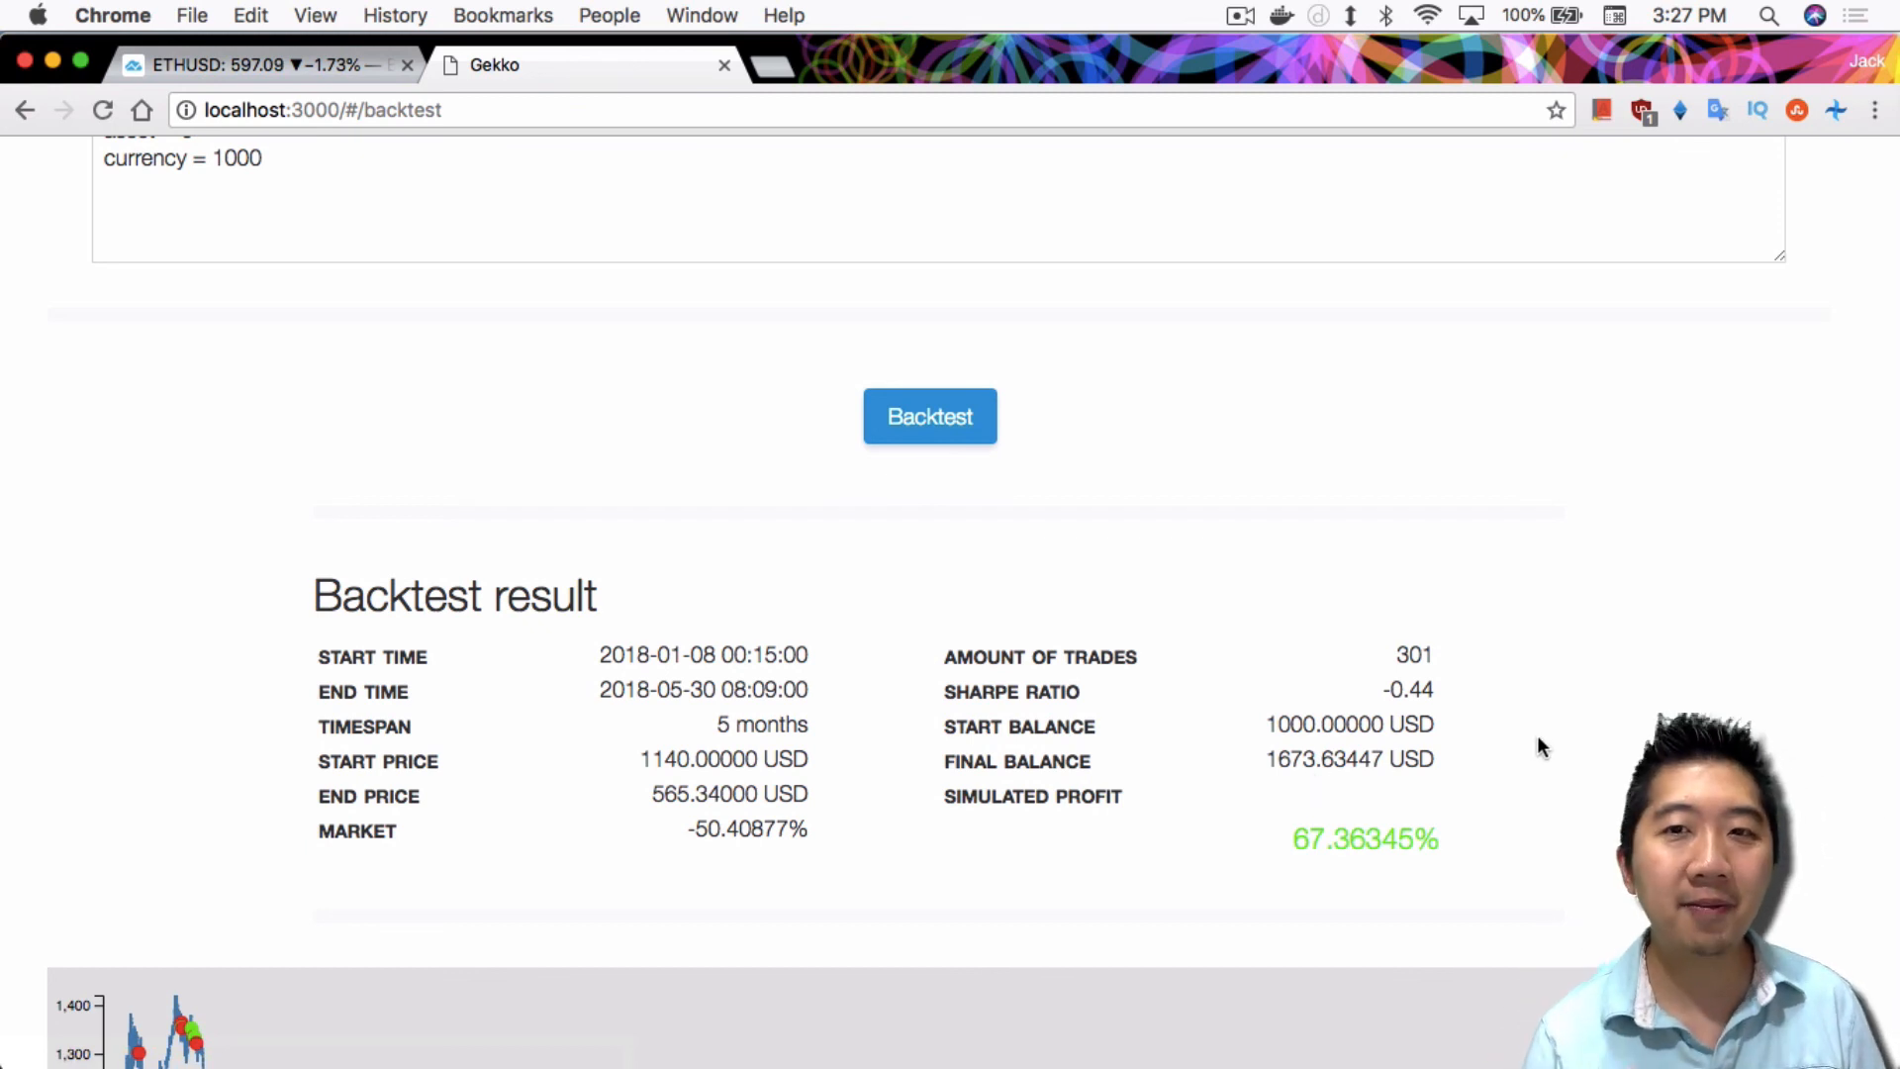
mouse_move(1549, 751)
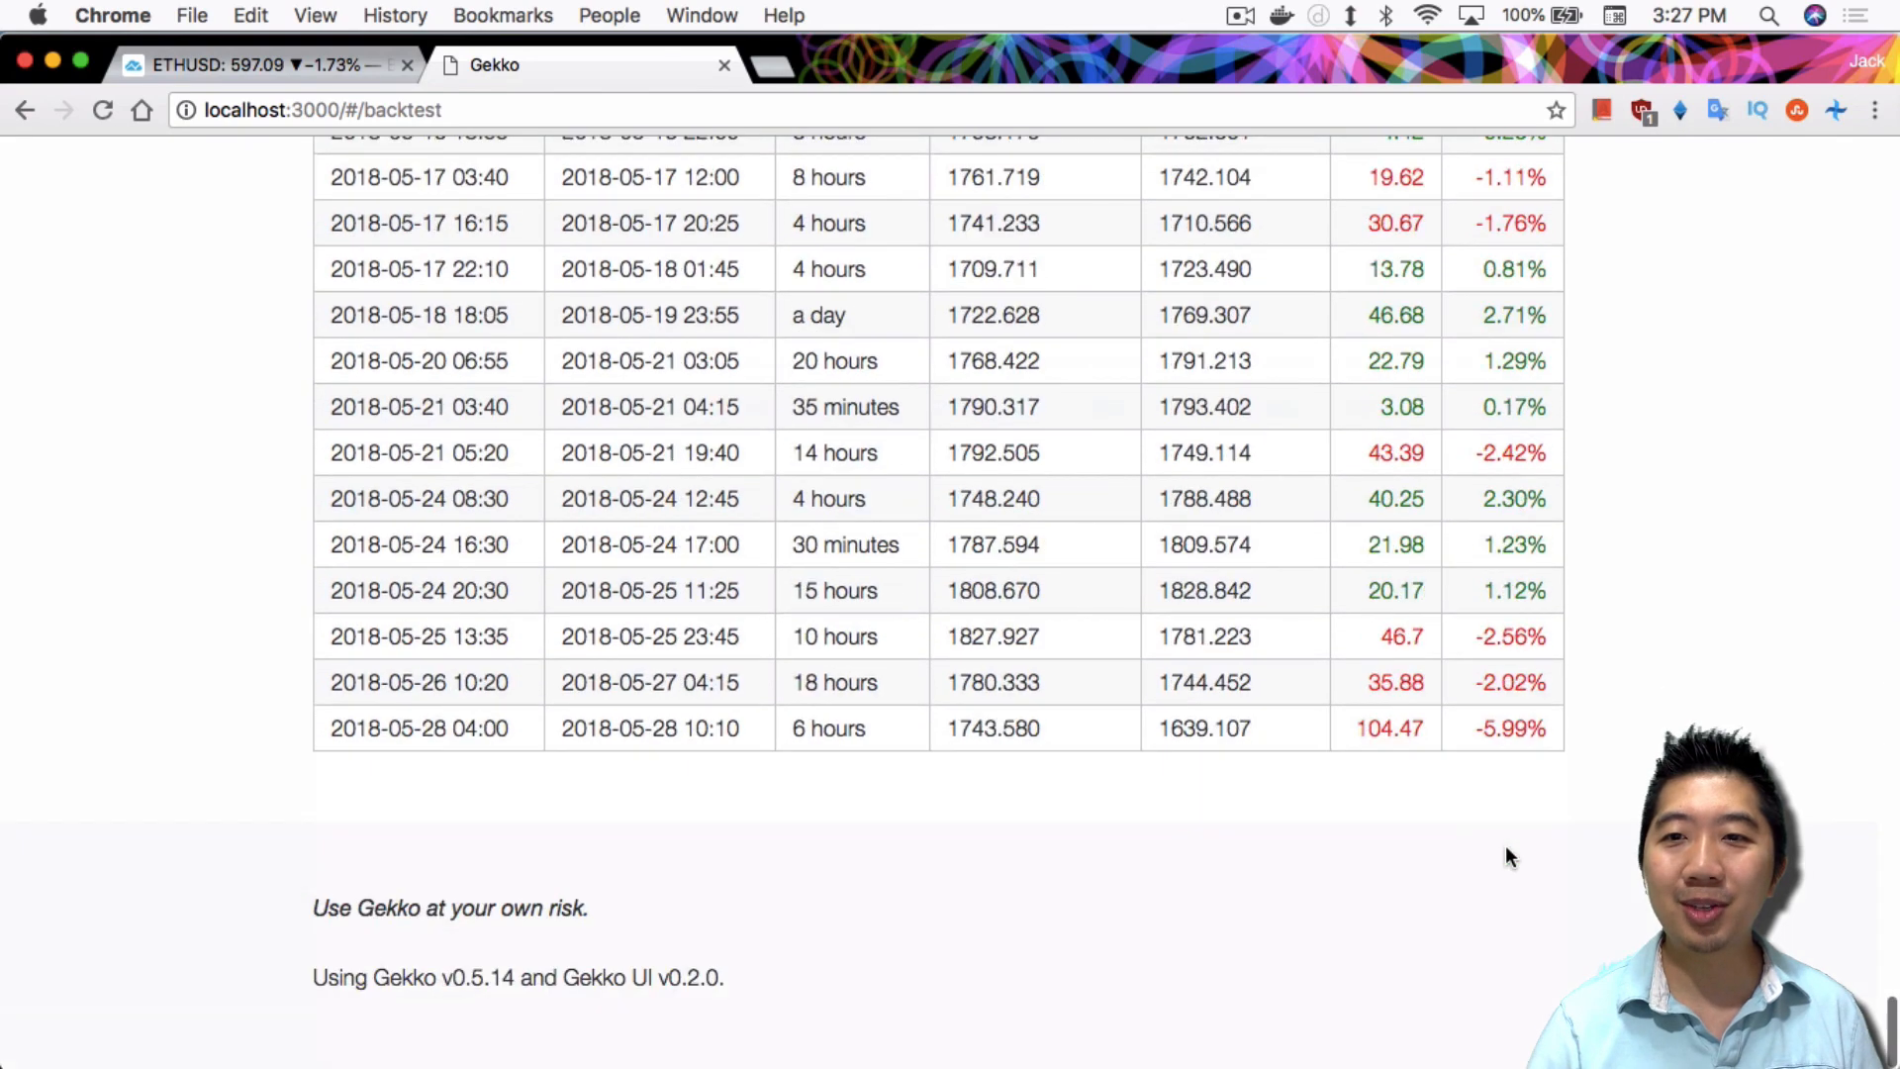
mouse_move(1575, 658)
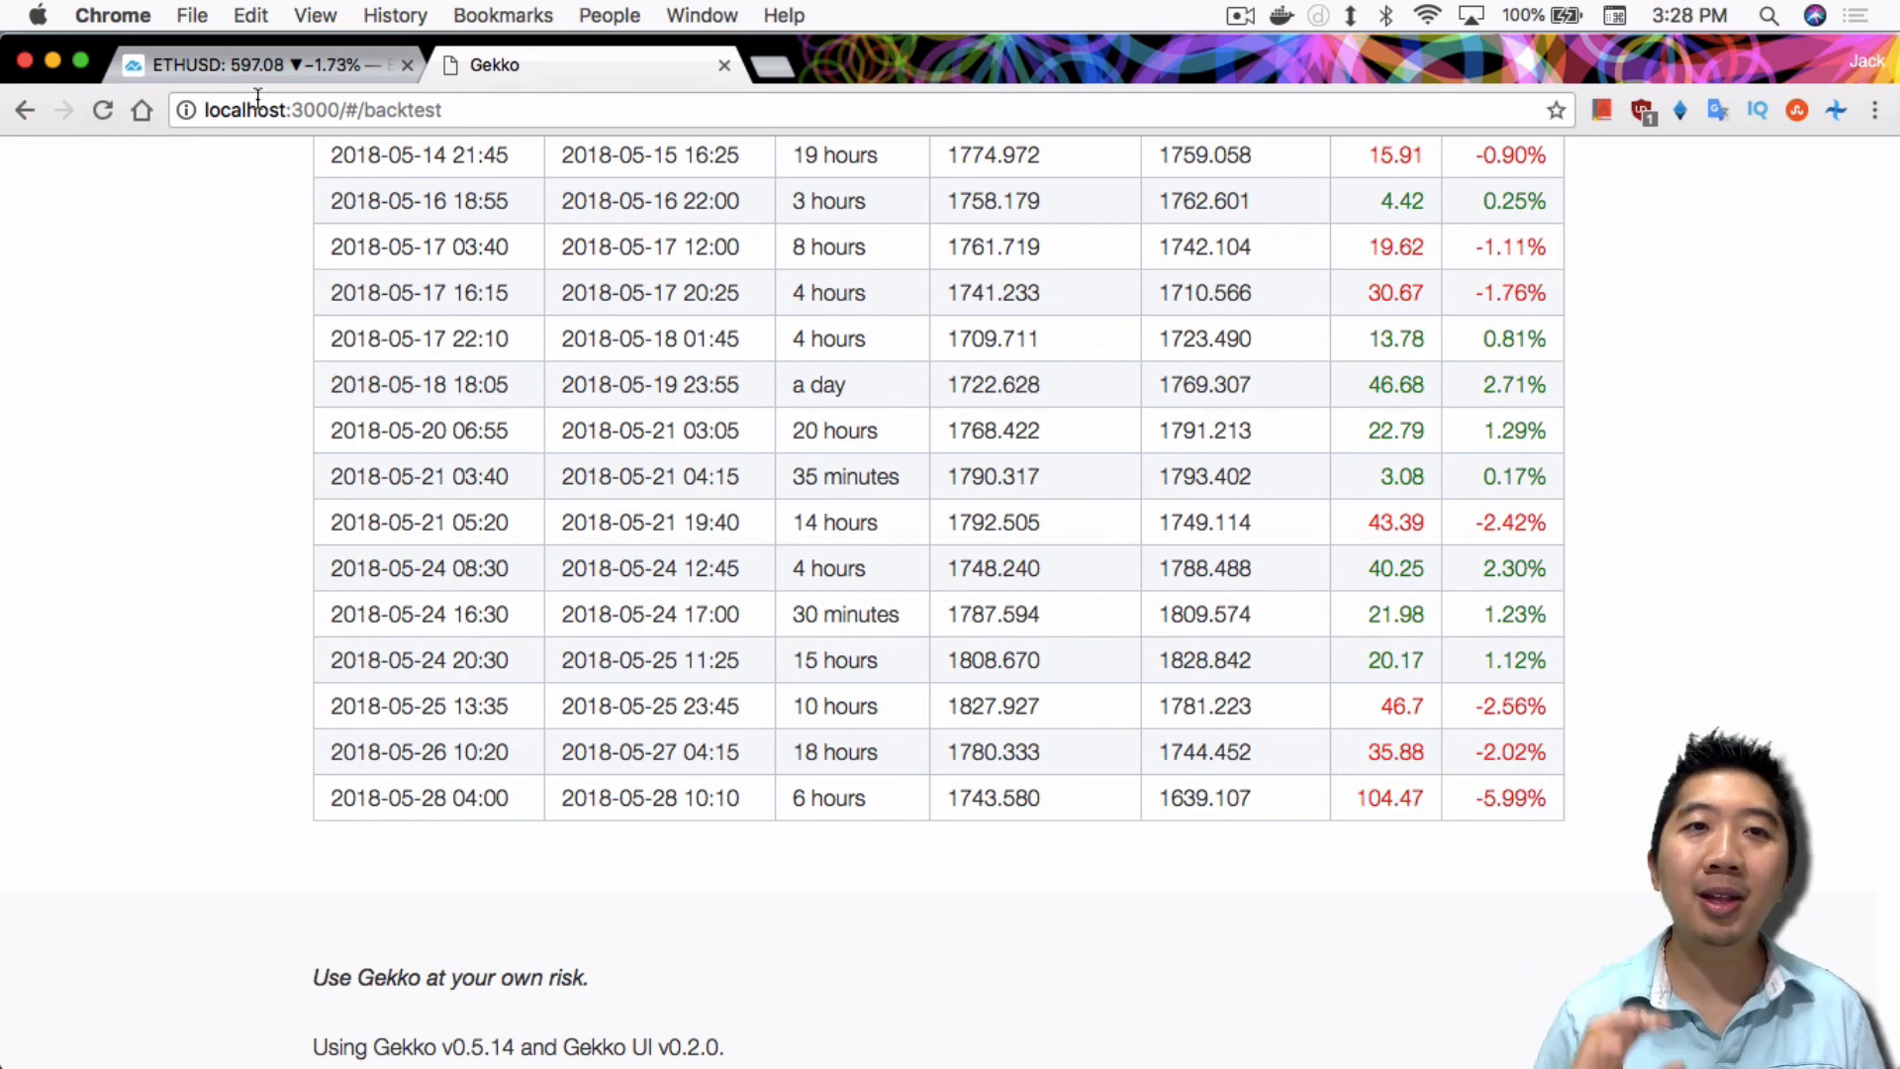
Step: Switch to the TradingView ETH/USD chart after reviewing trades through late May
click(254, 64)
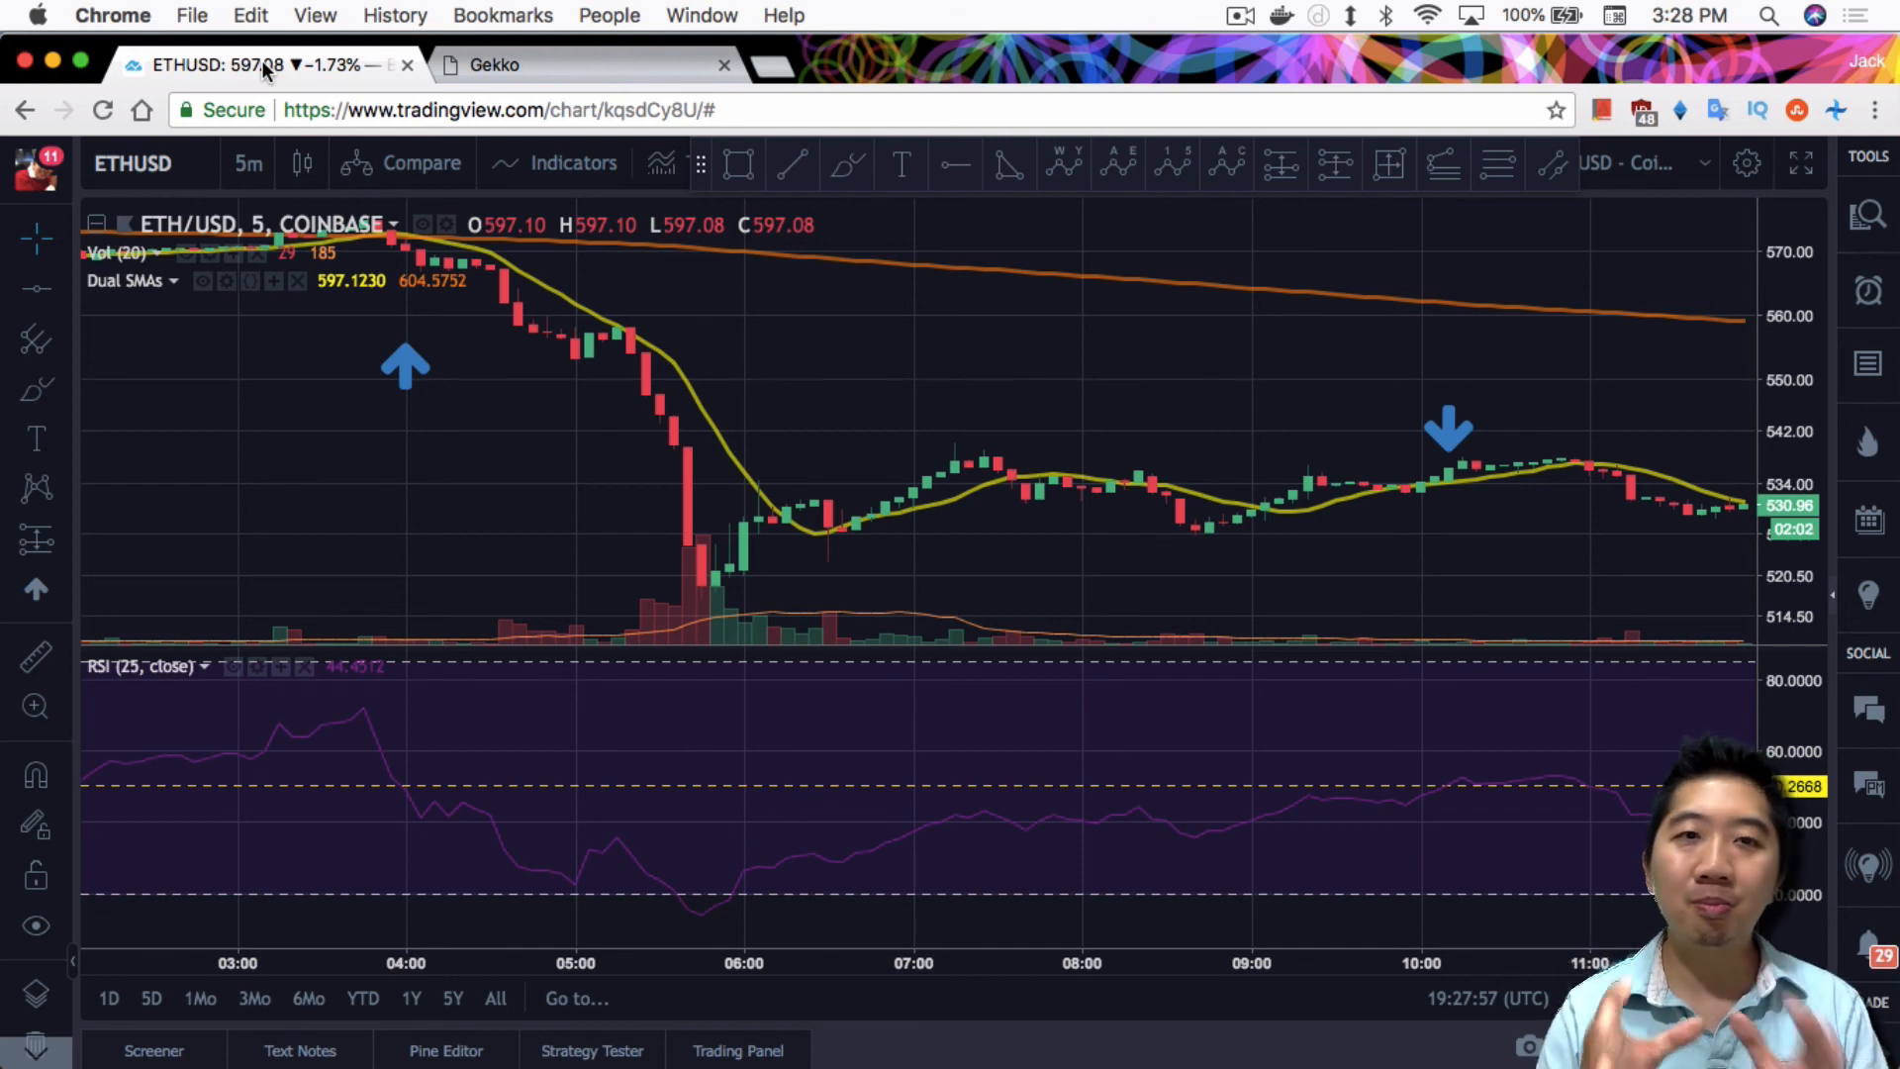